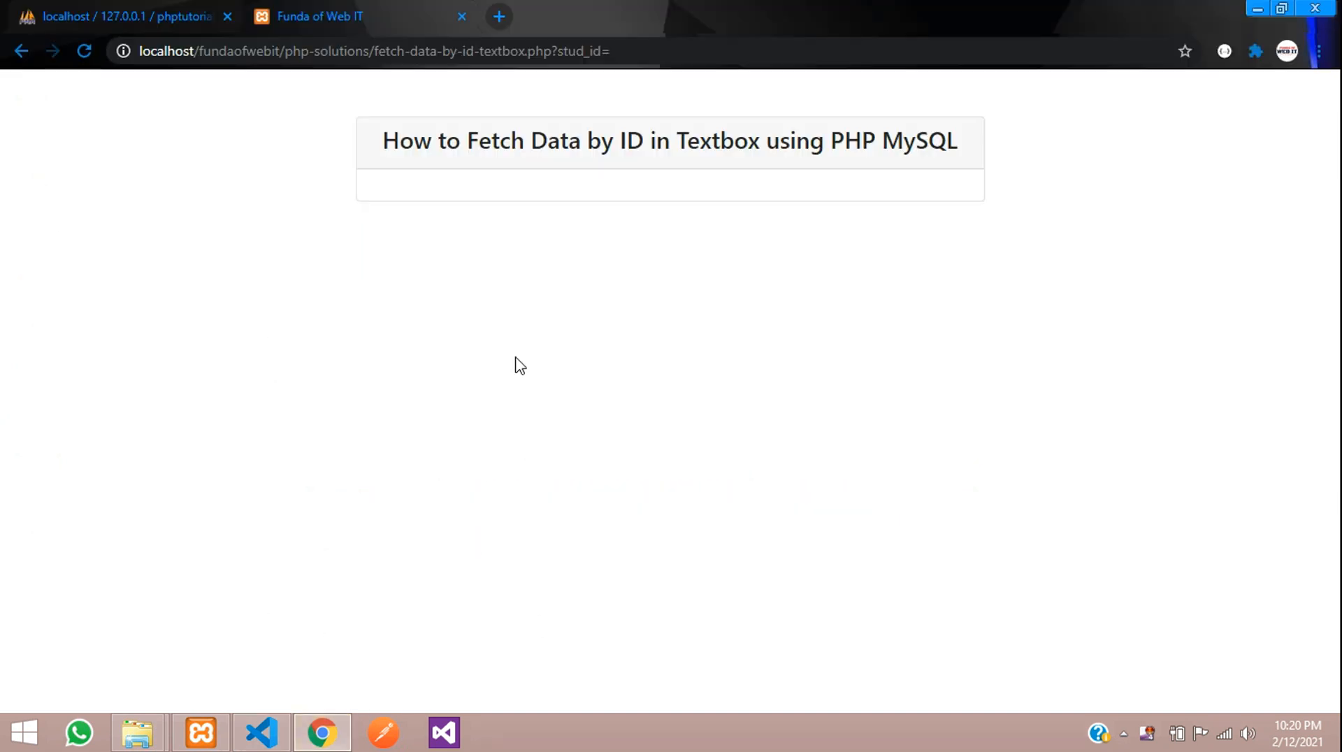
# Add a row with col-md-8 and col-md-4 column divs inside the empty card body
pyautogui.moveTo(468, 141); pyautogui.dragTo(578, 140)
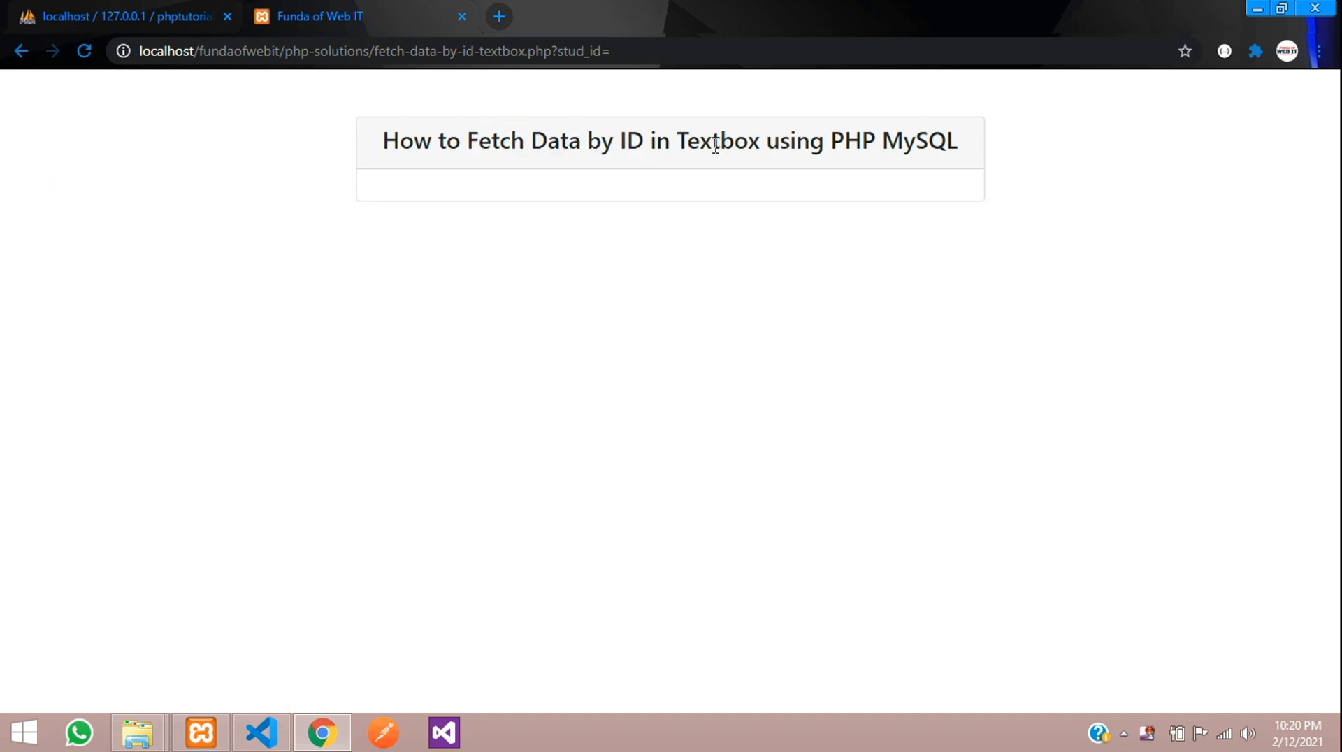
pyautogui.moveTo(480, 214)
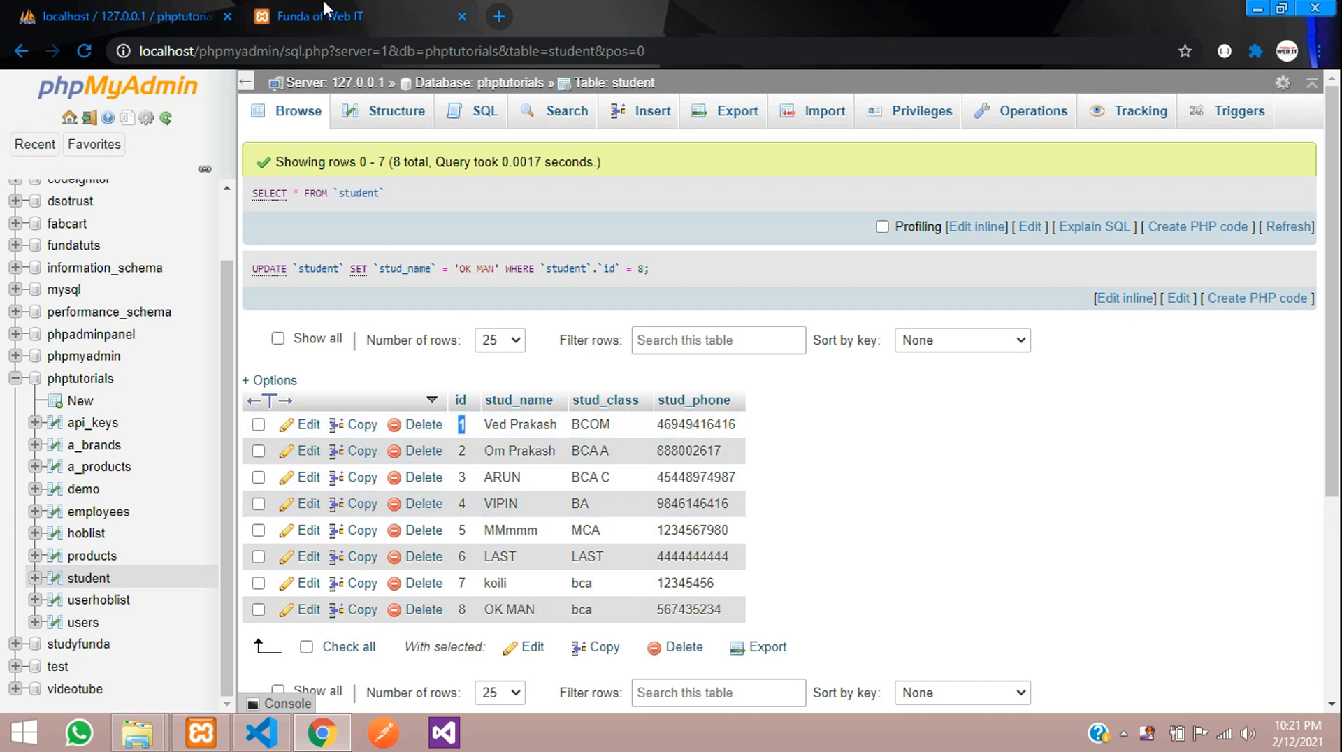
pyautogui.click(321, 16)
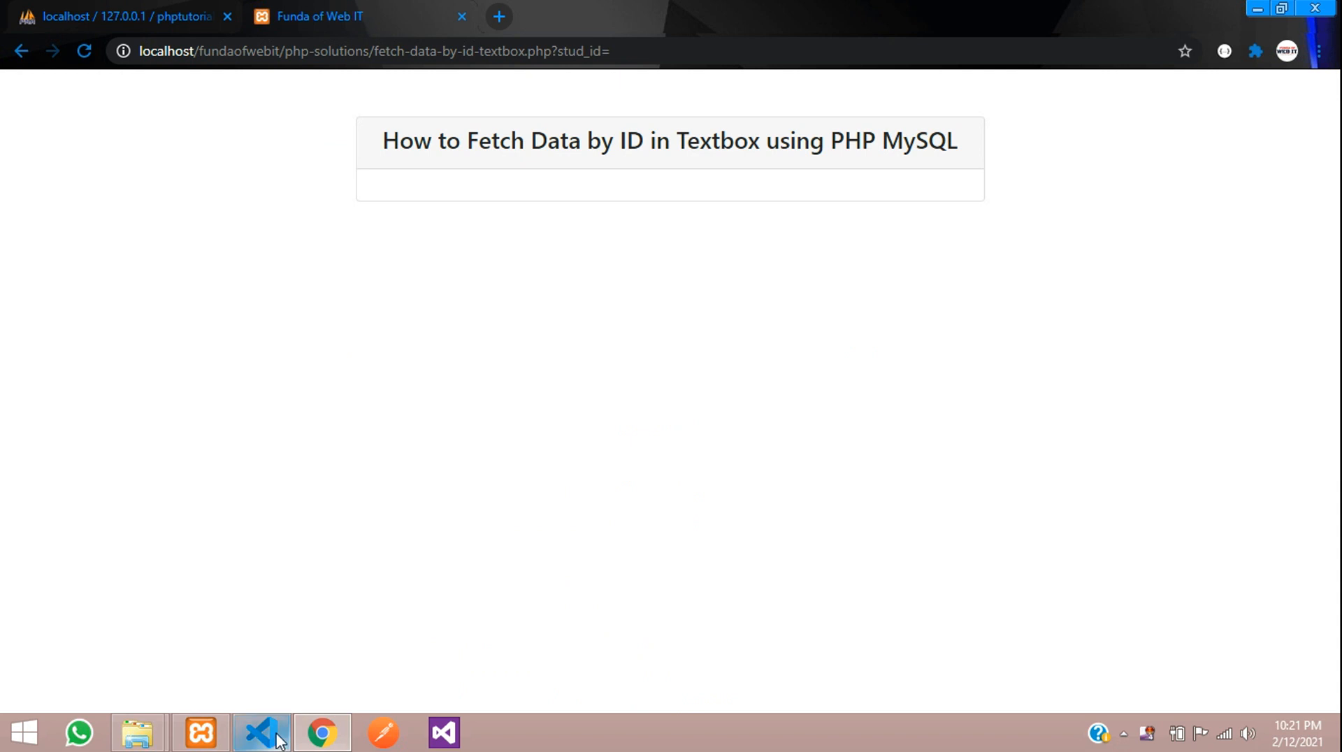
pyautogui.click(260, 732)
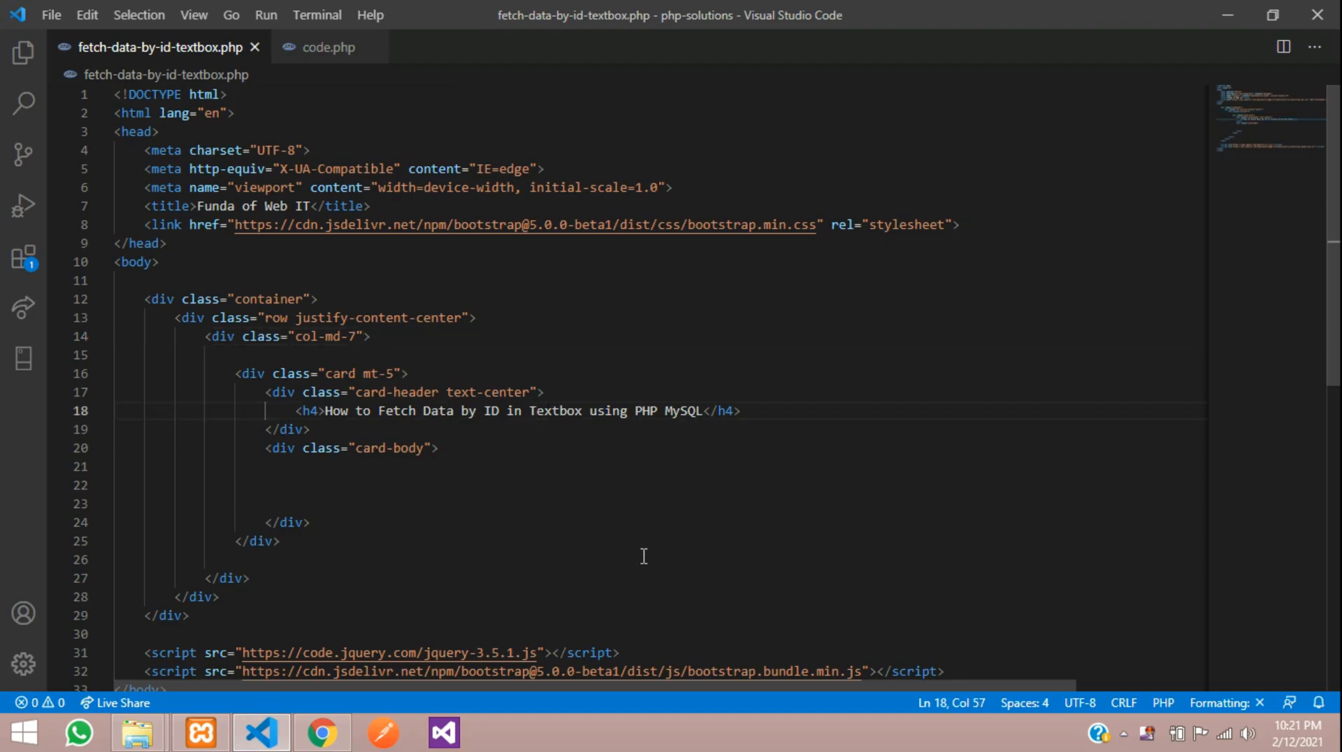
pyautogui.doubleClick(480, 224)
pyautogui.write('<div class="row">')
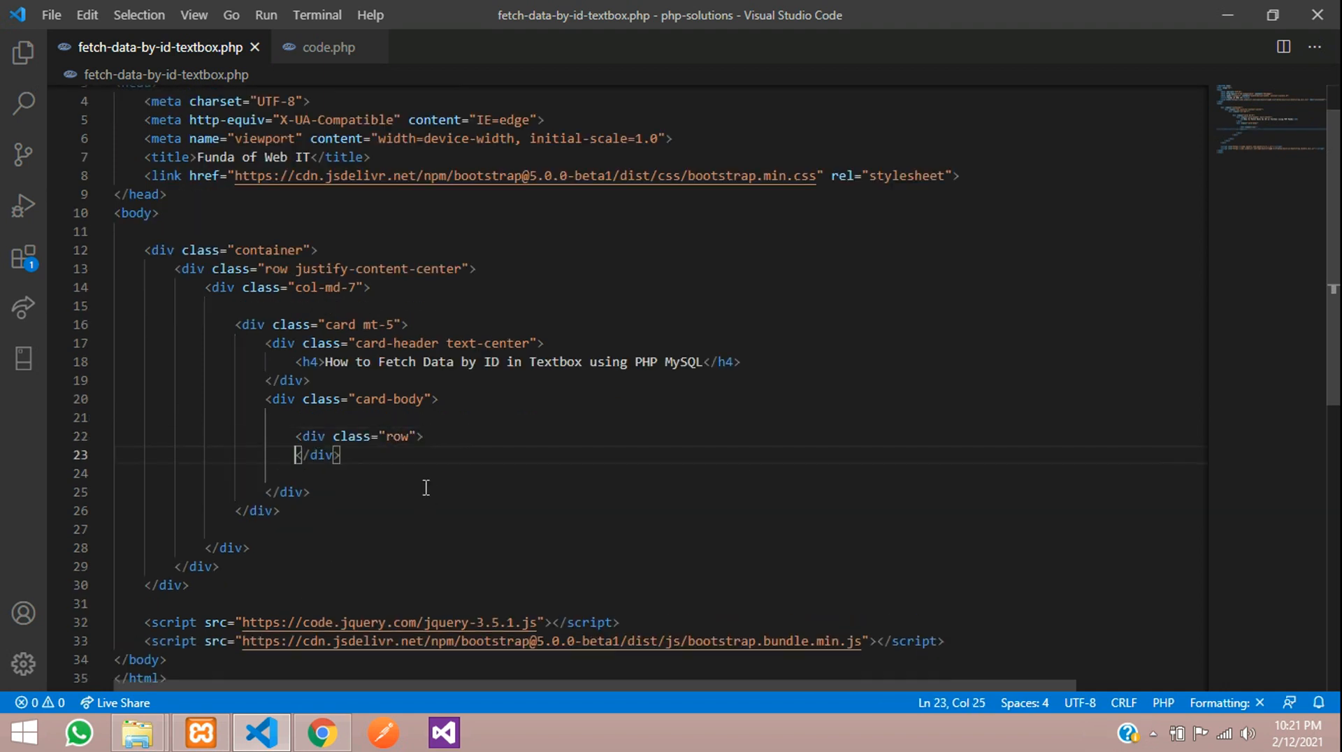
pyautogui.write('.col-')
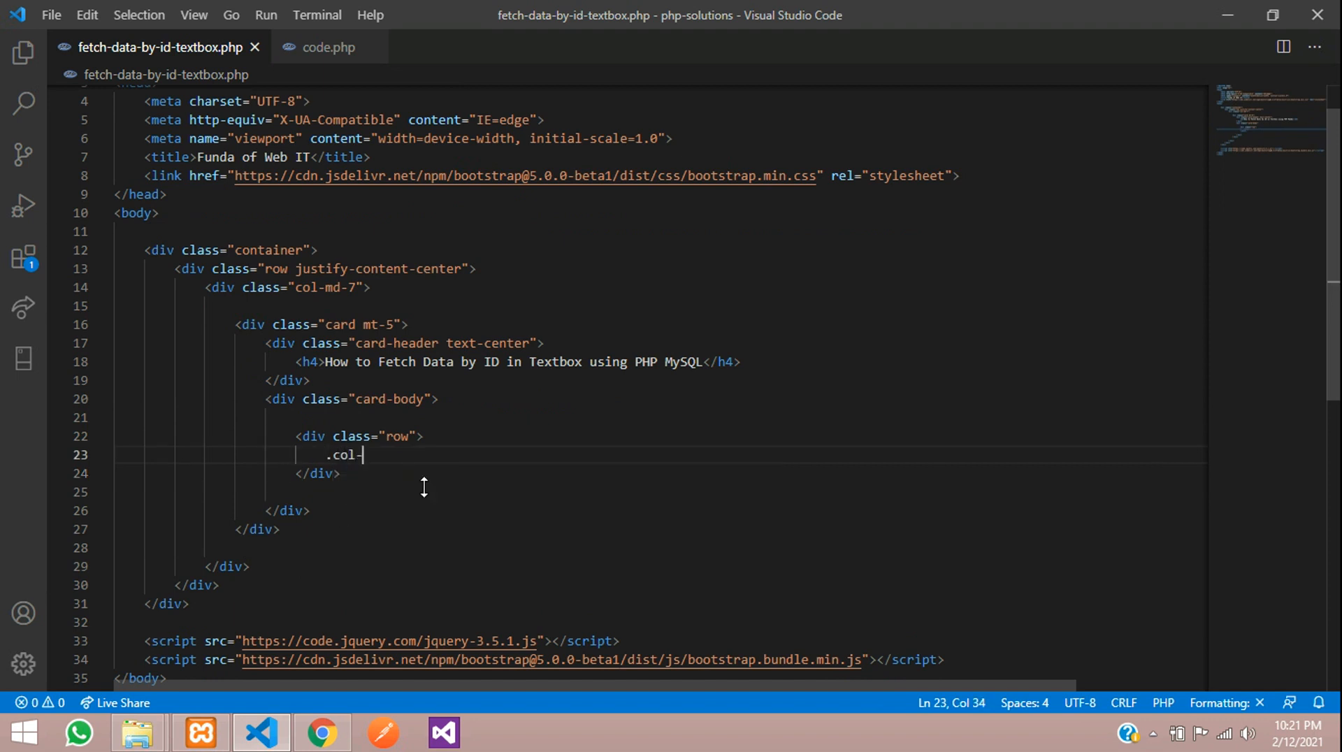
pyautogui.write('md-8">')
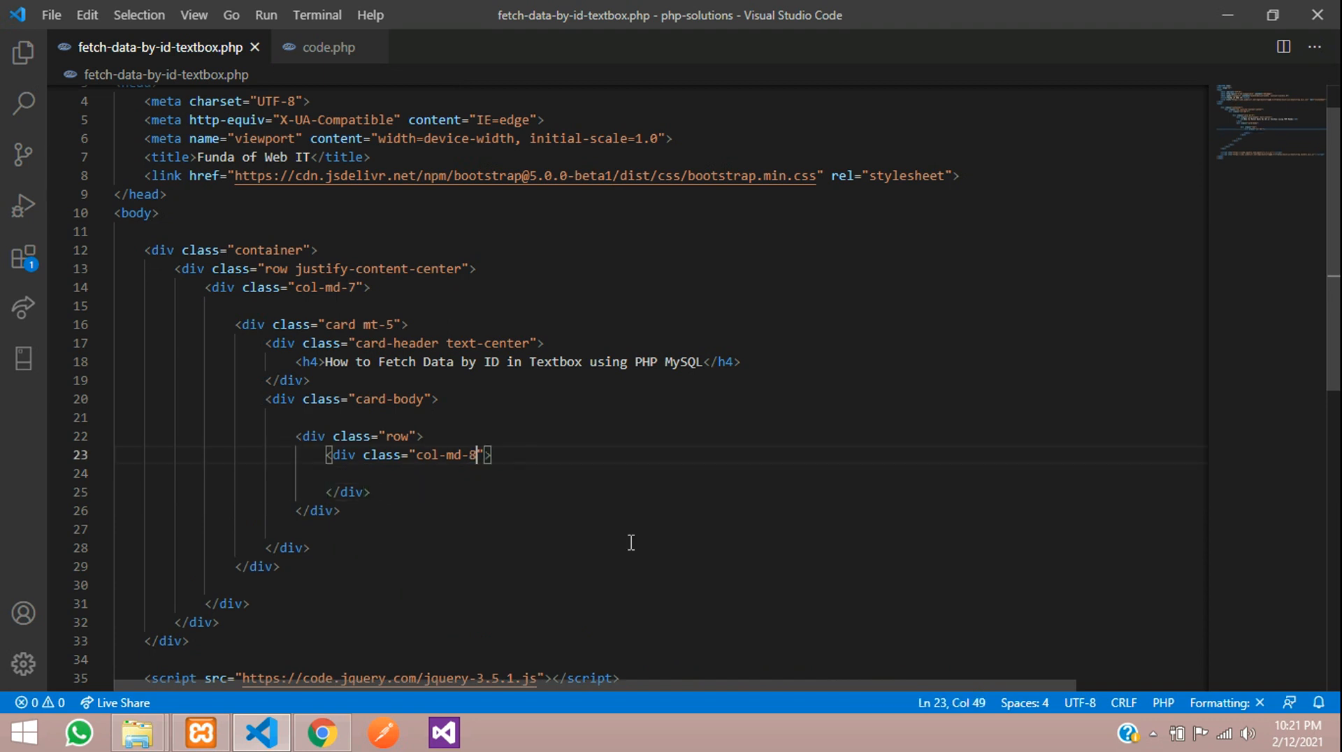
pyautogui.write('.co')
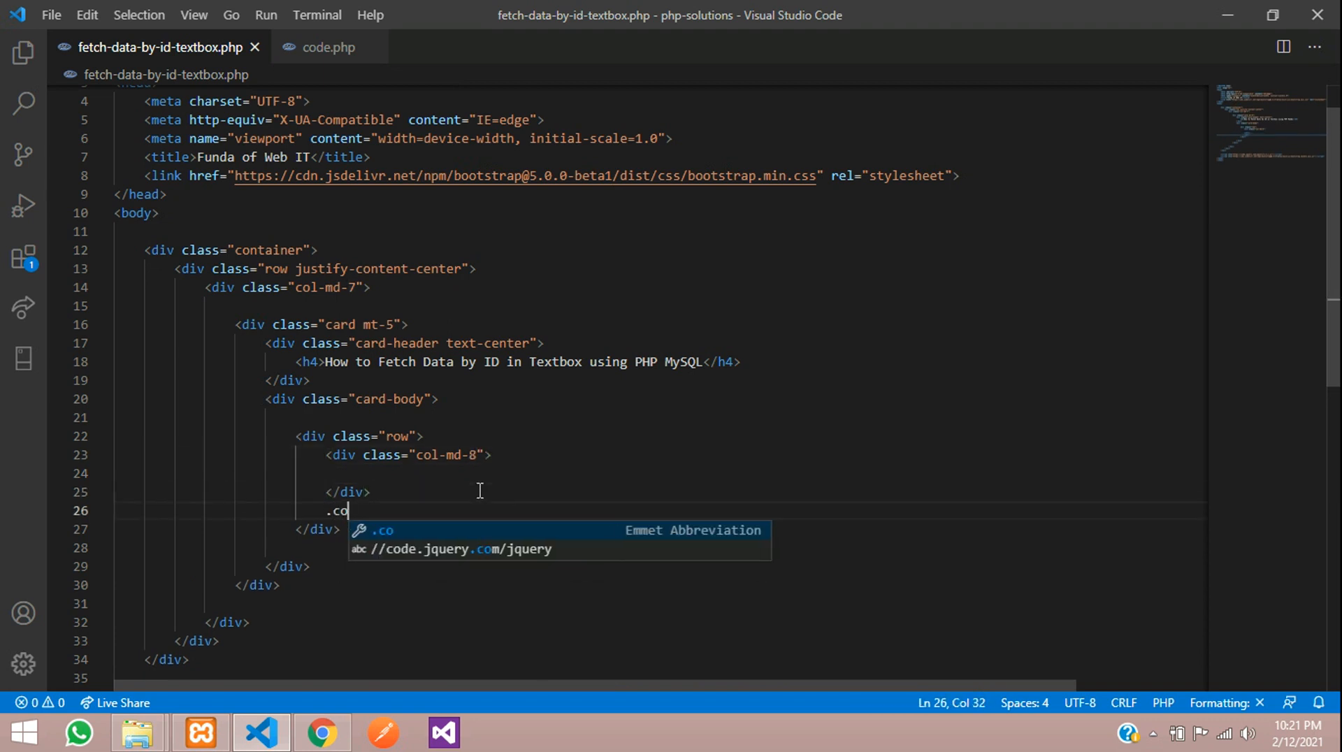
pyautogui.press('Tab')
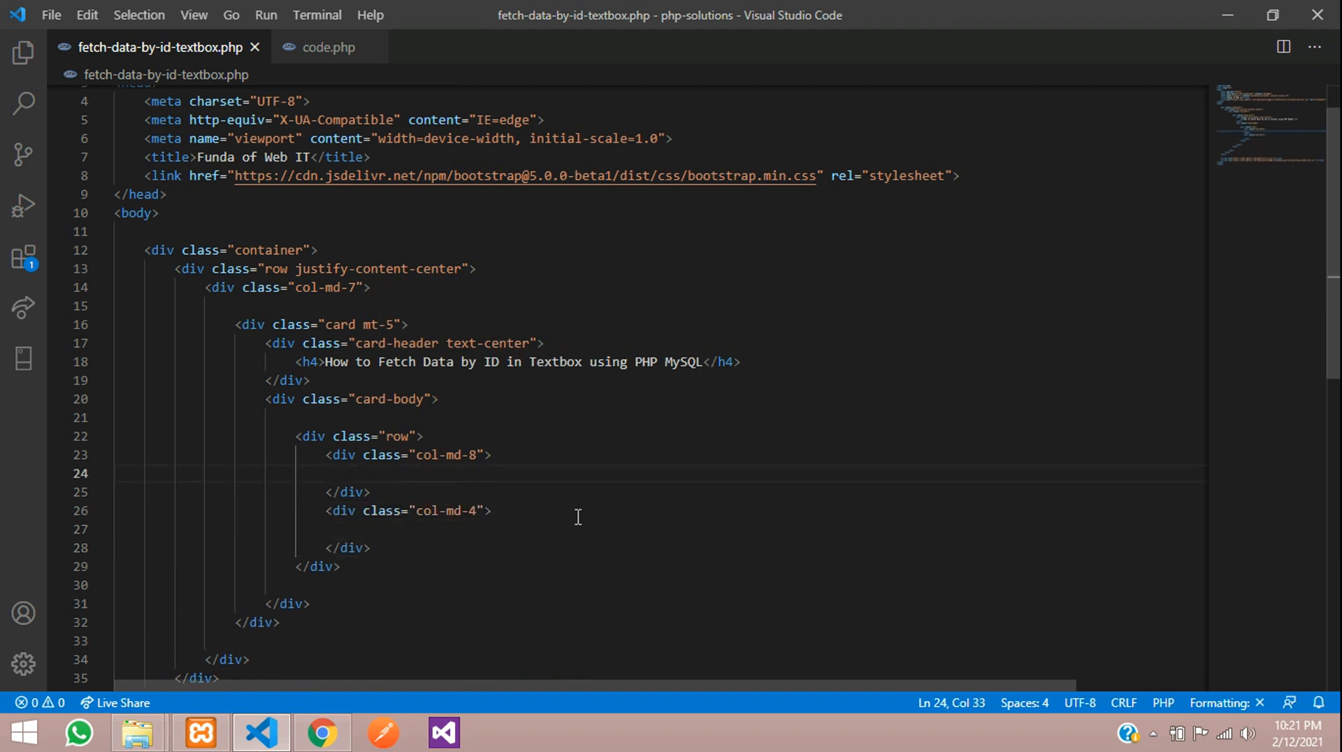
# Add a form-control input named stud_id and a btn-primary Search submit button
pyautogui.write('input')
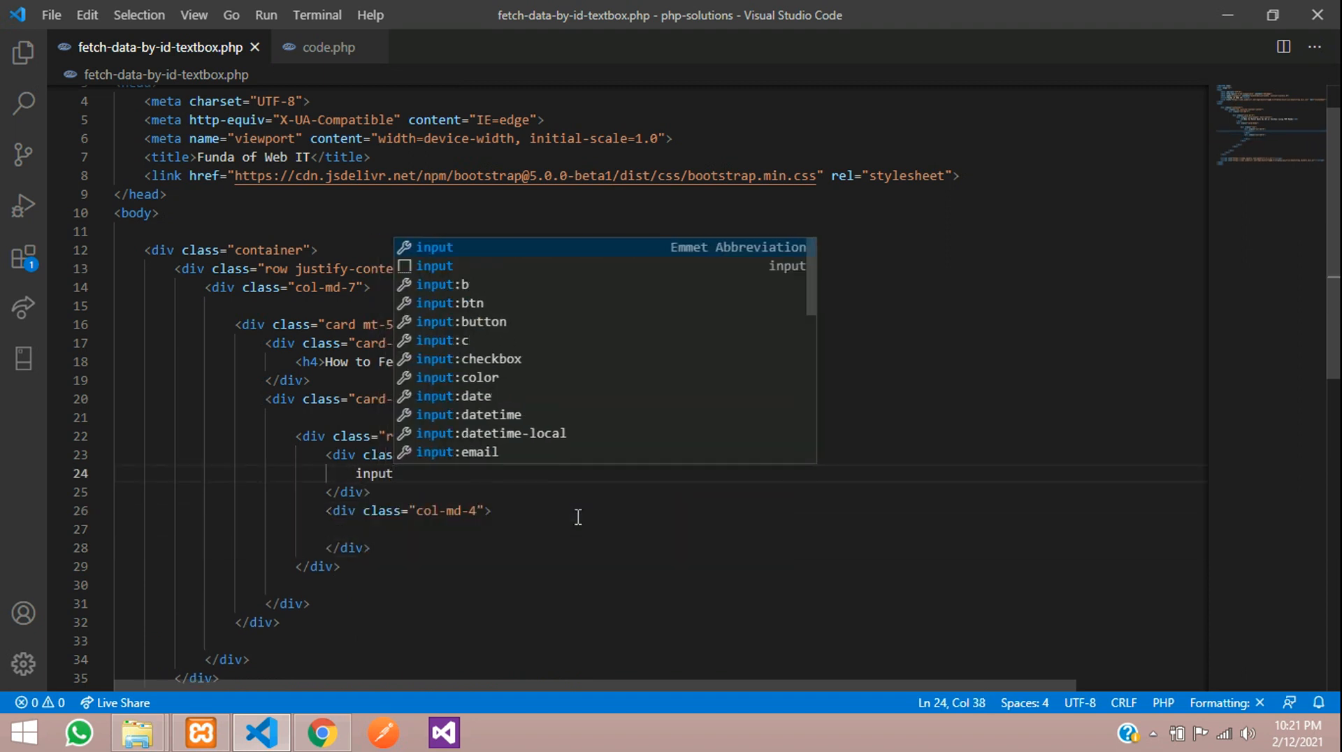
pyautogui.write('.form-control')
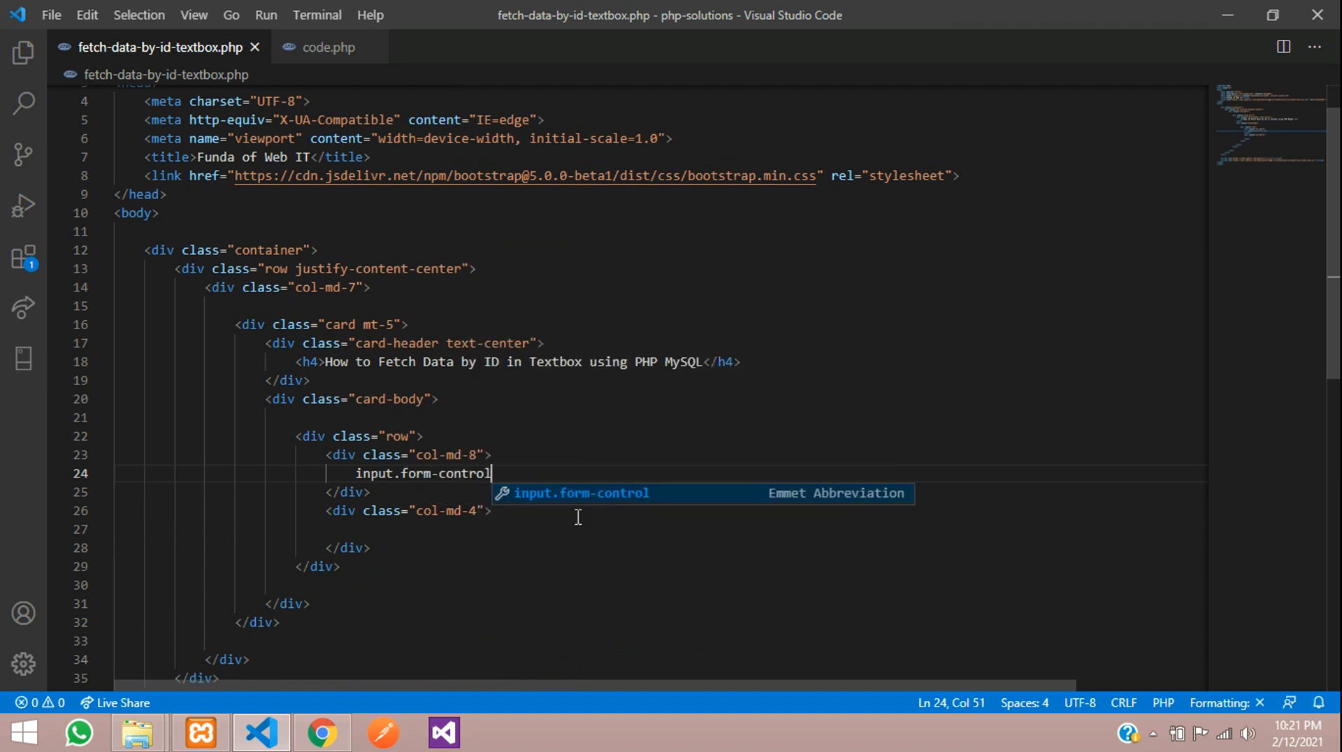
pyautogui.press('Tab')
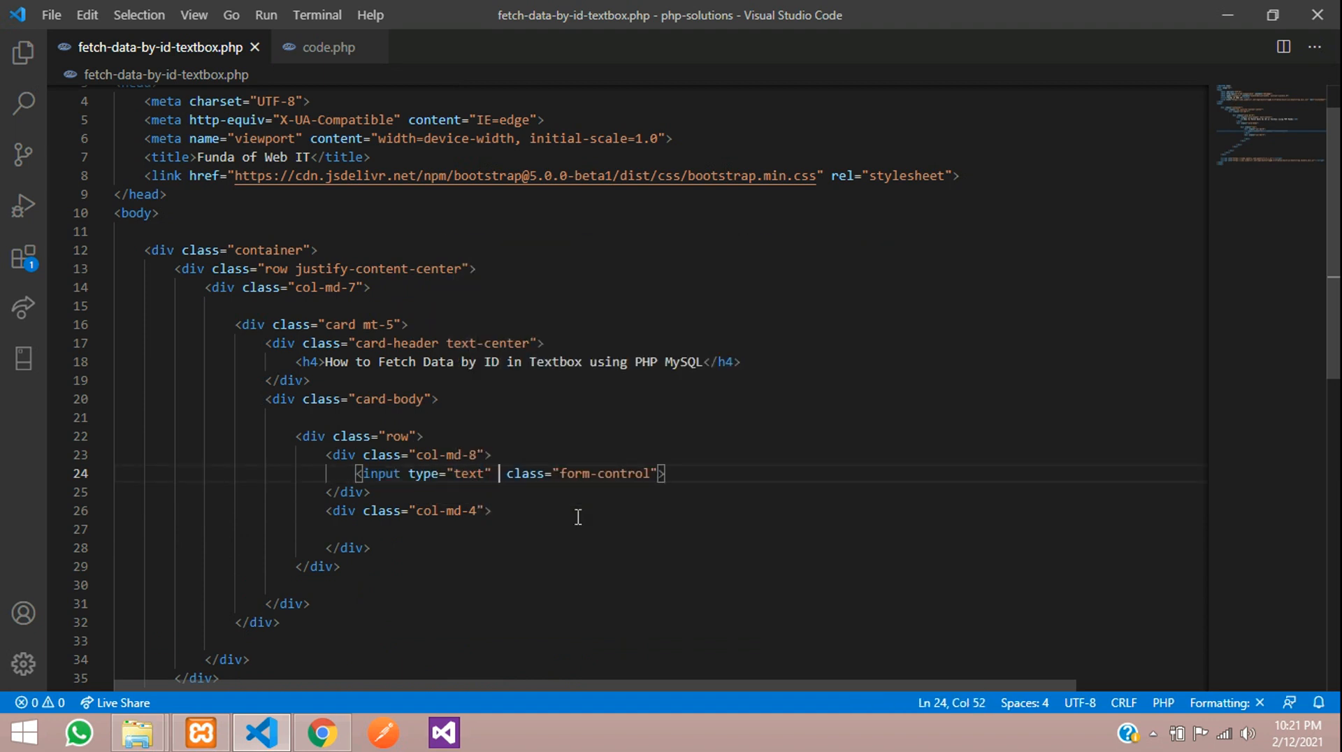
pyautogui.write('name=""')
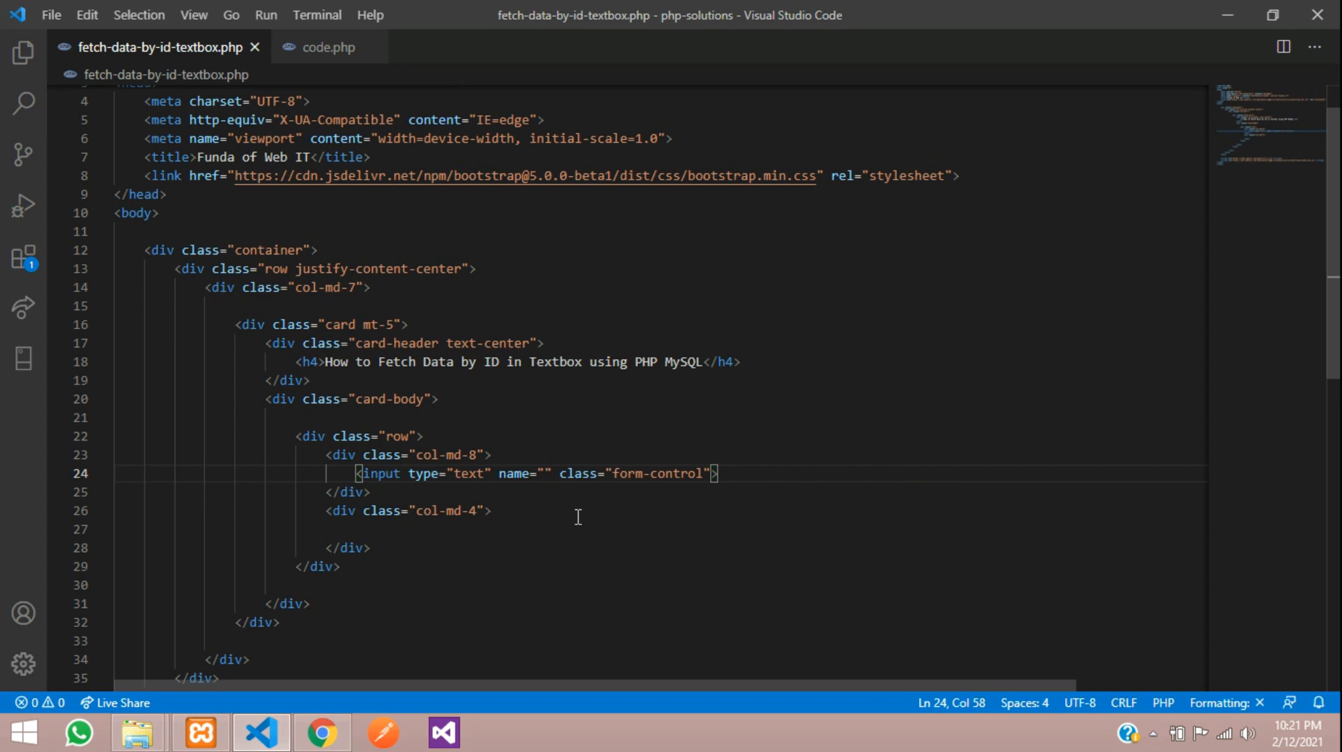
pyautogui.write('stud_id')
pyautogui.click(660, 529)
pyautogui.write('<button></button>')
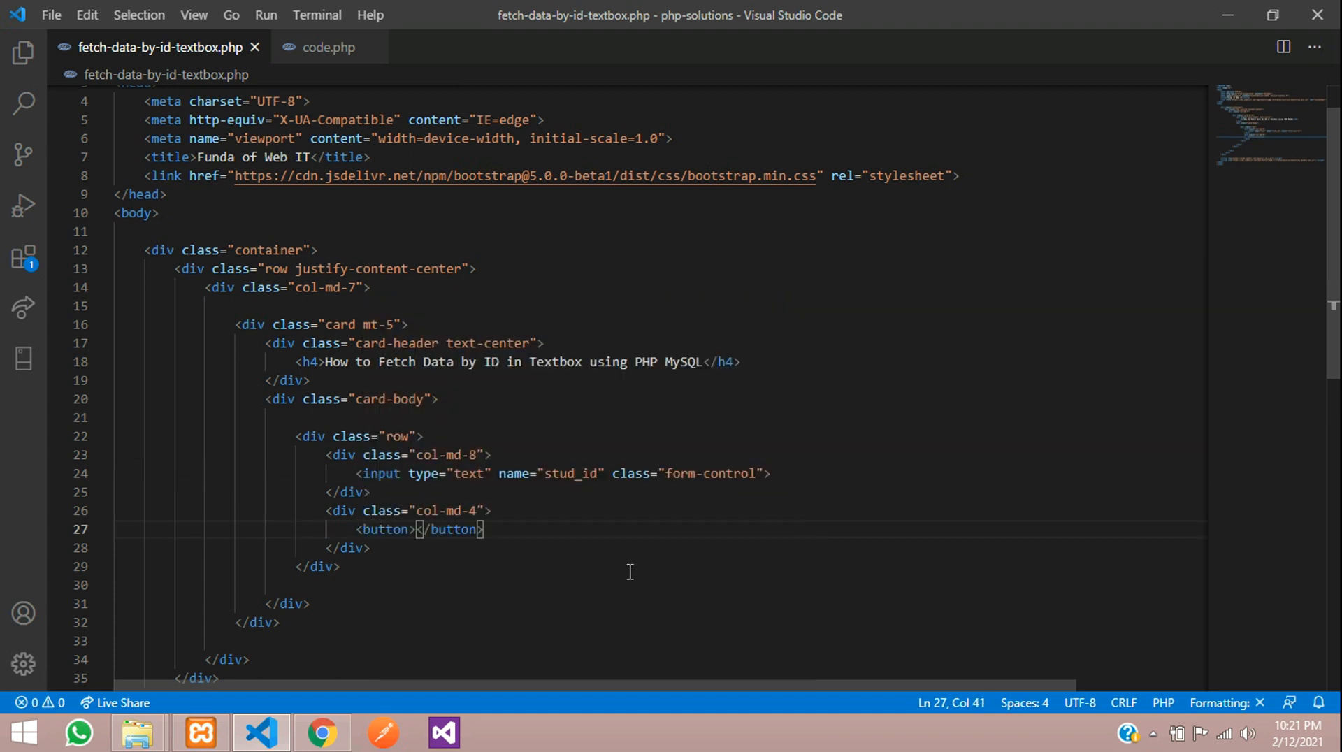
pyautogui.write('Search')
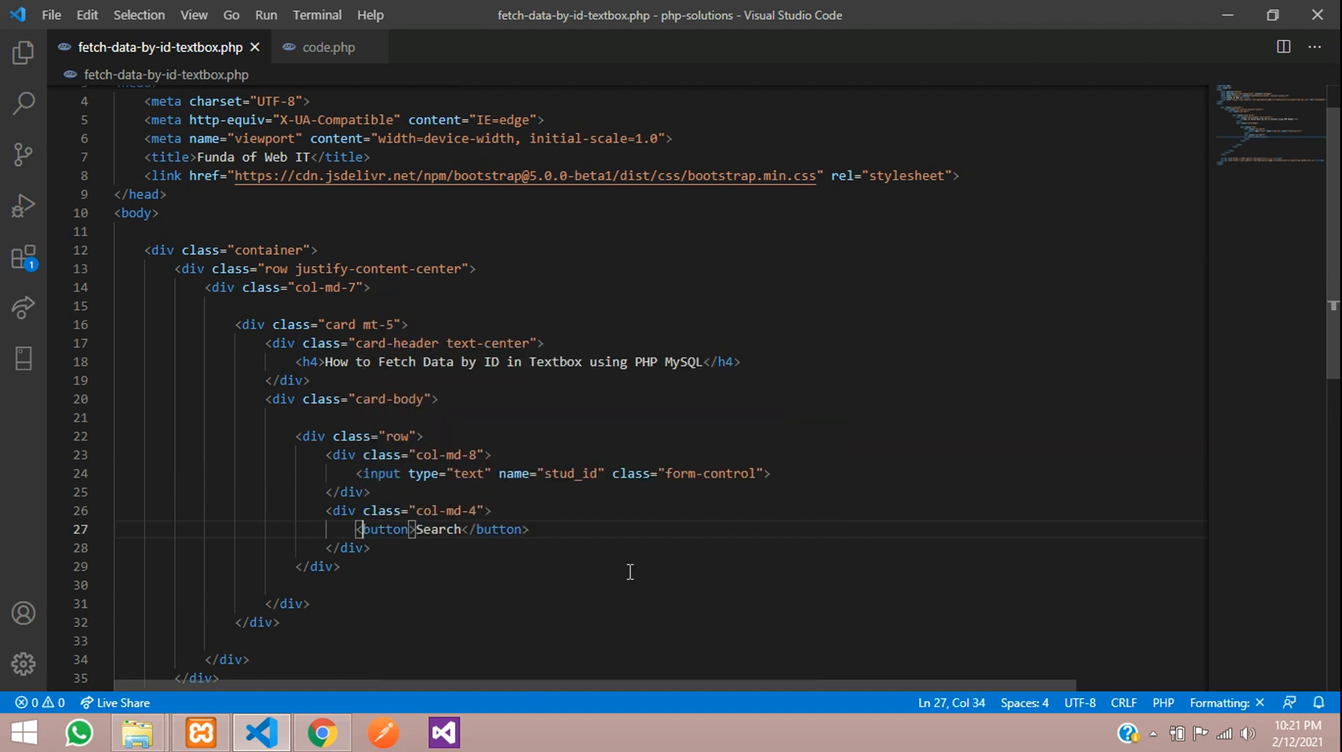
pyautogui.write('type="submit" class="btn')
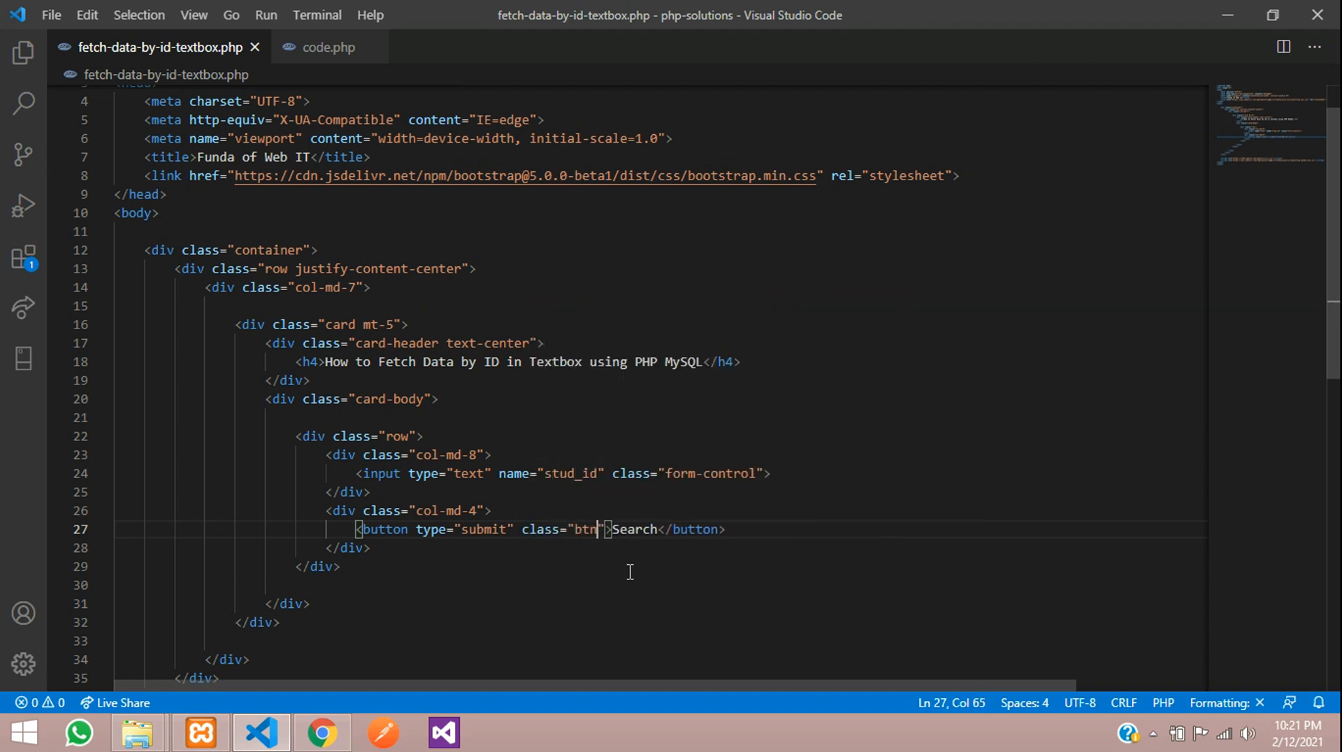
pyautogui.write('btn-primary')
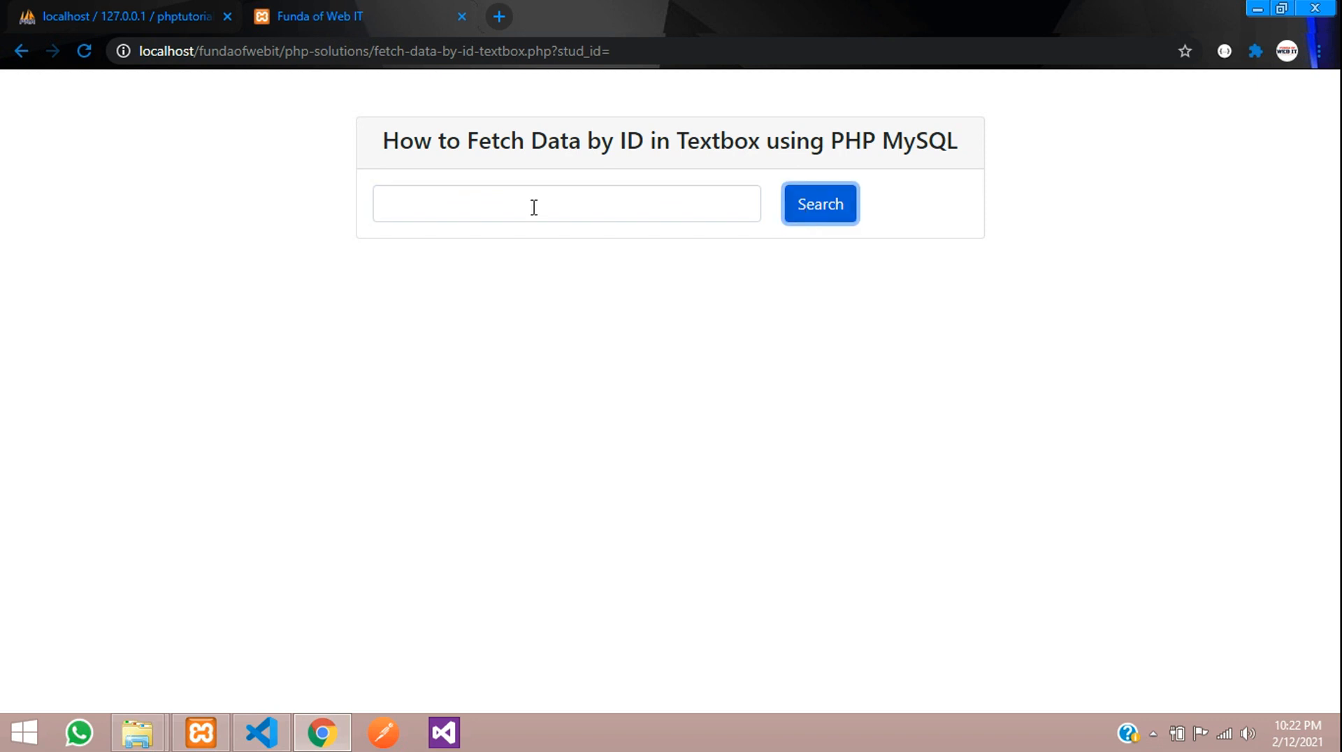
# Reload the fetch-data page in Chrome to check the new text box and Search button
pyautogui.click(819, 203)
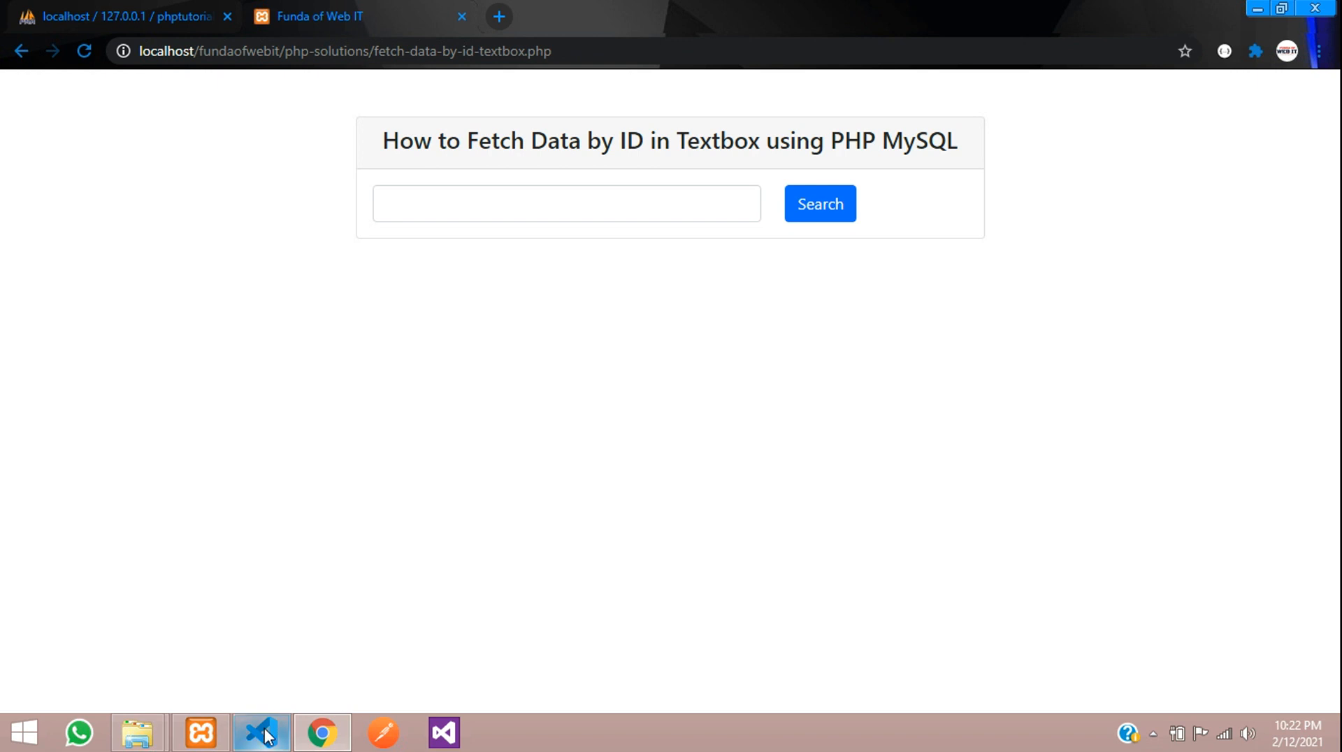
pyautogui.click(261, 733)
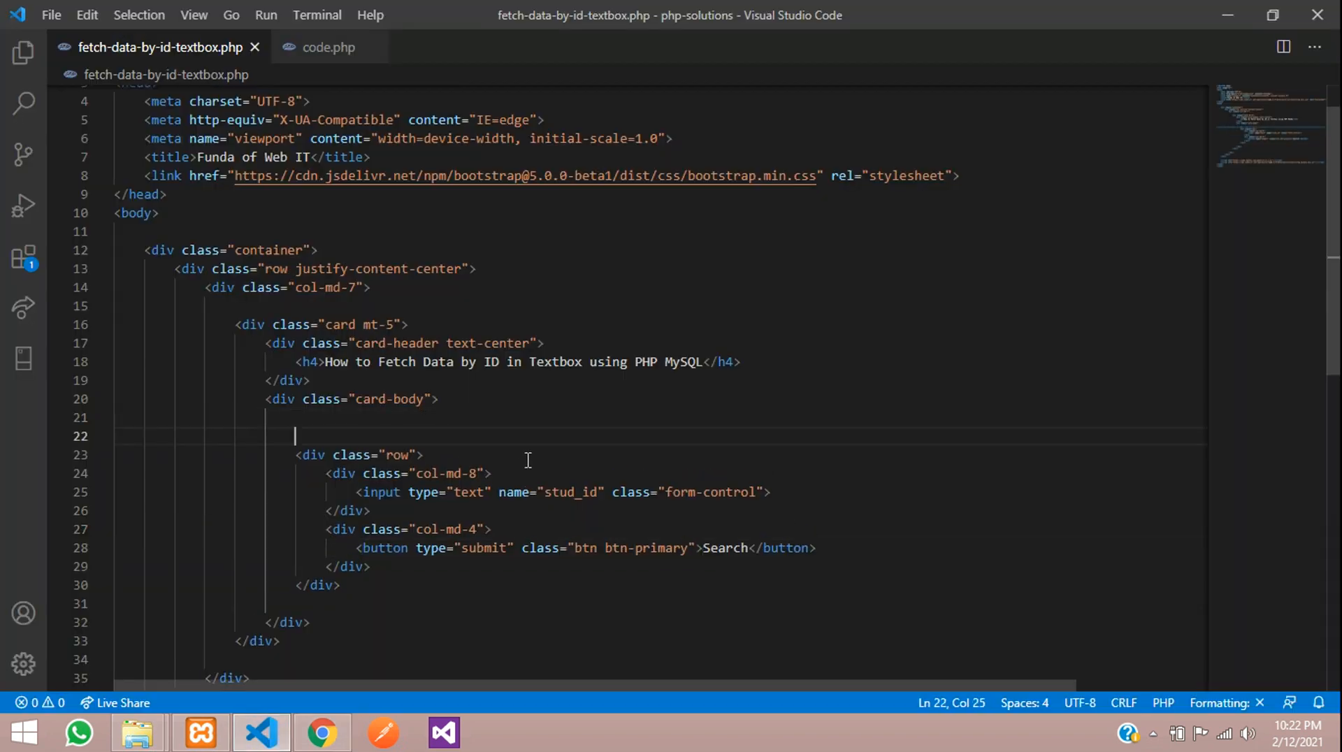
# Wrap the search row in a form with an empty action and method GET
pyautogui.write('<form action="">')
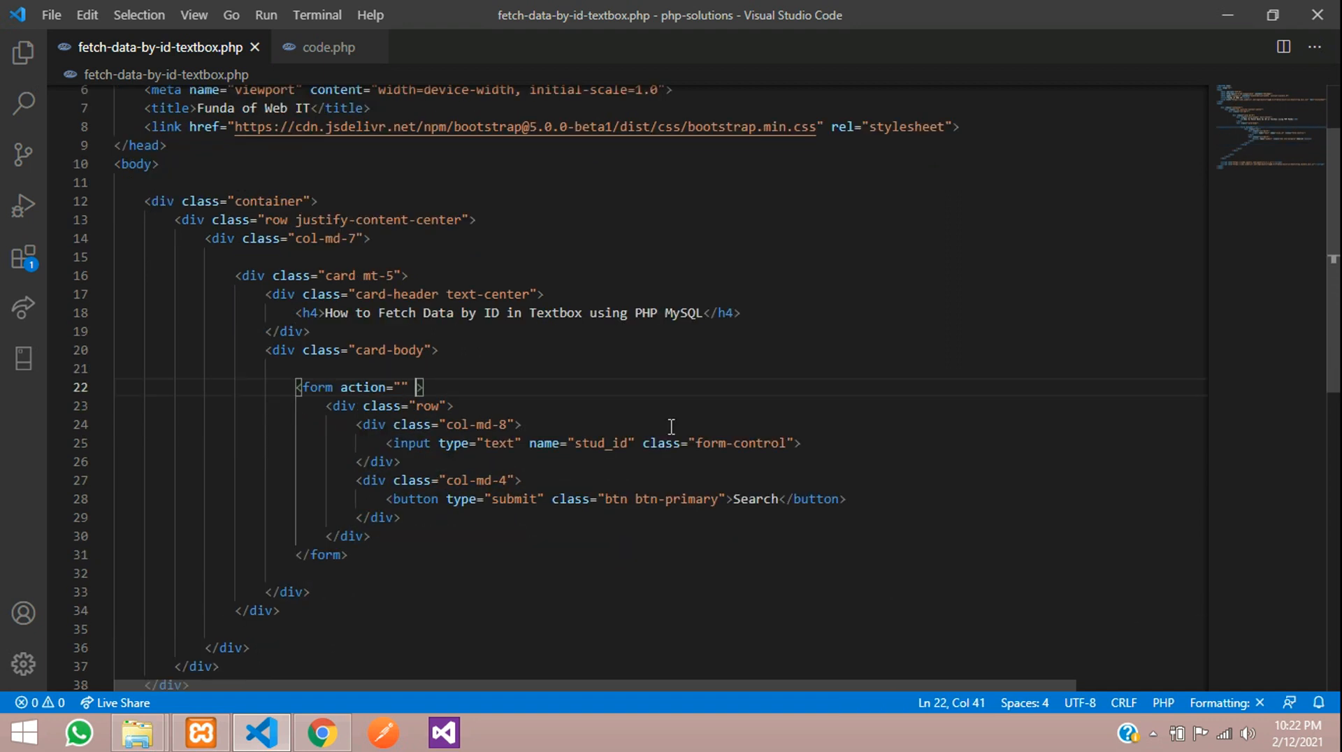
pyautogui.write('method=')
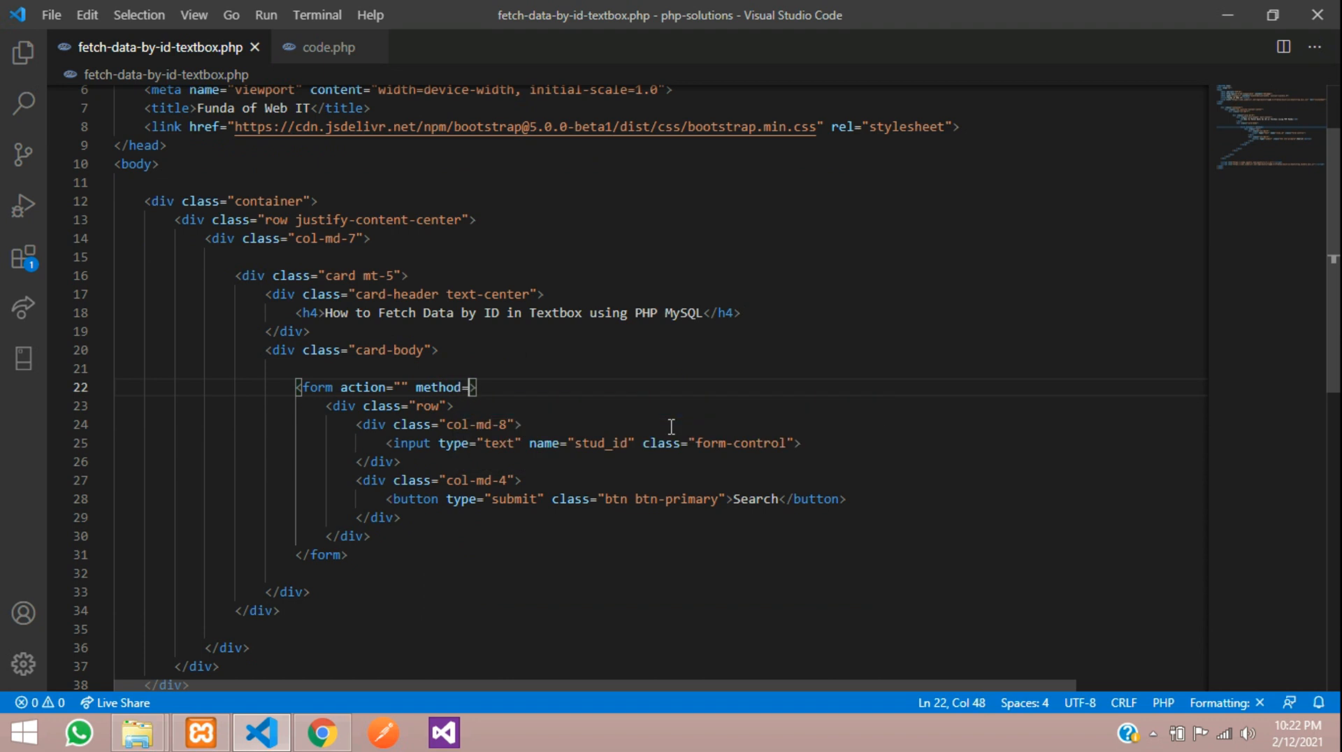
pyautogui.write('GET"')
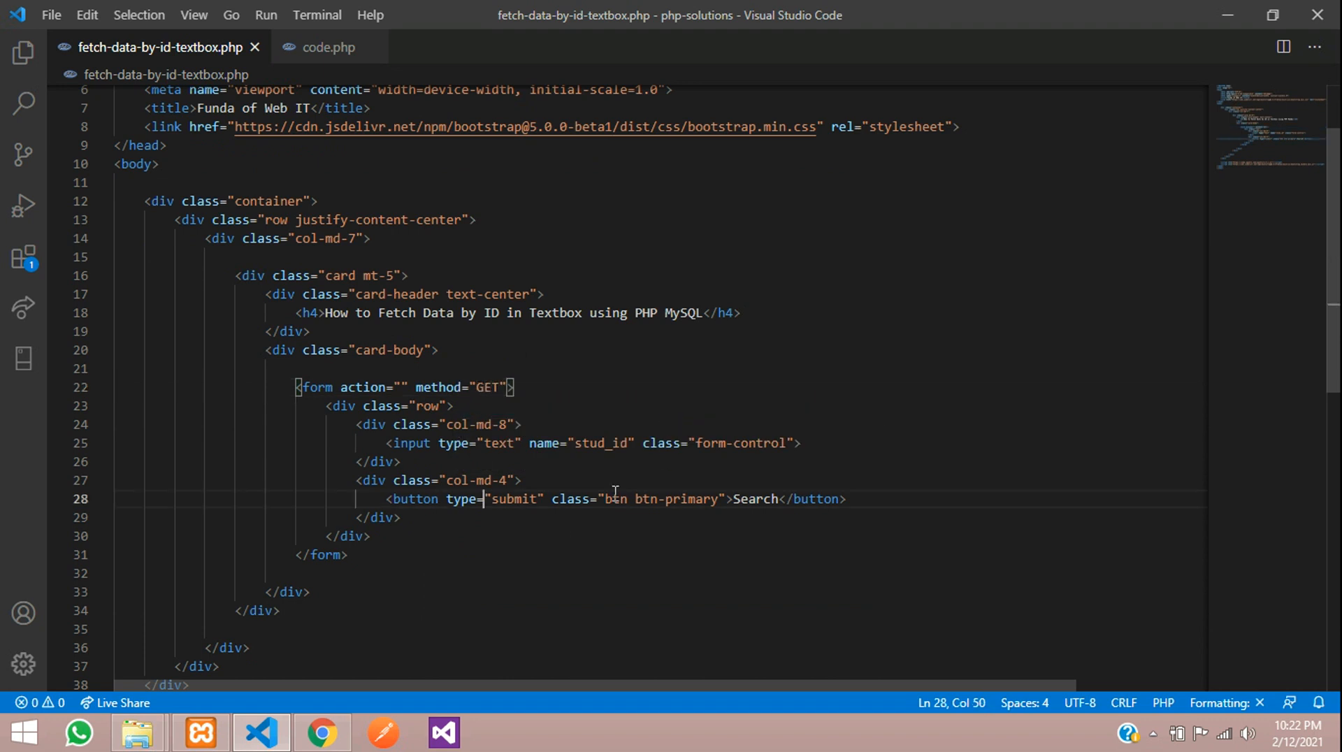
pyautogui.doubleClick(599, 444)
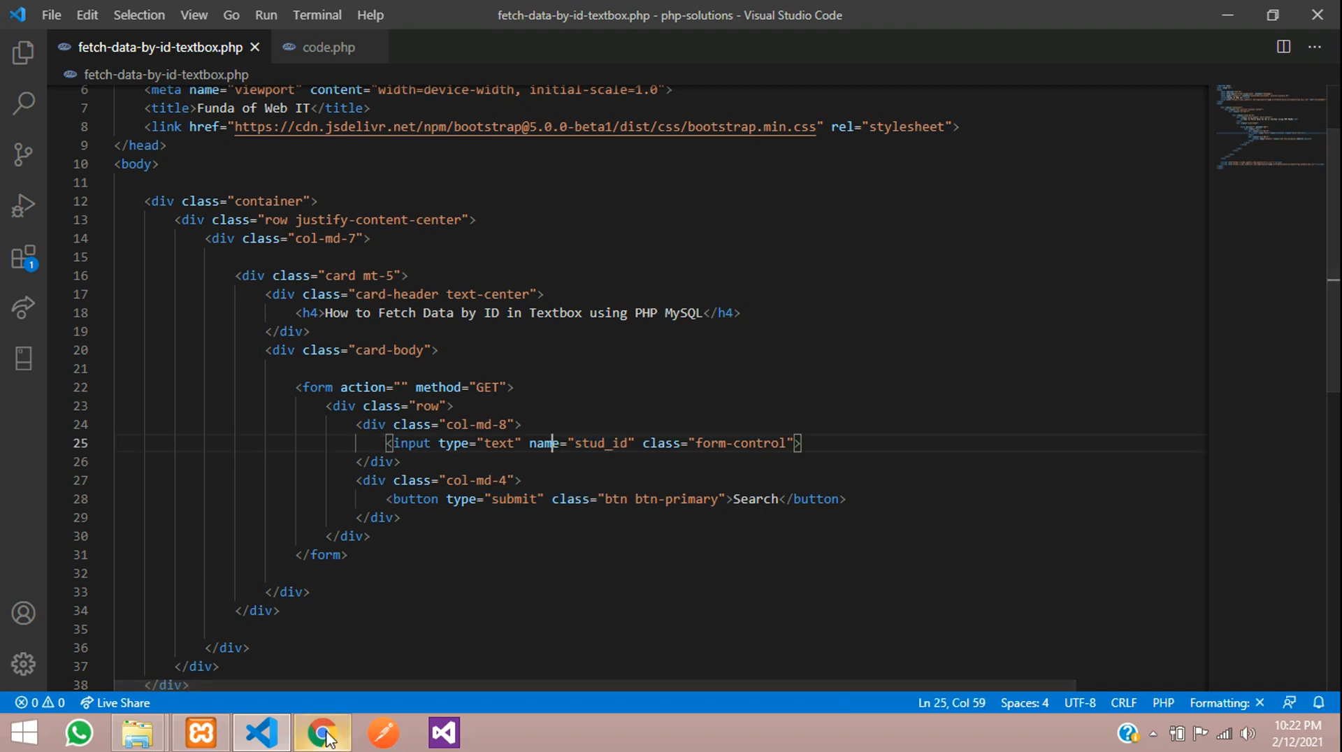
# Search for student ID 4 in Chrome, yielding ?stud_id=4 in the address
pyautogui.click(321, 734)
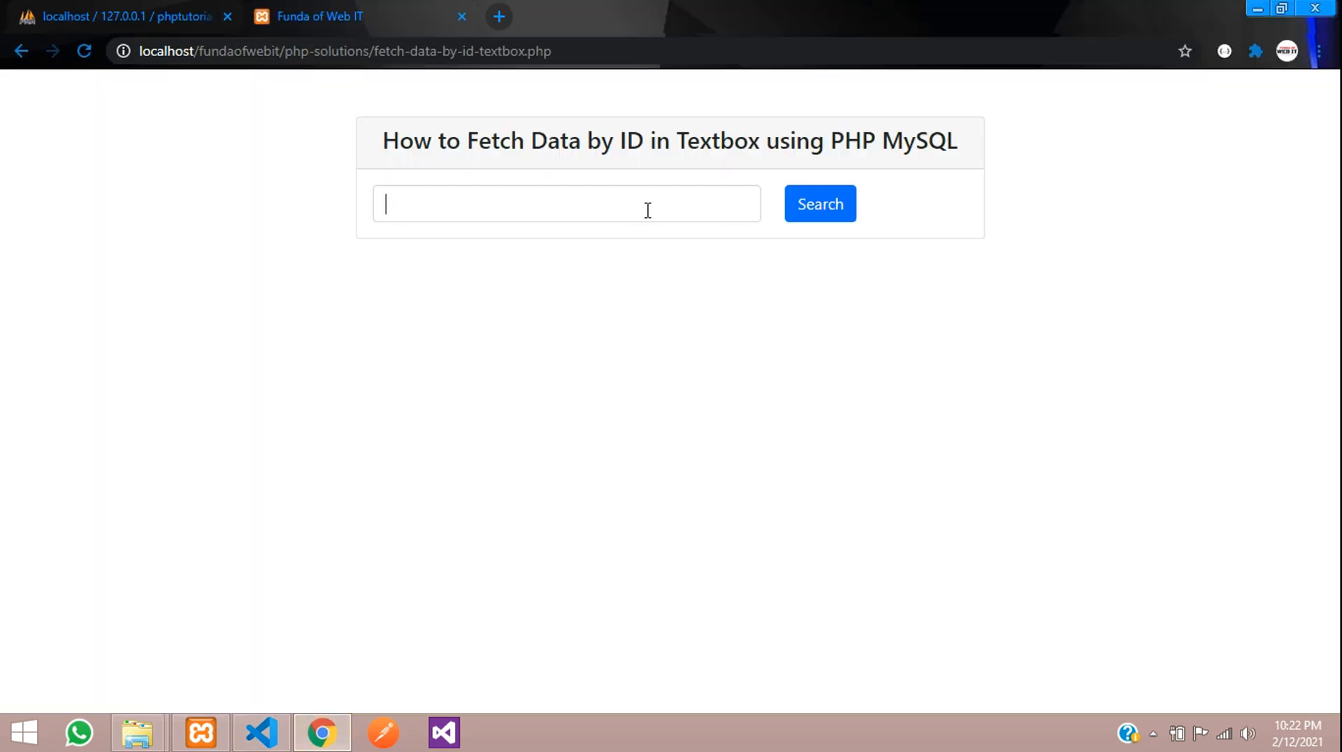
pyautogui.click(819, 204)
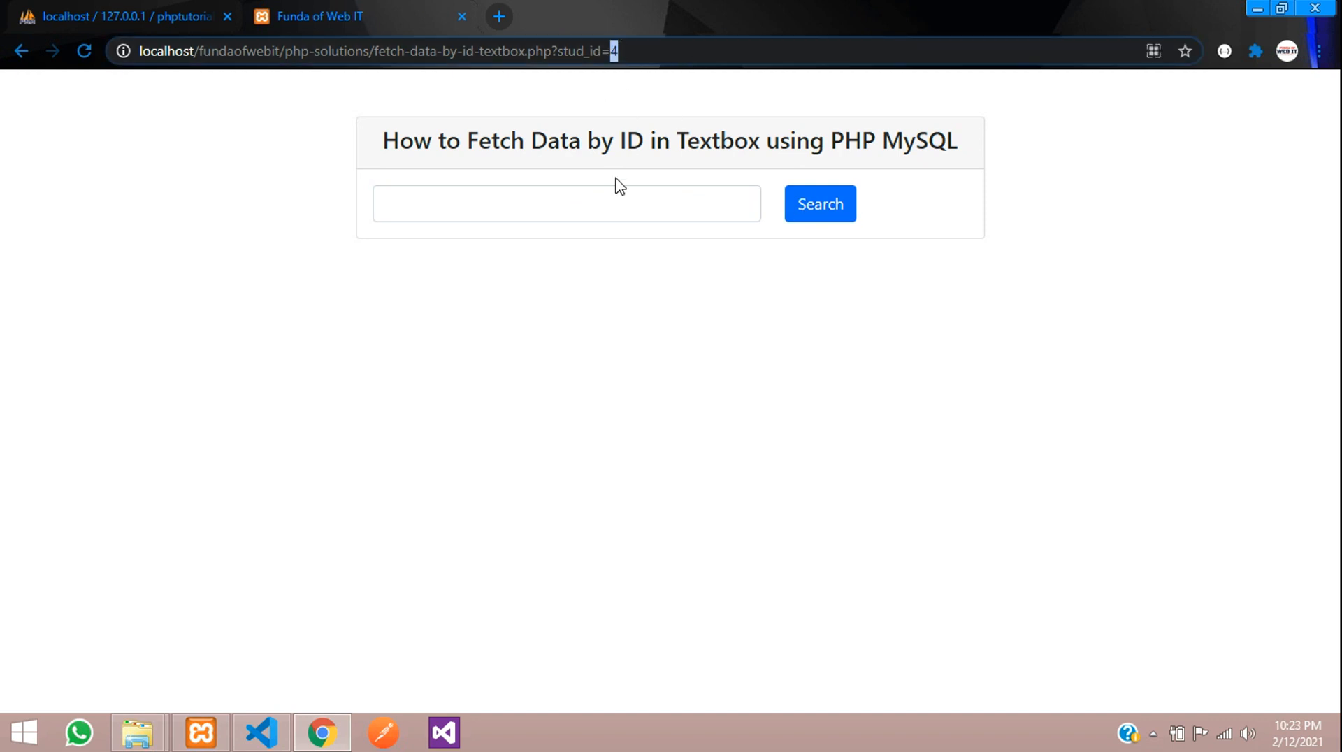
pyautogui.click(566, 204)
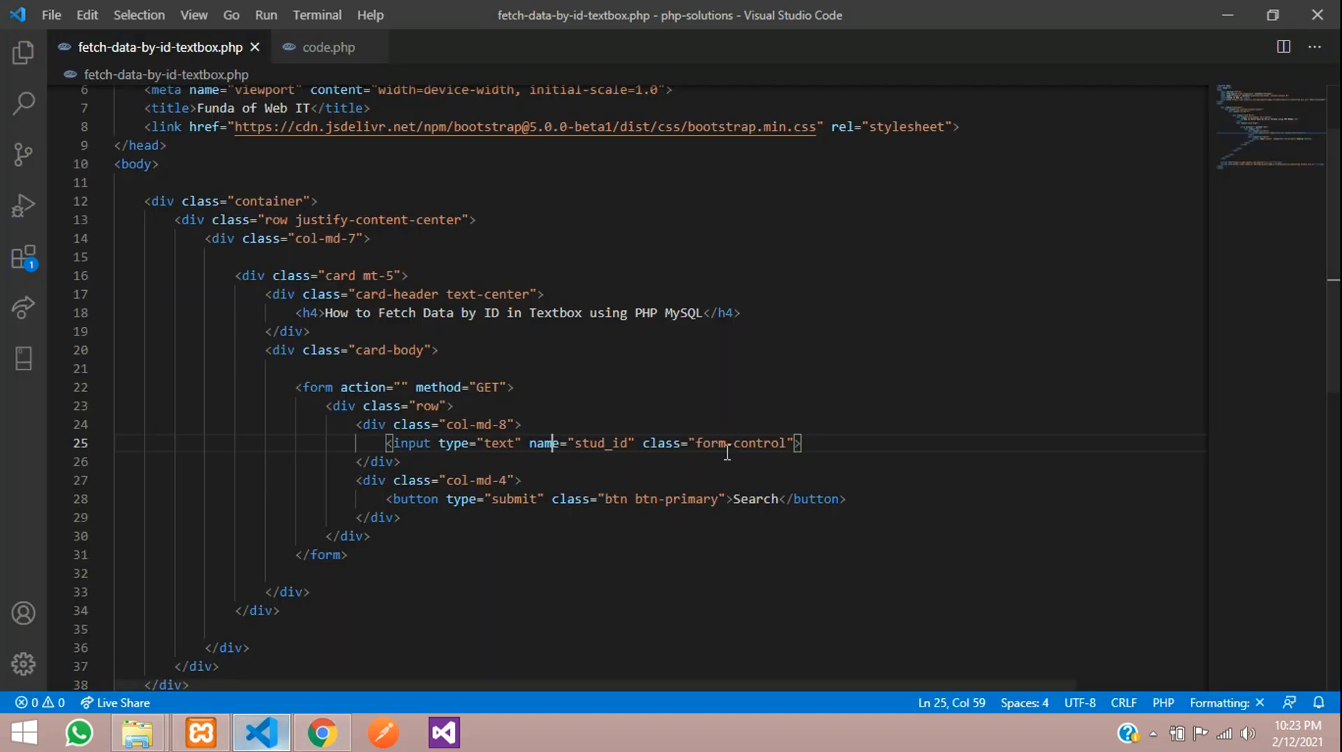
# Set the stud_id input's value to a PHP isset check echoing $_GET['stud_id']
pyautogui.write('val')
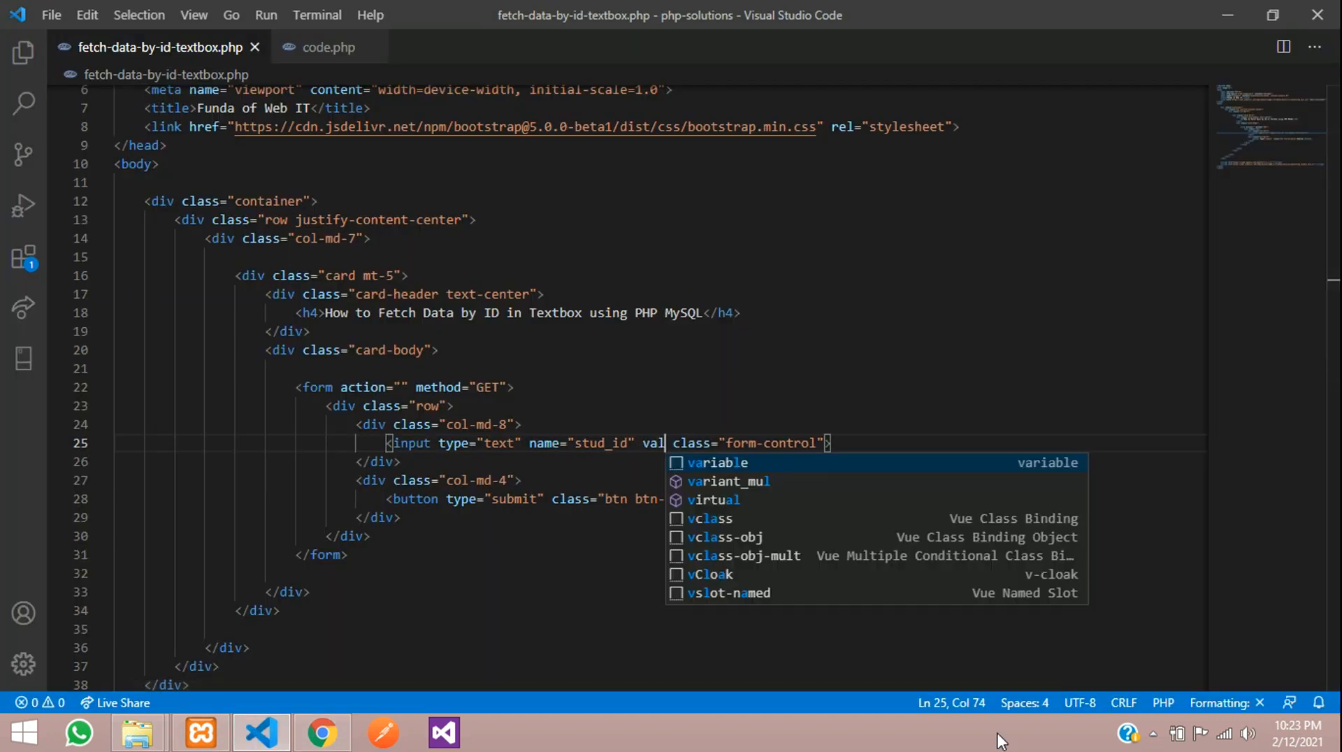
pyautogui.write('ue=""')
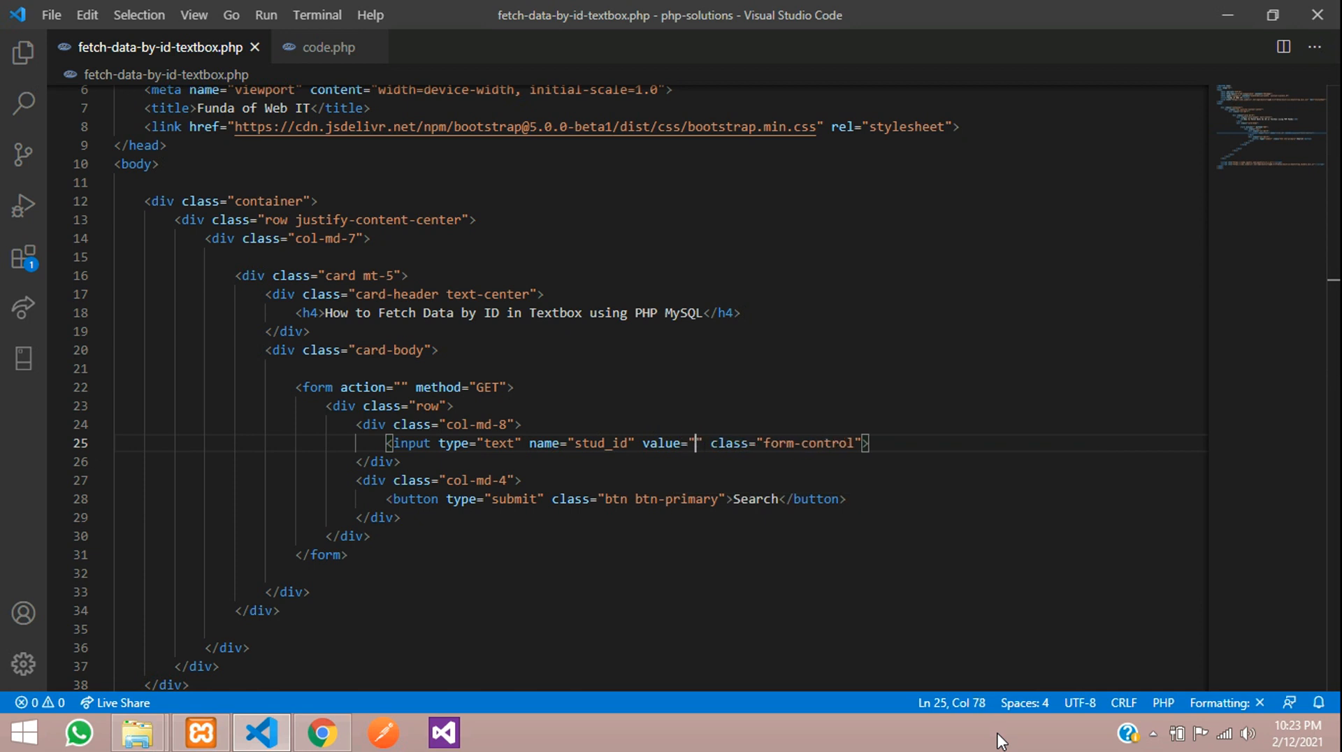
pyautogui.write('<?php if ?>')
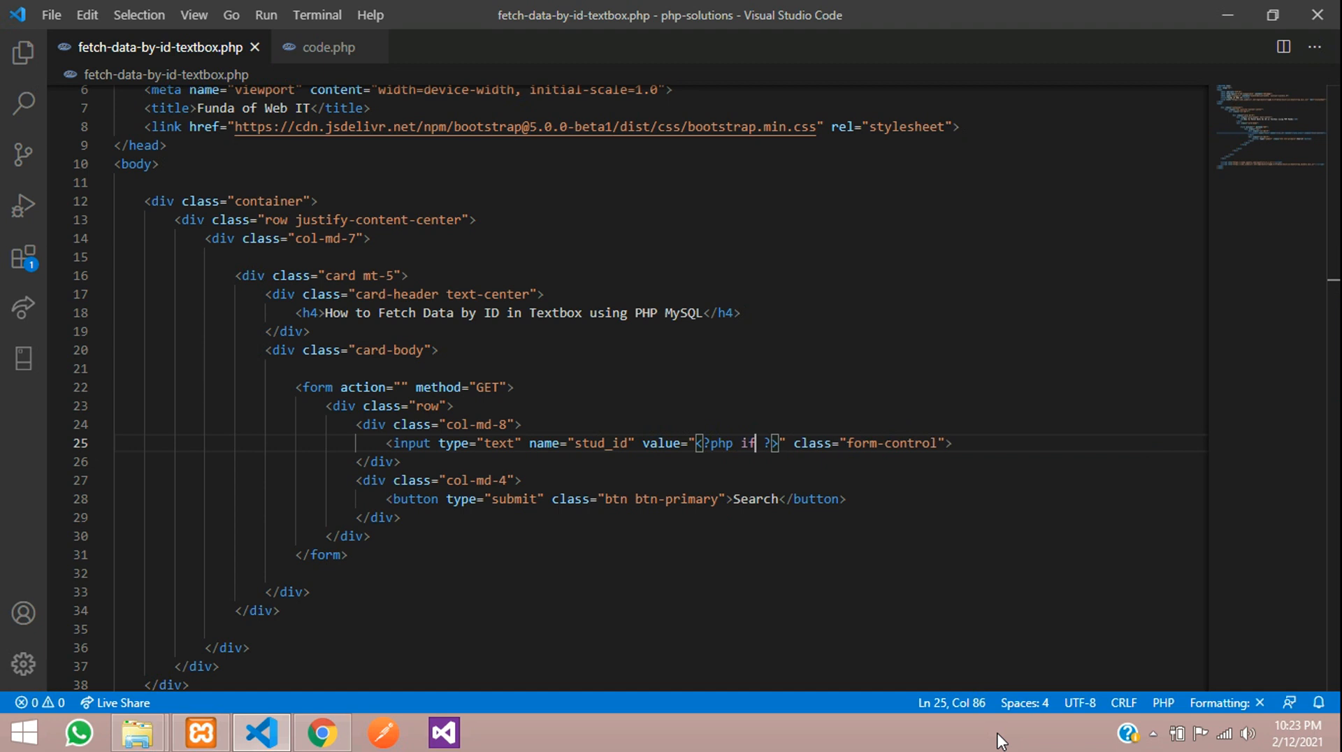
pyautogui.write('(isset')
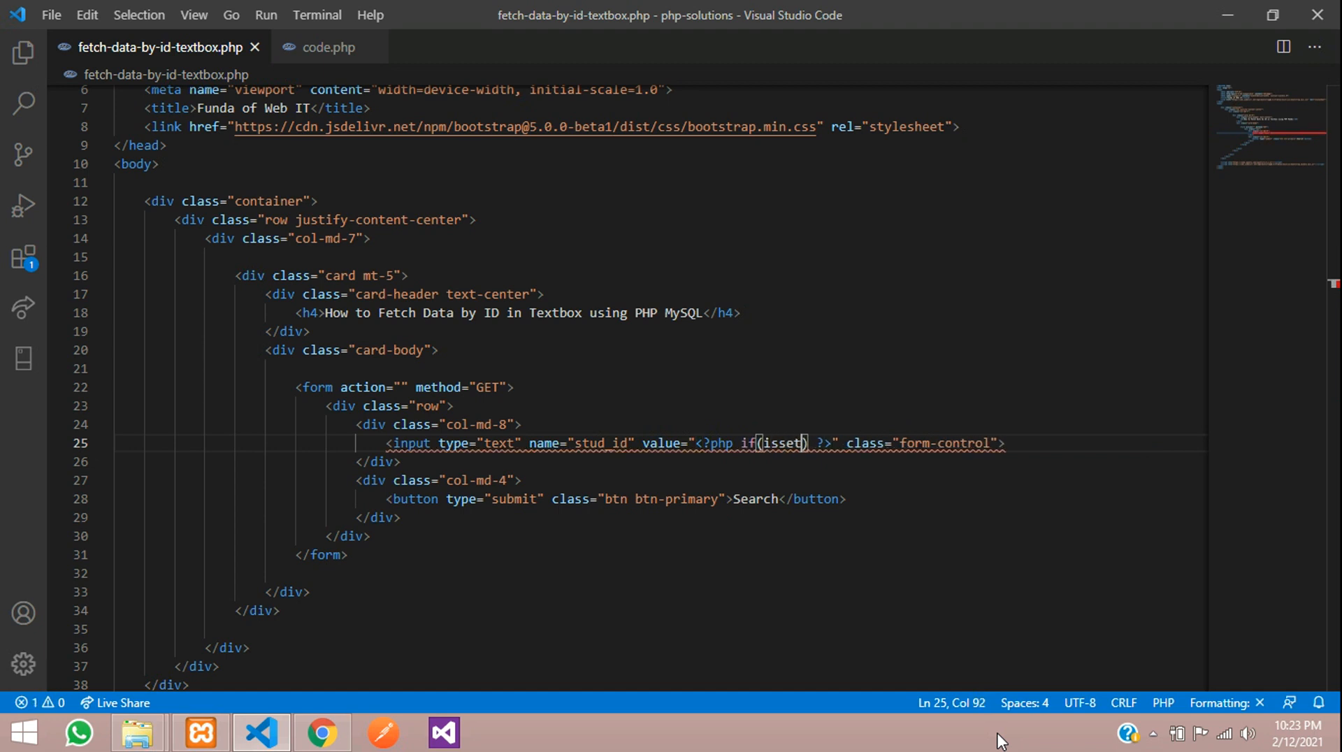
pyautogui.write('$_GET')
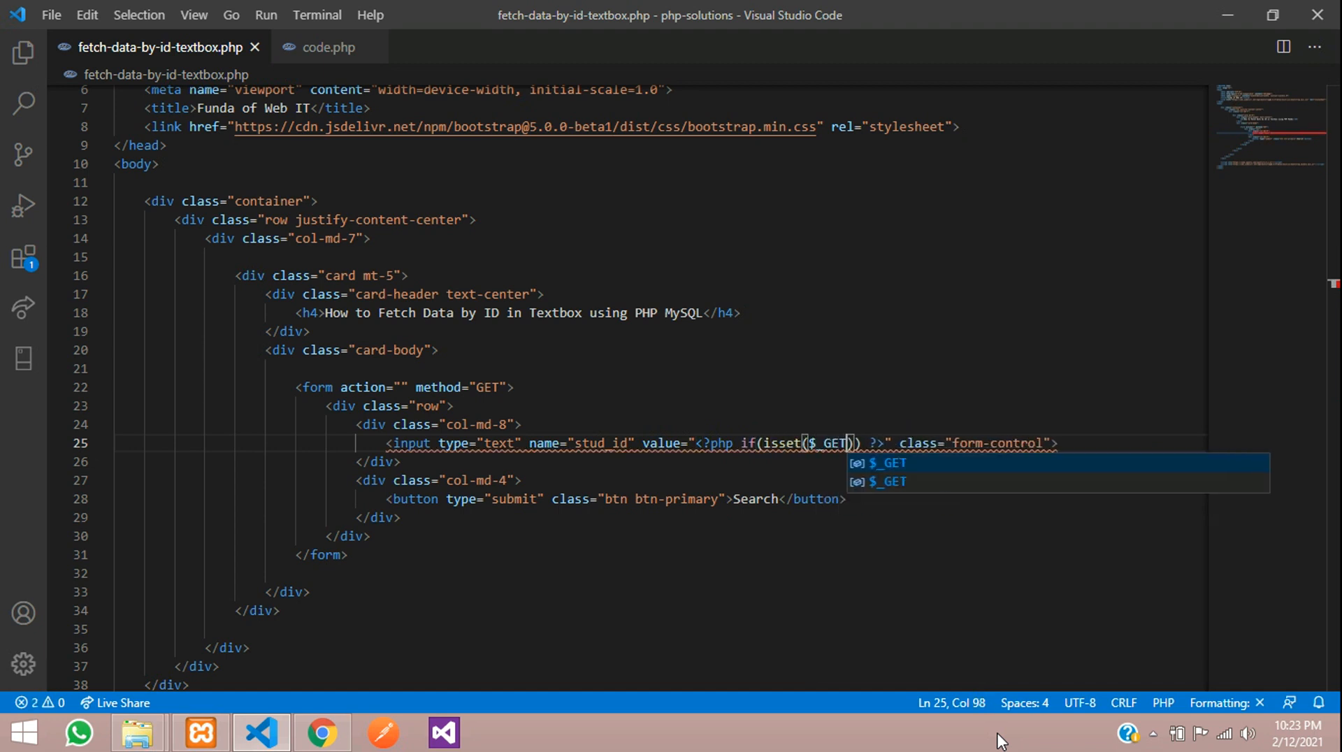
pyautogui.write("['']")
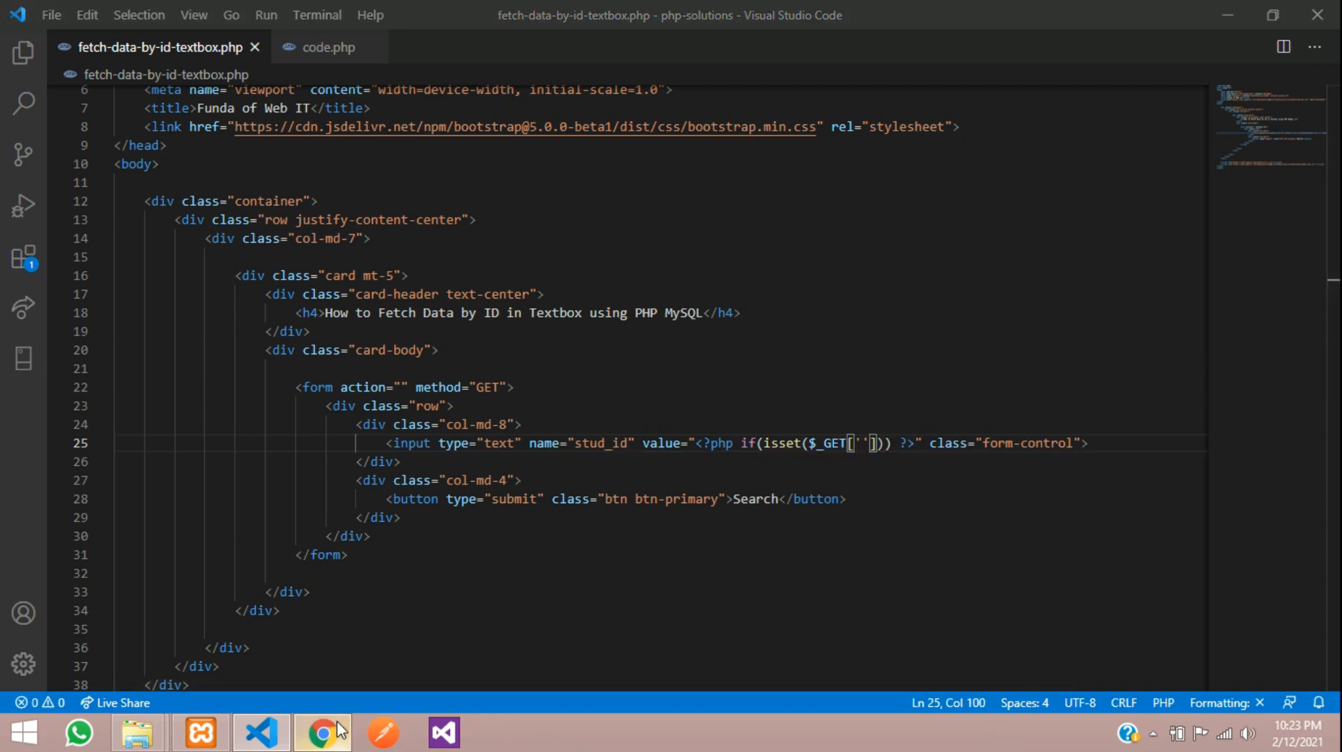
pyautogui.click(322, 733)
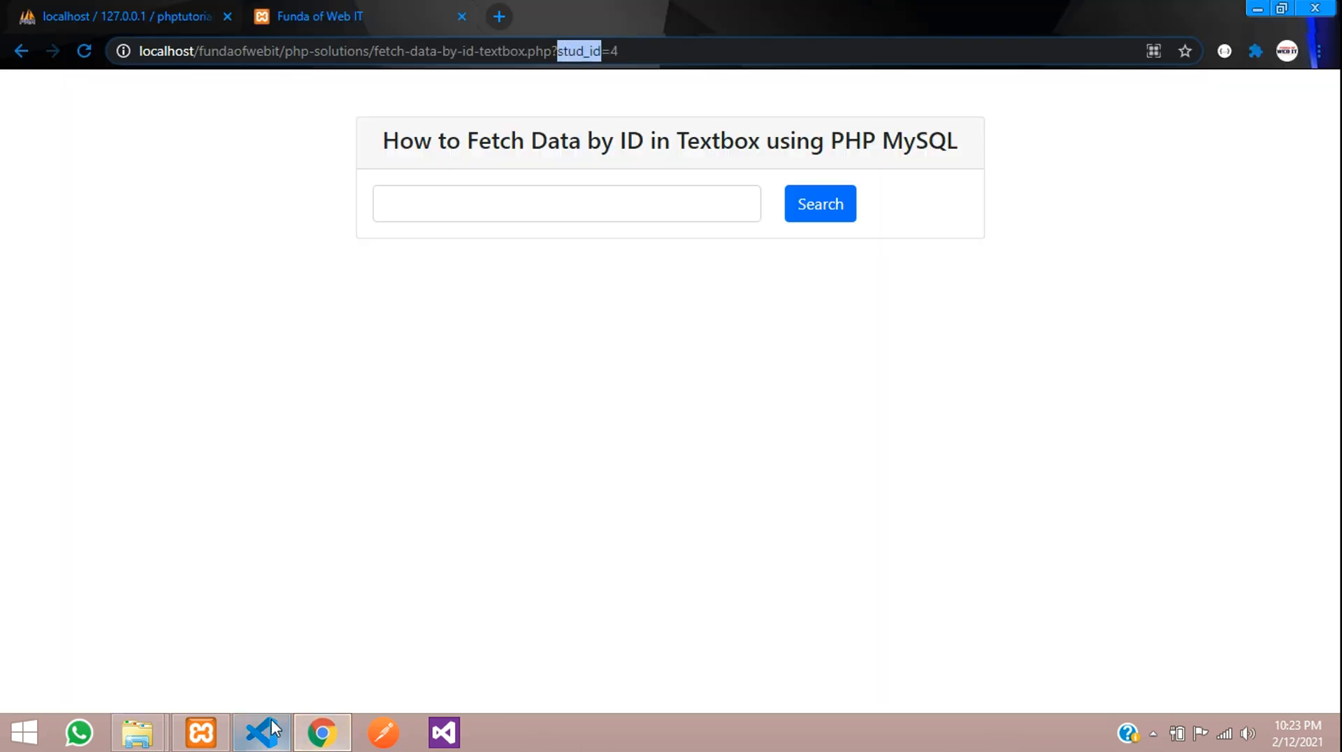
pyautogui.click(260, 733)
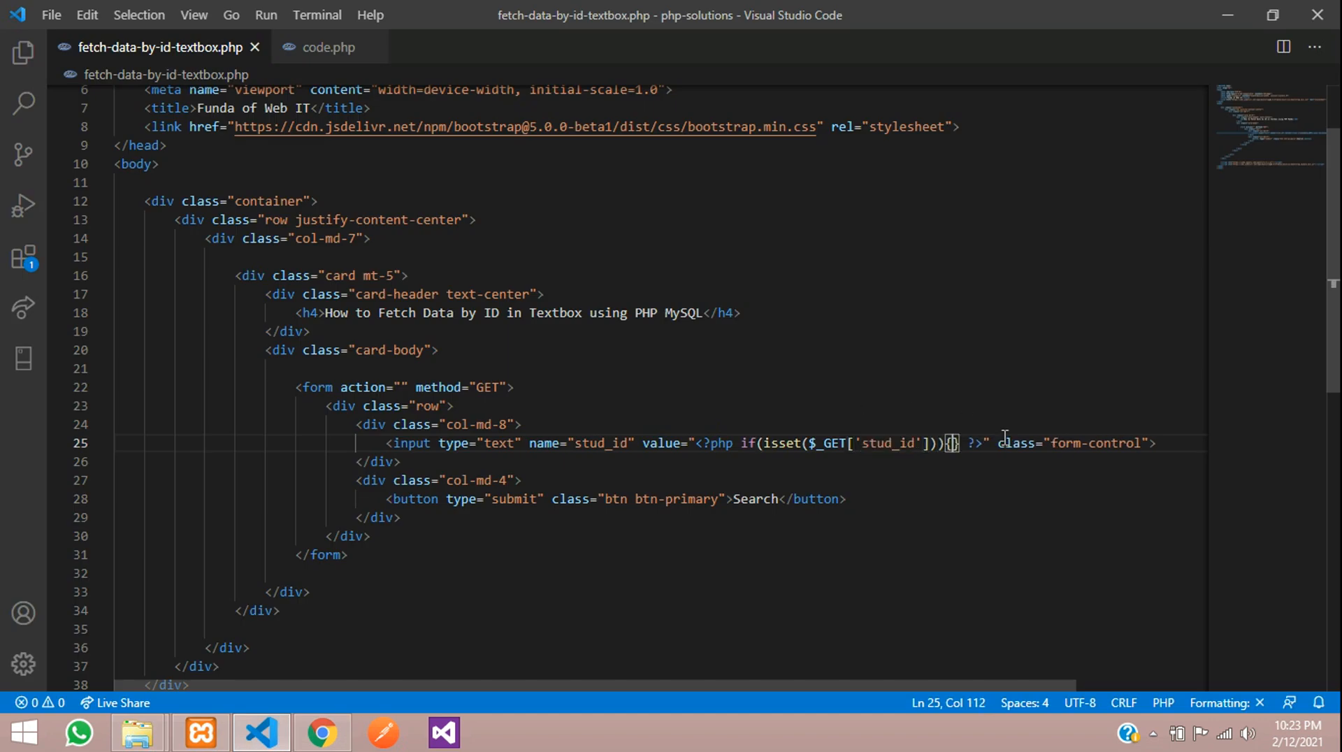
pyautogui.write('echo')
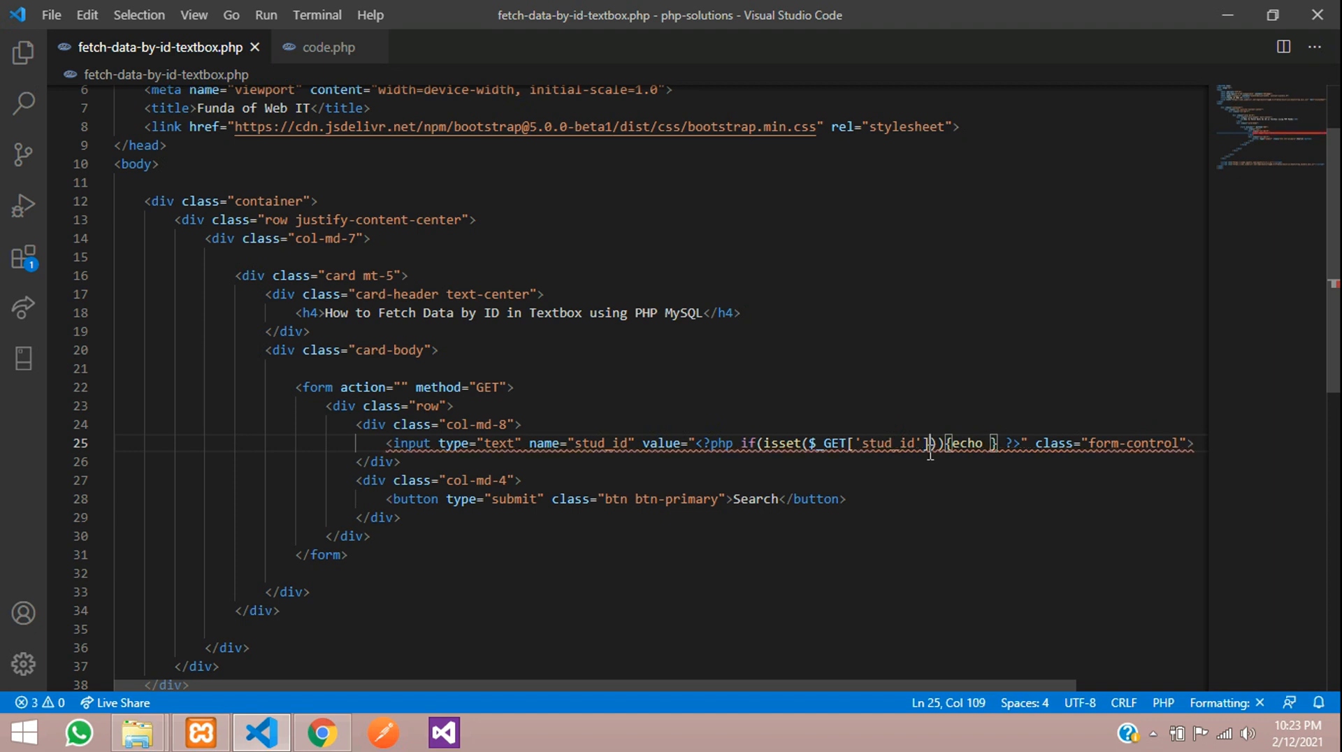
pyautogui.moveTo(928, 443); pyautogui.dragTo(808, 443)
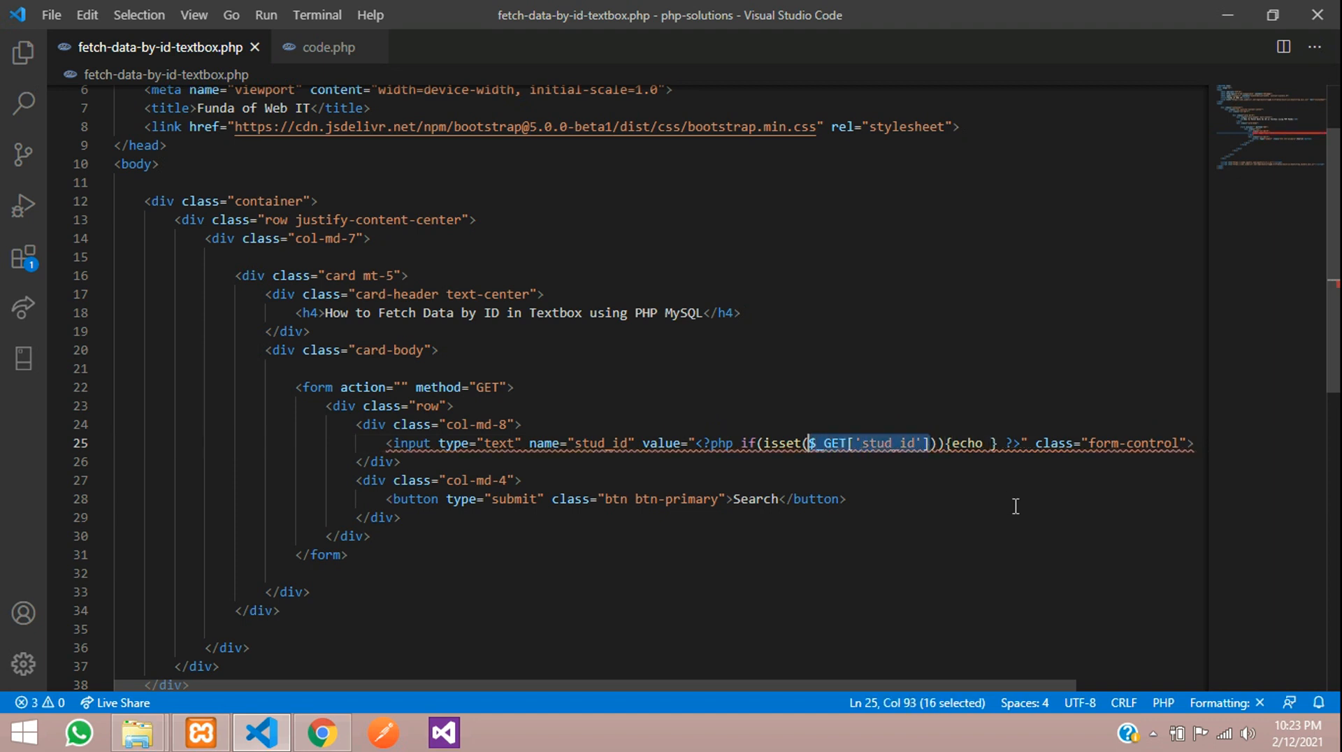
pyautogui.write("$_GET['stud_id']")
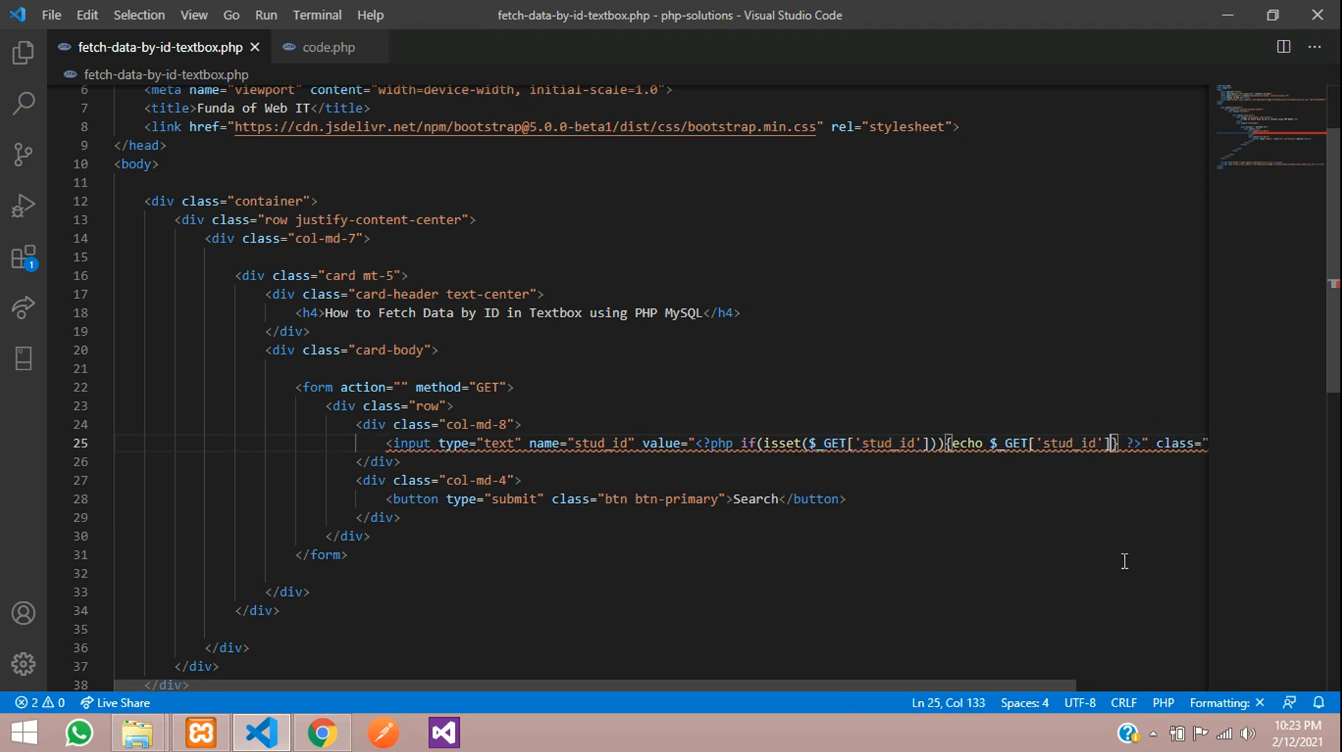
# Finish the echo statement, then search ID 2 in Chrome to confirm it stays
pyautogui.write(';')
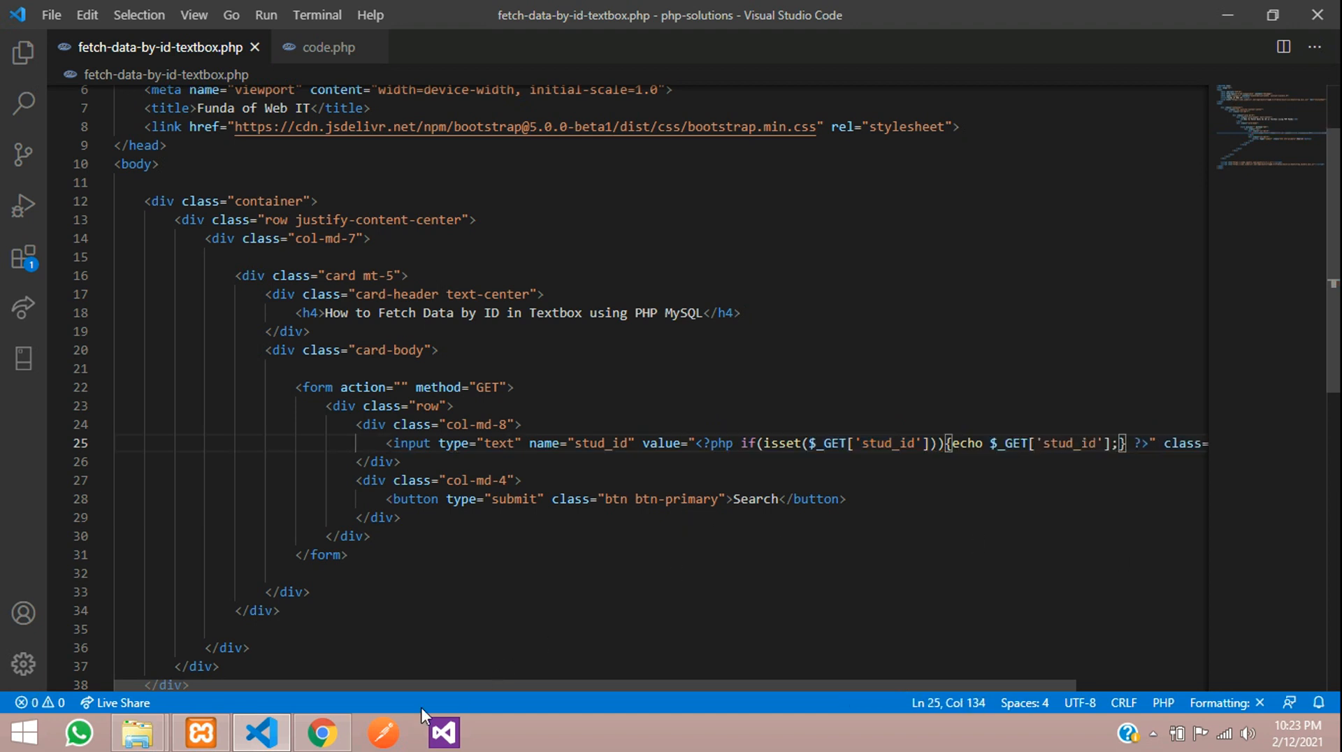
pyautogui.click(320, 733)
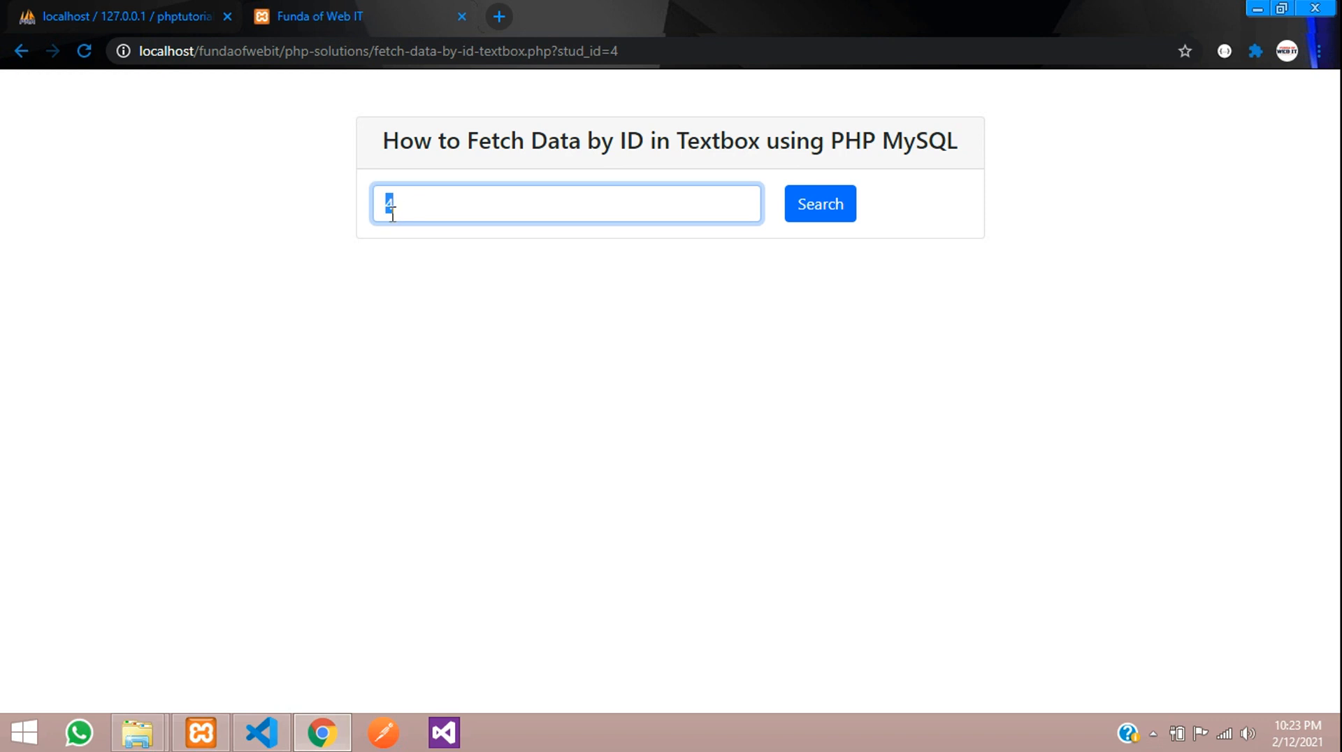
pyautogui.write('2')
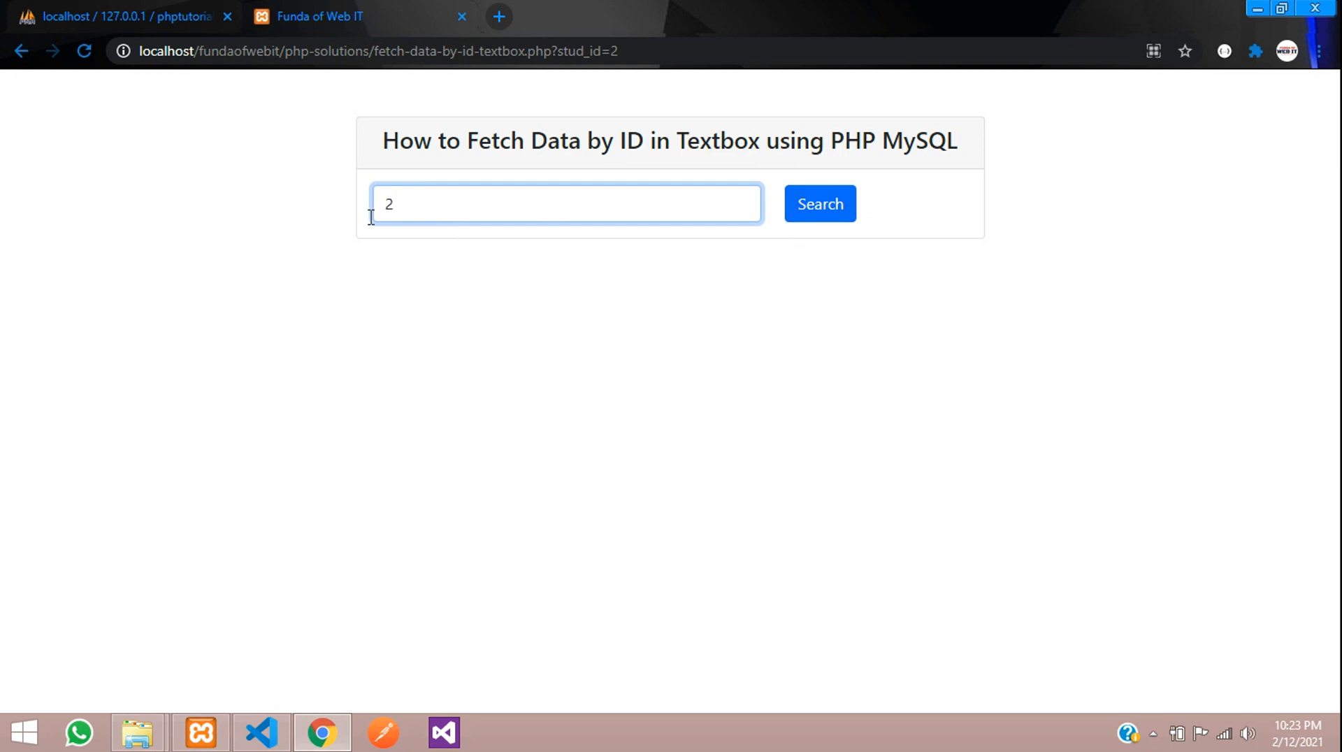
pyautogui.doubleClick(388, 203)
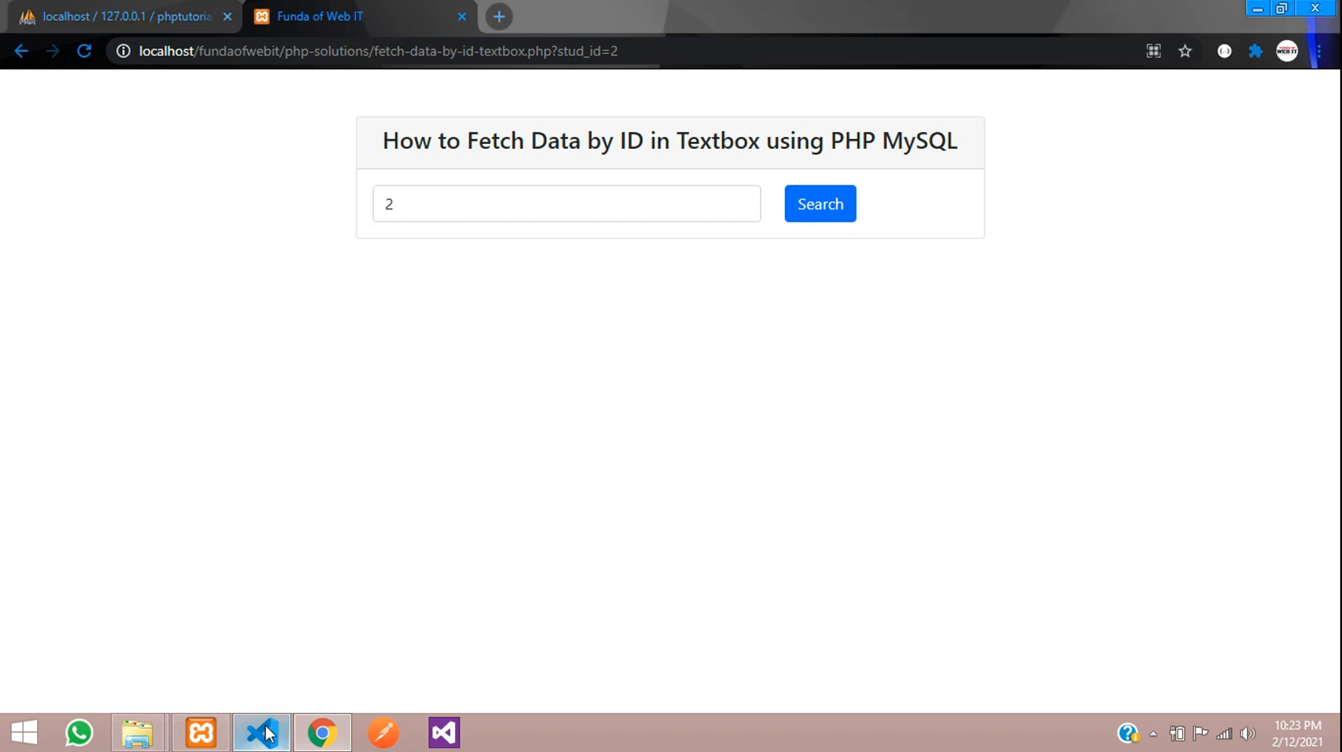
# Add a new row after the form with a col-md-12 div and a form-group div
pyautogui.click(259, 734)
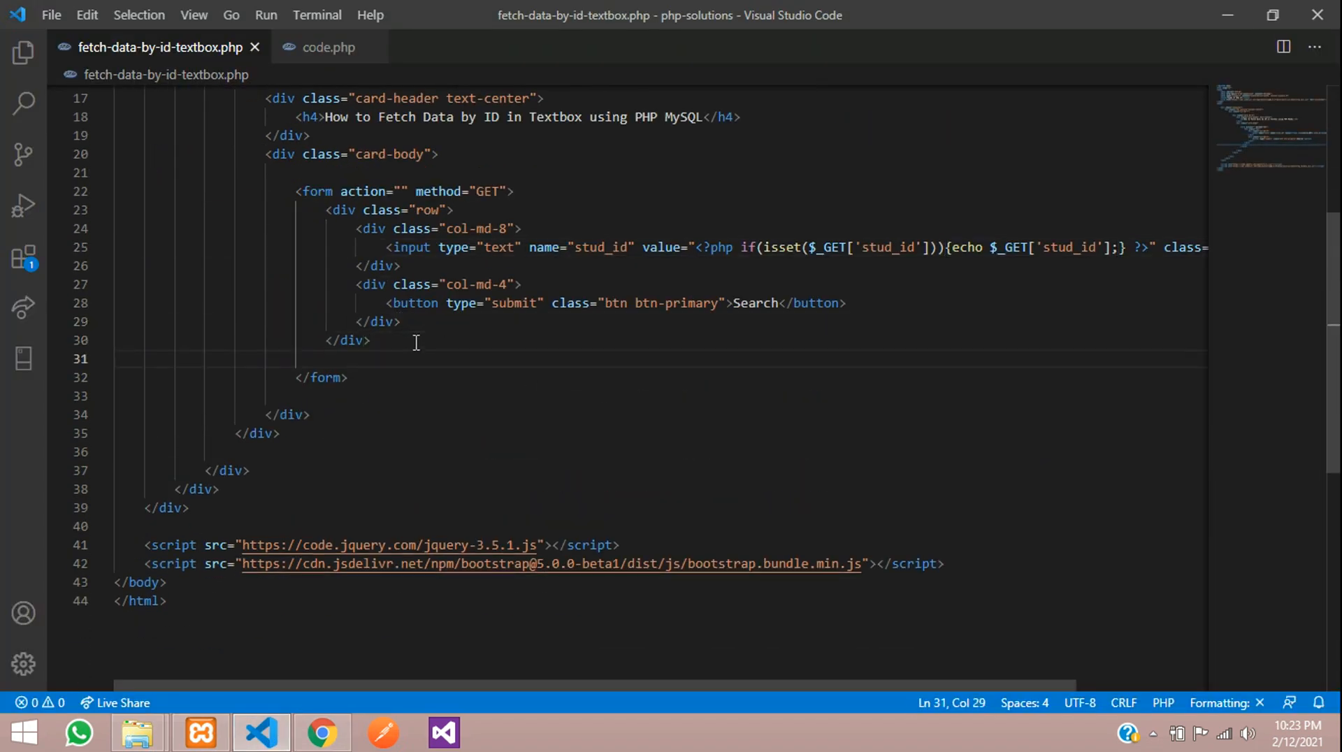
pyautogui.press('enter')
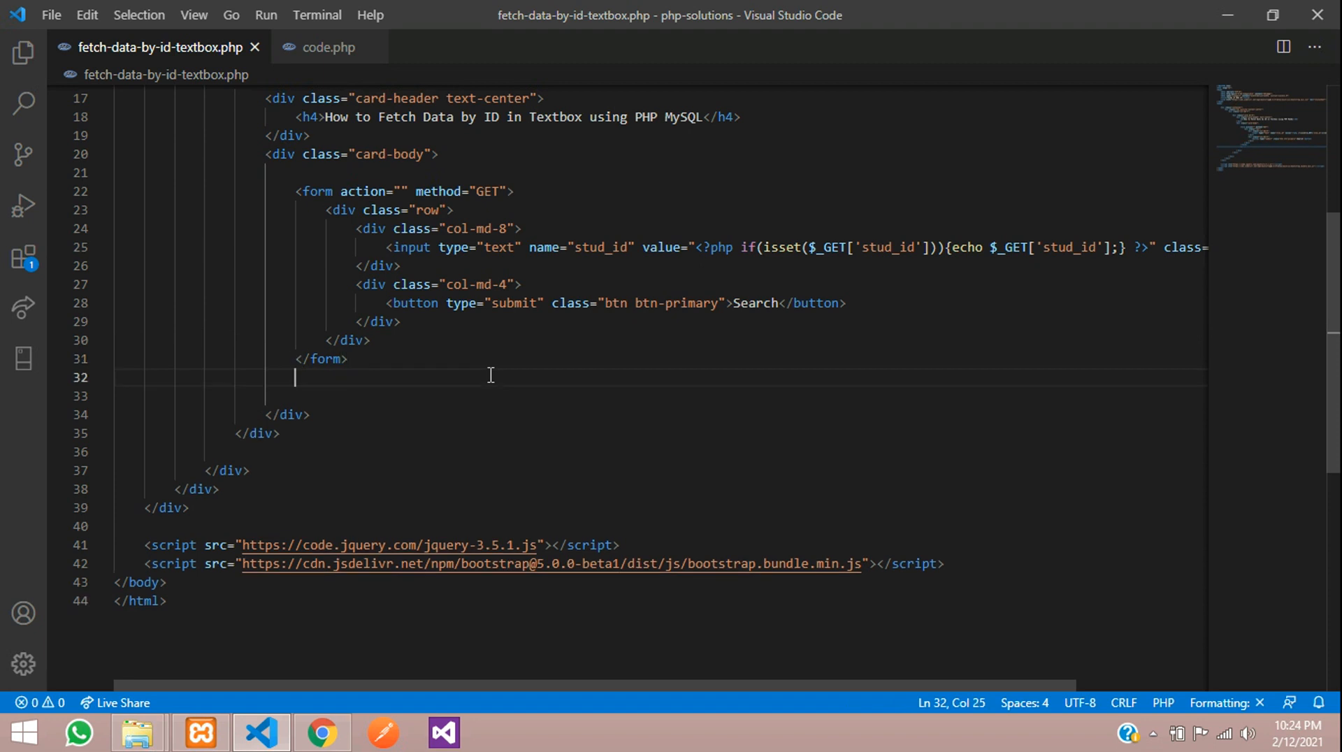
pyautogui.write('<div class="row"></div>')
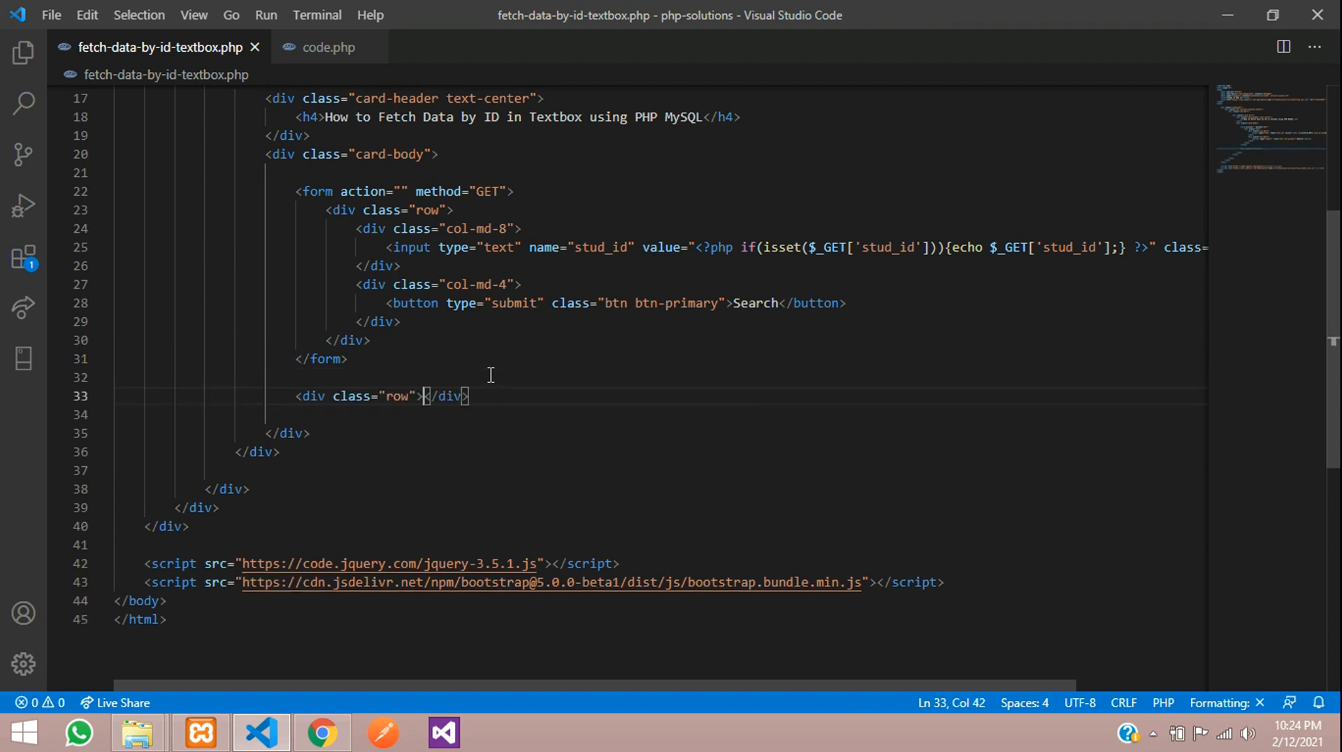
pyautogui.write('.co')
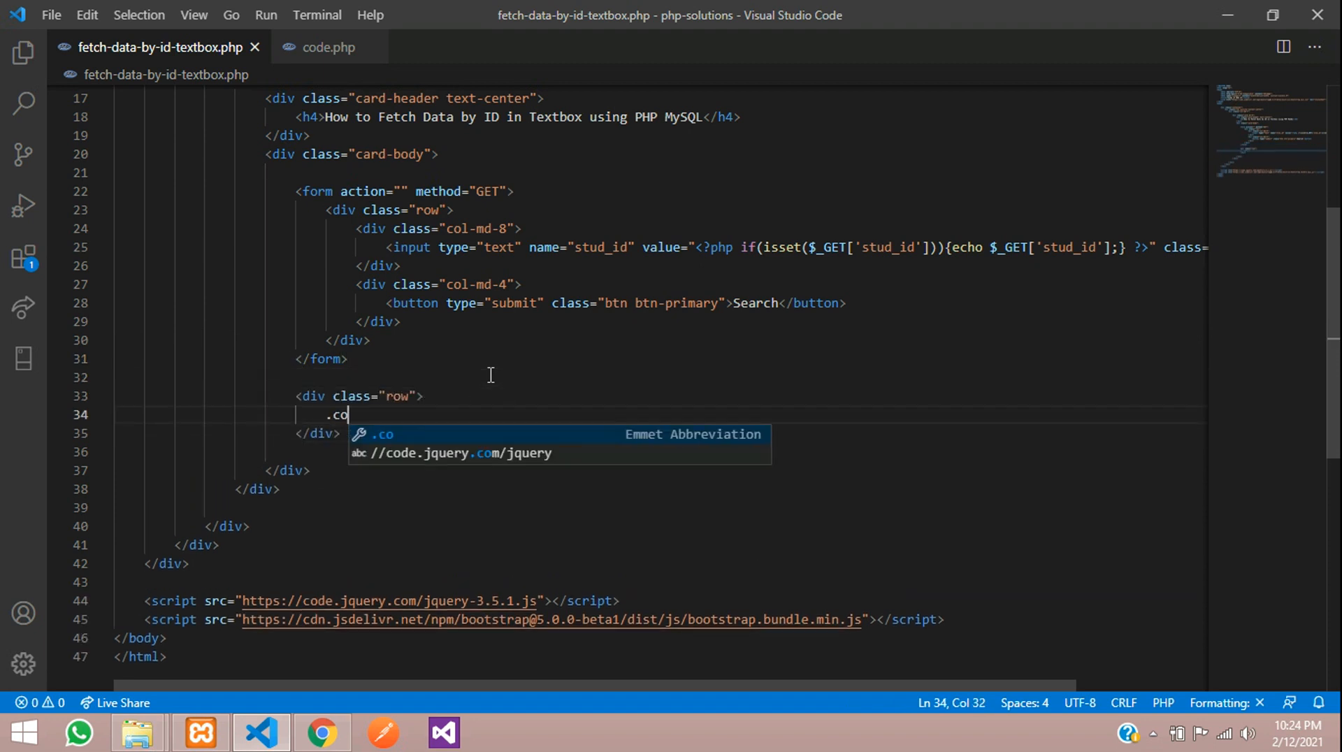
pyautogui.press('Tab')
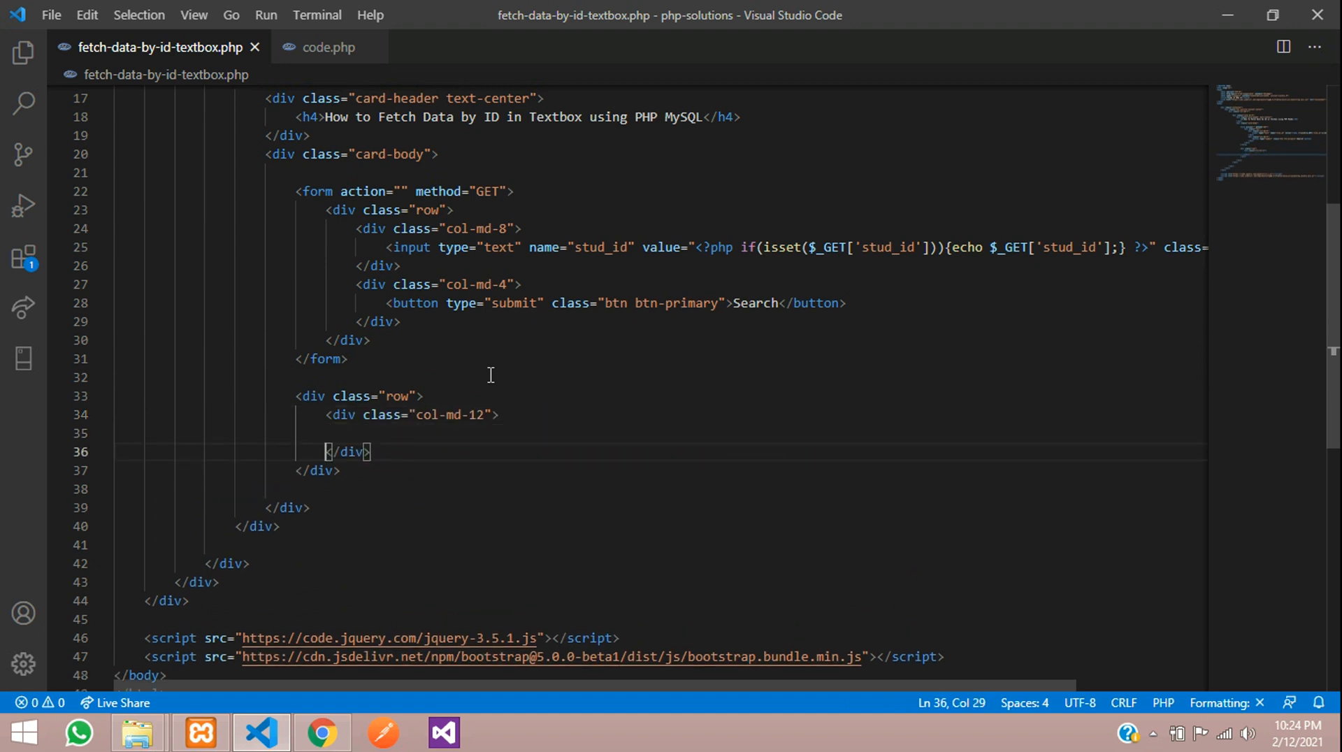
pyautogui.scroll(-3)
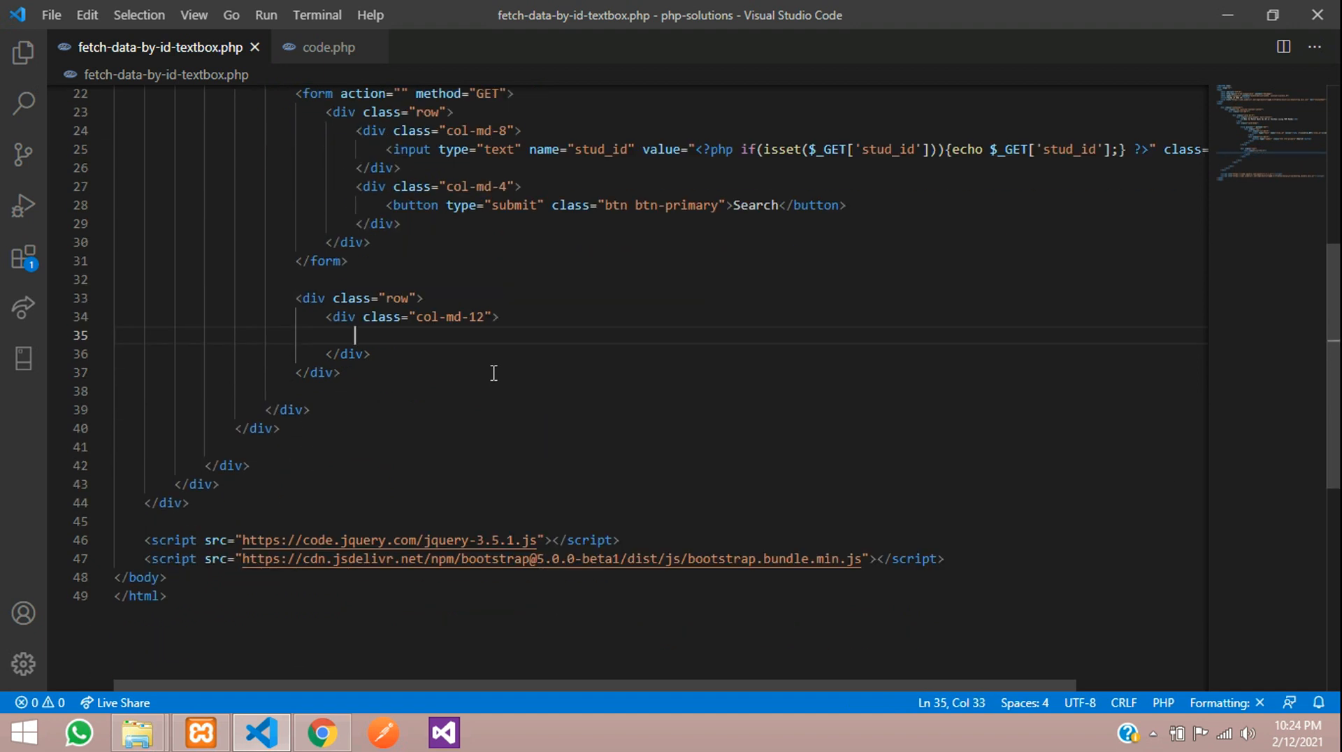
pyautogui.write('.form-grou')
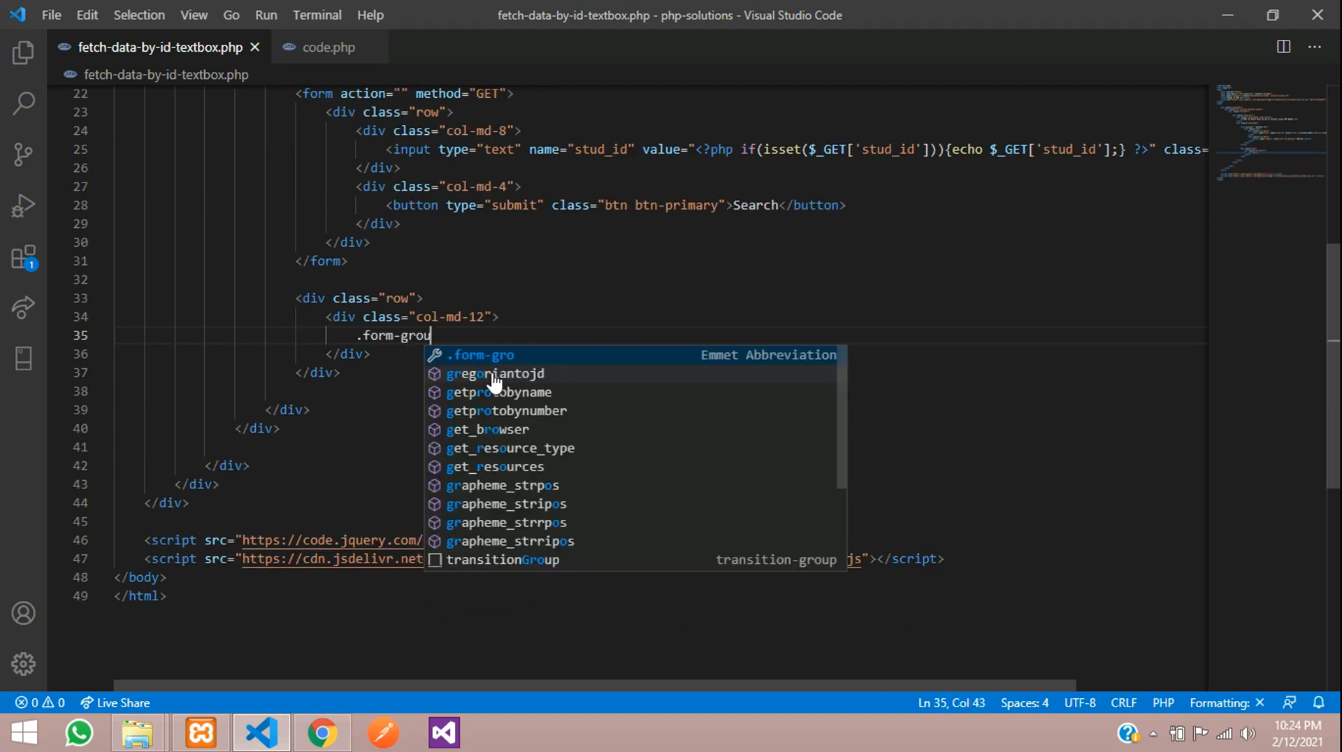
pyautogui.press('Tab')
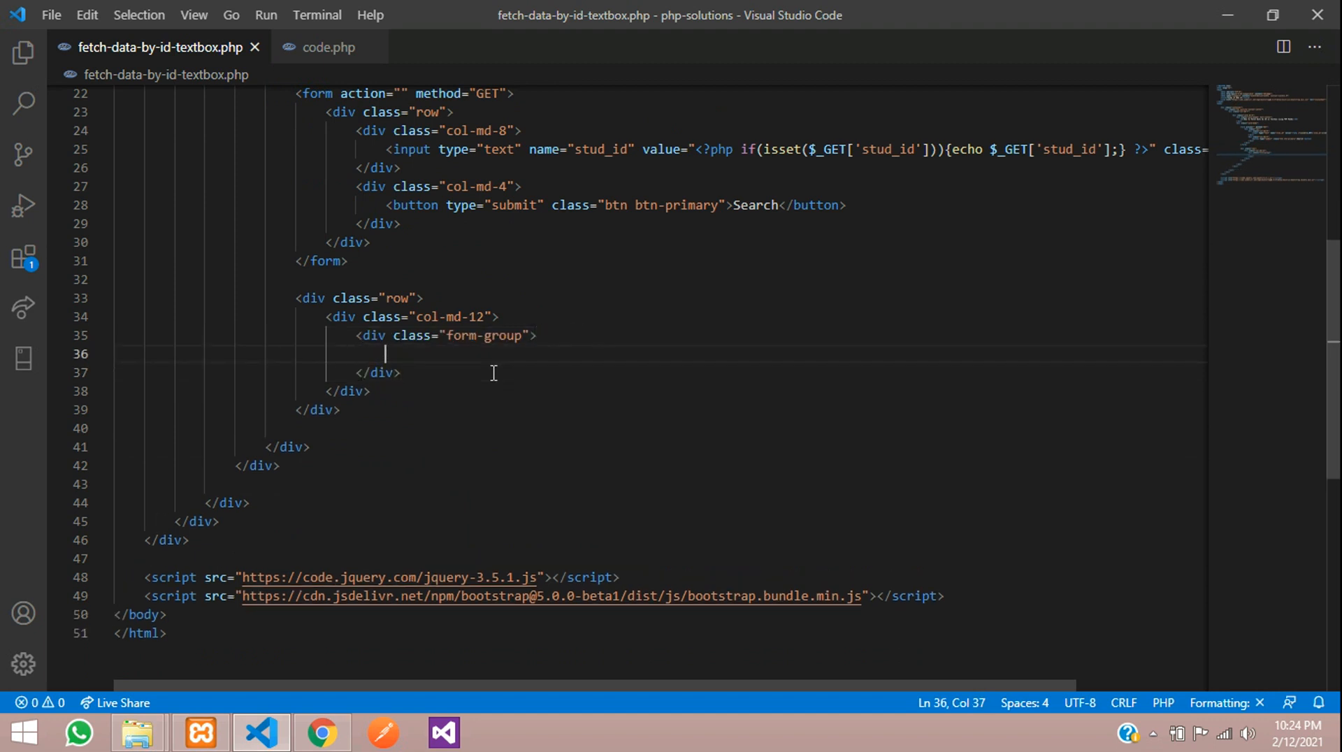
# Build a Name field group: a label 'Name' above a form-control input, with mb-3 spacing
pyautogui.write('in')
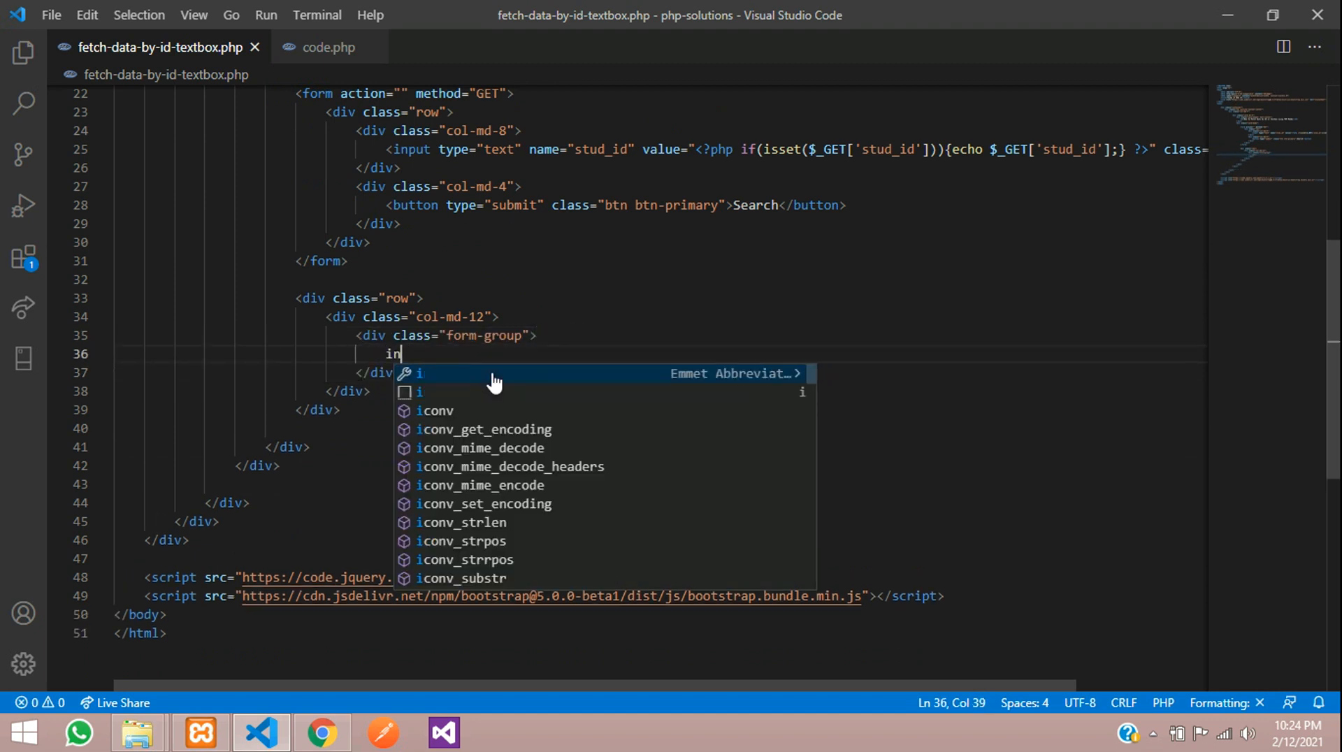
pyautogui.write('put.form-')
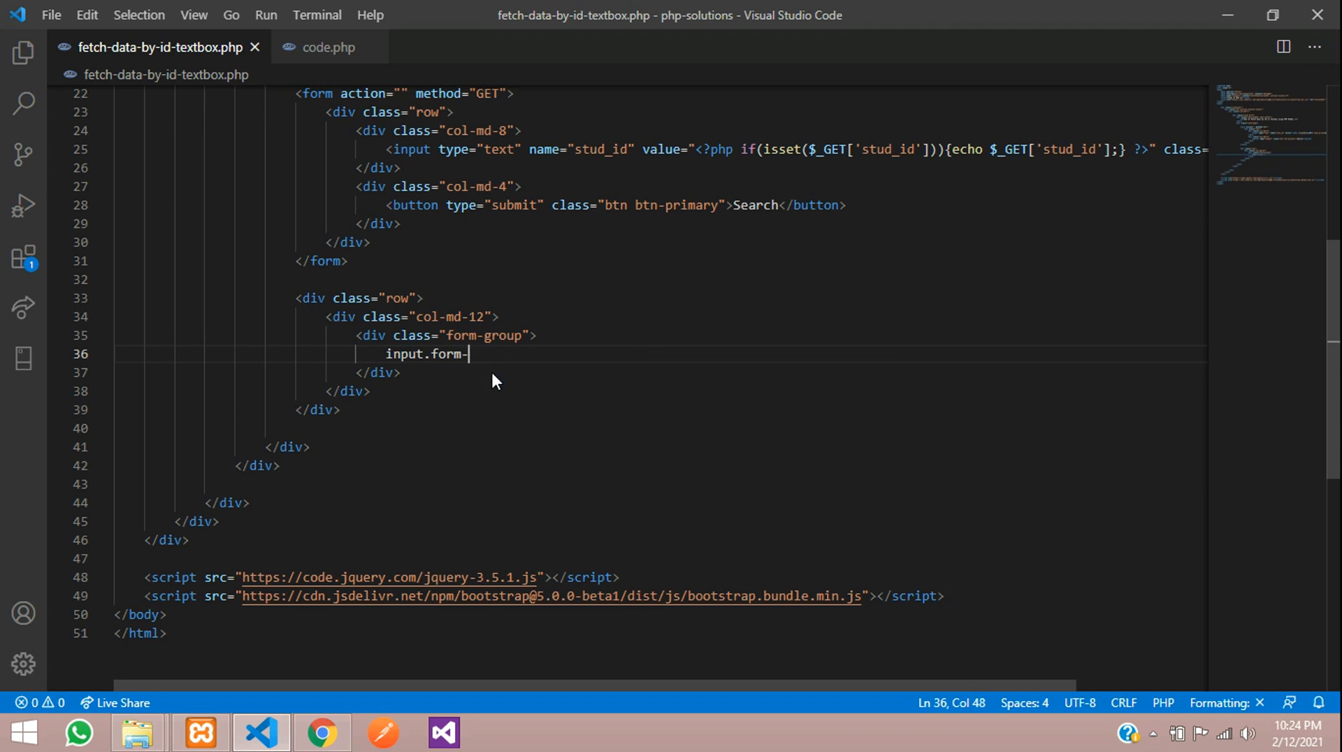
pyautogui.press('Tab')
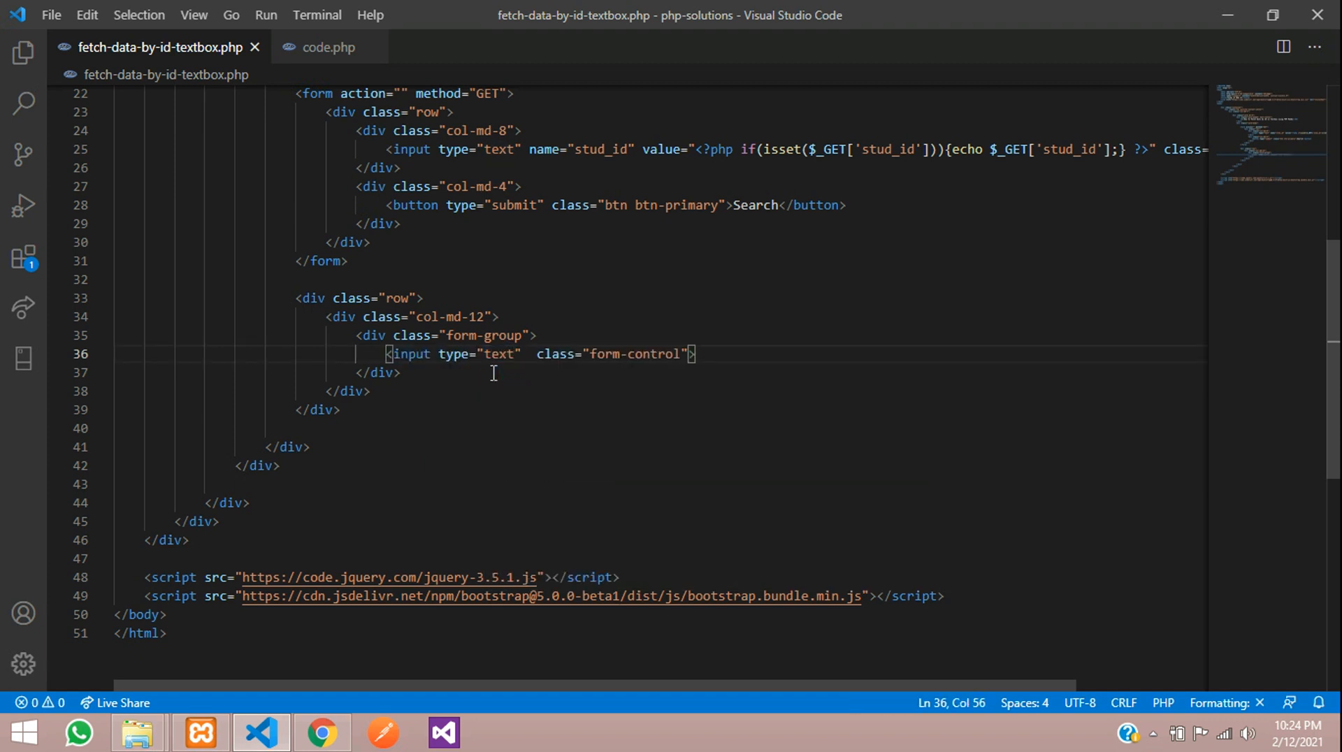
pyautogui.write('value="')
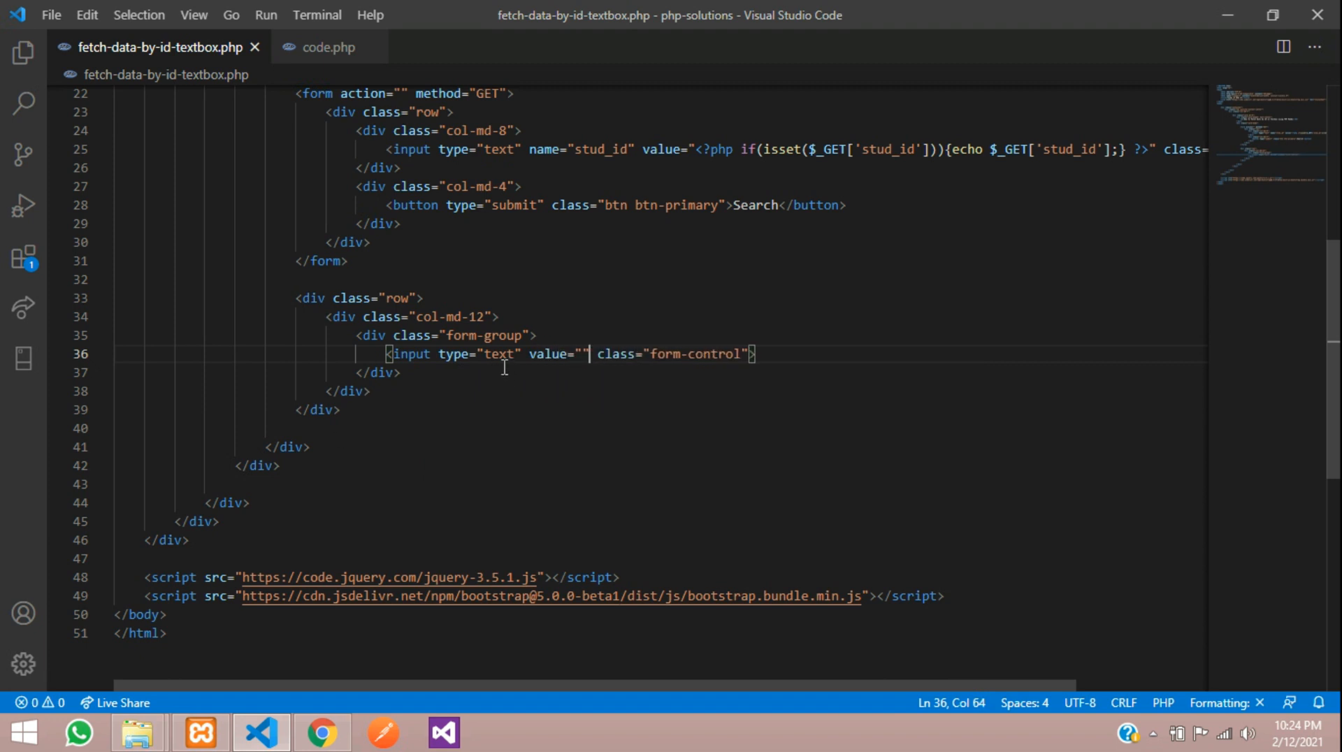
pyautogui.press('Enter')
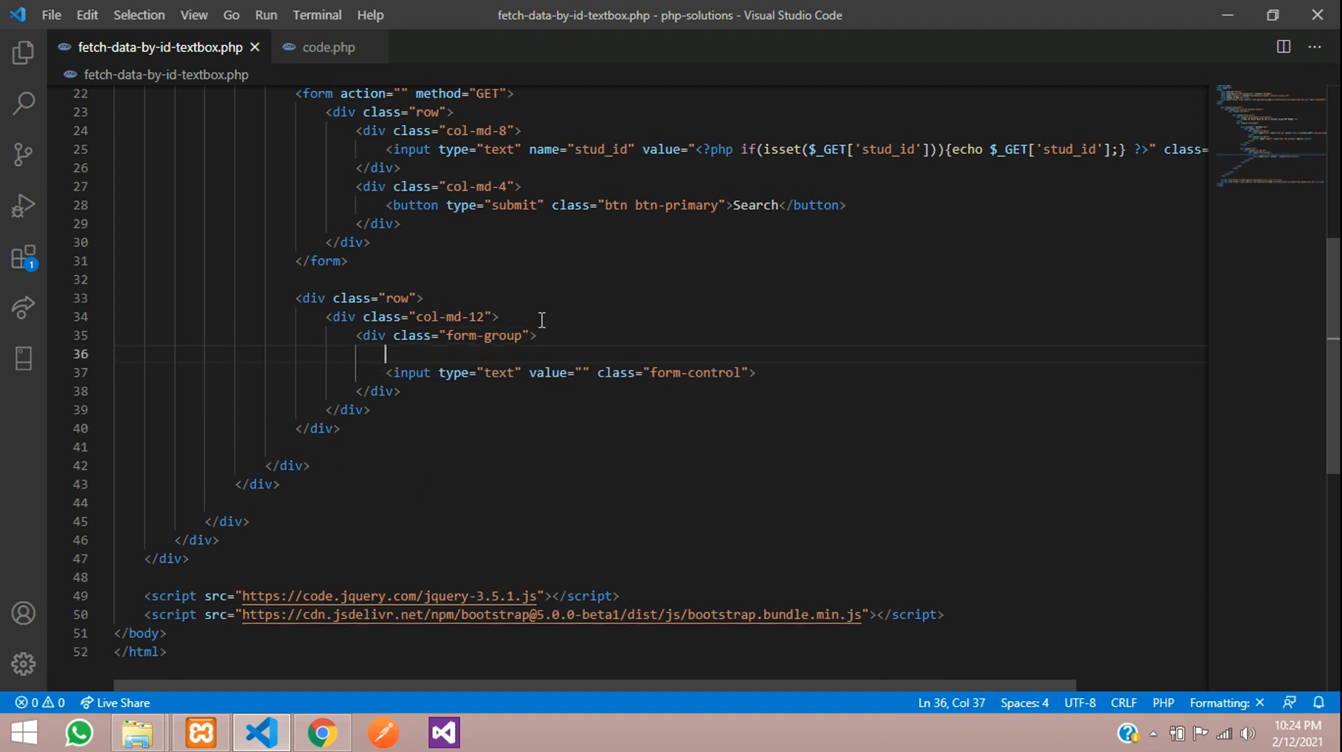
pyautogui.write('<label for=""></label>')
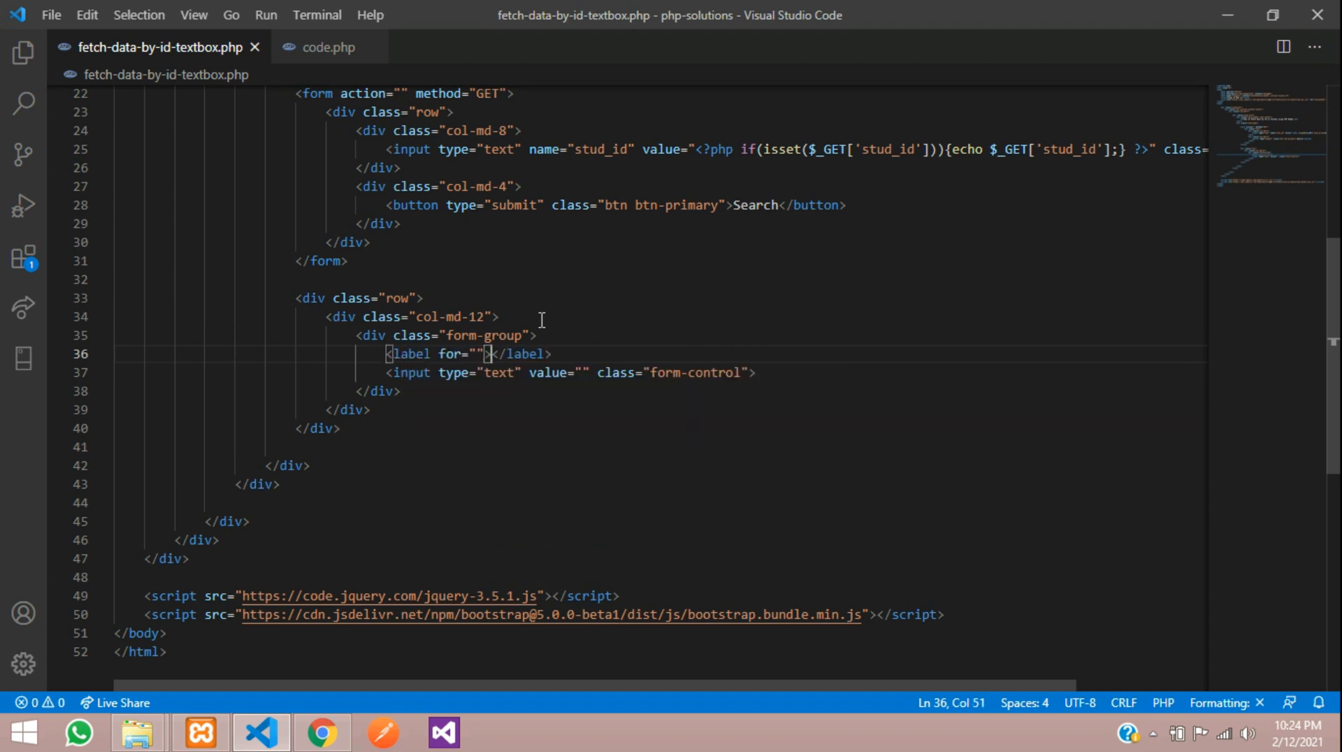
pyautogui.write('Name')
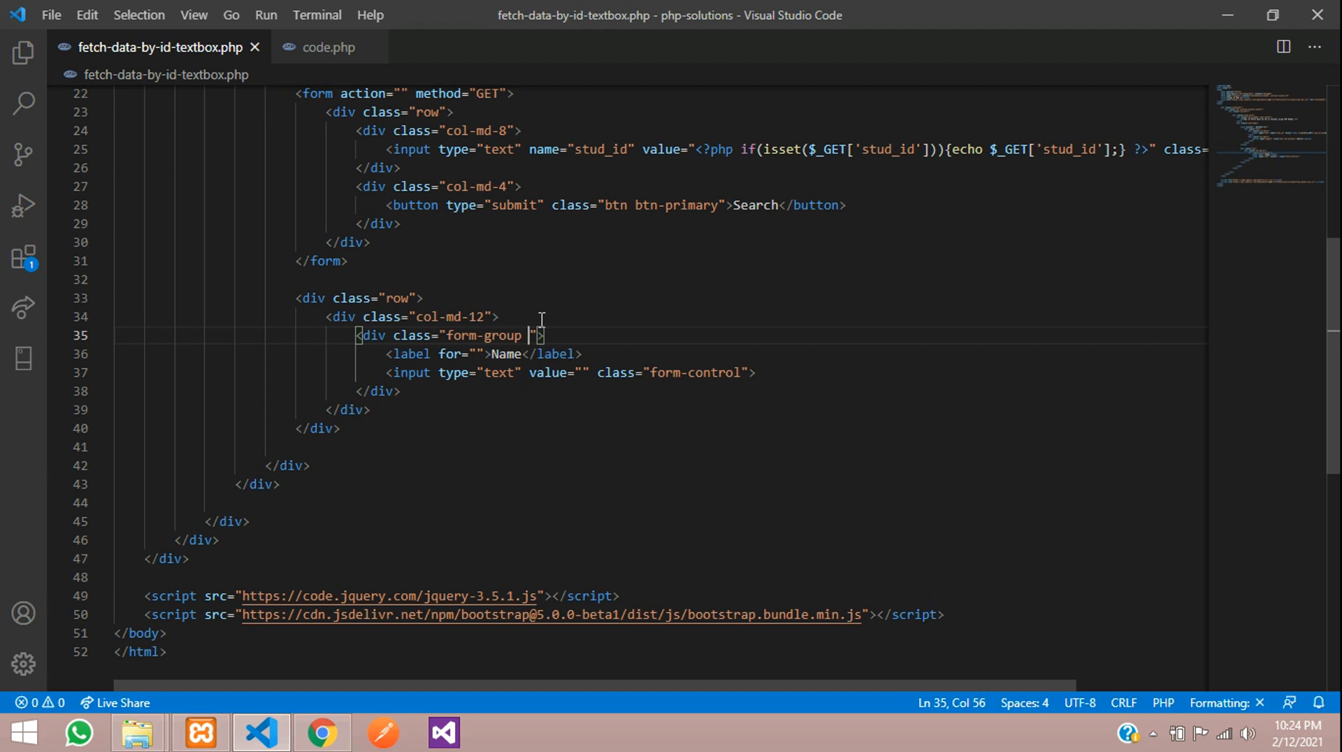
pyautogui.write('mb-3')
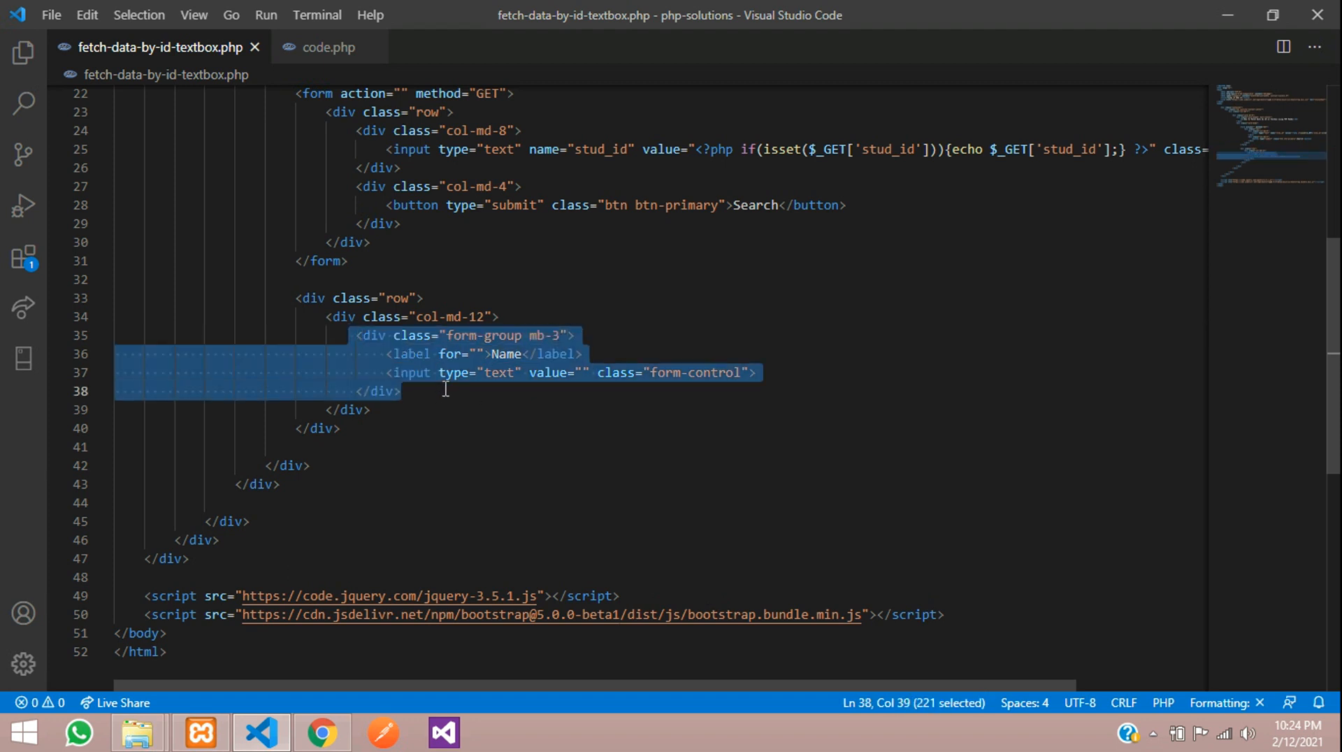
# Duplicate the Name field group and relabel the copies Class and Phone No
pyautogui.press('Ctrl+v')
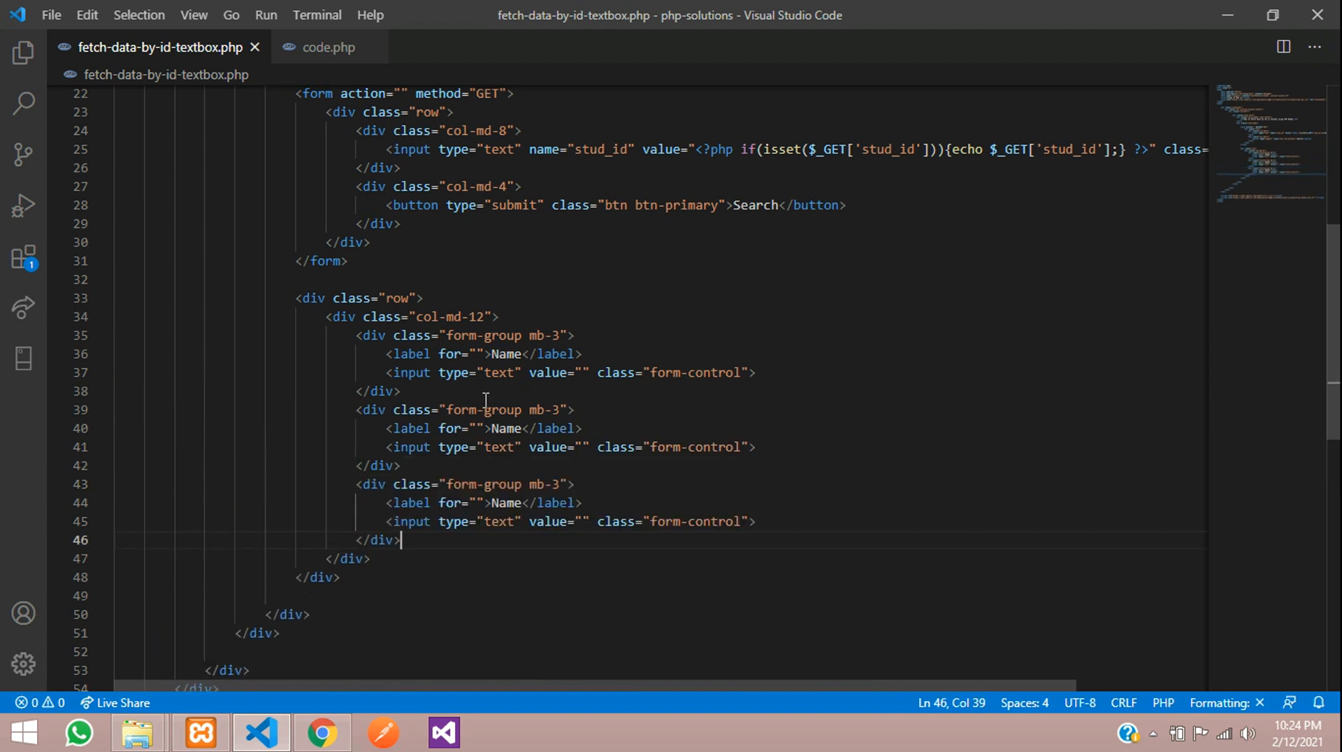
pyautogui.doubleClick(506, 429)
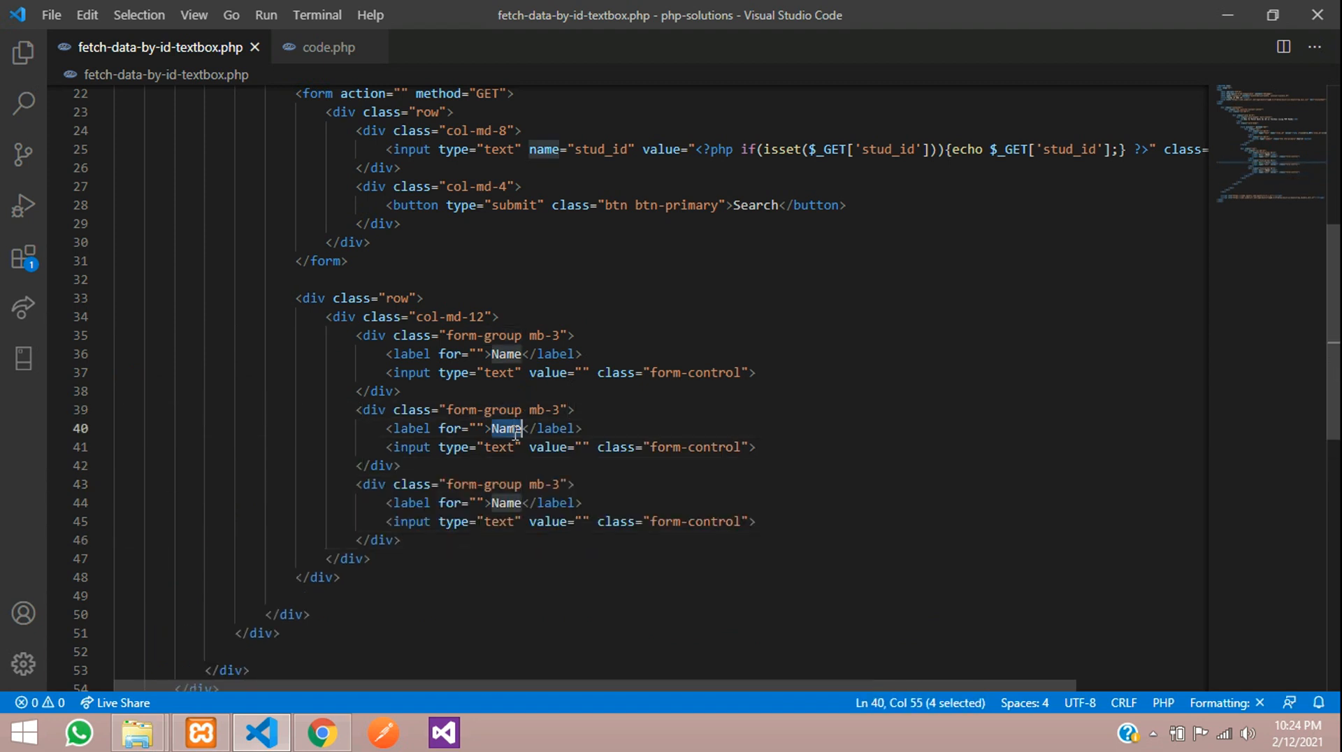
pyautogui.write('Class')
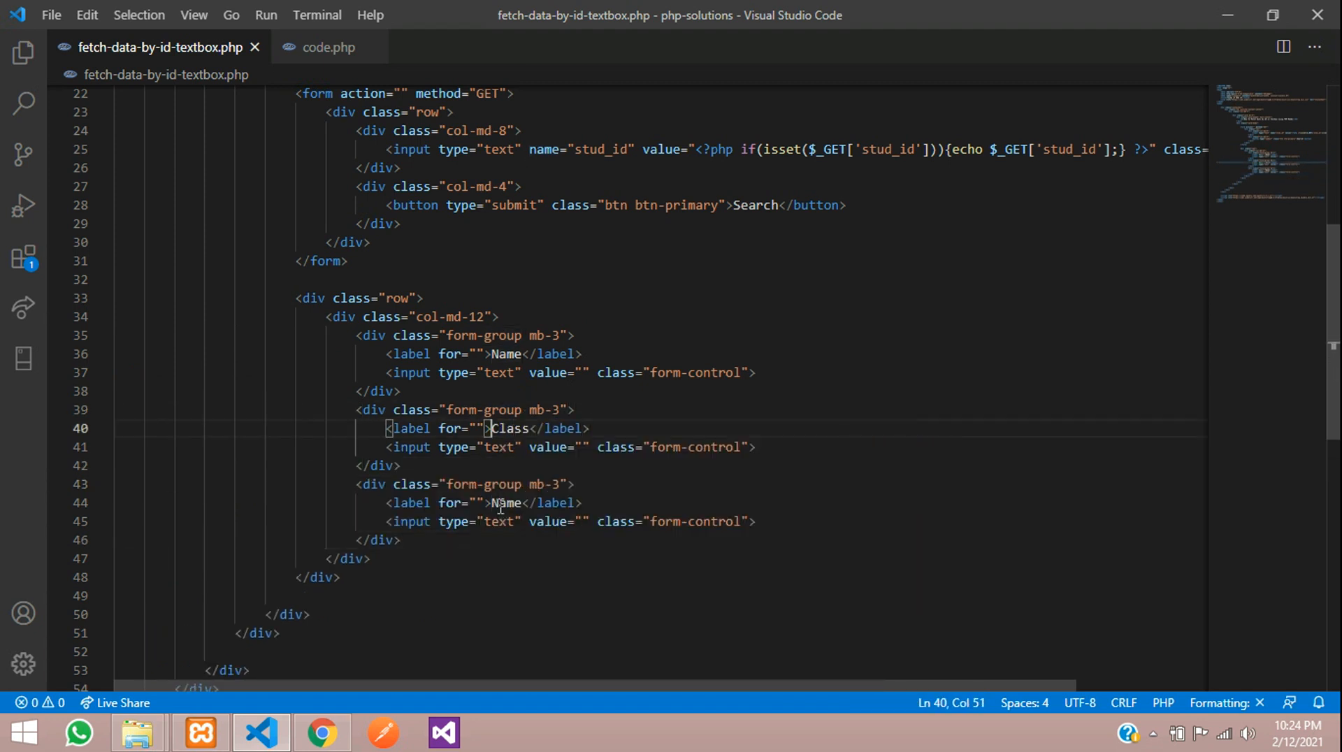
pyautogui.write('Phone')
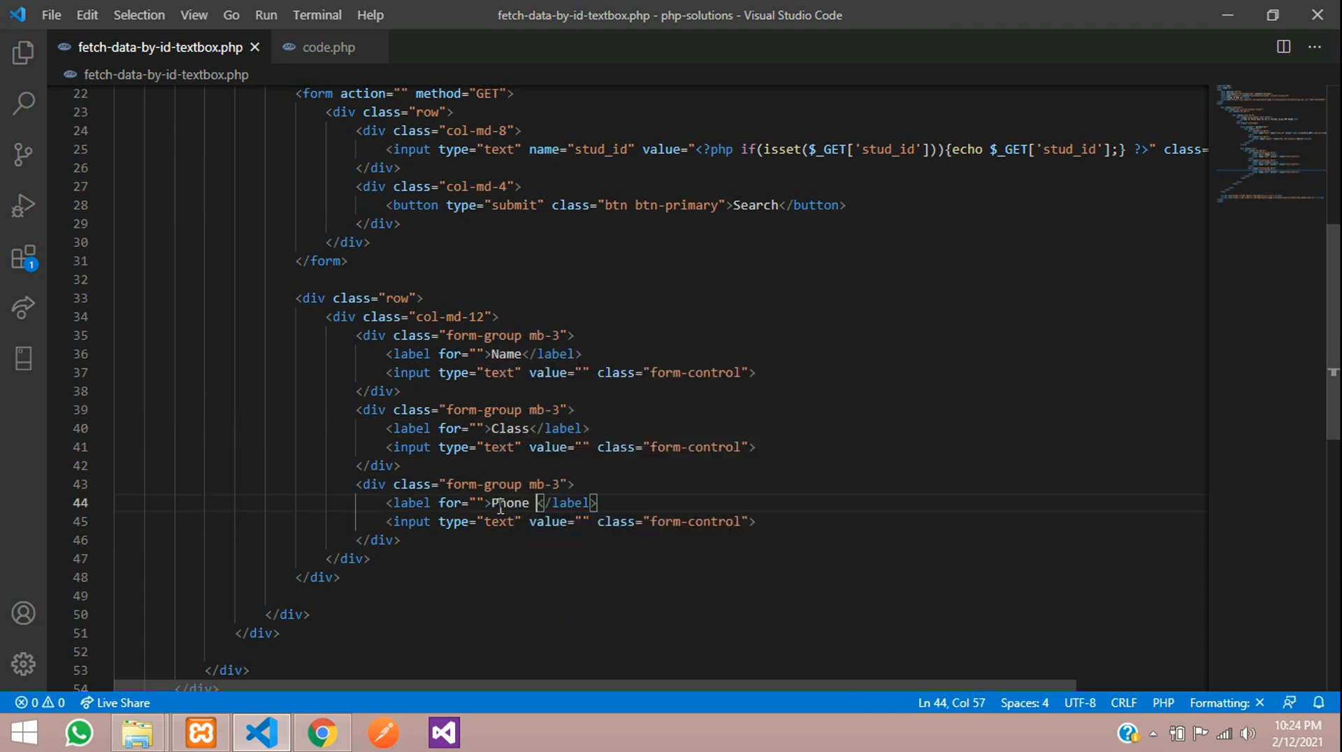
pyautogui.write('No')
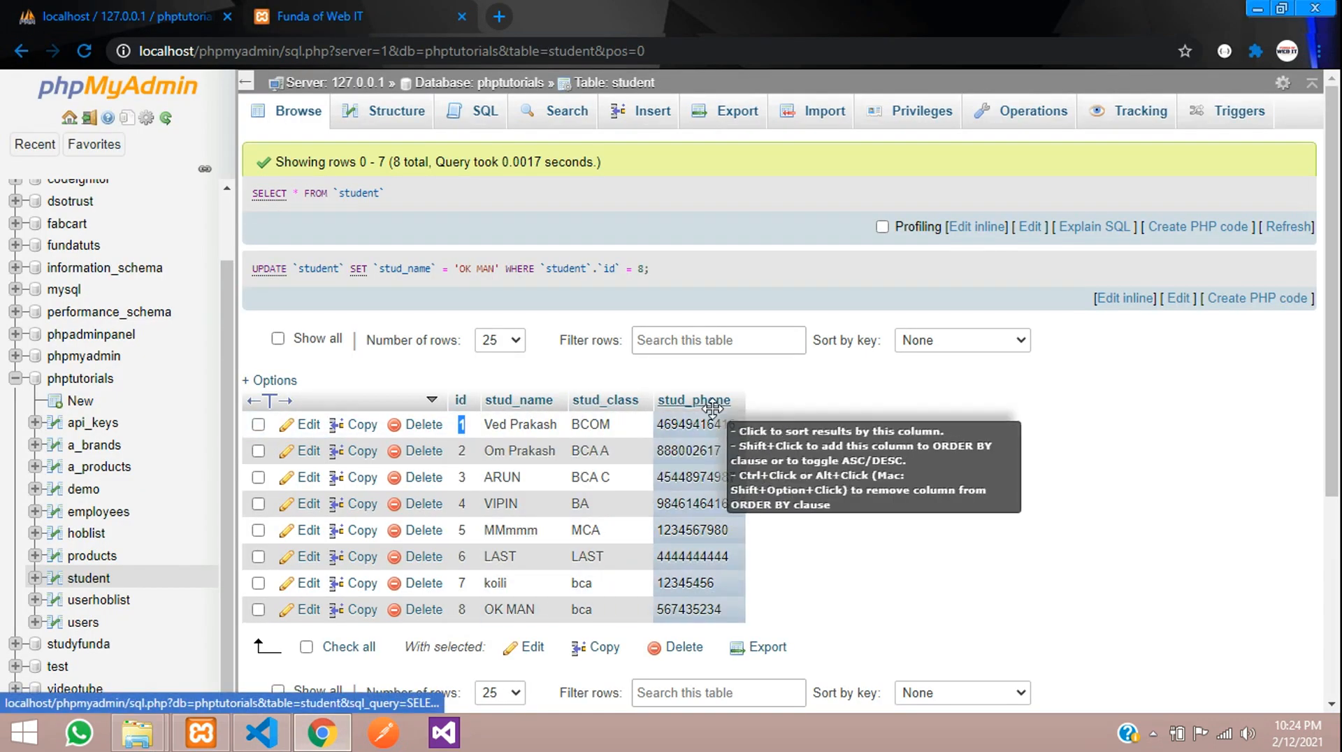
pyautogui.moveTo(355, 213)
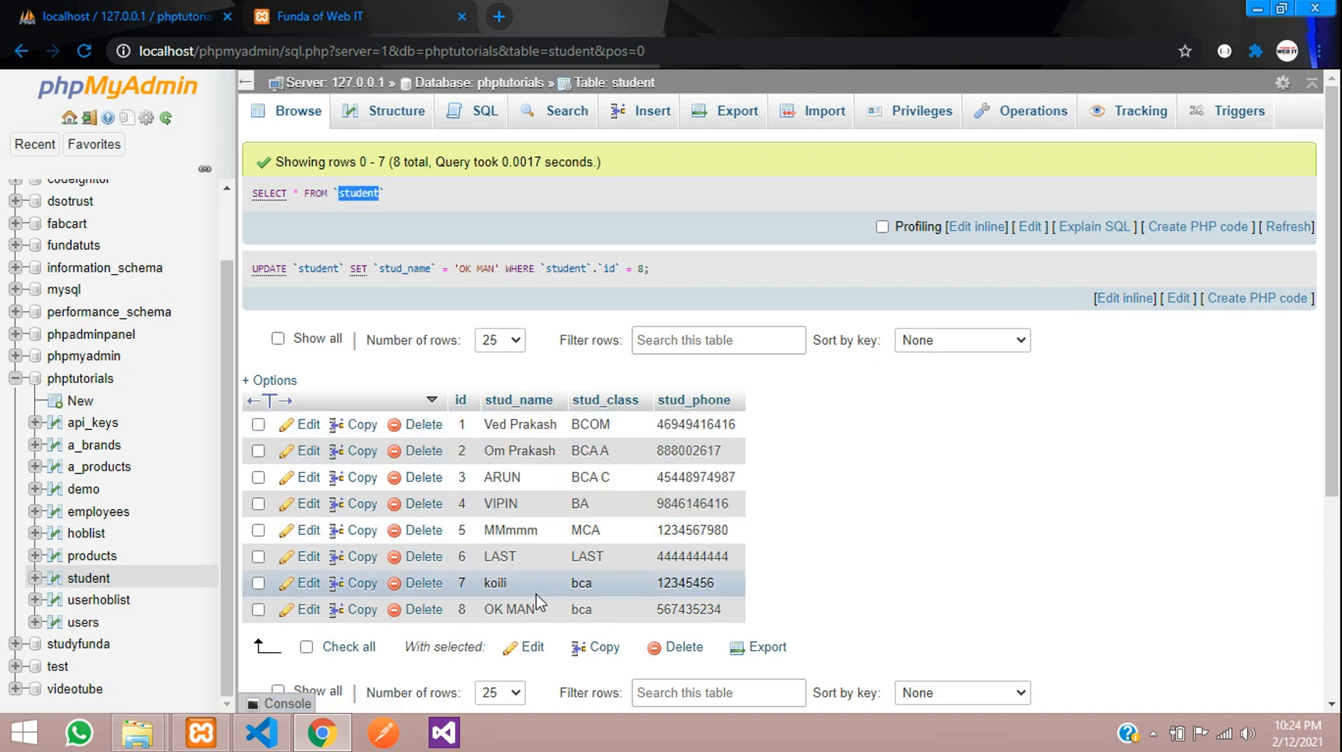
# Return to the code after reviewing the student table columns in phpMyAdmin
pyautogui.click(261, 733)
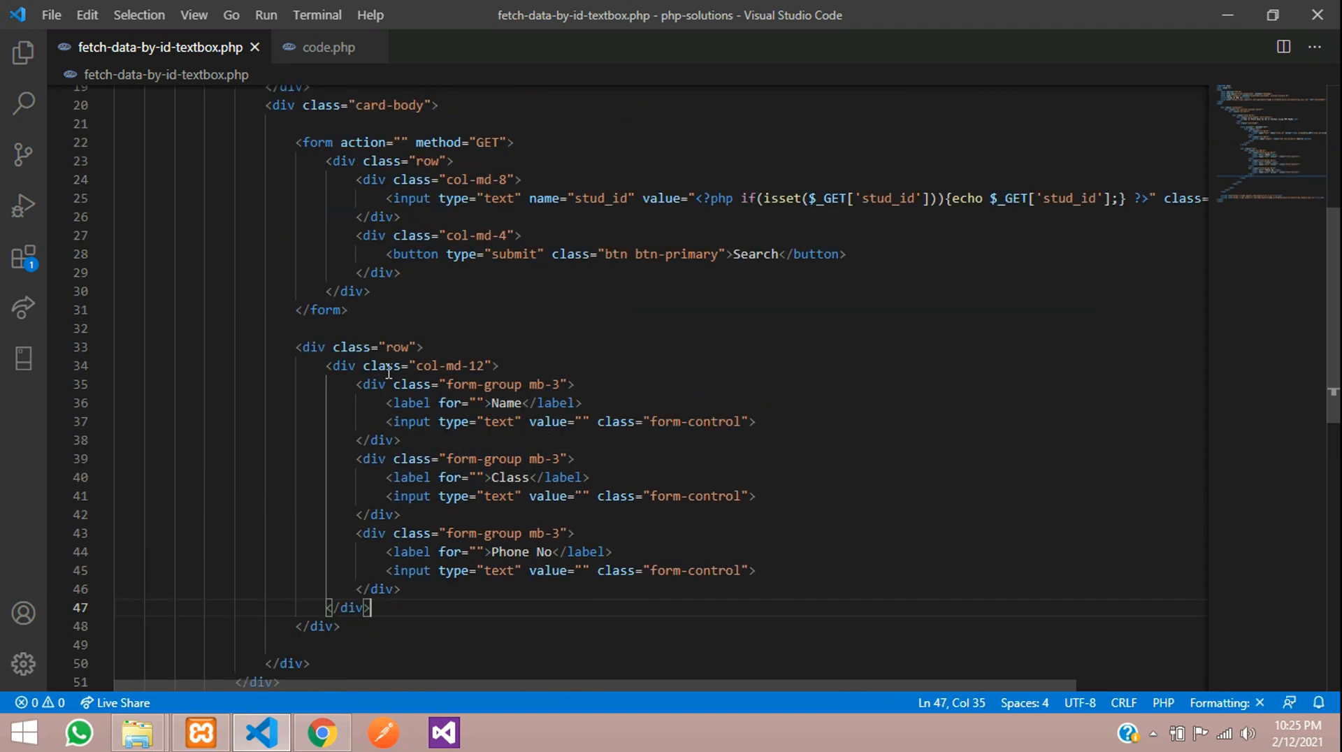
# View the page in Chrome showing empty Name, Class and Phone No boxes for ID 2
pyautogui.click(322, 733)
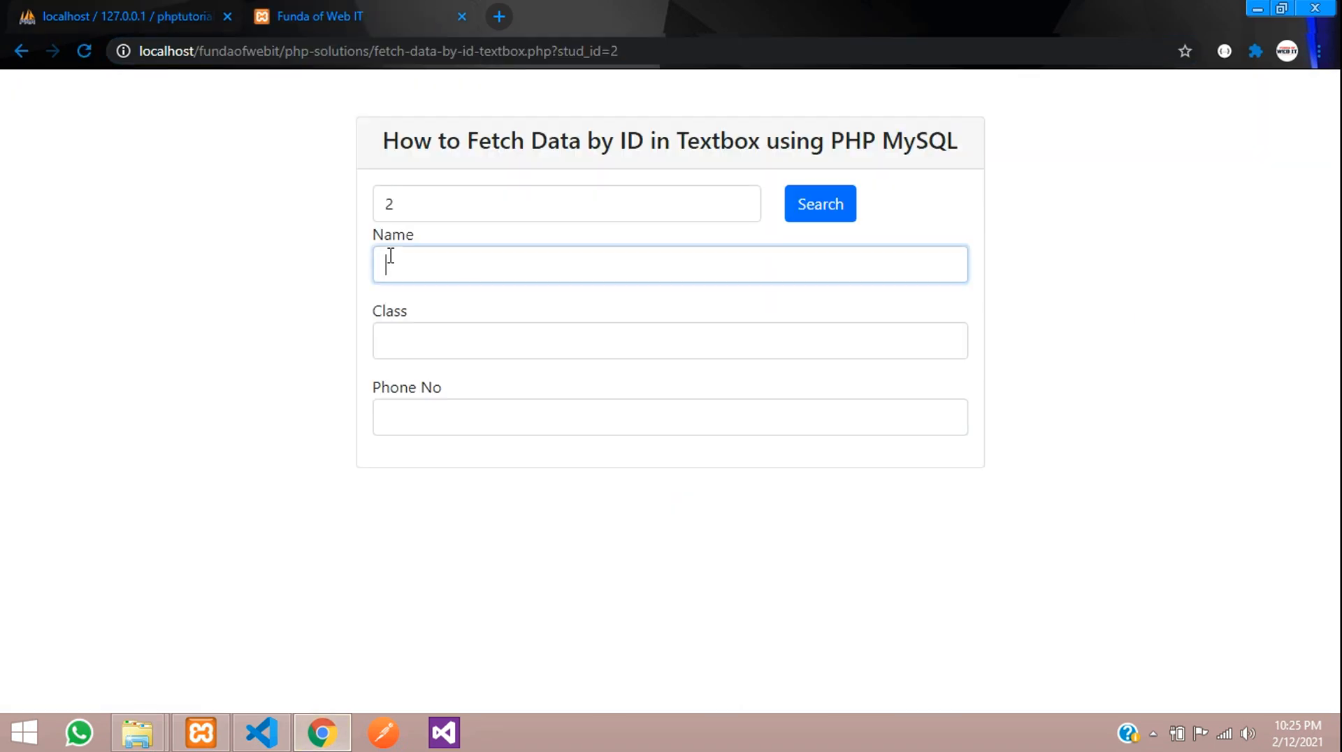
pyautogui.click(669, 340)
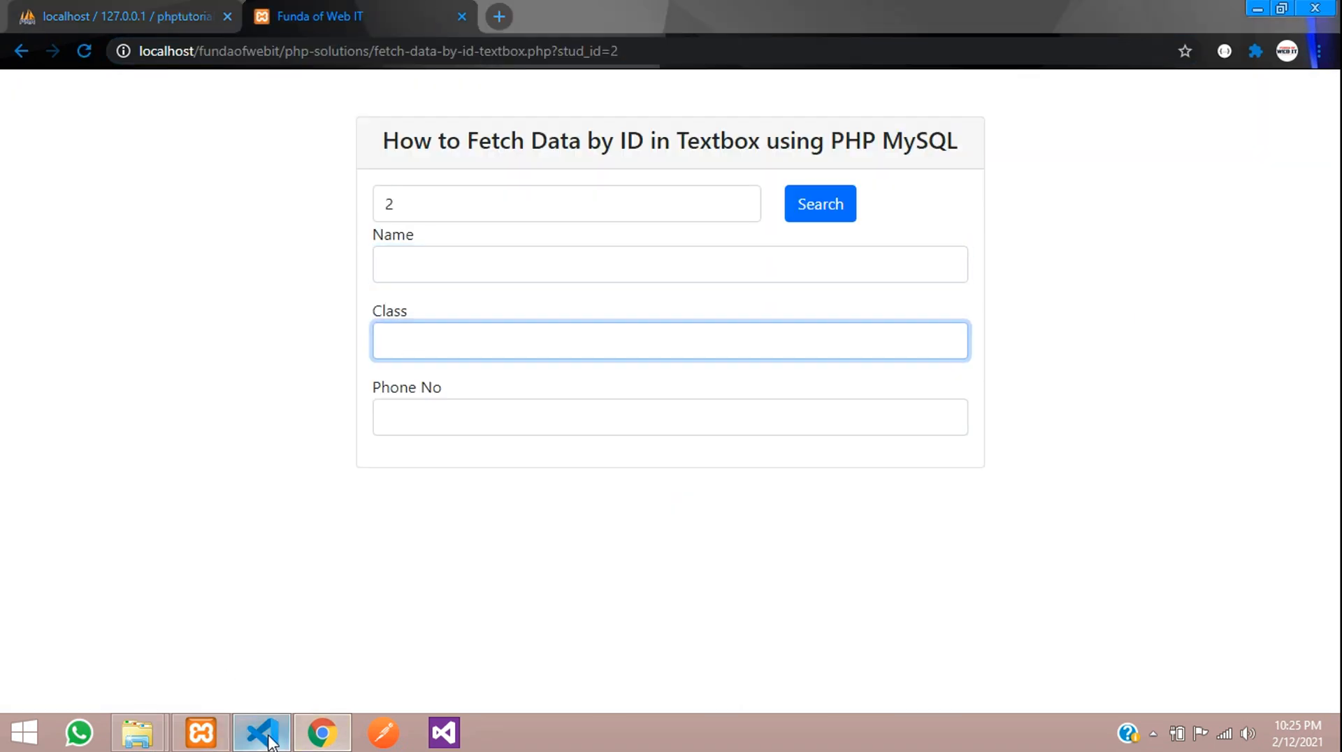
# Write a PHP block with $con = mysqli_connect("localhost","root","") and look up the phptutorials database
pyautogui.click(261, 733)
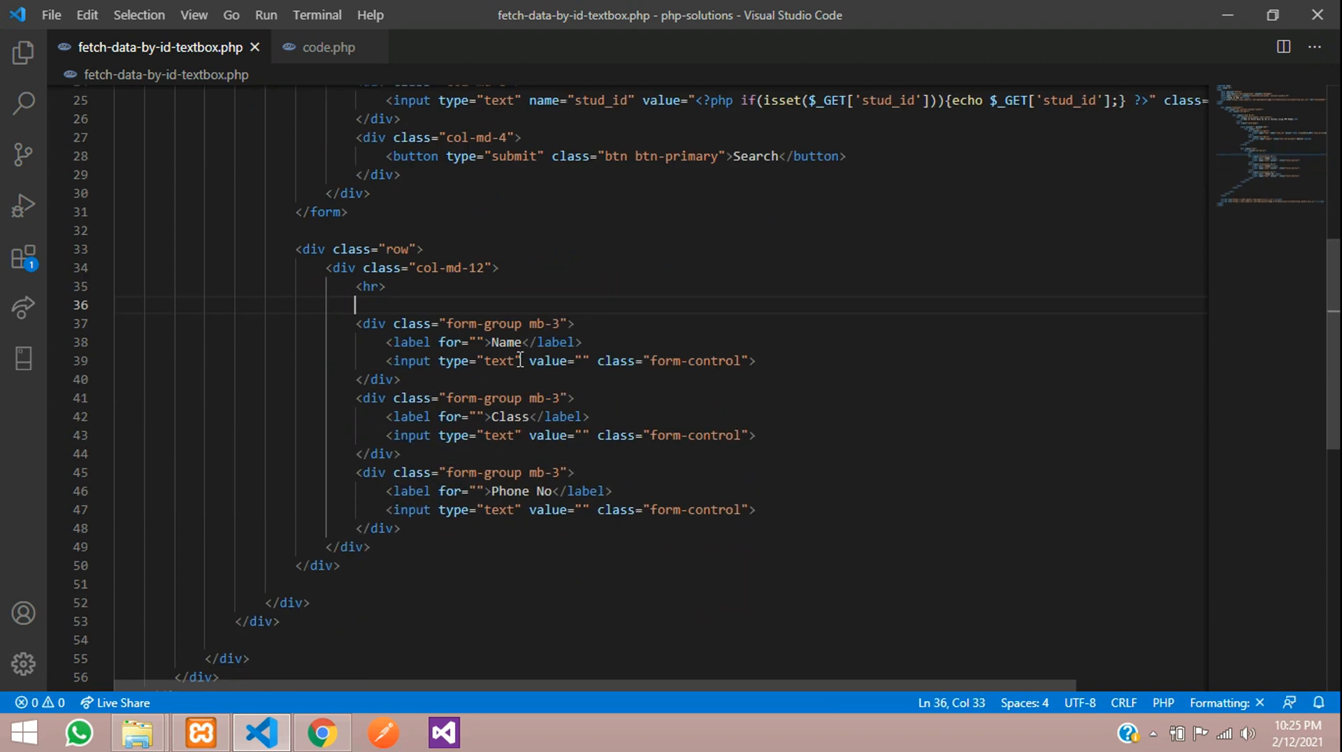
pyautogui.write('<?php')
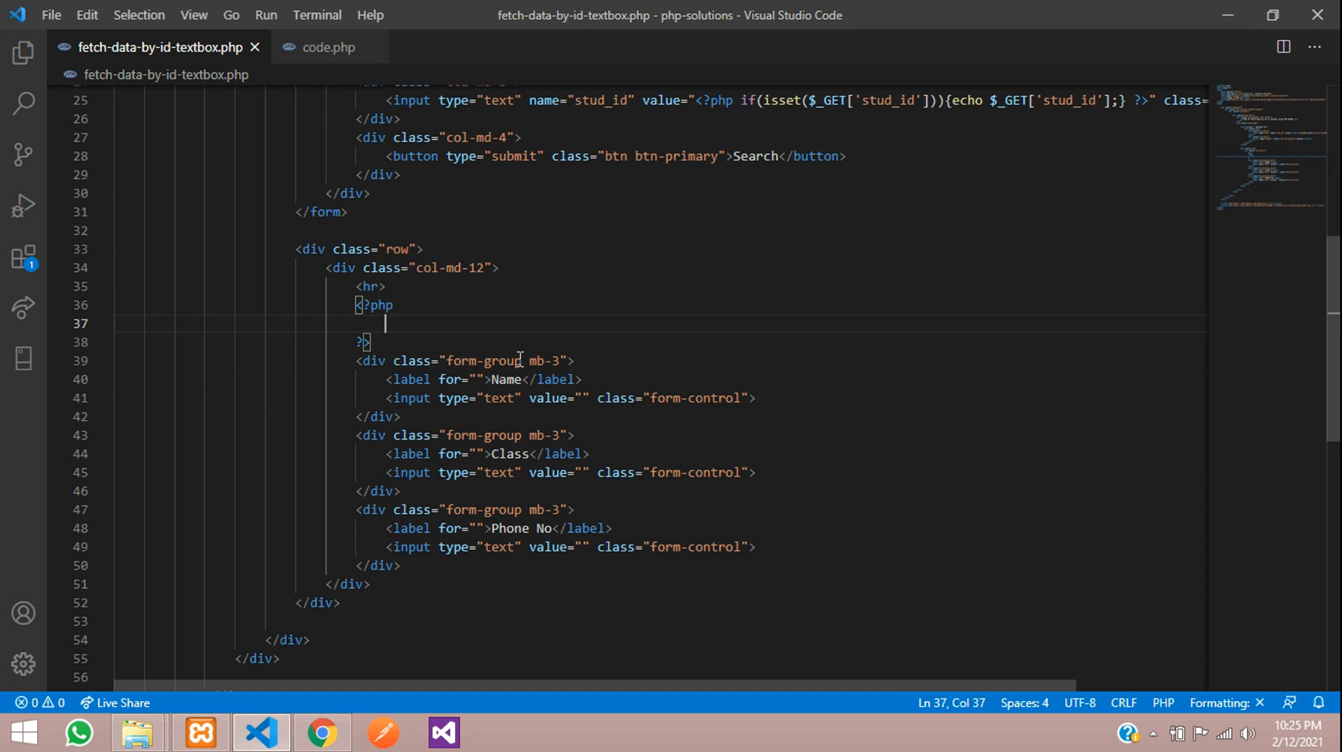
pyautogui.write('$con =')
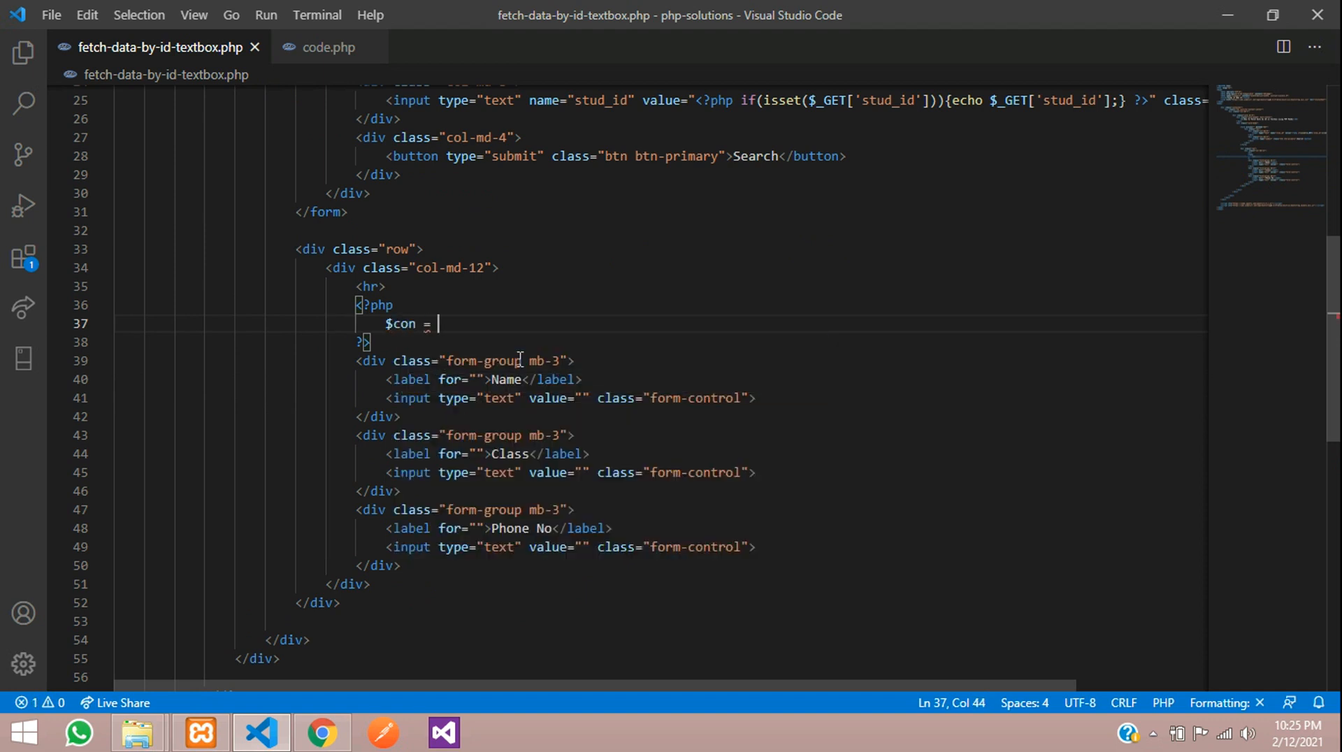
pyautogui.write('mysq')
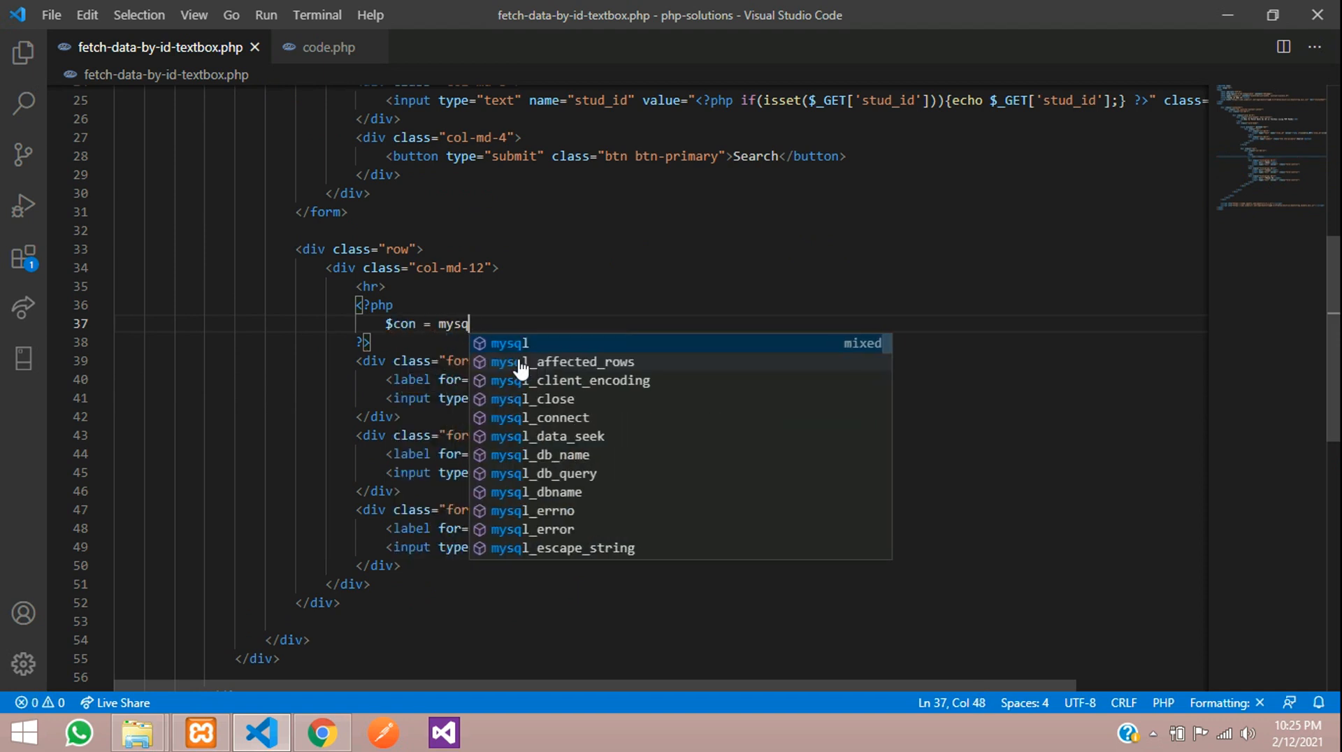
pyautogui.write('li_connect("localhost");')
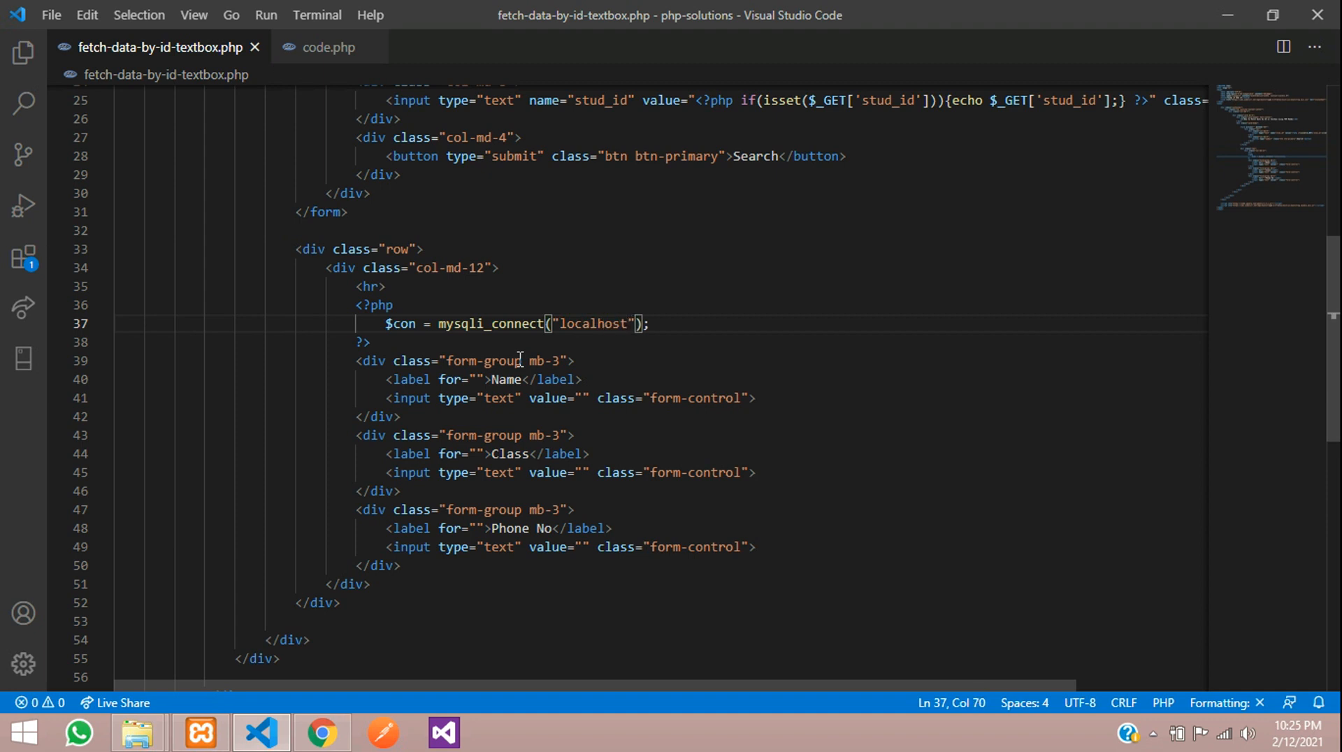
pyautogui.write(',"root"')
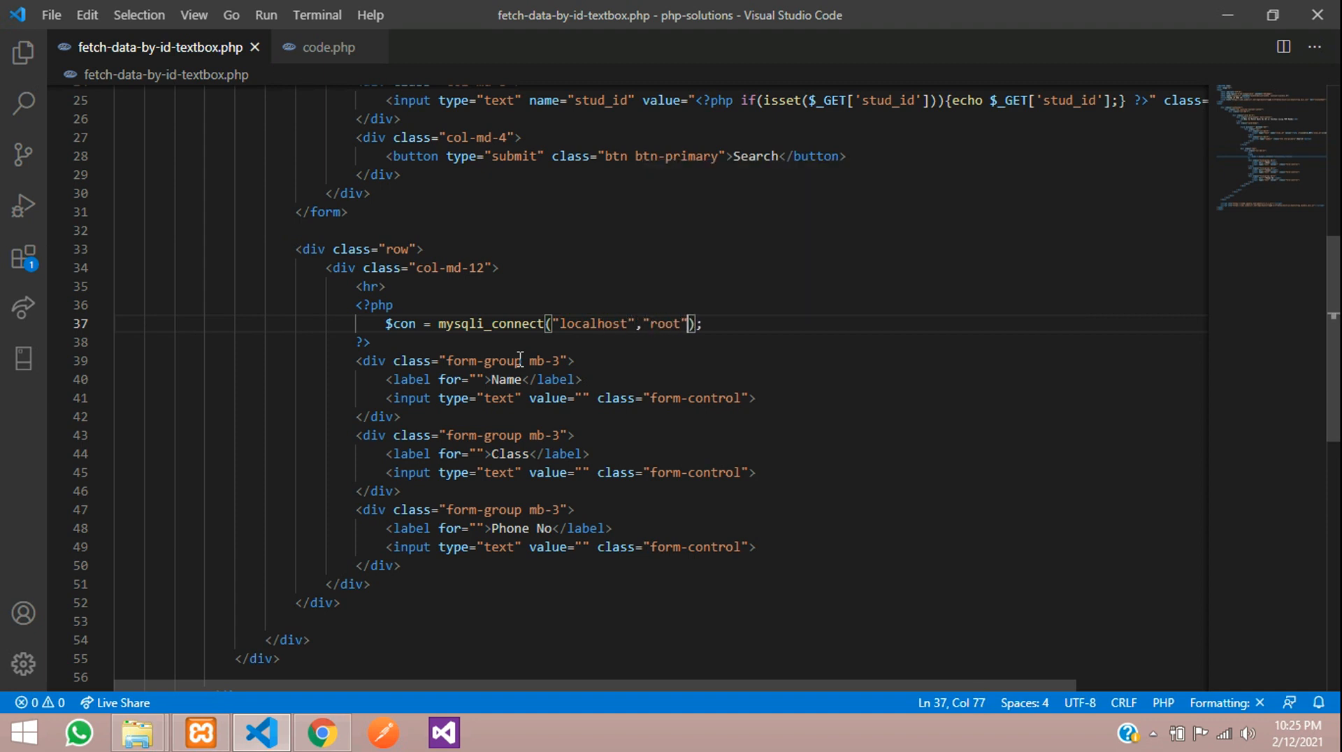
pyautogui.write(',""')
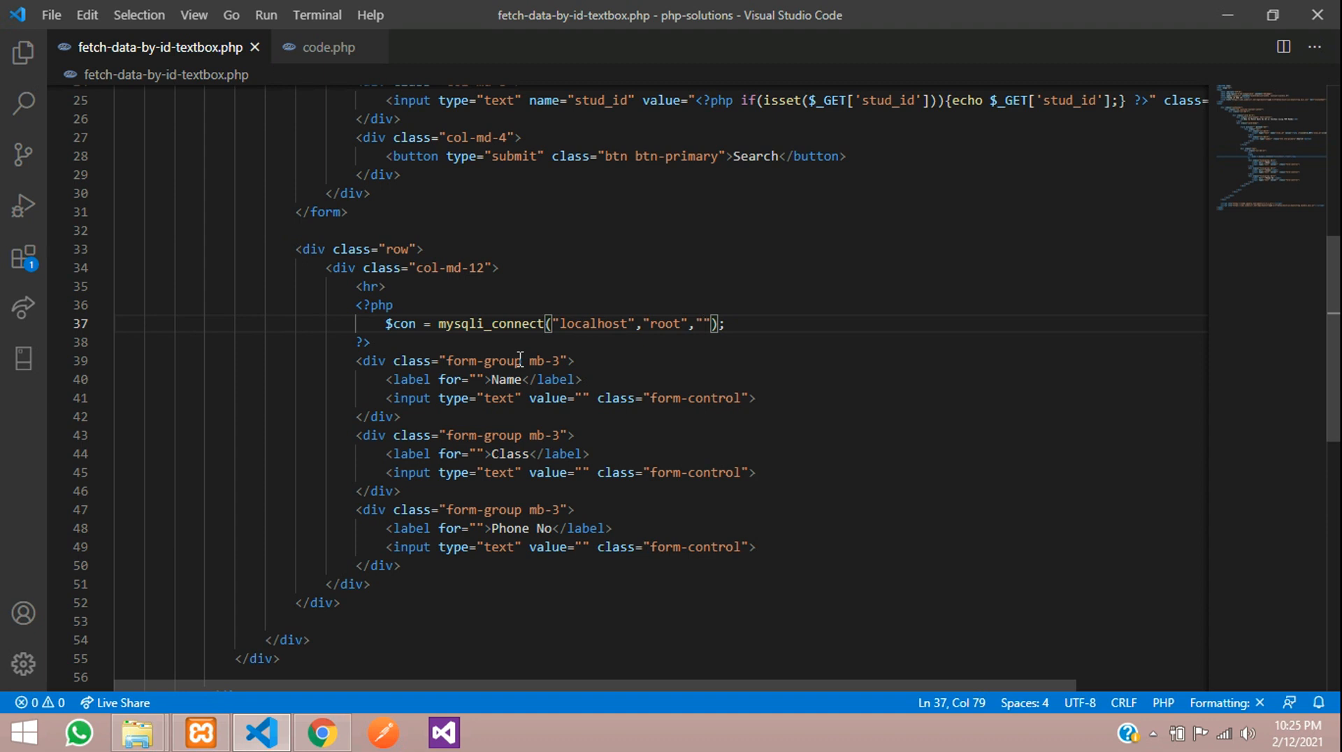
pyautogui.write(',""')
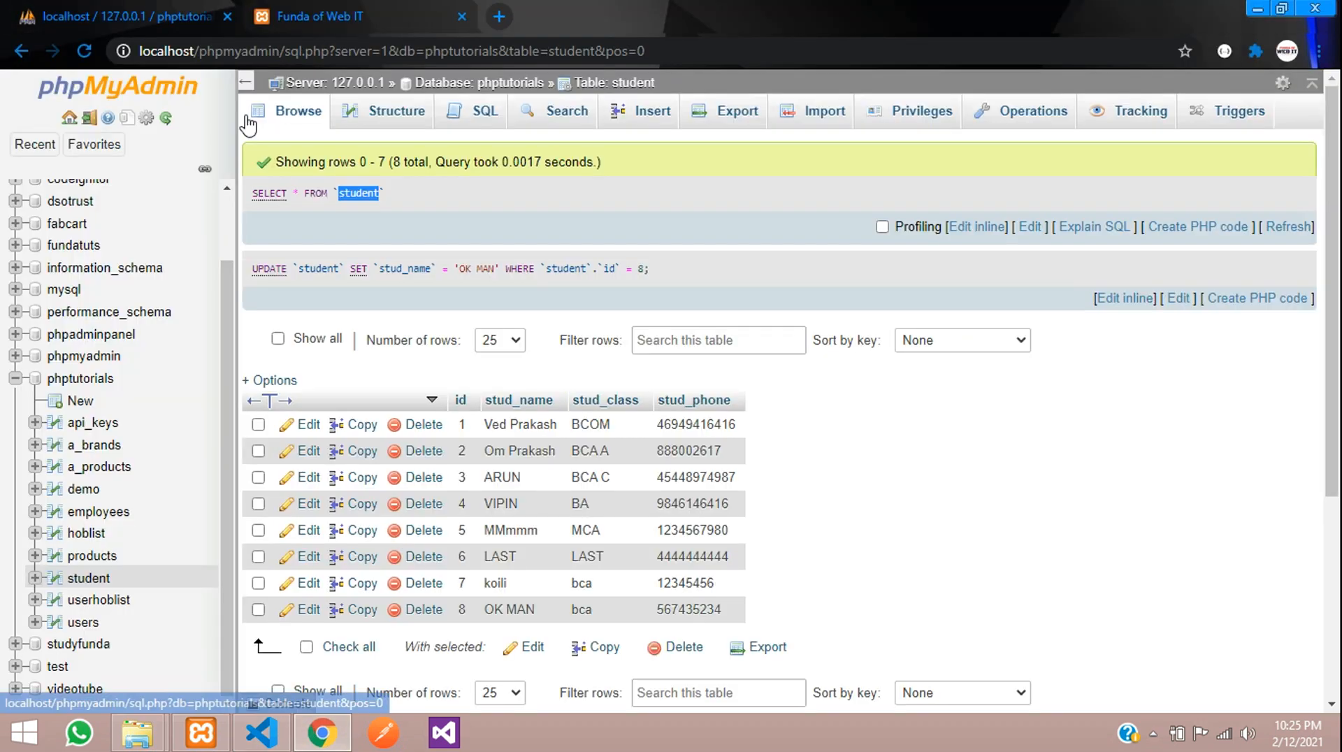
pyautogui.click(80, 378)
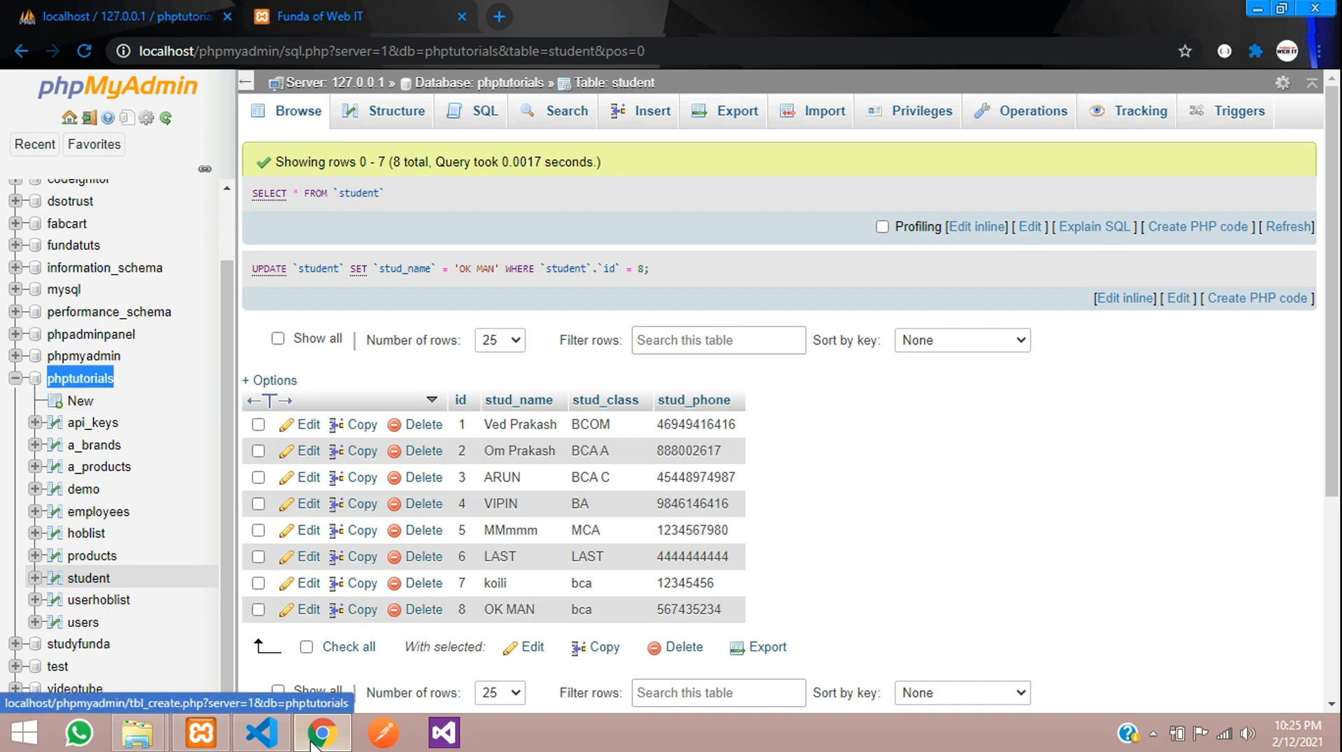
# Begin $query = "SELECT * FROM " and check the student table name in phpMyAdmin
pyautogui.click(259, 733)
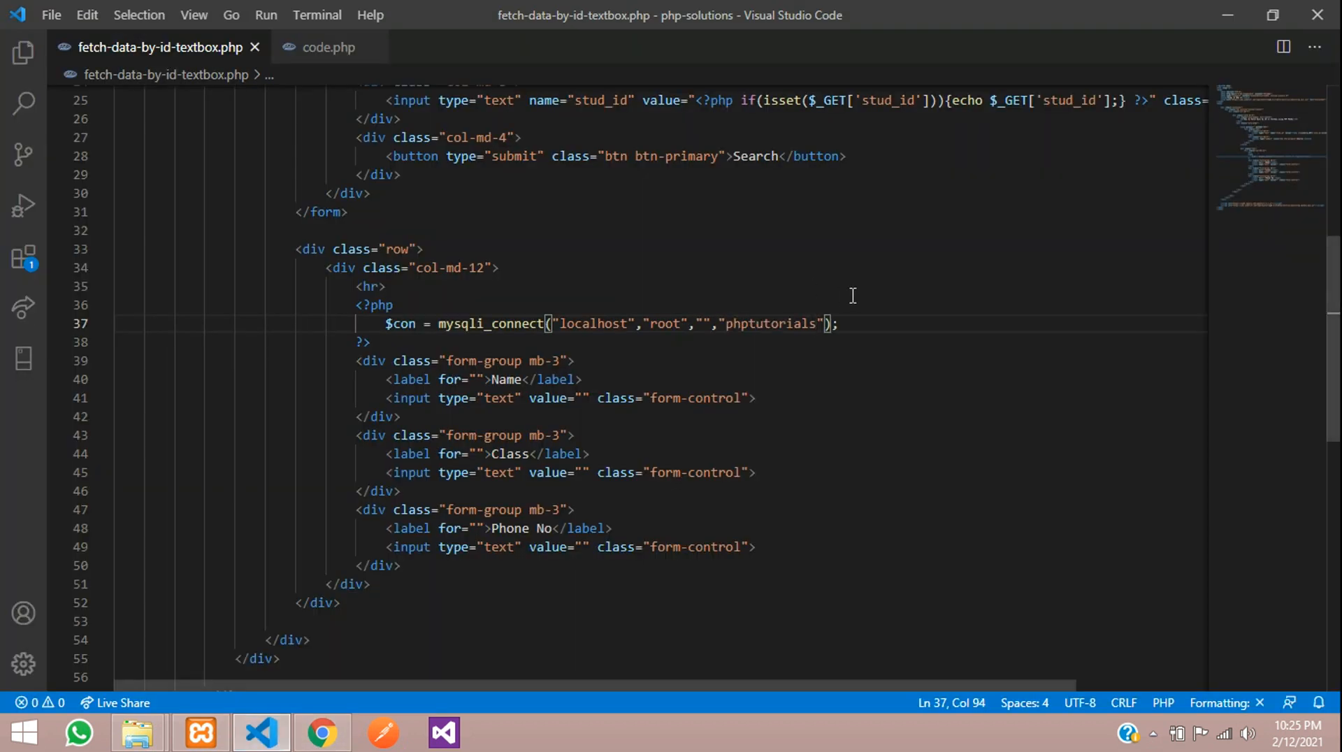
pyautogui.write('$')
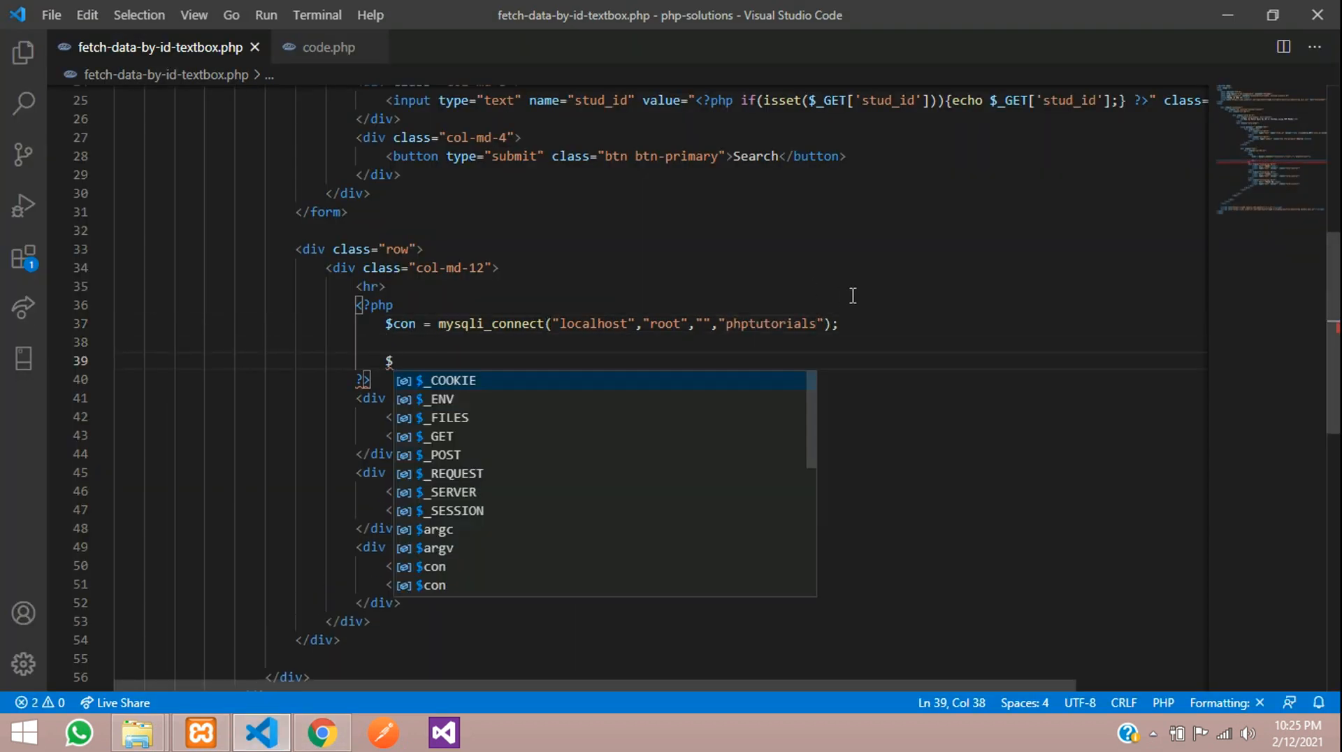
pyautogui.write('query = "";')
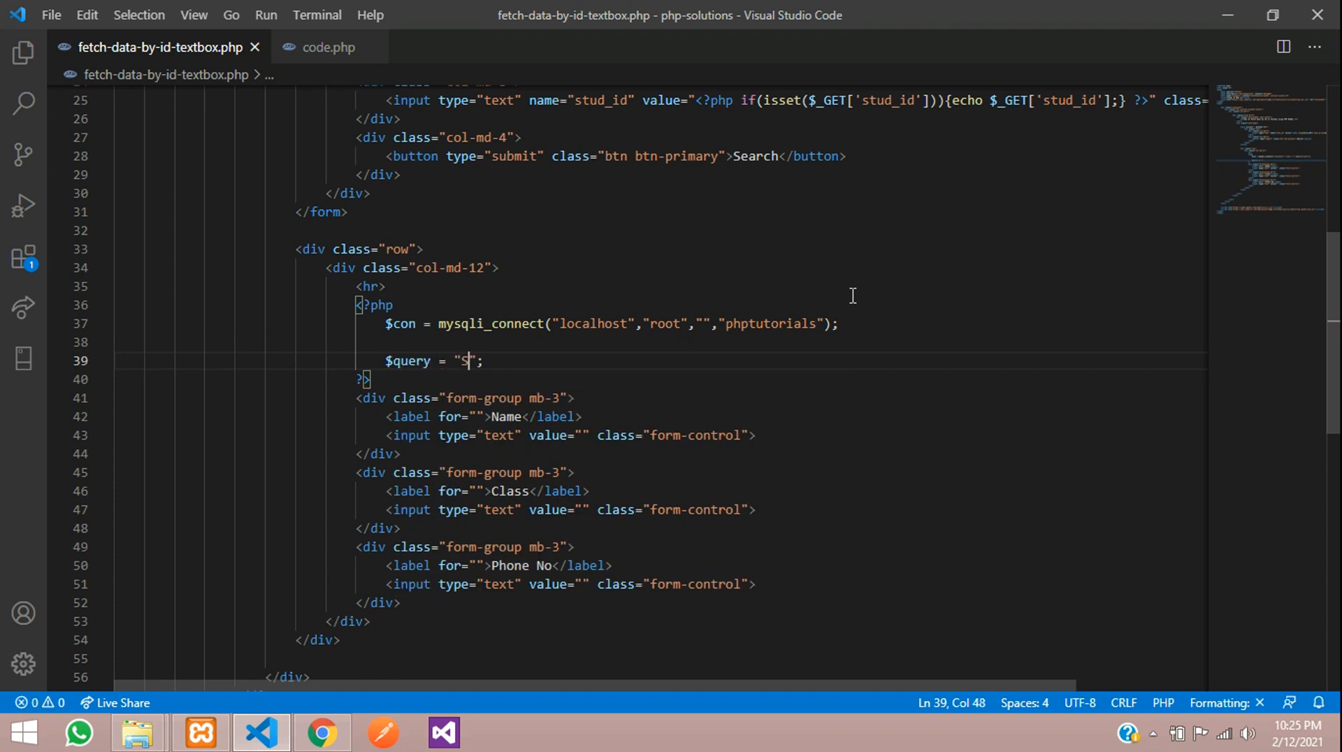
pyautogui.write('ELECT *')
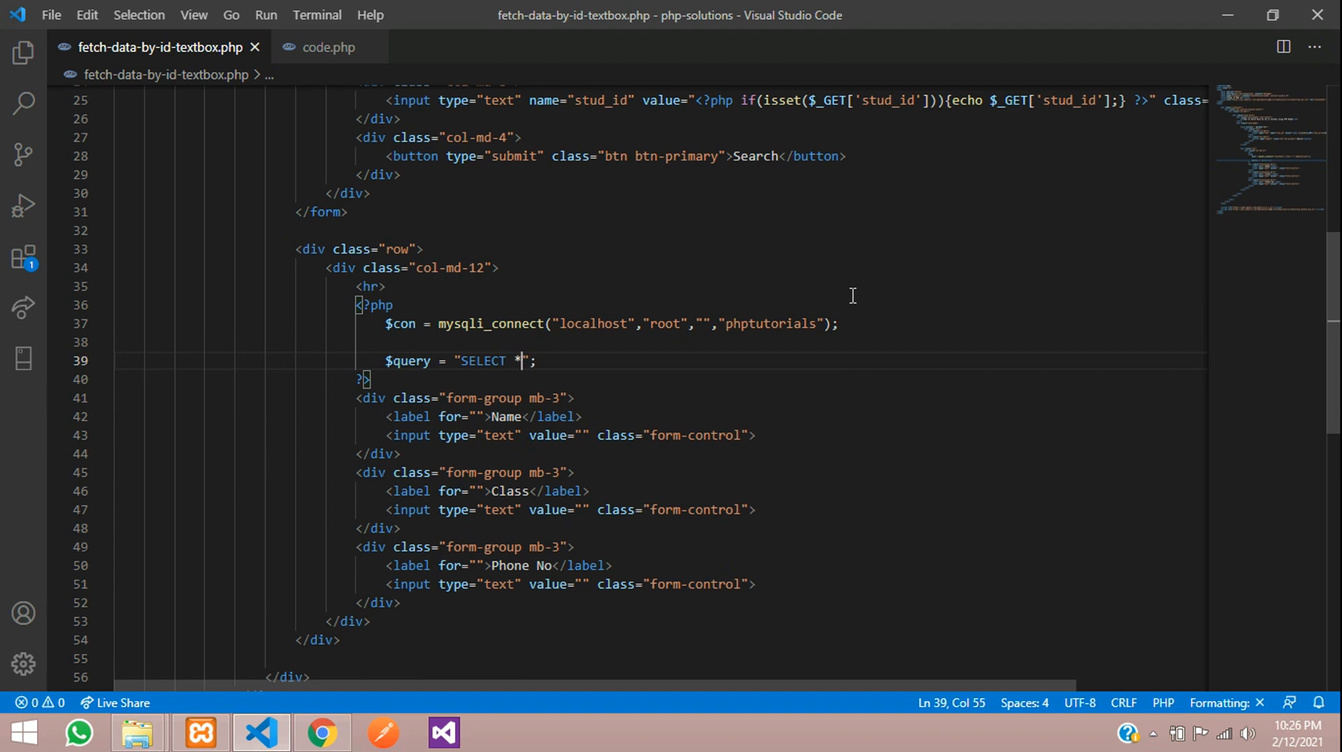
pyautogui.write('FROM')
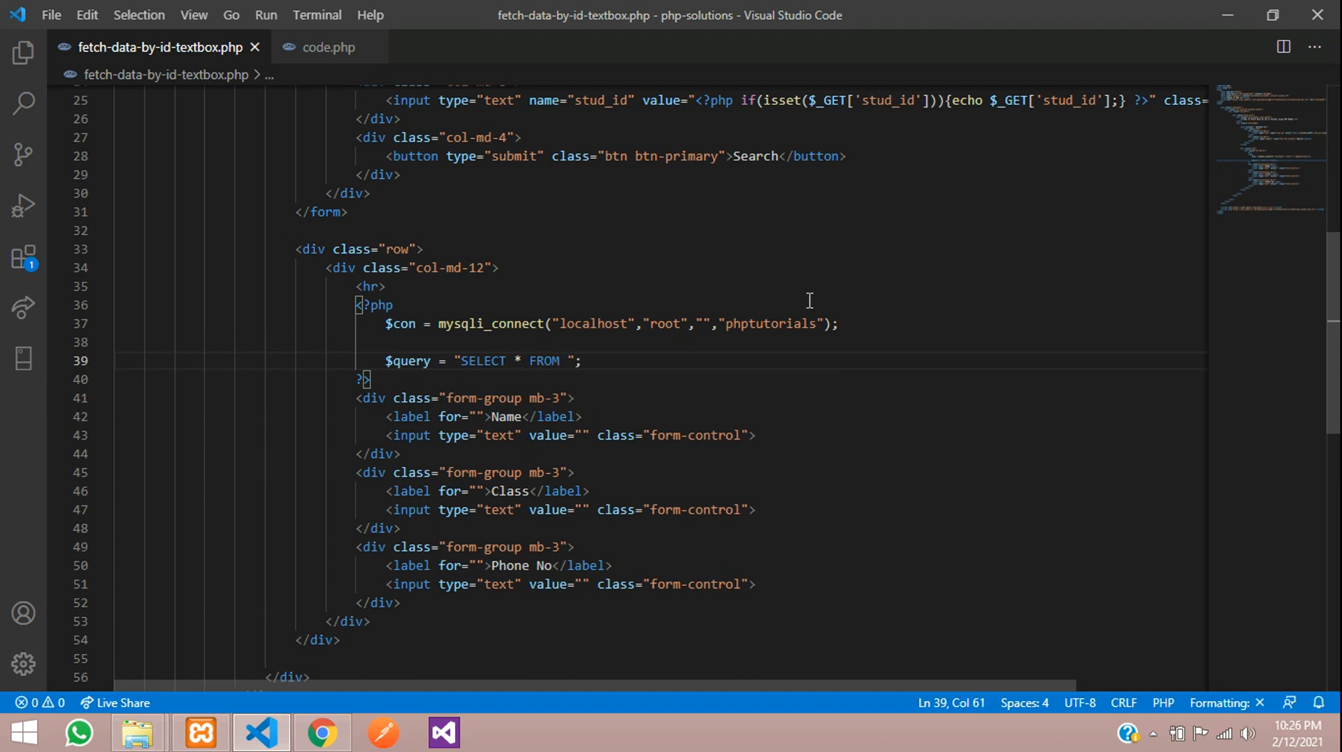
pyautogui.click(321, 732)
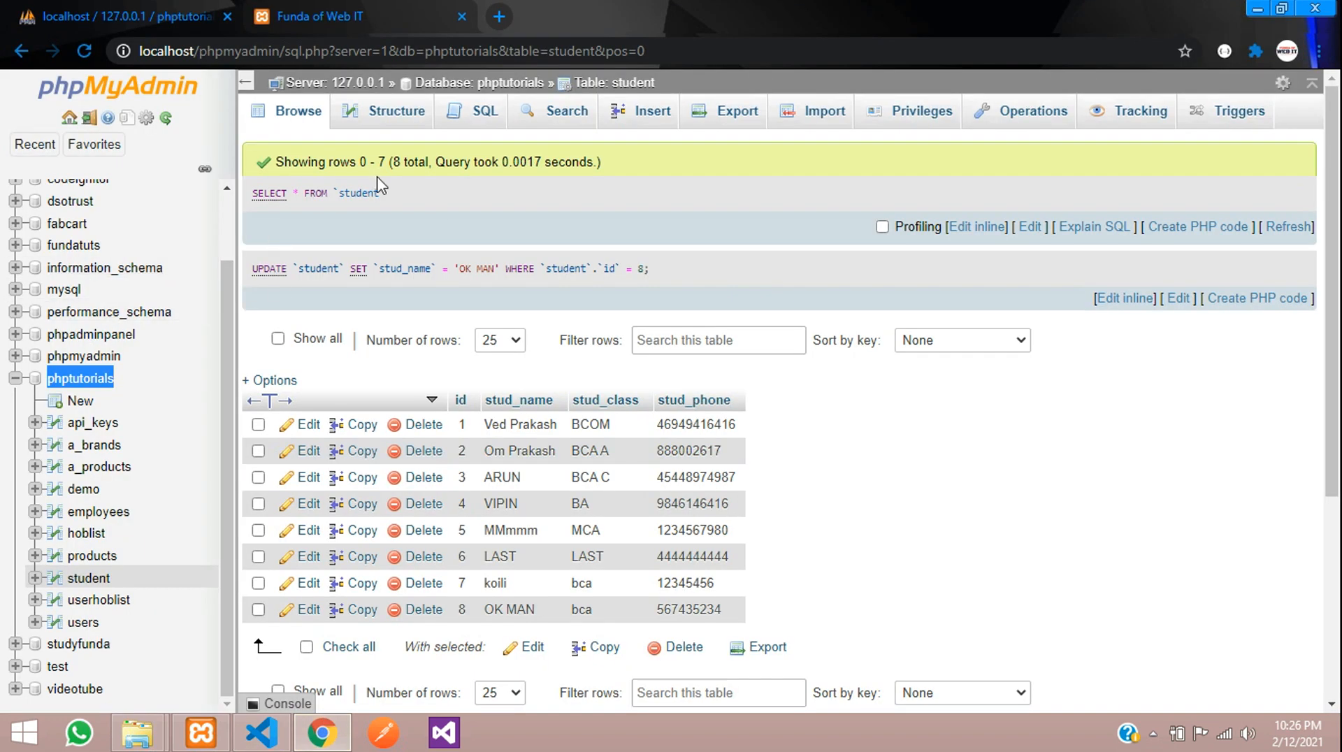
# Complete the query as SELECT * FROM student WHERE id='' and start an if block
pyautogui.click(260, 733)
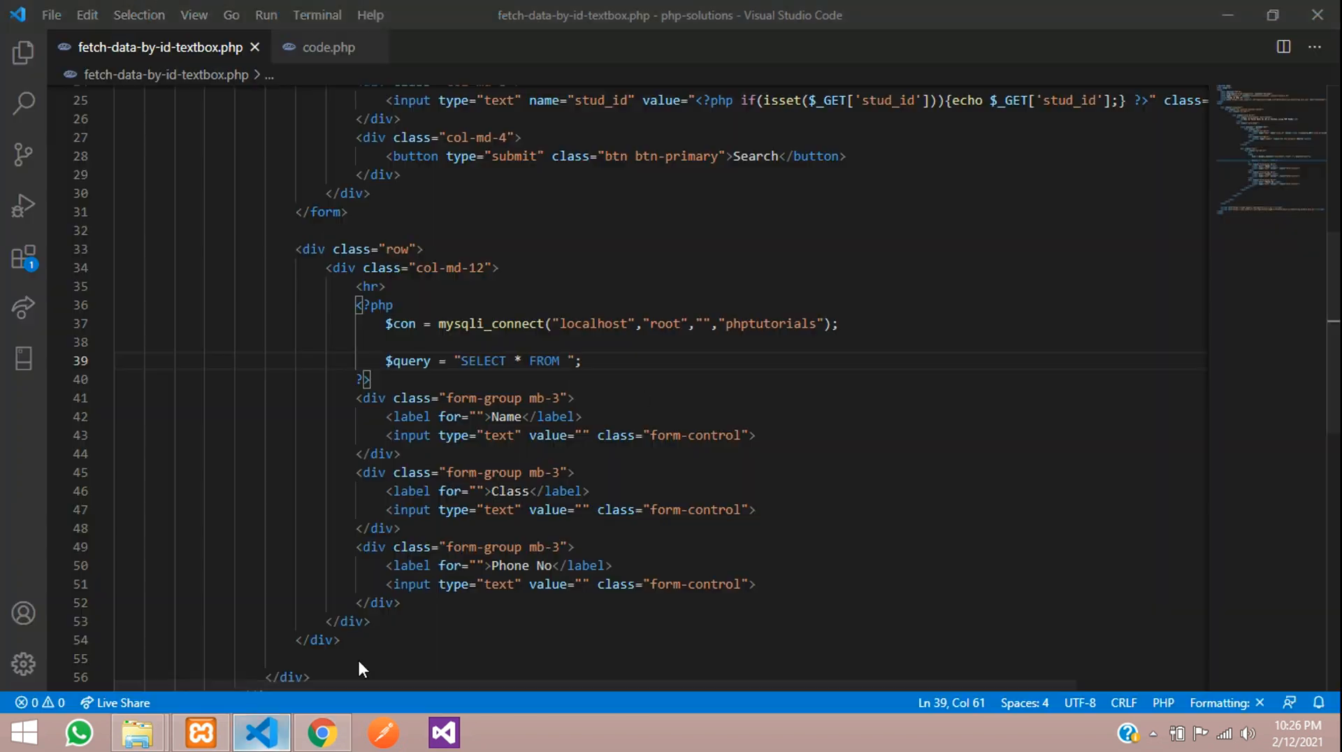
pyautogui.write('student')
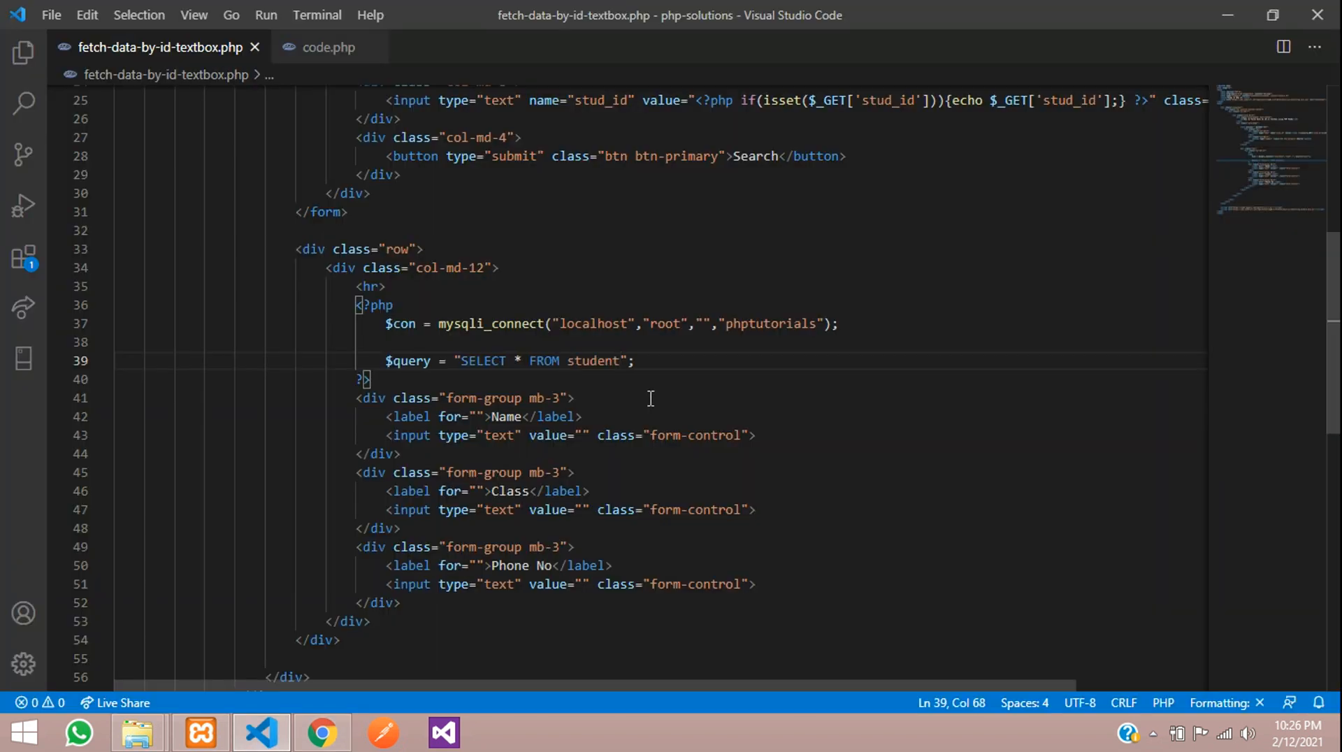
pyautogui.write('WHERE')
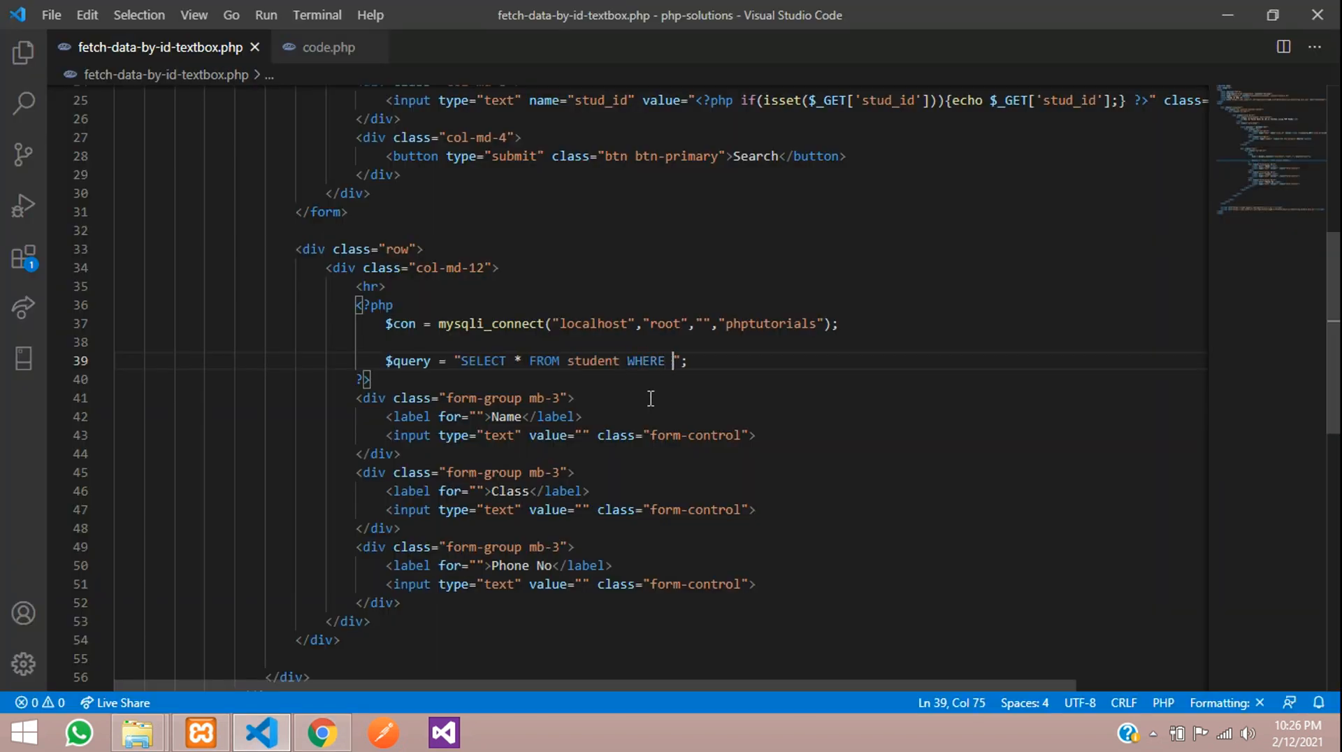
pyautogui.write('id')
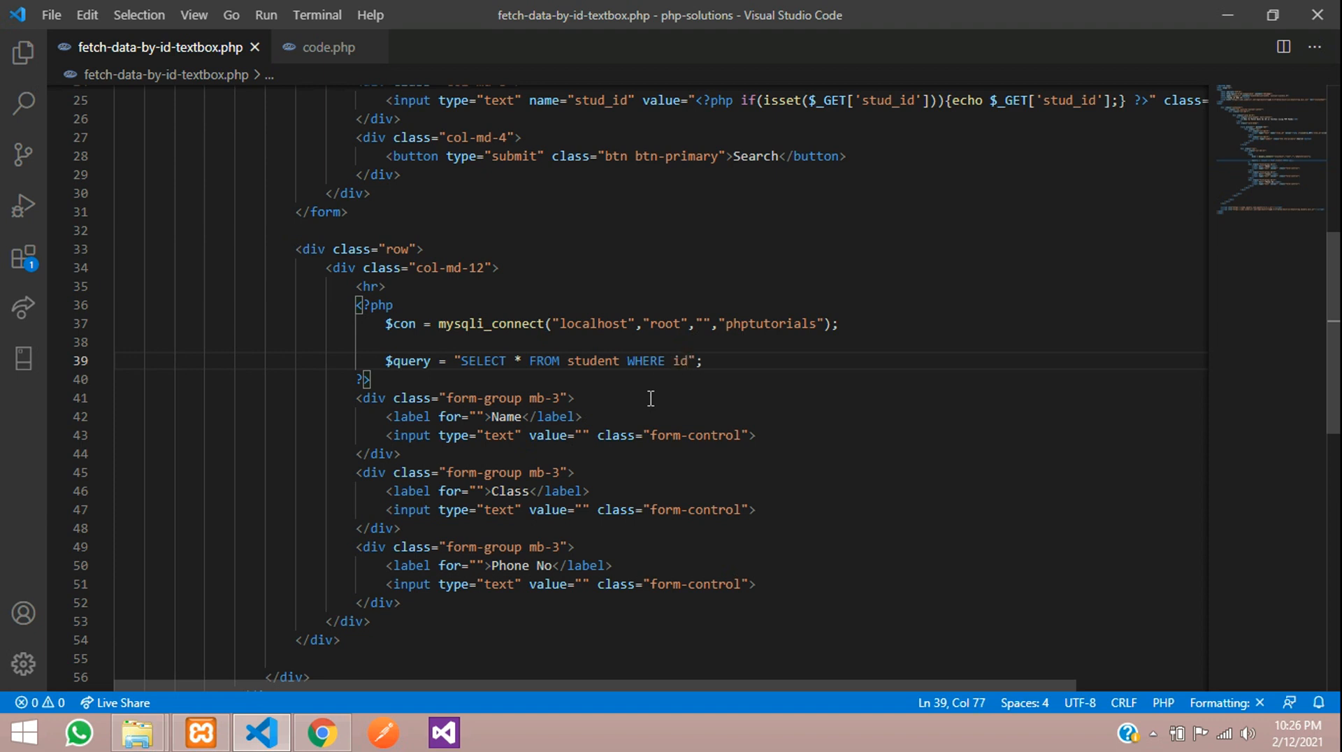
pyautogui.write("='")
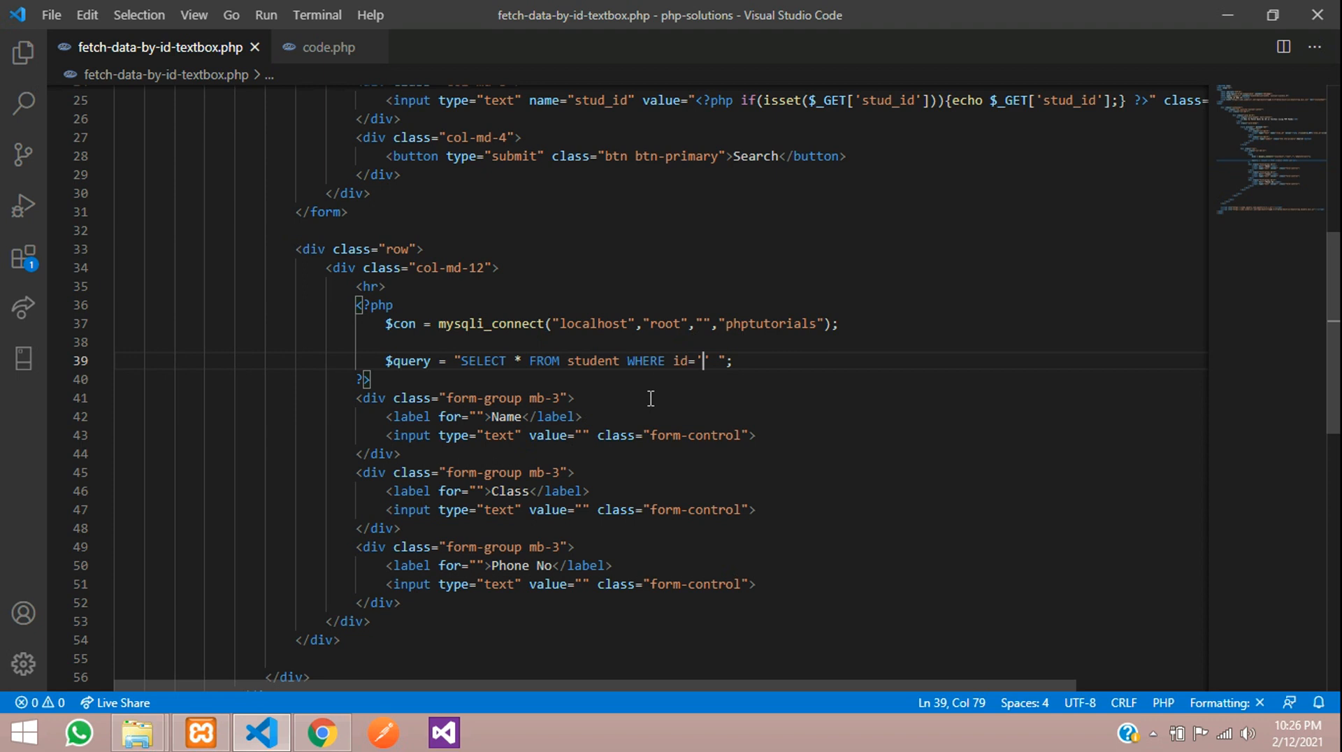
pyautogui.moveTo(750, 343)
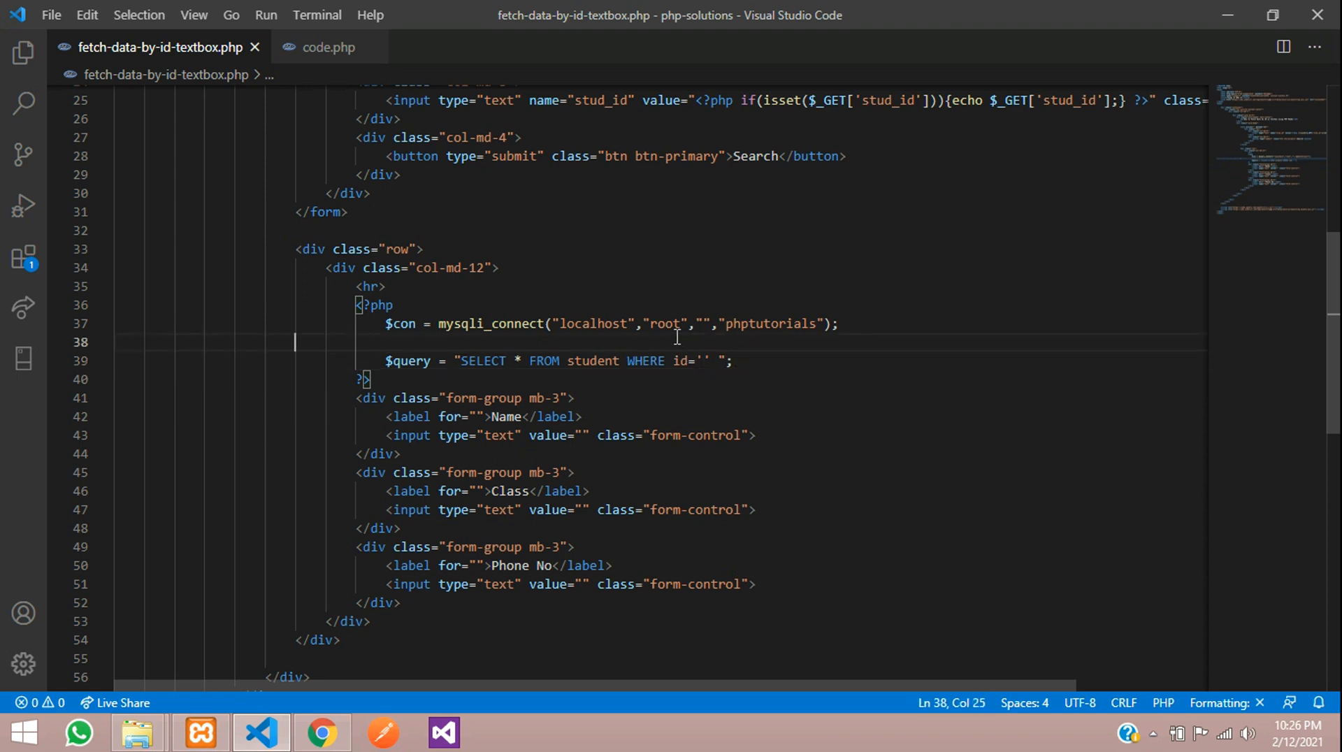
pyautogui.write('if(')
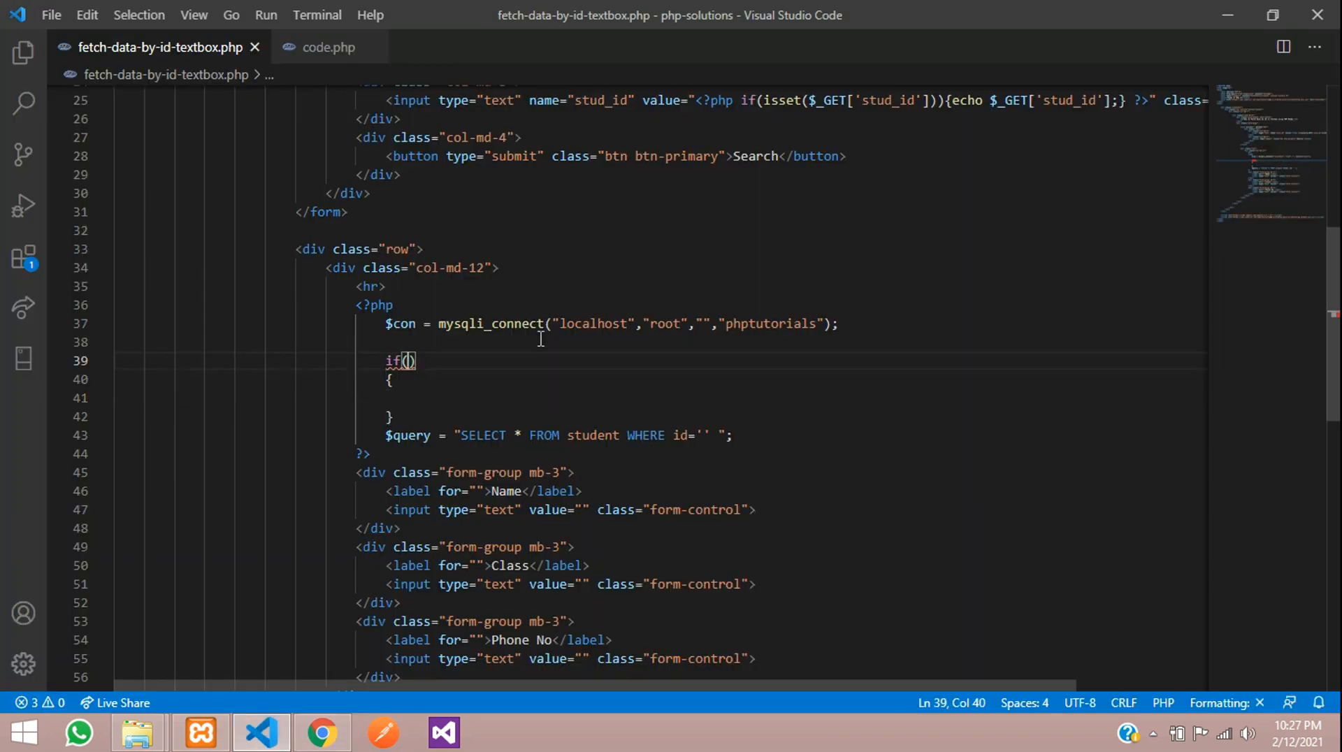
# Add an isset($_GET['stud_id']) check that assigns $stud_id = $_GET['stud_id']
pyautogui.write('isset(')
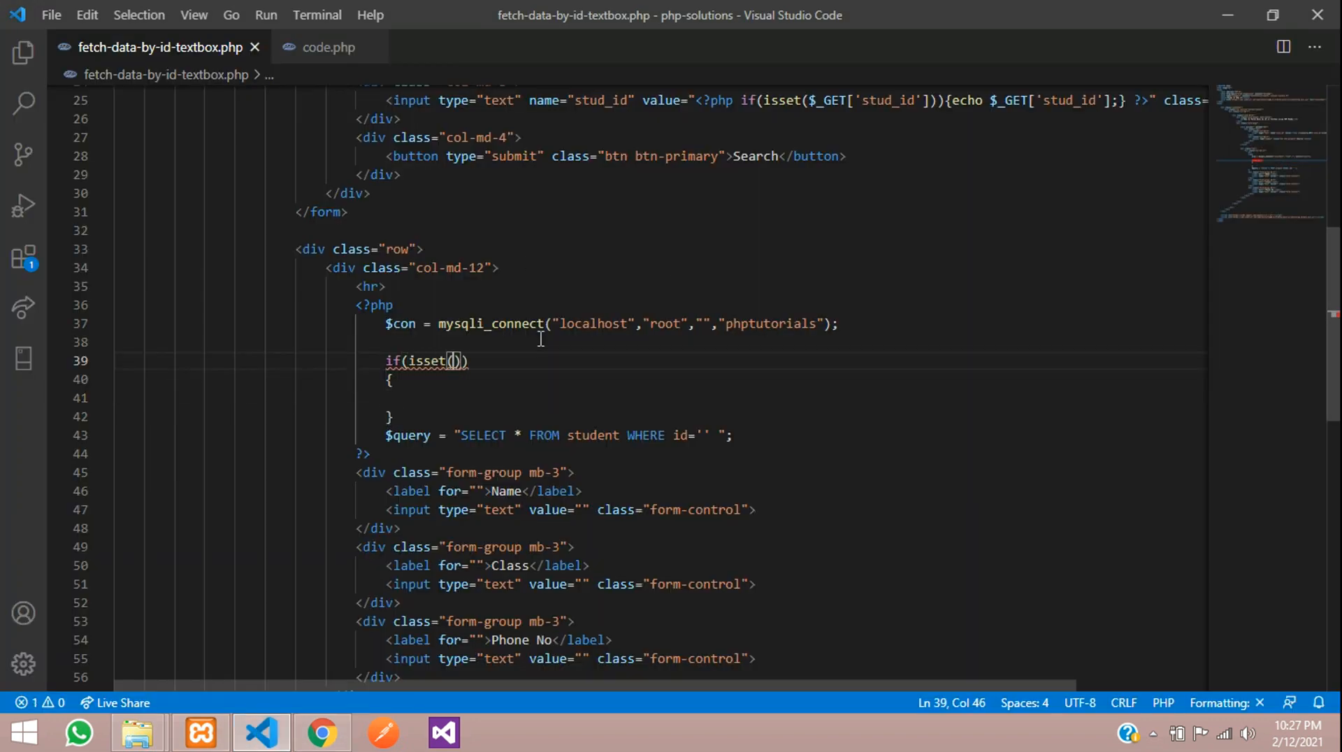
pyautogui.write('$_GET[]')
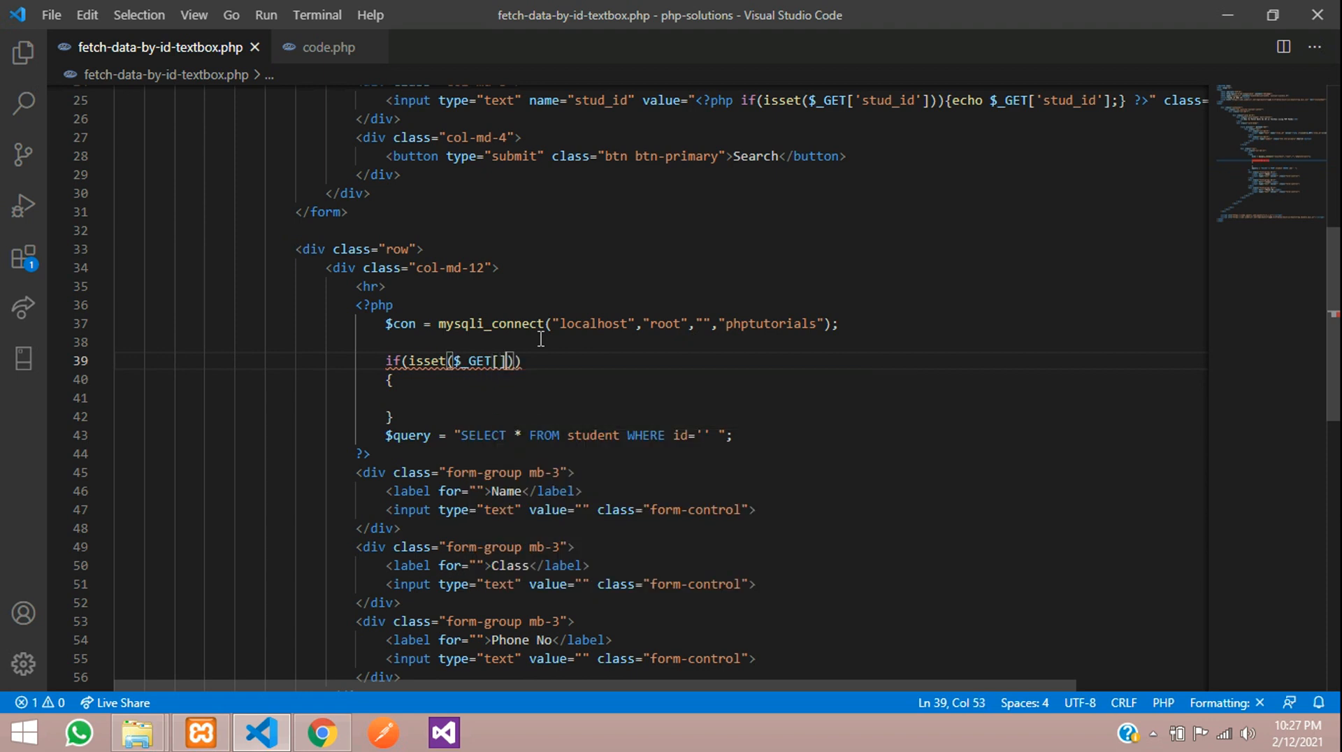
pyautogui.write("'stud_id'")
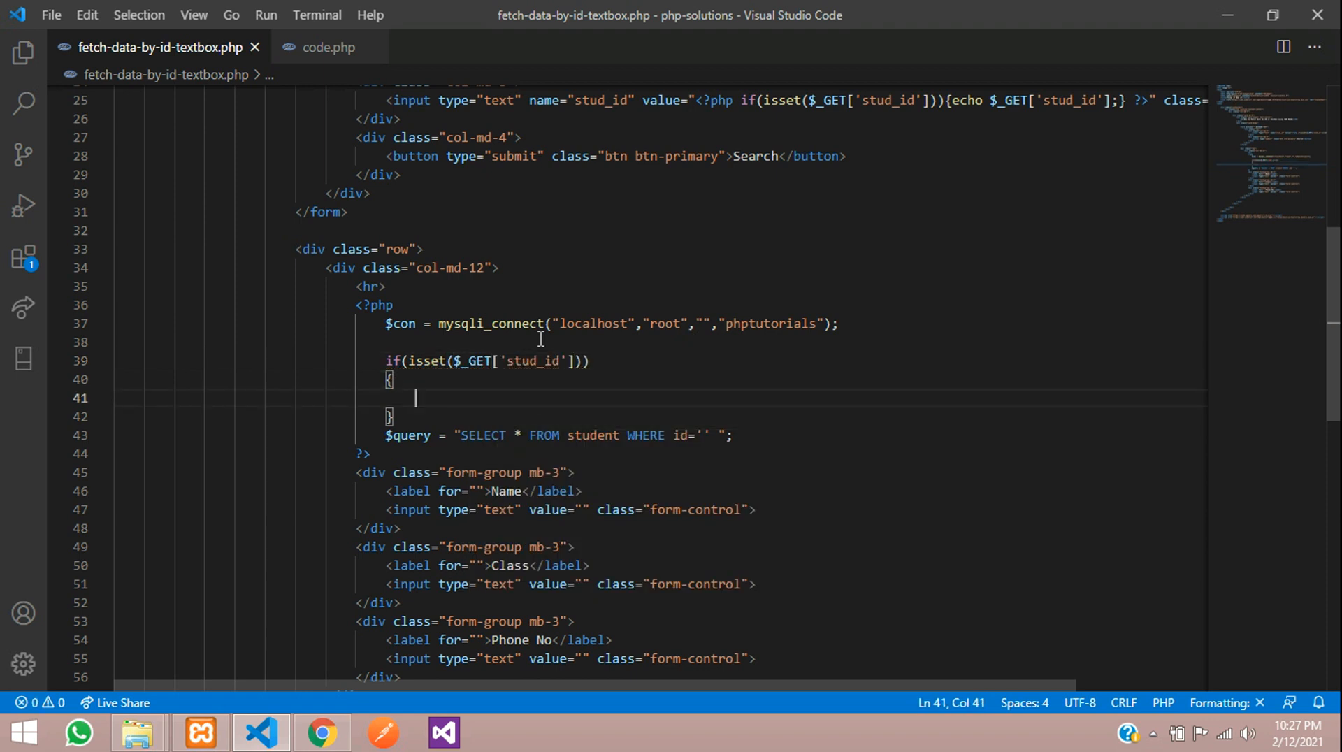
pyautogui.write('$stud')
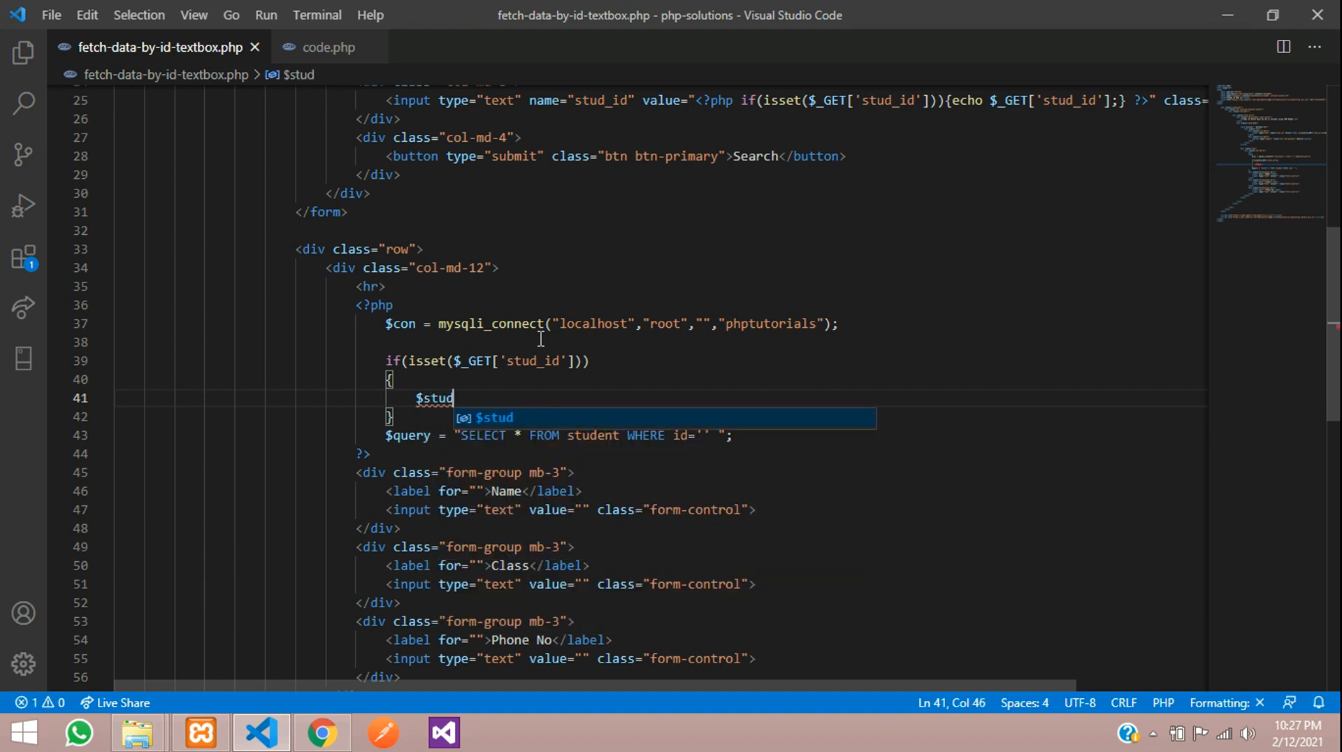
pyautogui.write('_id =')
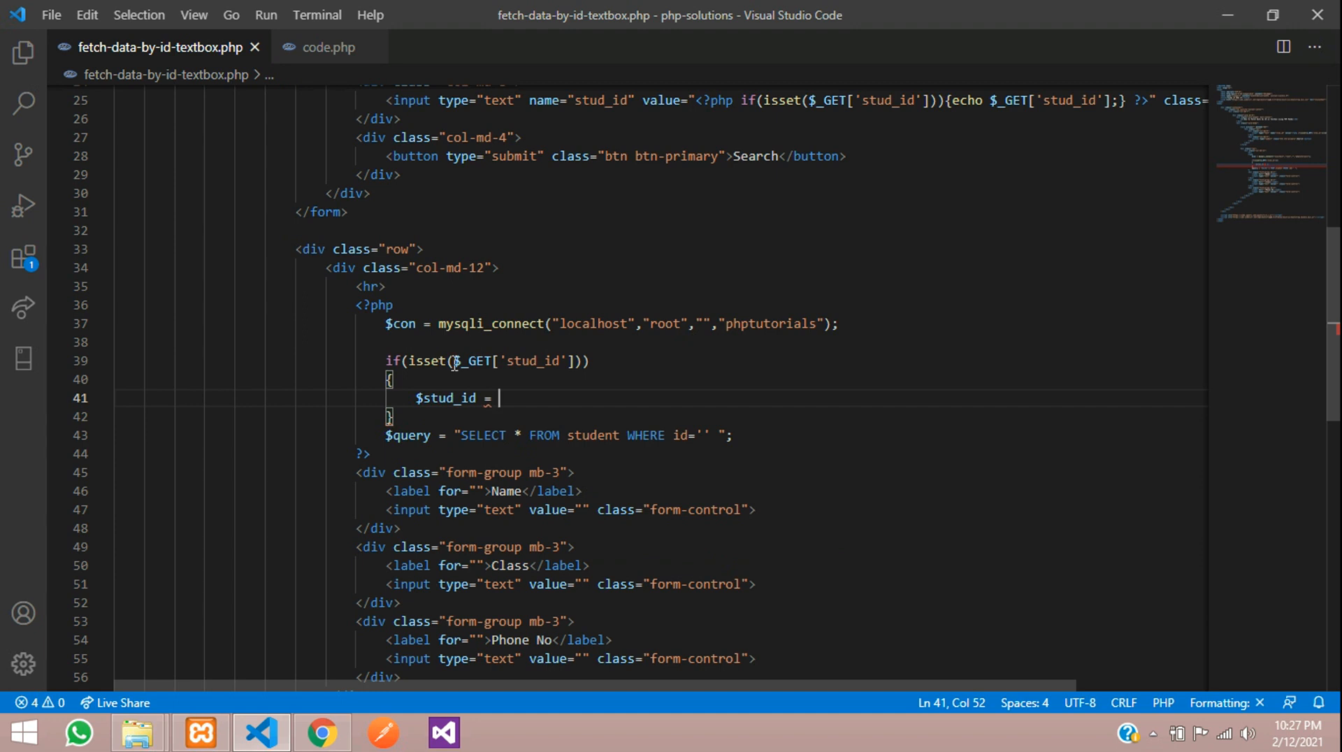
pyautogui.doubleClick(514, 360)
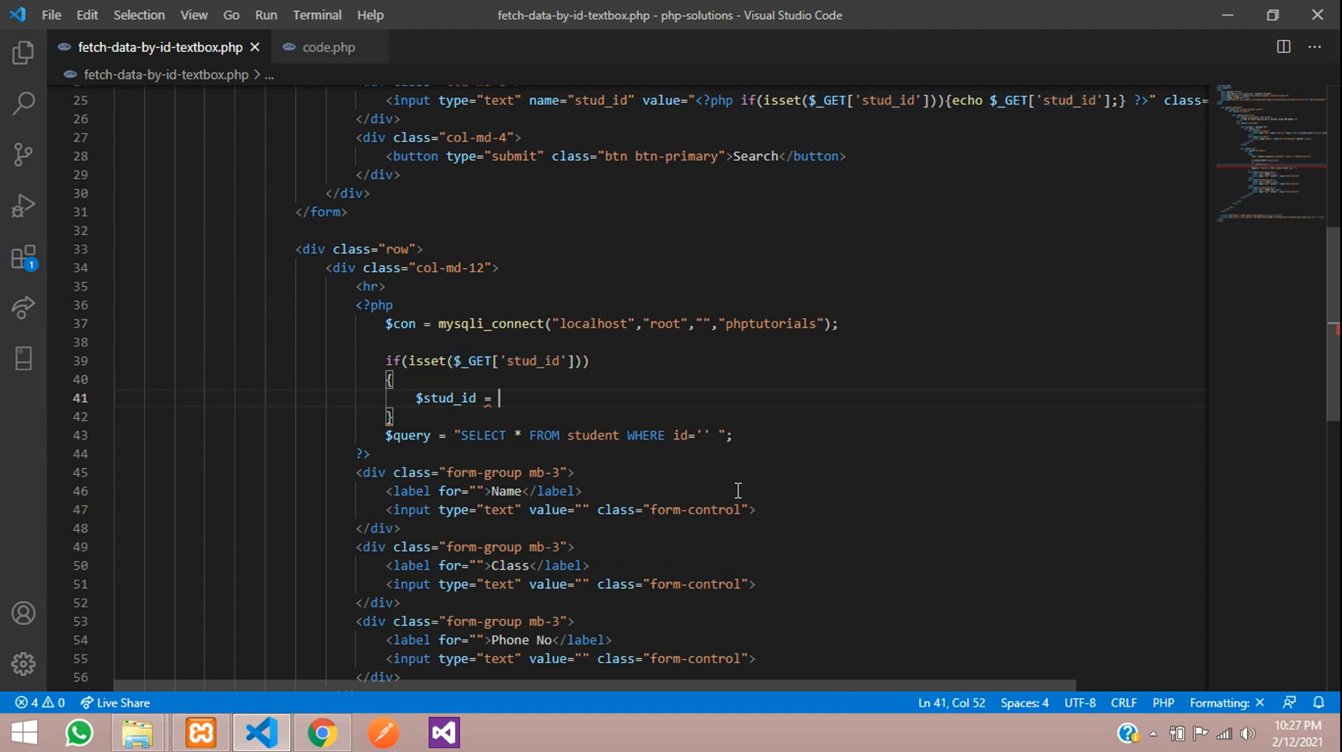
pyautogui.write("$_GET['stud_id'];")
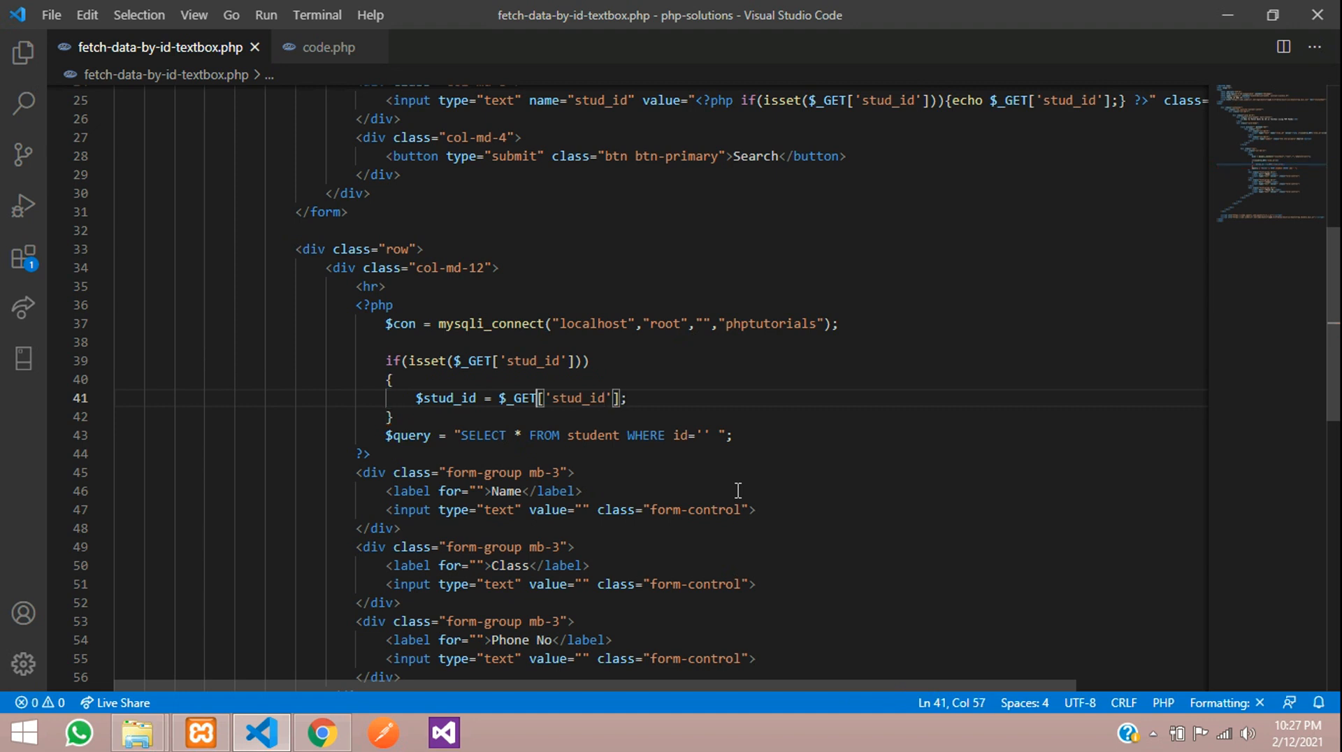
pyautogui.press('Enter')
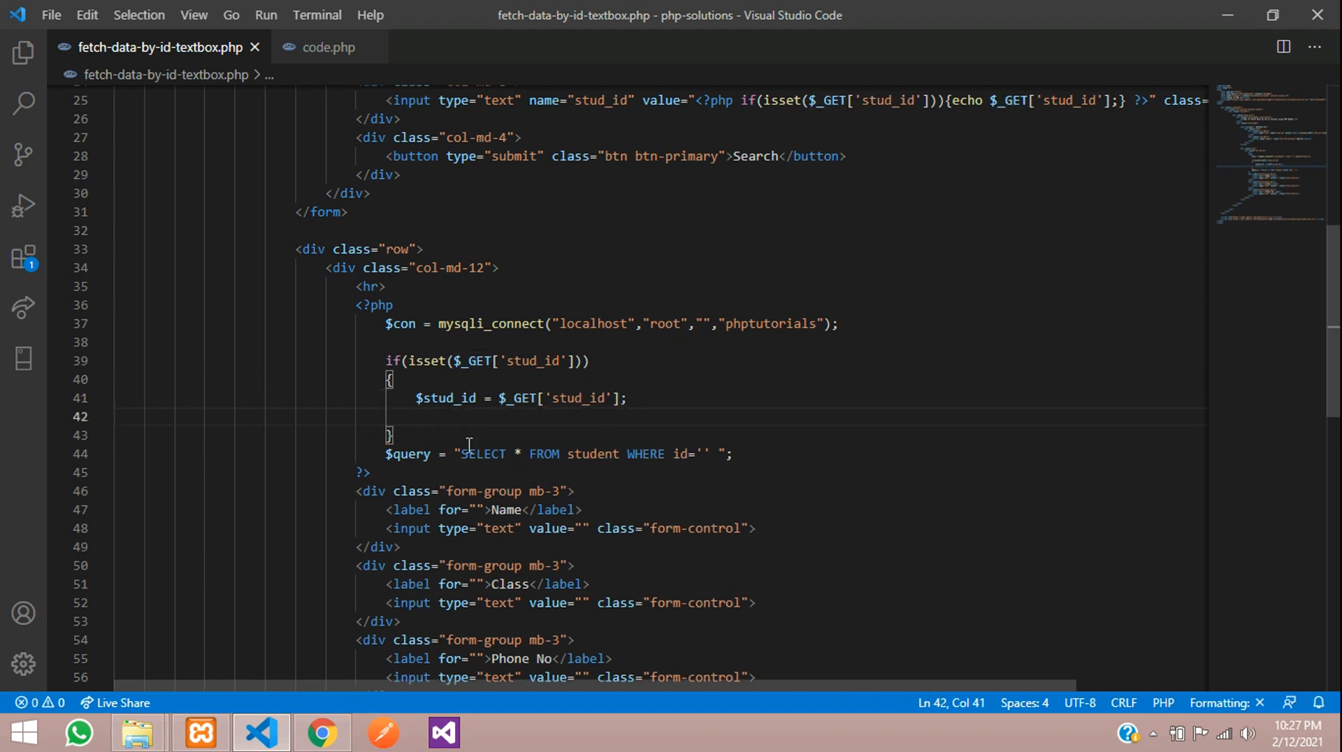
# Move the $query line into the if block and filter it by id='$stud_id'
pyautogui.moveTo(385, 454); pyautogui.dragTo(732, 454)
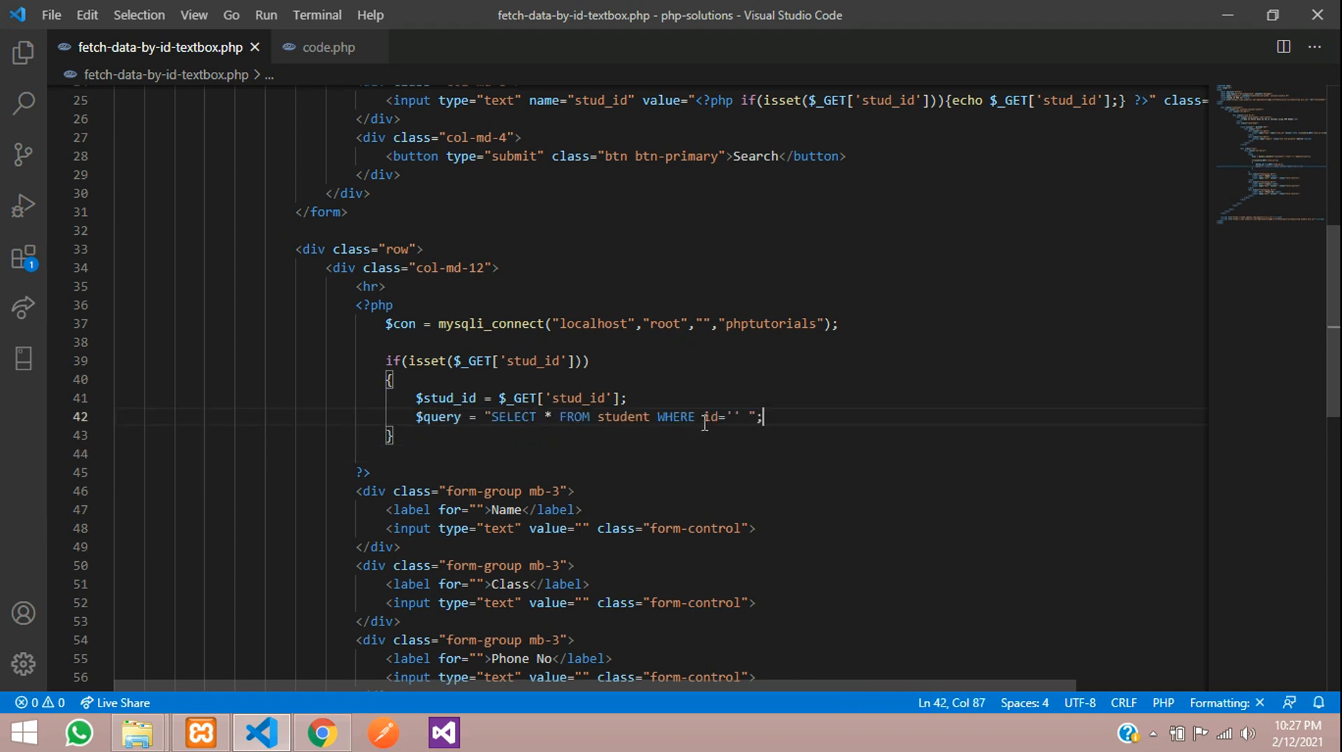
pyautogui.doubleClick(446, 397)
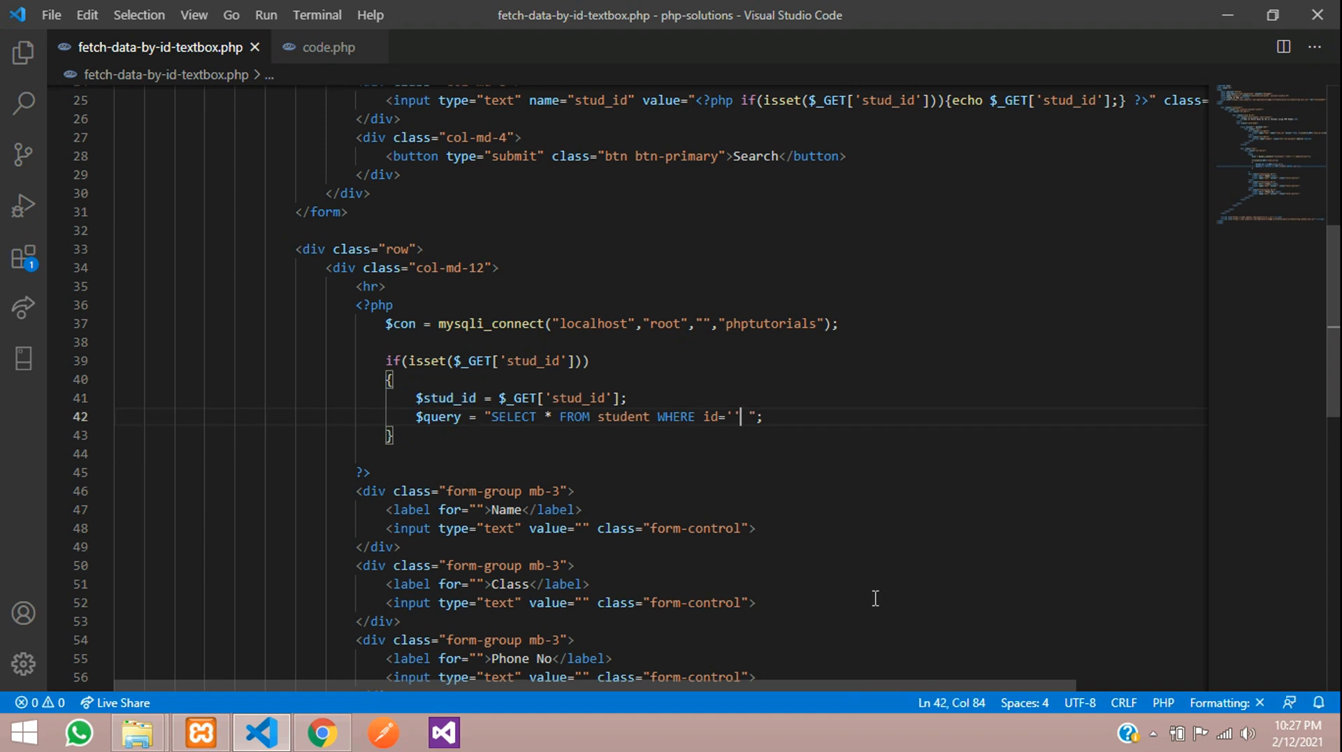
pyautogui.write('$stud_id')
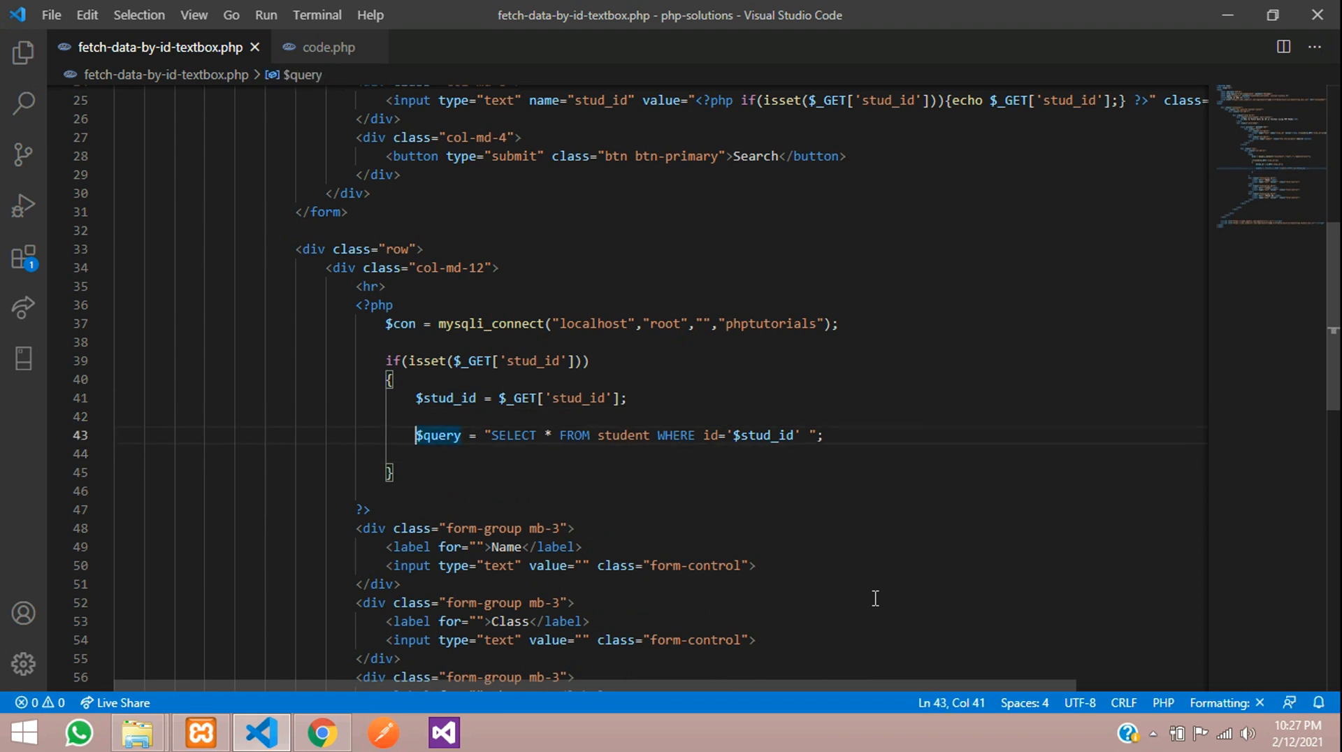
# Add $query_run = mysqli_query($con, $query); below the query line
pyautogui.write('$query')
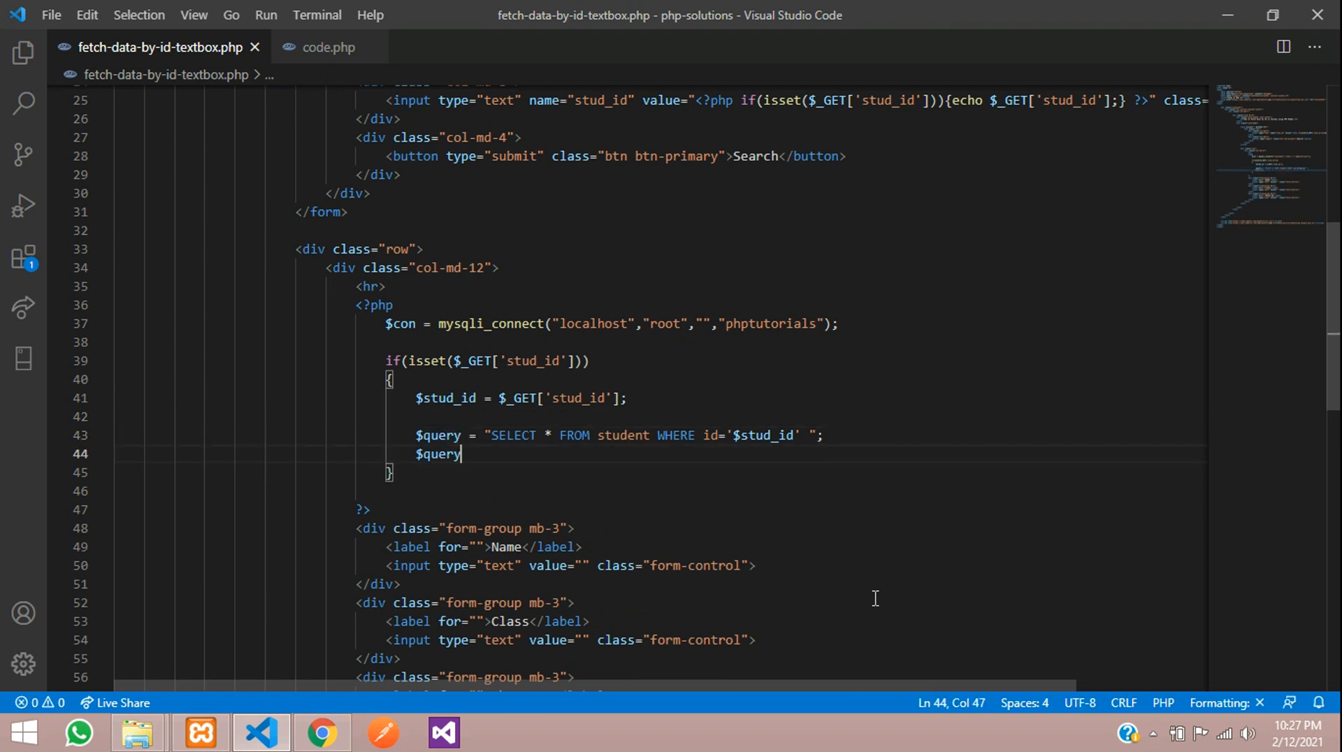
pyautogui.write('_run =')
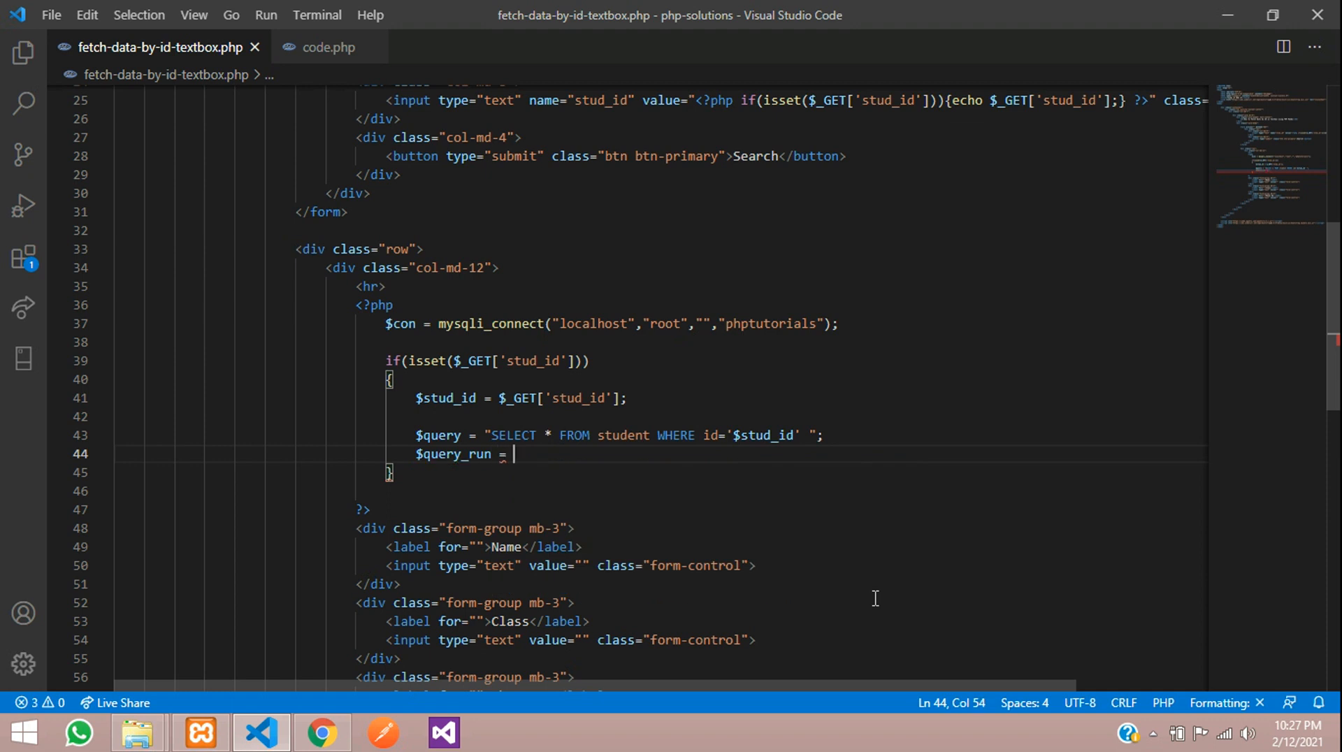
pyautogui.write('mysqli_qu')
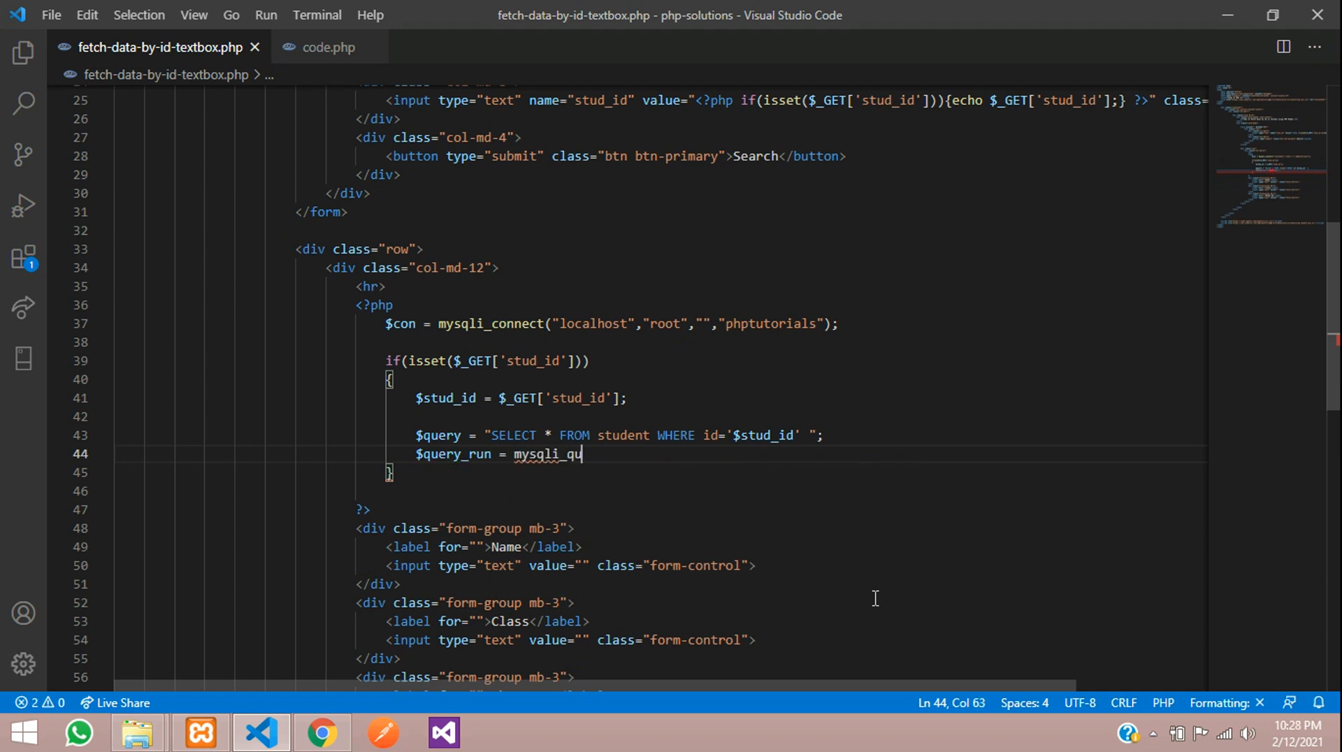
pyautogui.write('ery();')
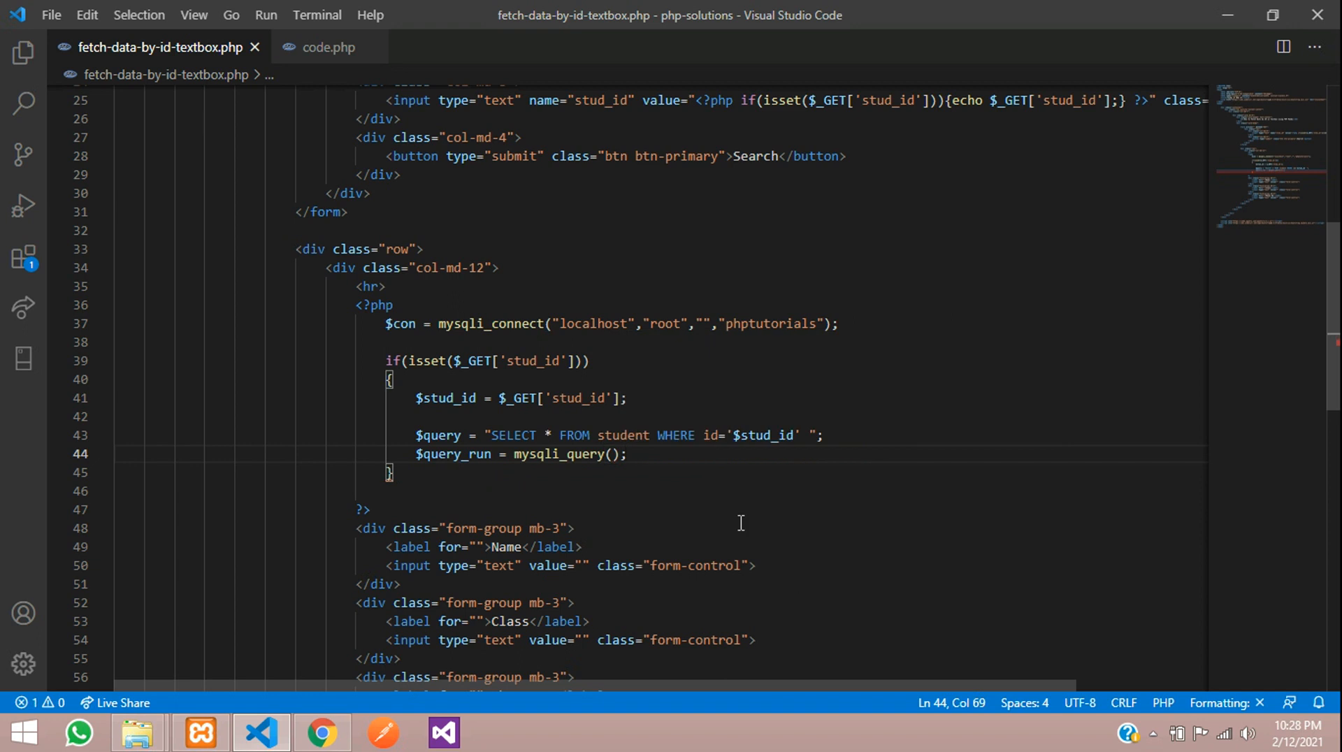
pyautogui.moveTo(596, 435); pyautogui.dragTo(695, 435)
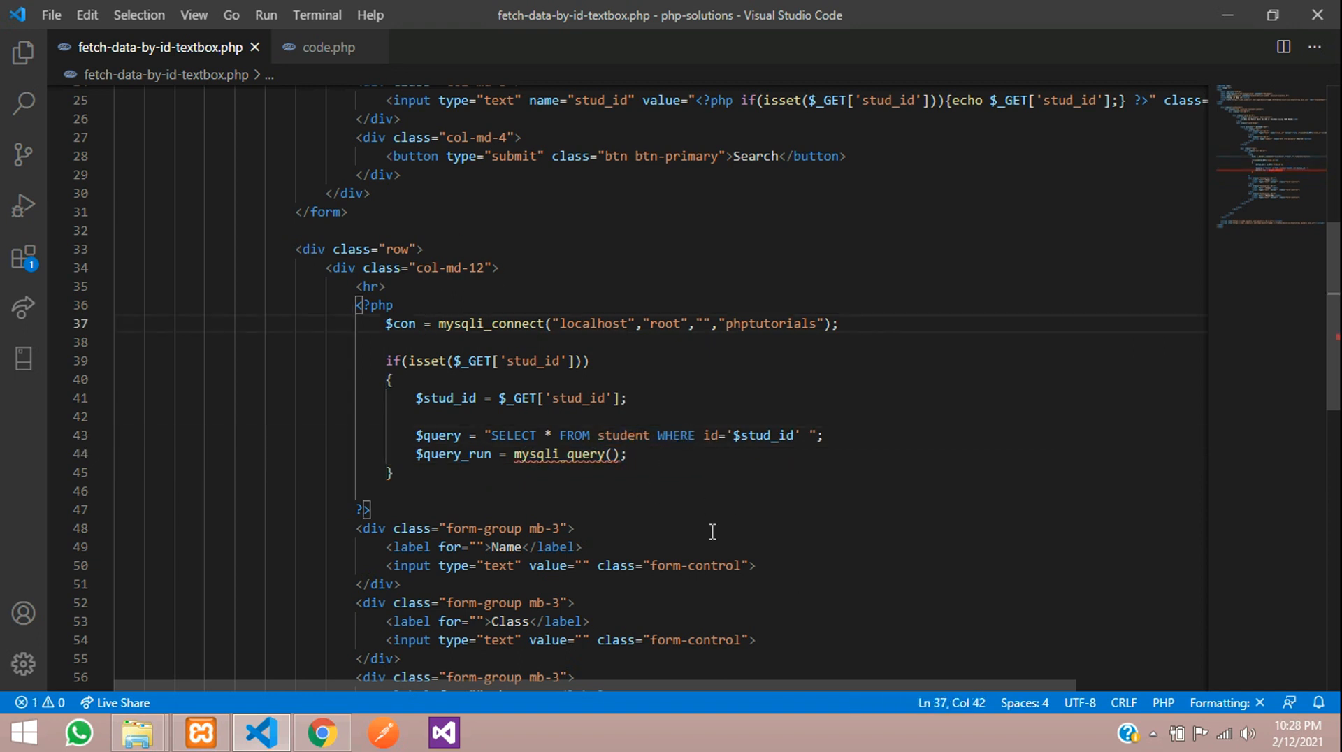
pyautogui.click(635, 454)
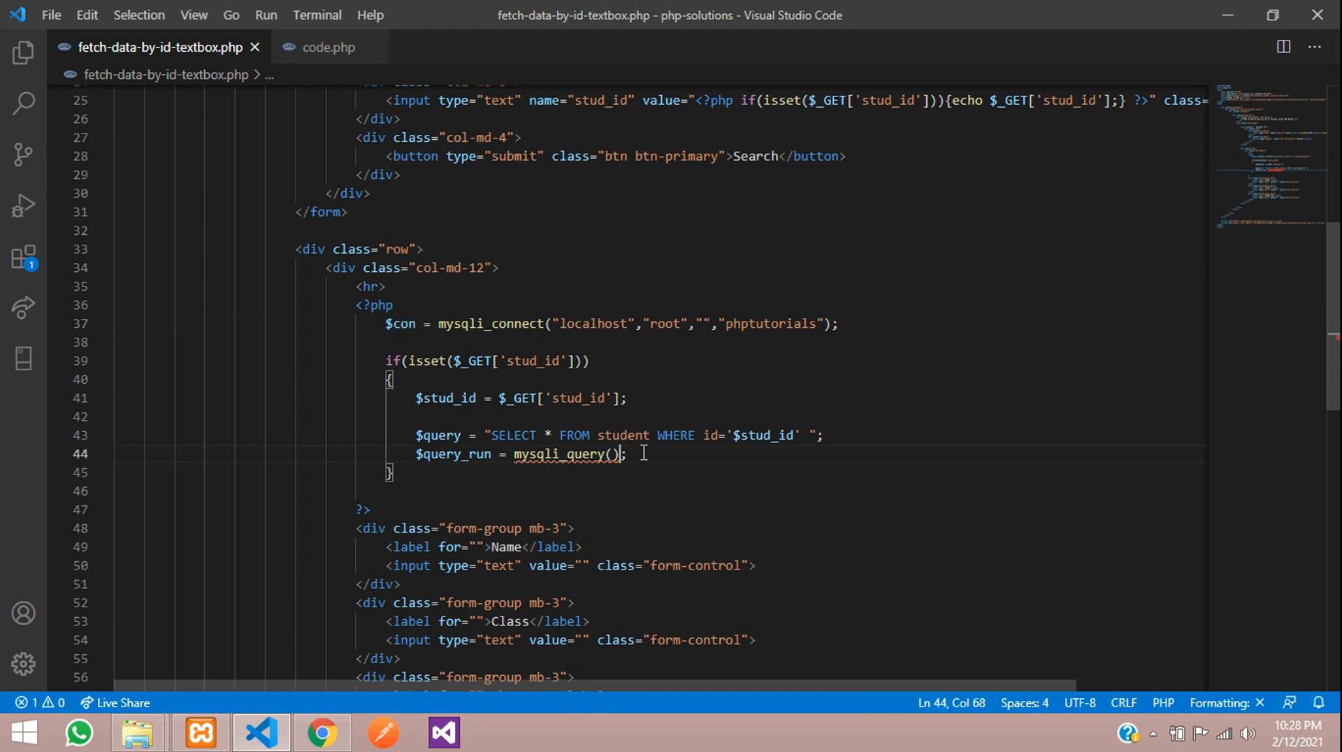
pyautogui.write('$con,')
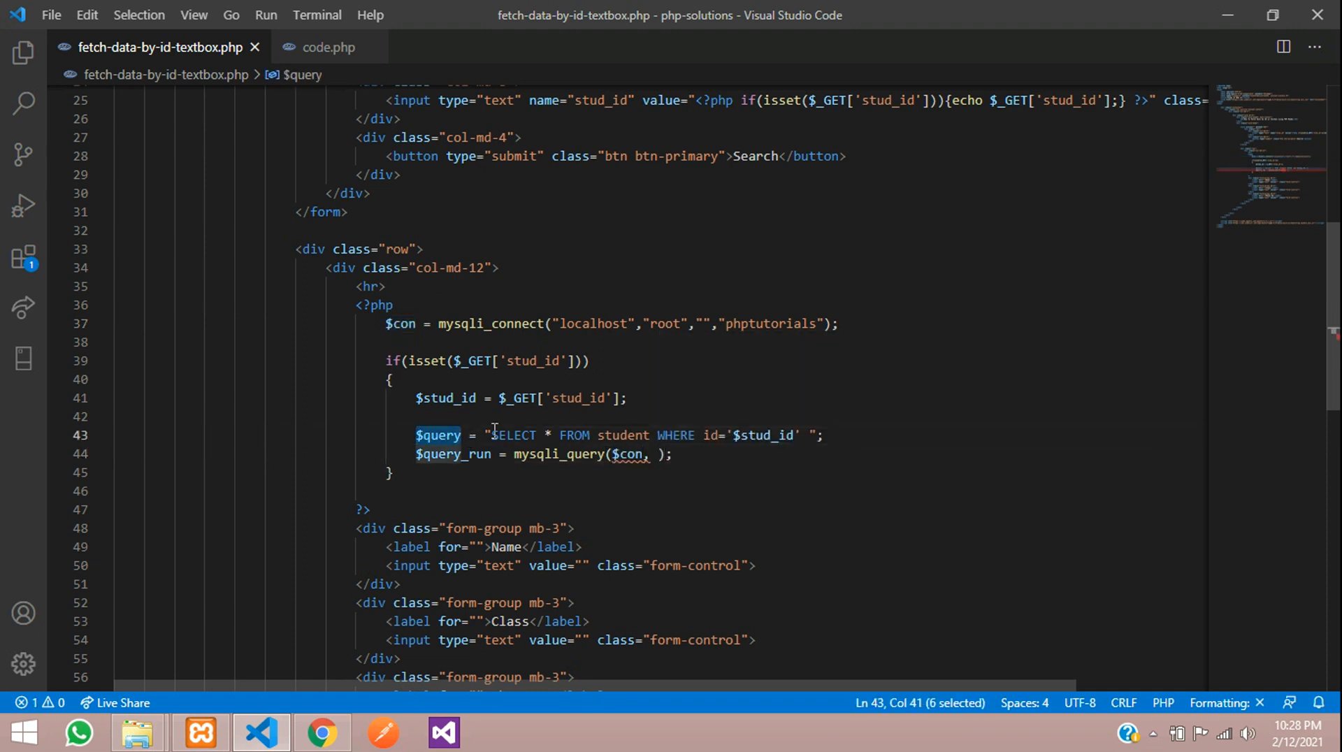
pyautogui.write('$query')
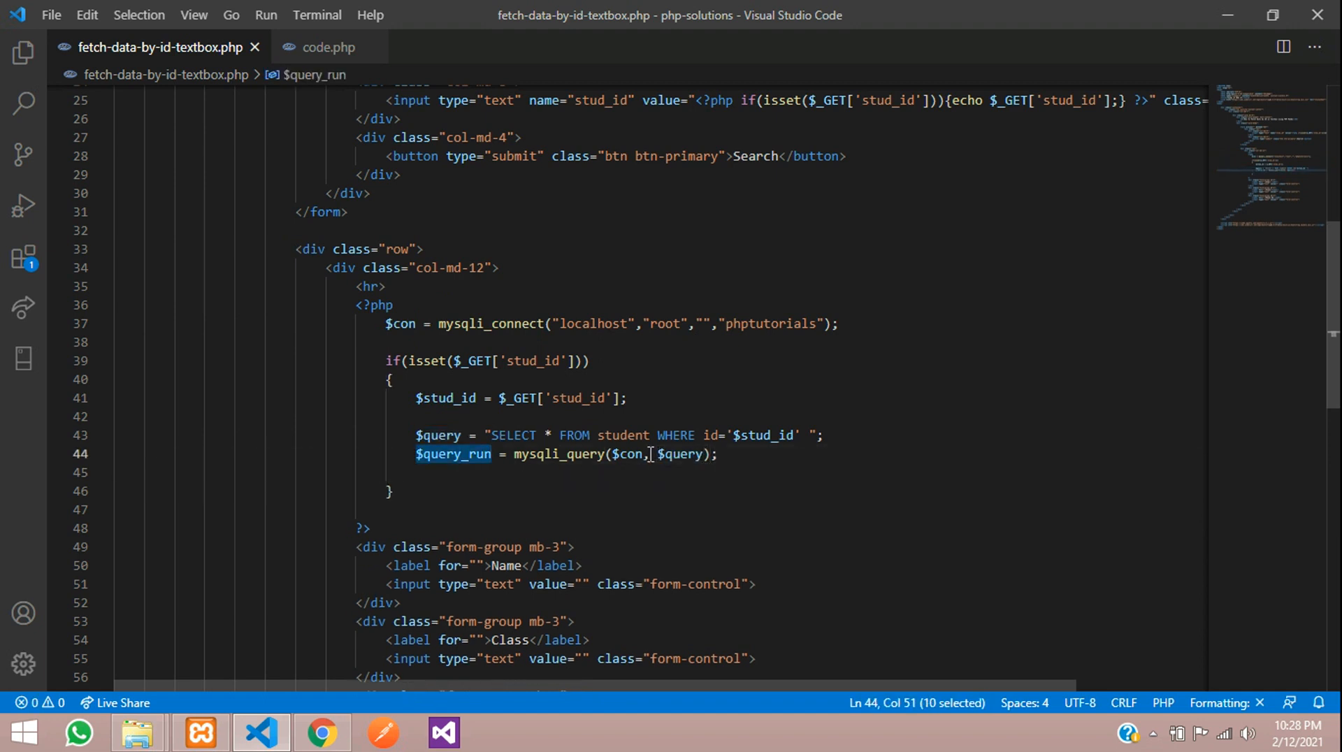
# Add an if (mysqli_num_rows($query_run) > 0) check inside the isset block
pyautogui.write('if')
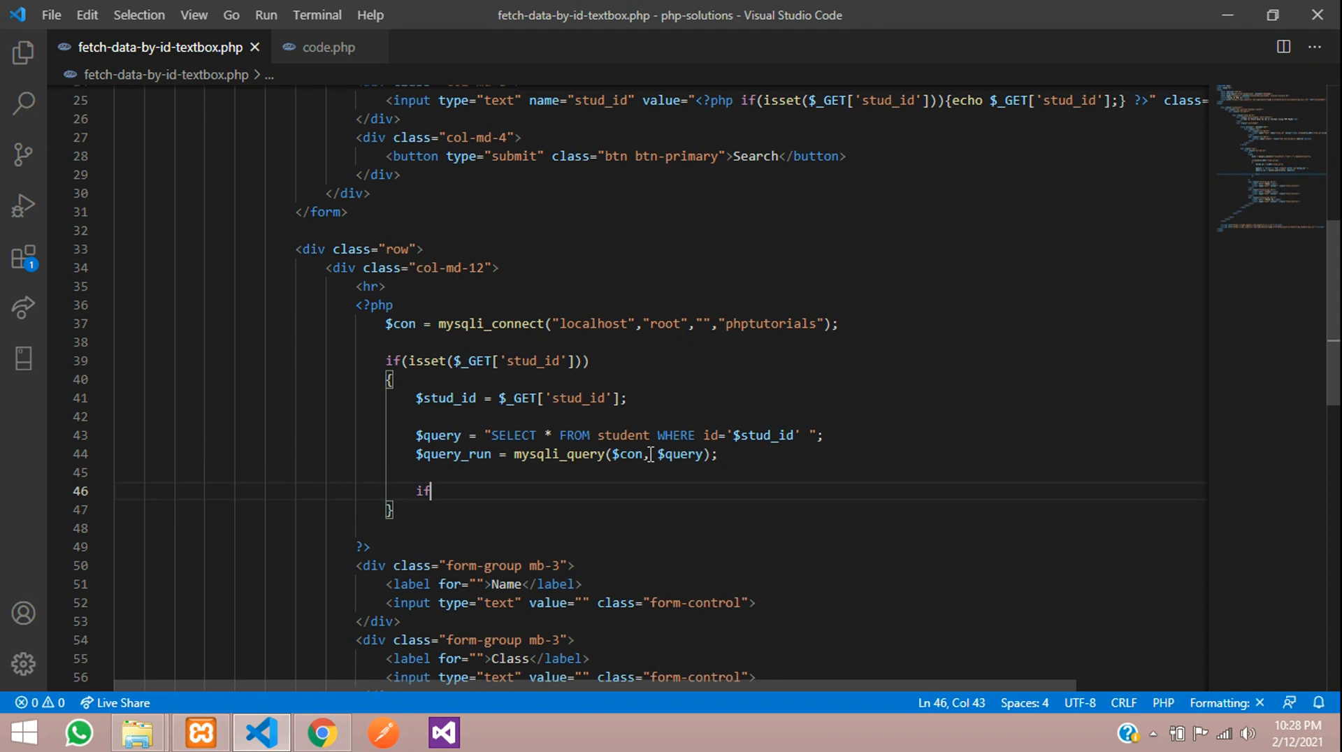
pyautogui.write('(mysqli_n')
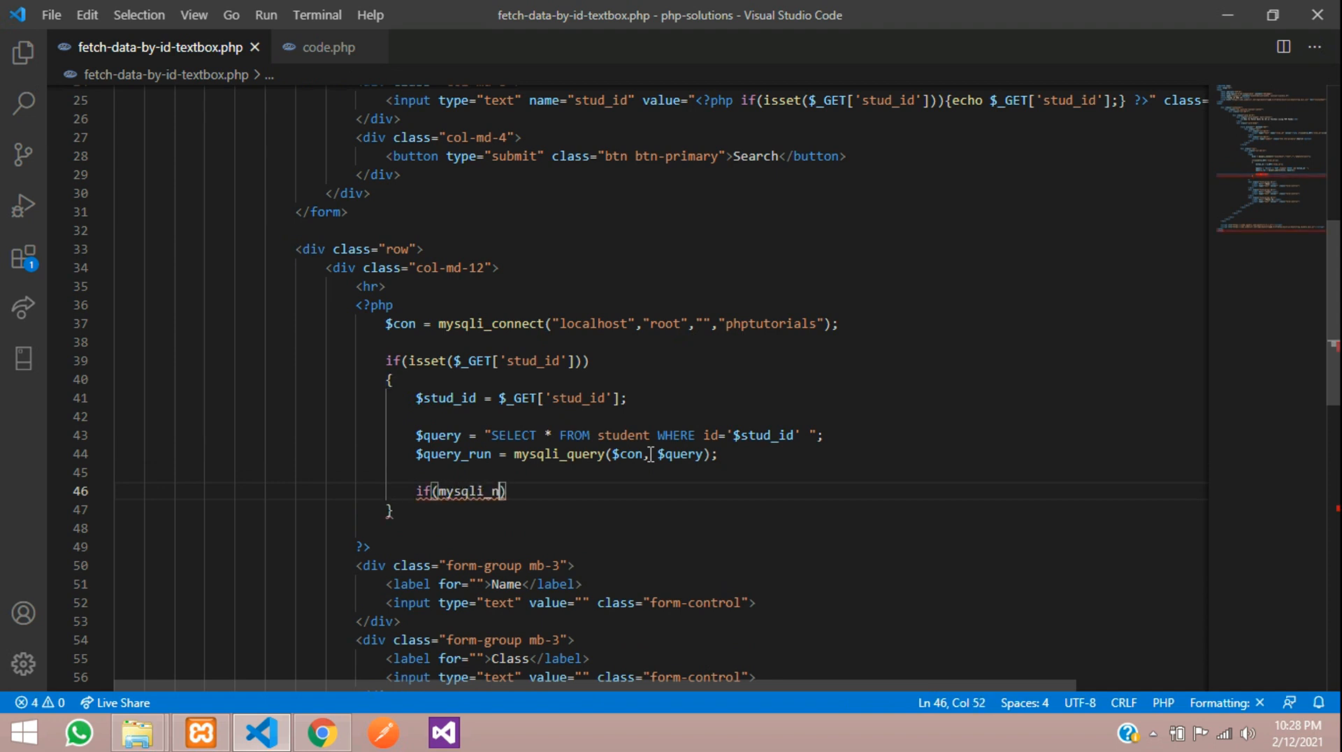
pyautogui.write('um_rows')
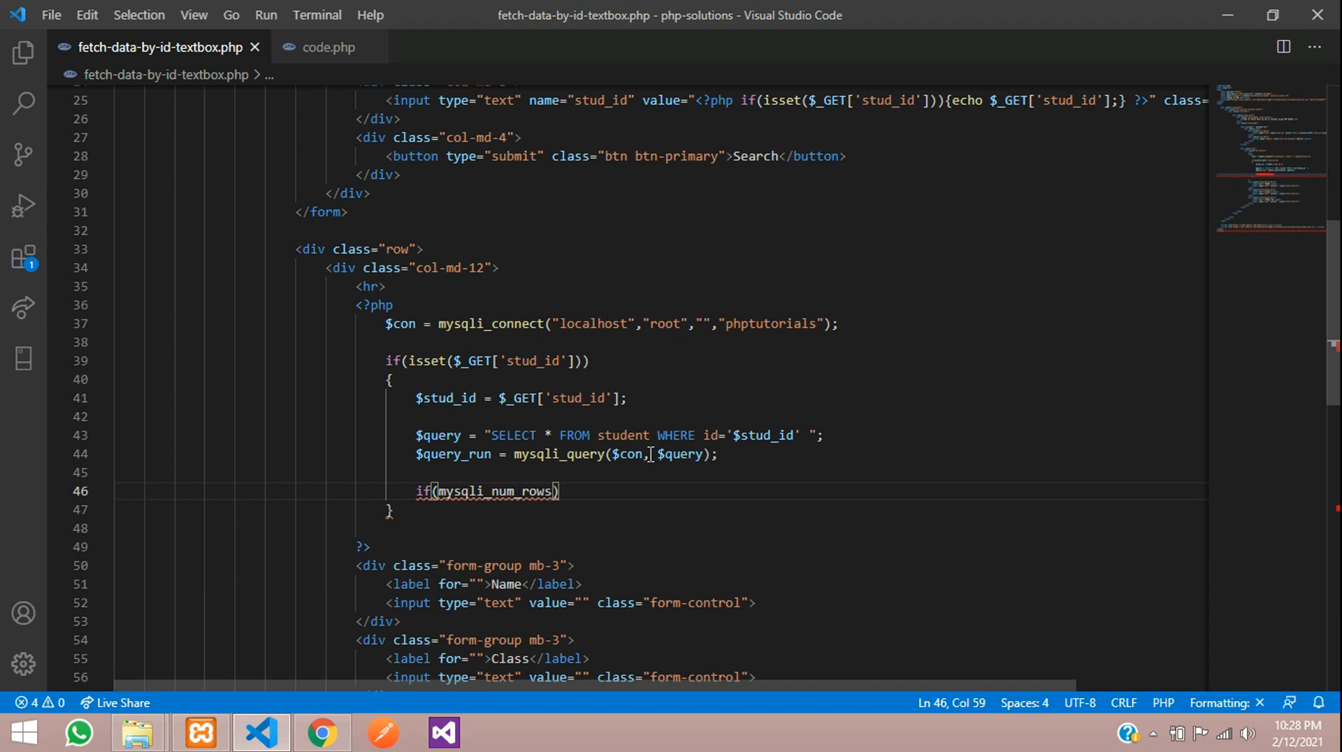
pyautogui.write('() > 0')
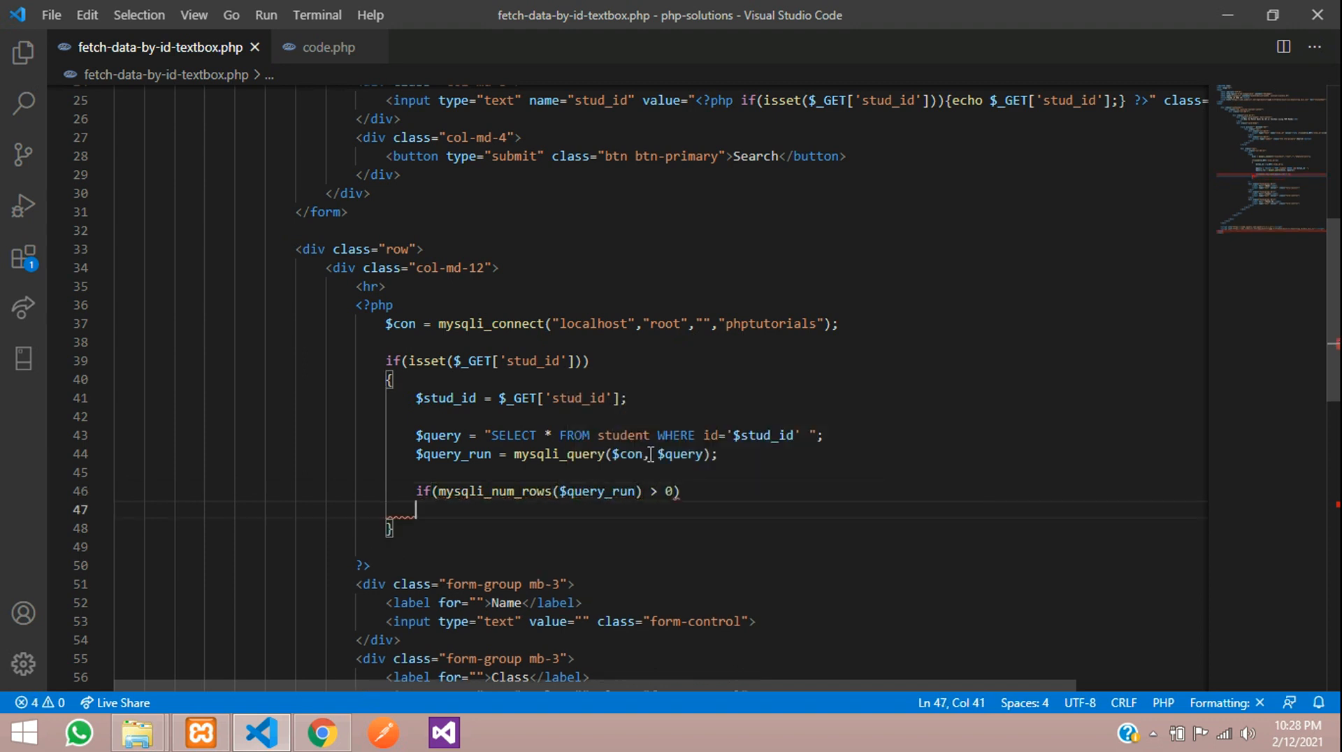
pyautogui.write('{')
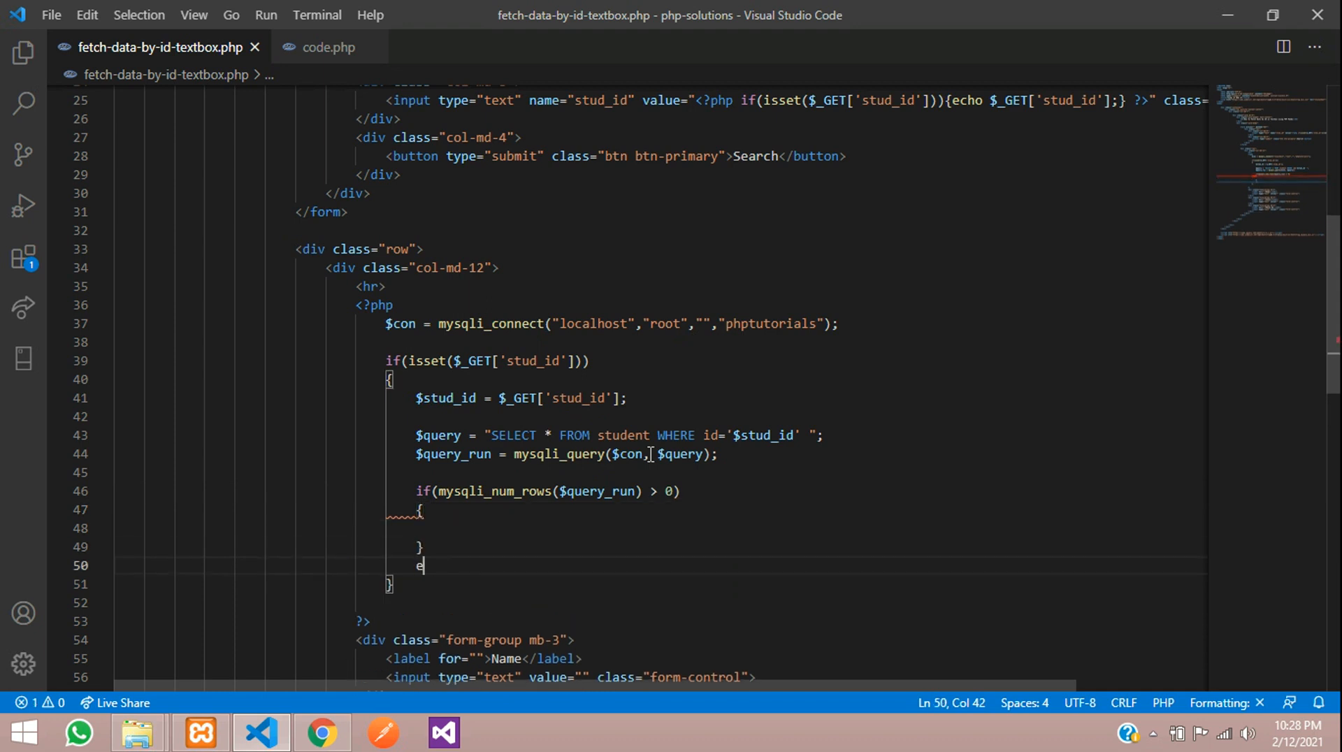
# Add an else echoing "No Record Found" and an empty foreach inside the if
pyautogui.write('lse')
pyautogui.write("echo '")
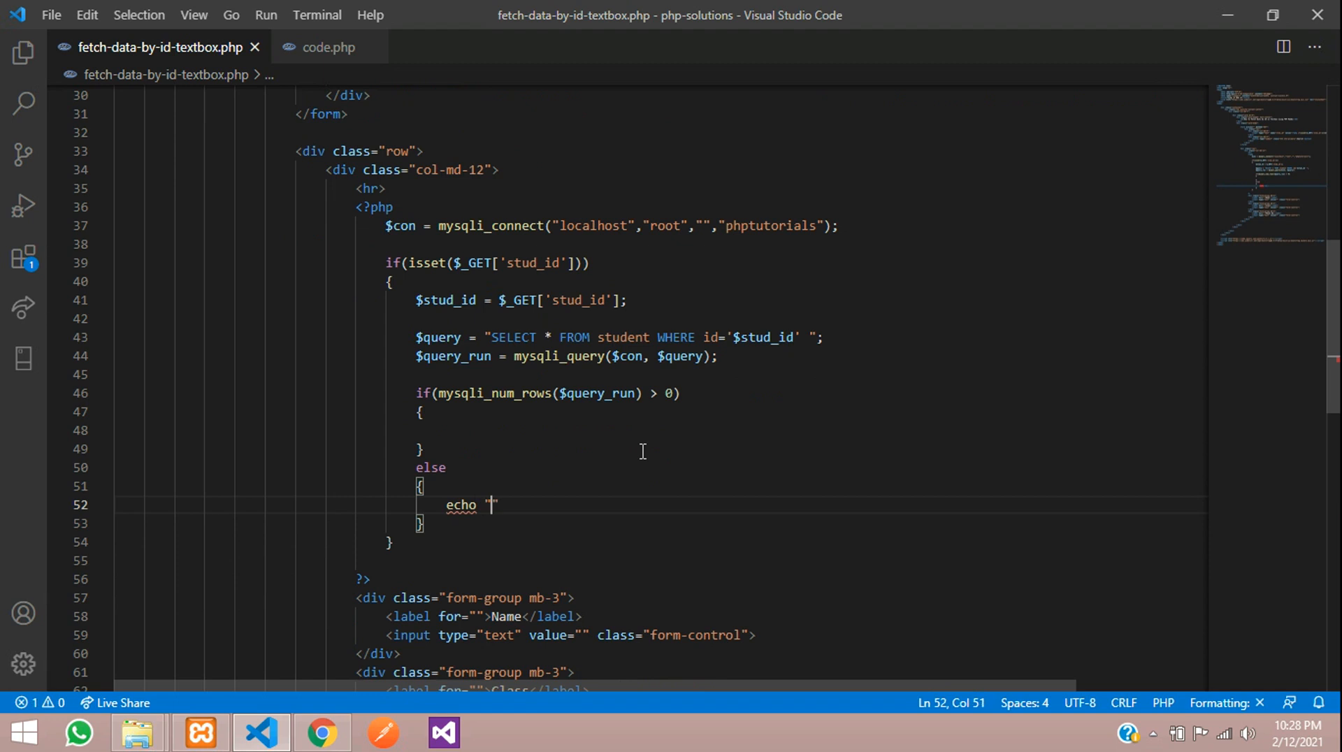
pyautogui.write('No ";')
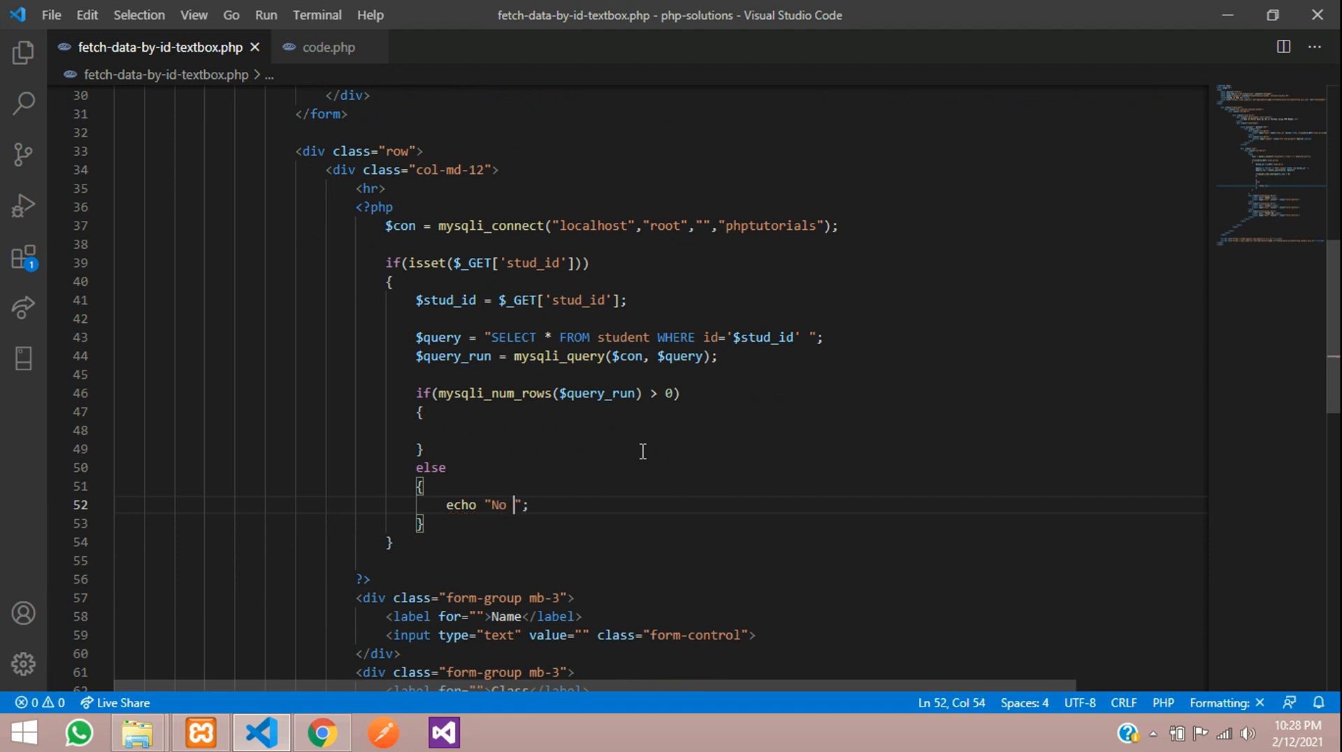
pyautogui.write('Record F')
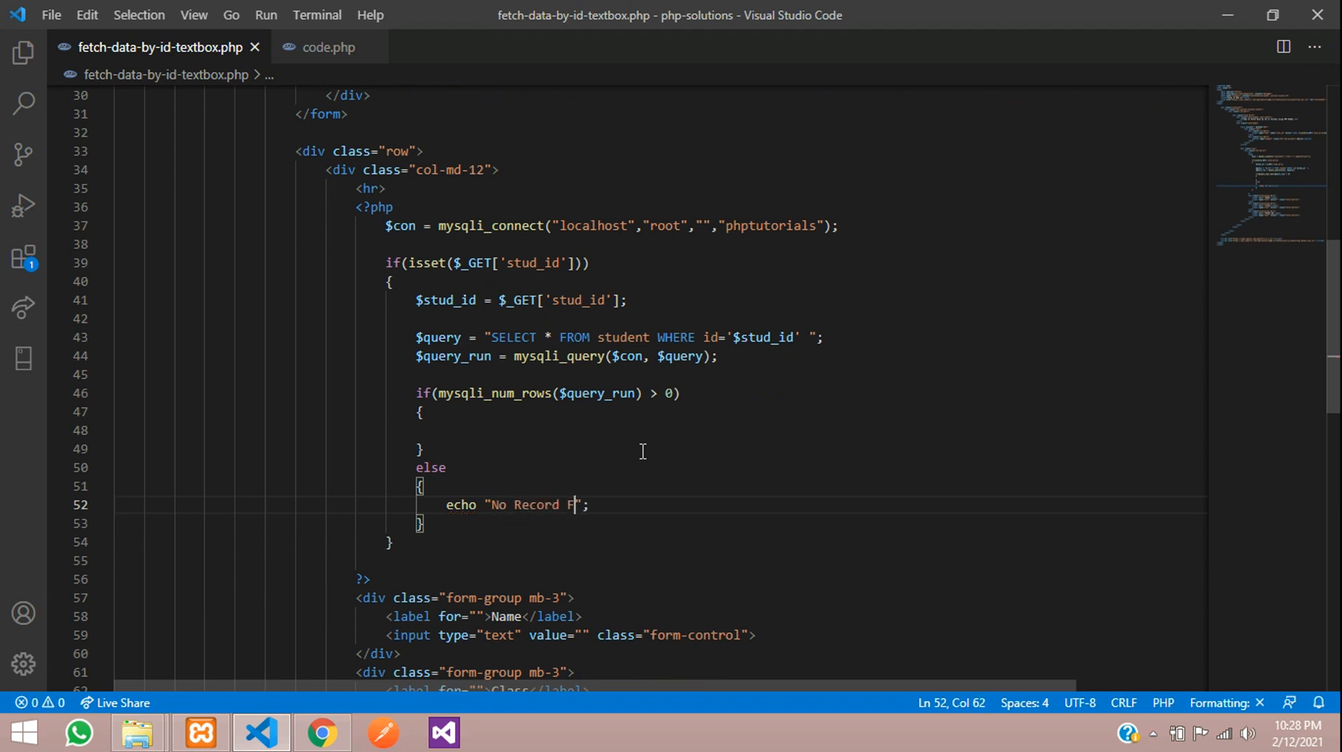
pyautogui.write('ound')
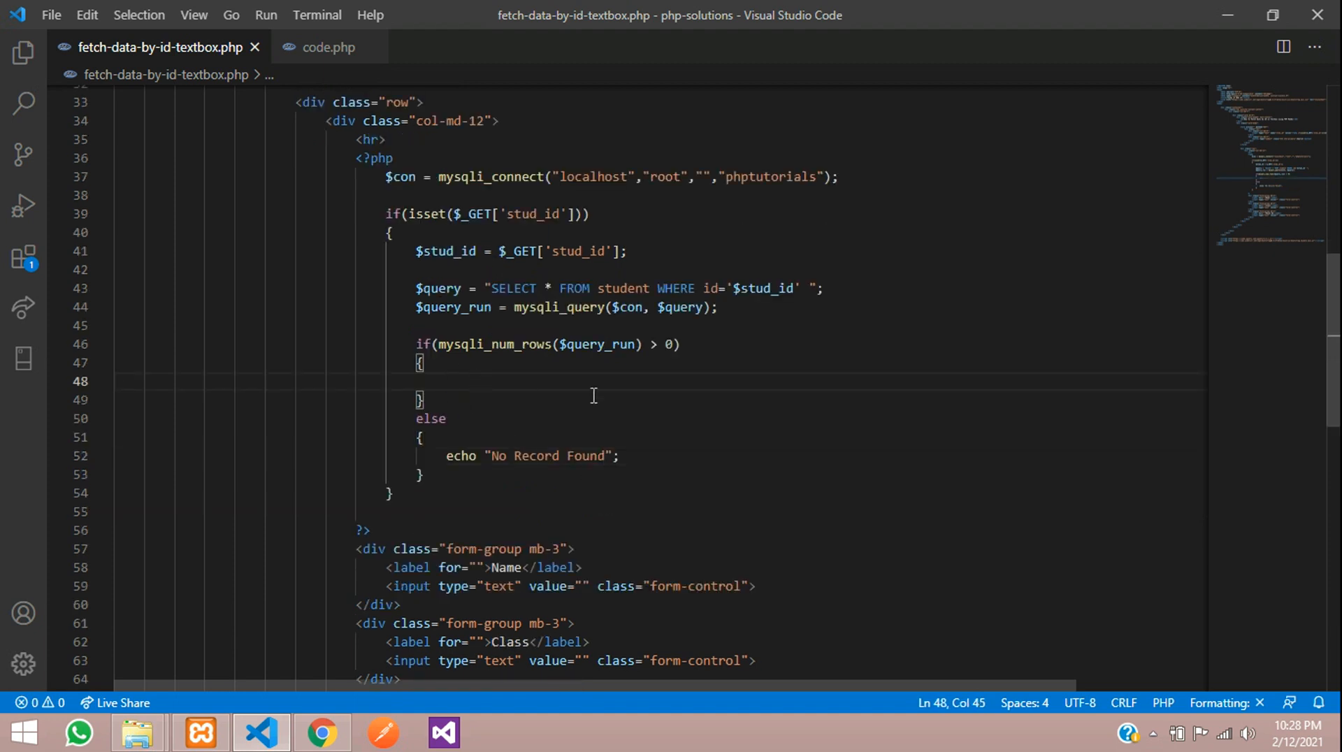
pyautogui.write('foreach()')
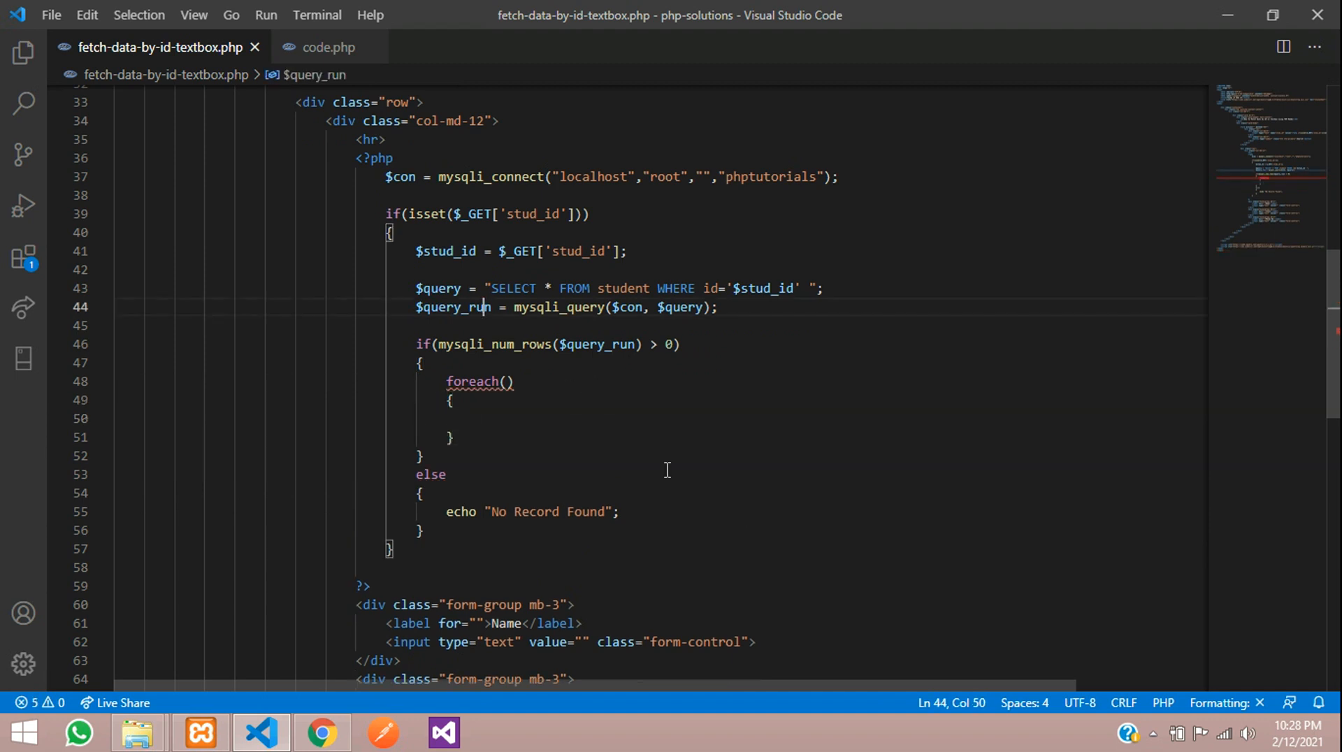
# Loop foreach ($query_run as $row) with echo $row[''], checking column names in phpMyAdmin
pyautogui.click(510, 382)
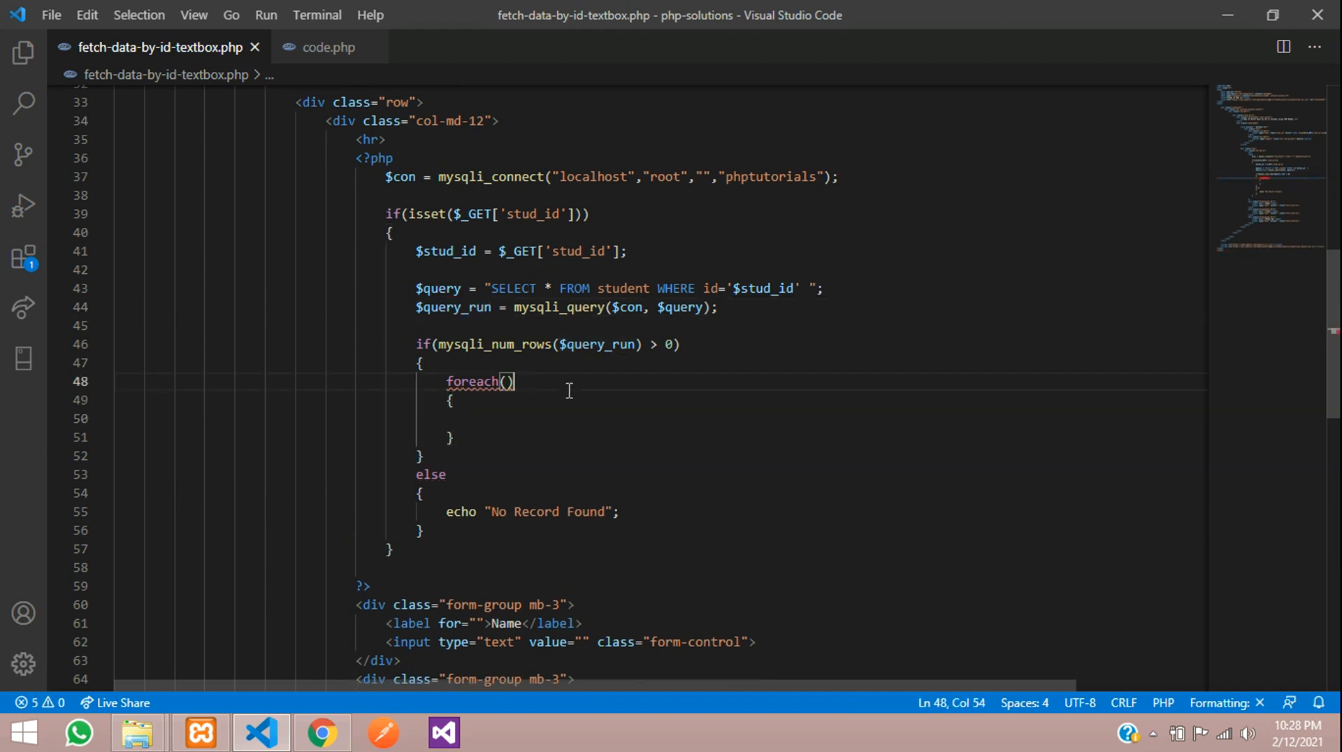
pyautogui.write('$query_run as $')
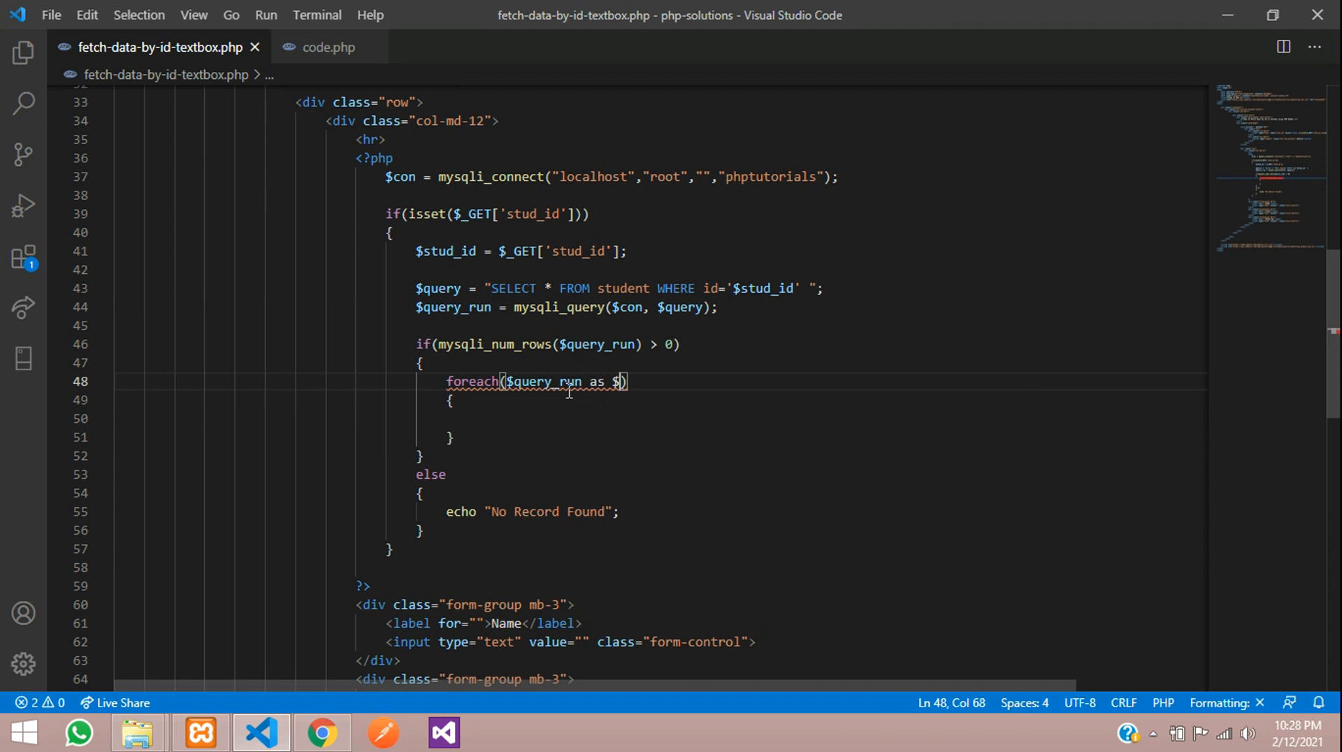
pyautogui.write('row')
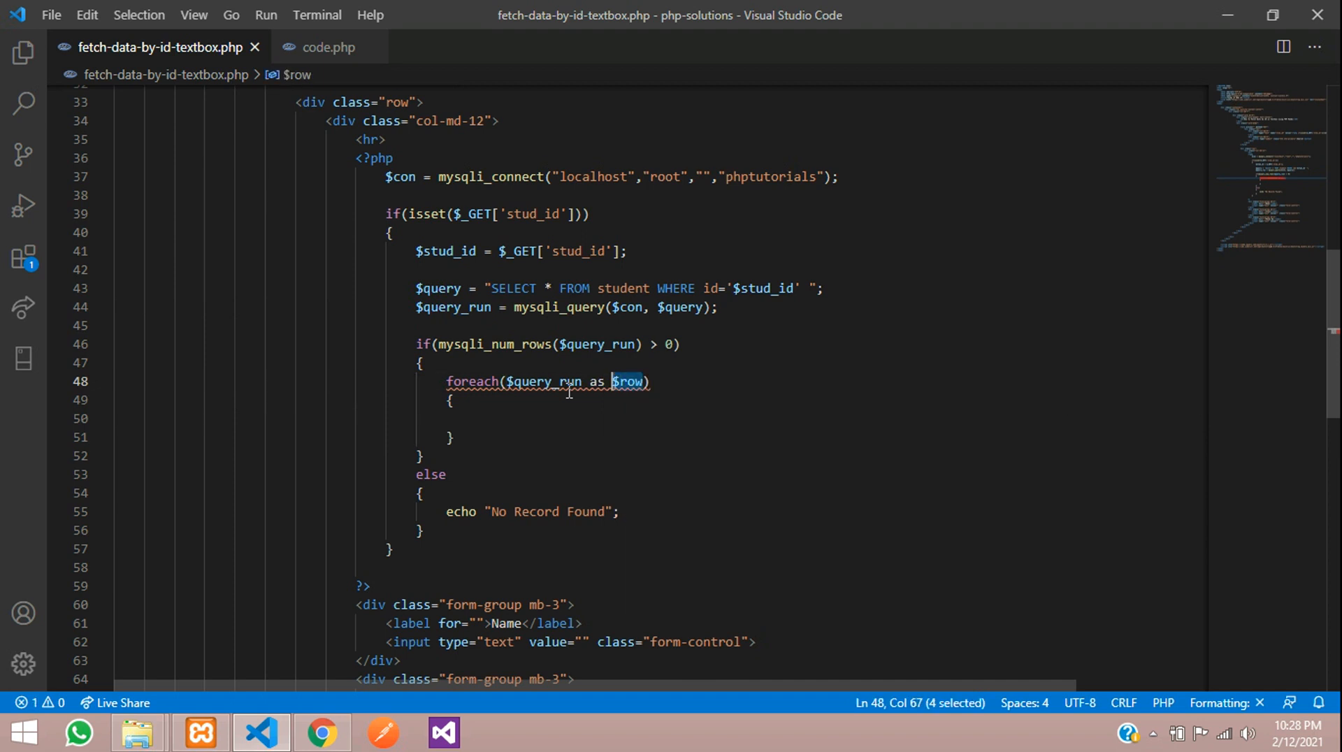
pyautogui.click(575, 419)
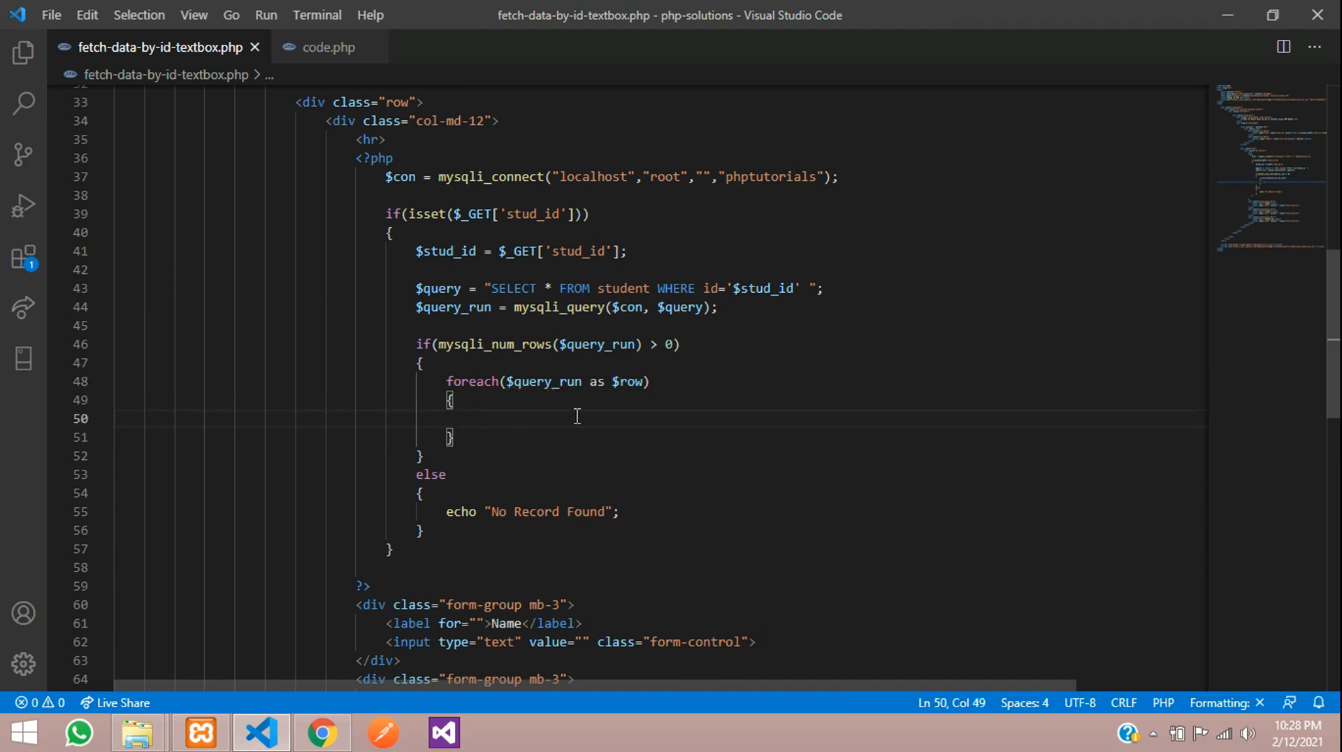
pyautogui.write('echo $row[]')
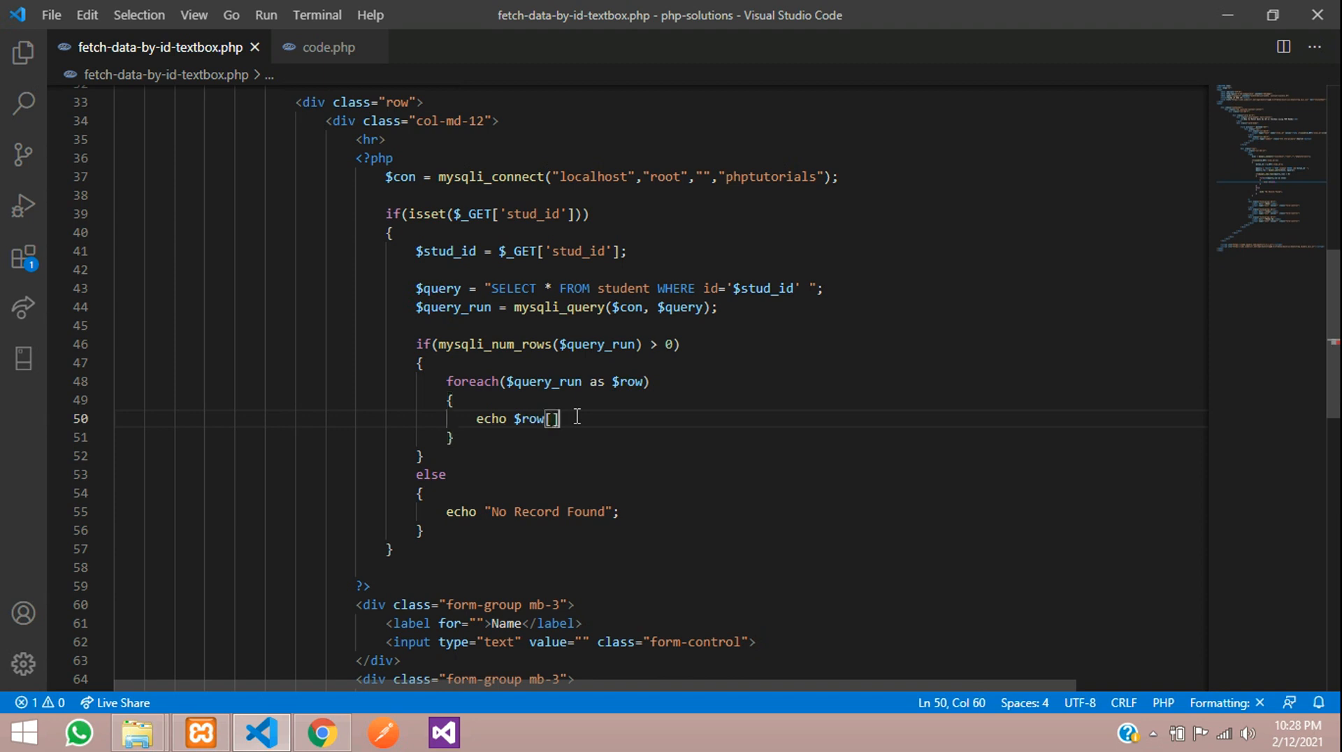
pyautogui.write("''")
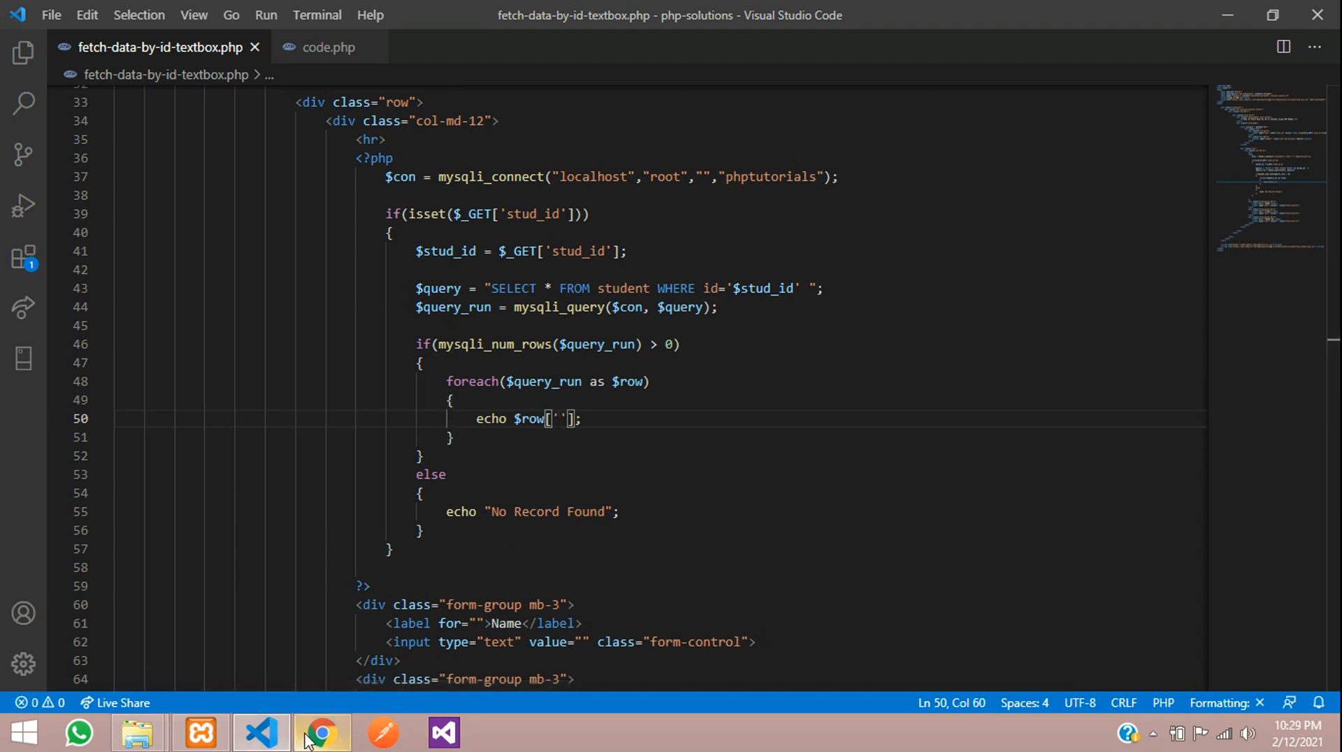
pyautogui.click(321, 733)
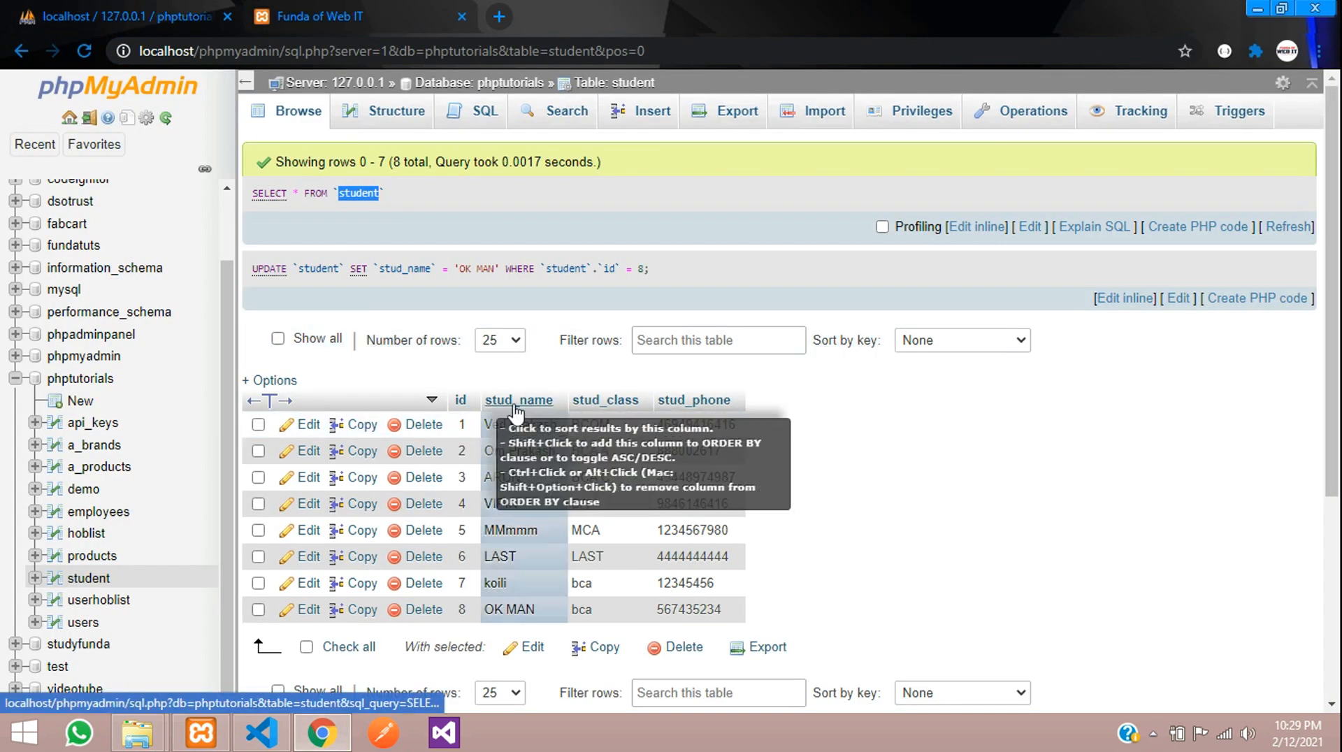
pyautogui.click(517, 400)
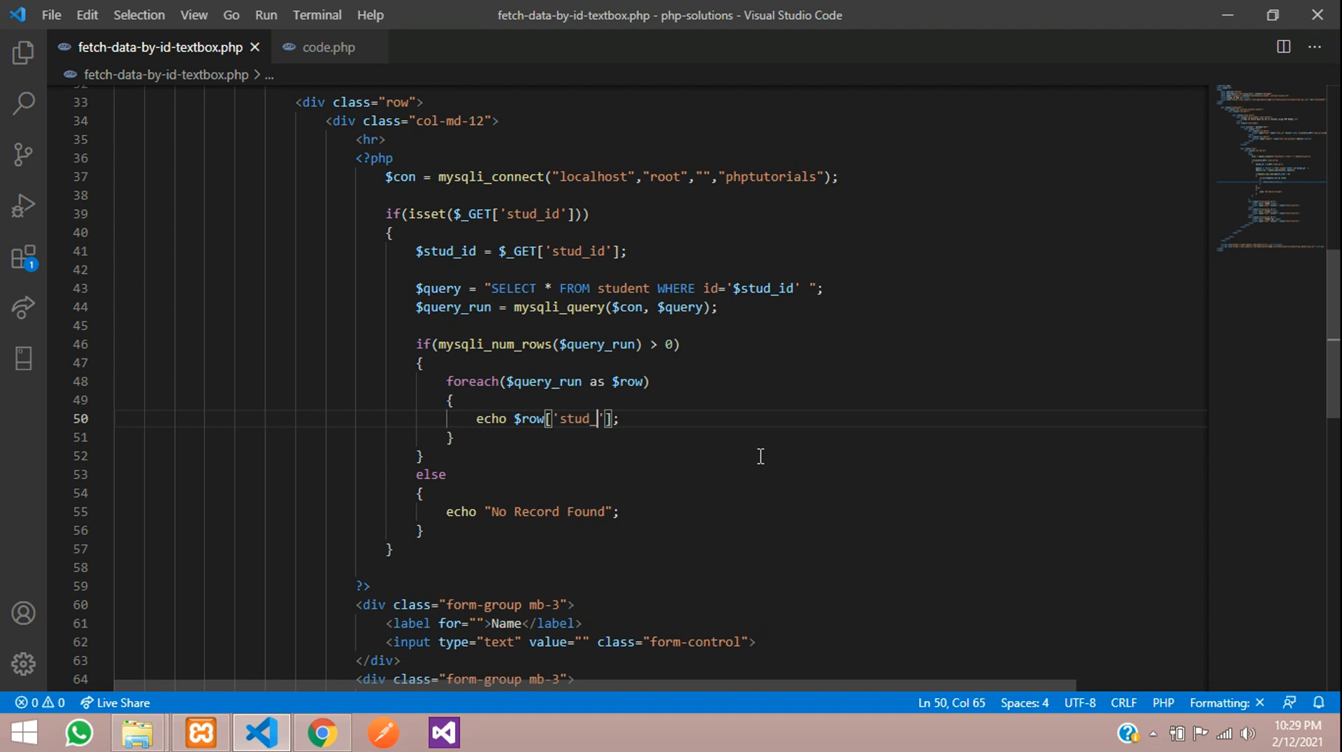
# Finish the key as stud_name and rerun the ID 2 search in Chrome
pyautogui.write('name')
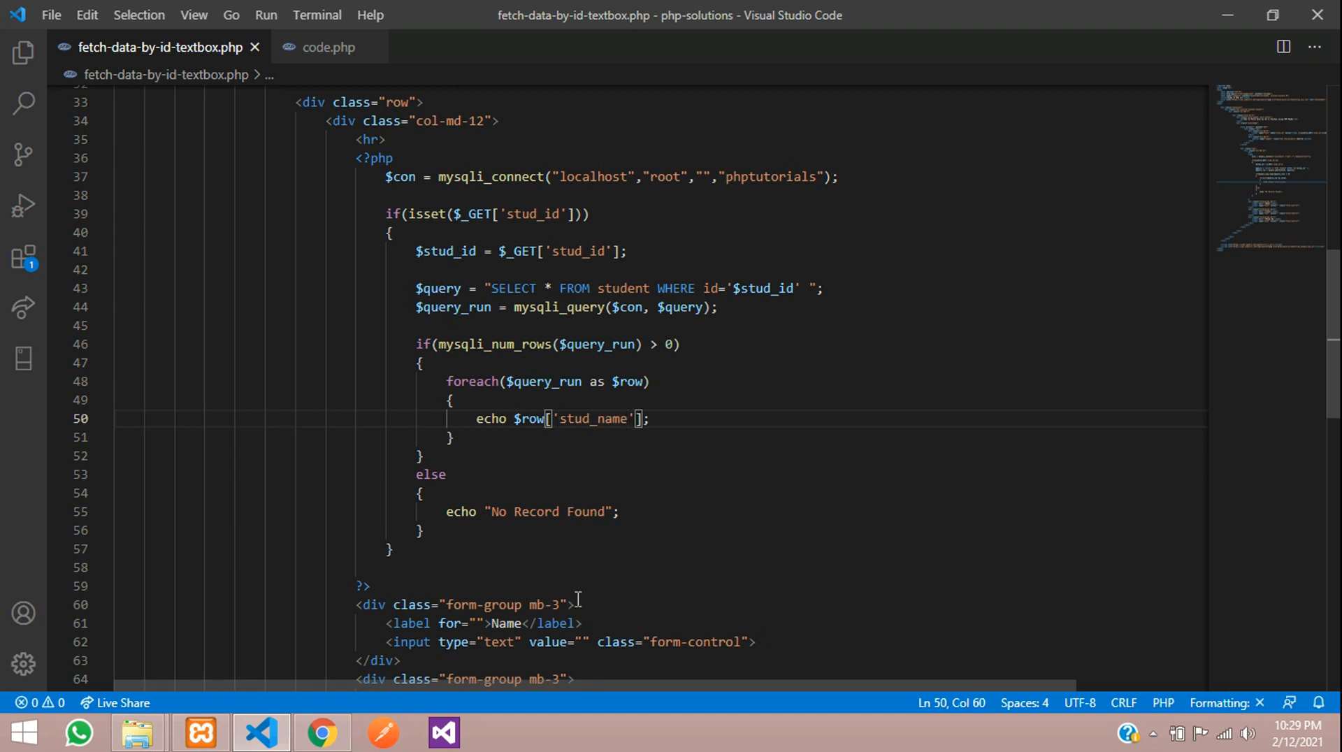
pyautogui.click(322, 733)
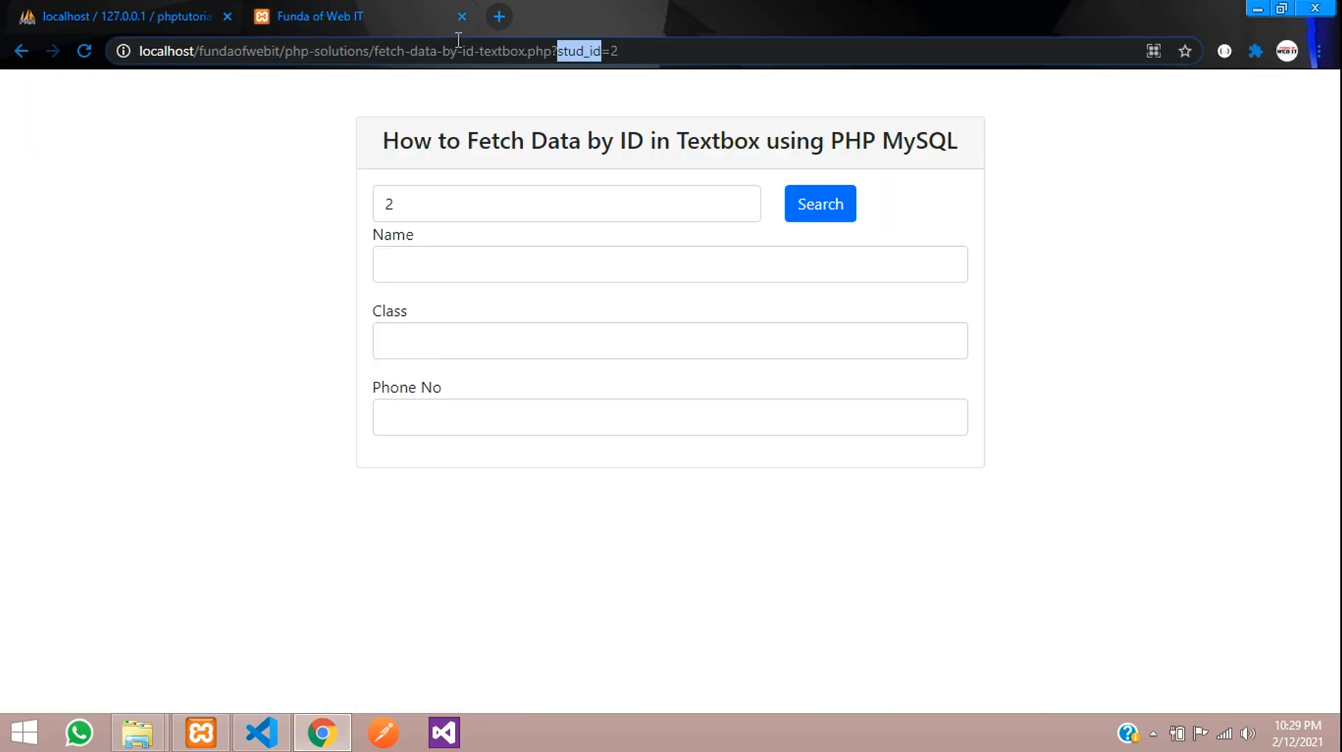
pyautogui.click(819, 203)
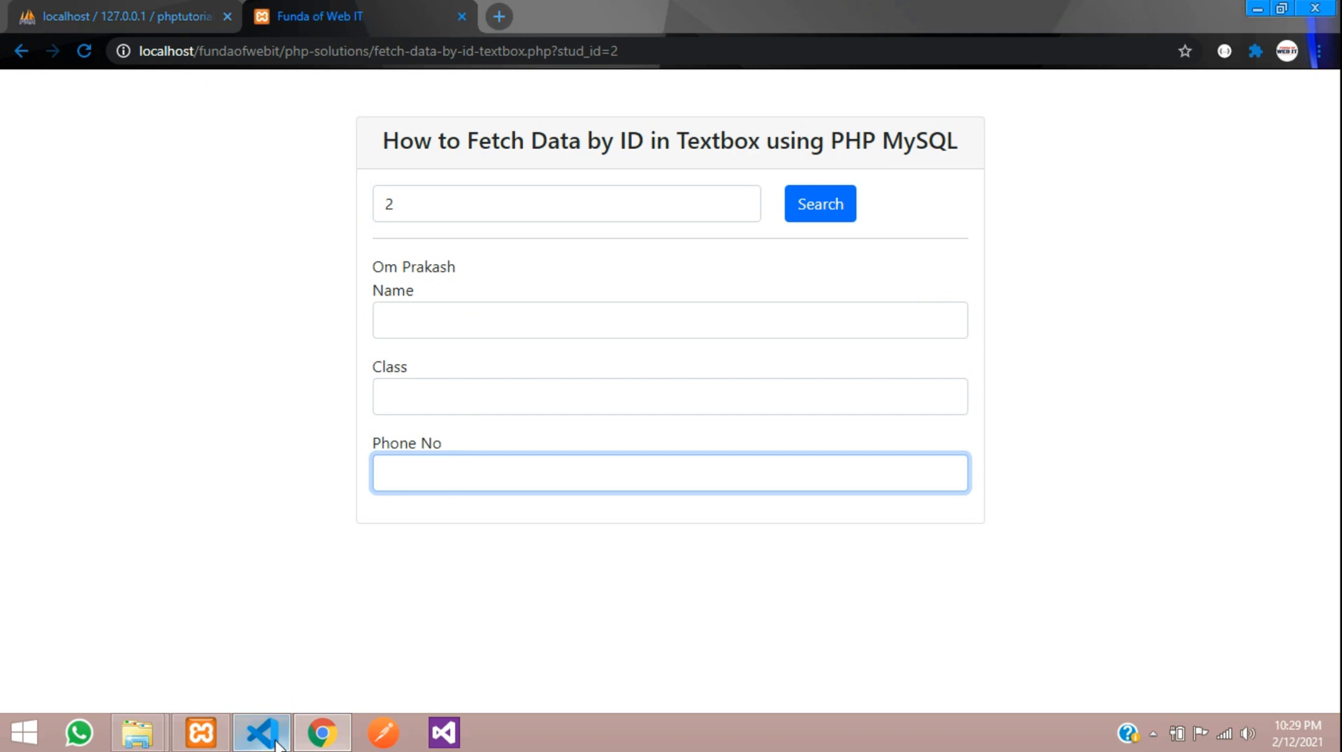
pyautogui.click(261, 732)
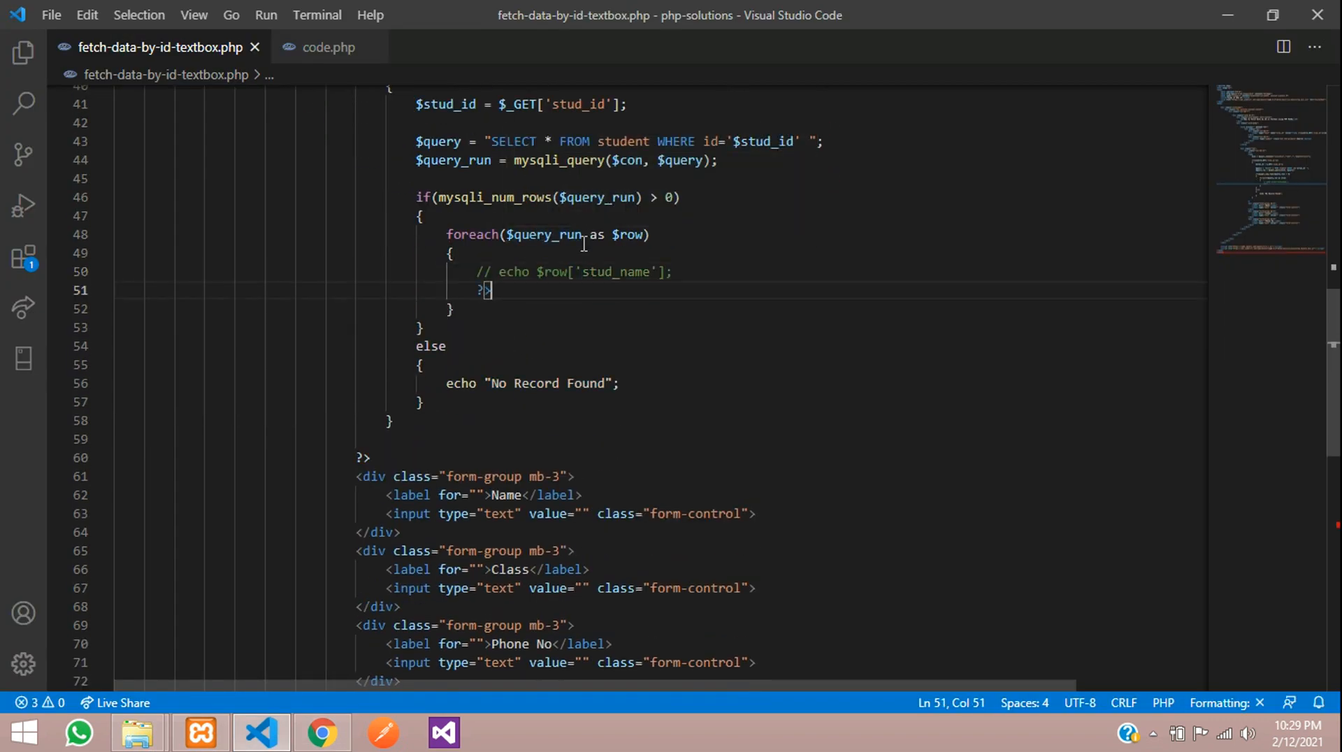
# Move the Name, Class and Phone No form groups into the loop and insert row values
pyautogui.write('<?php')
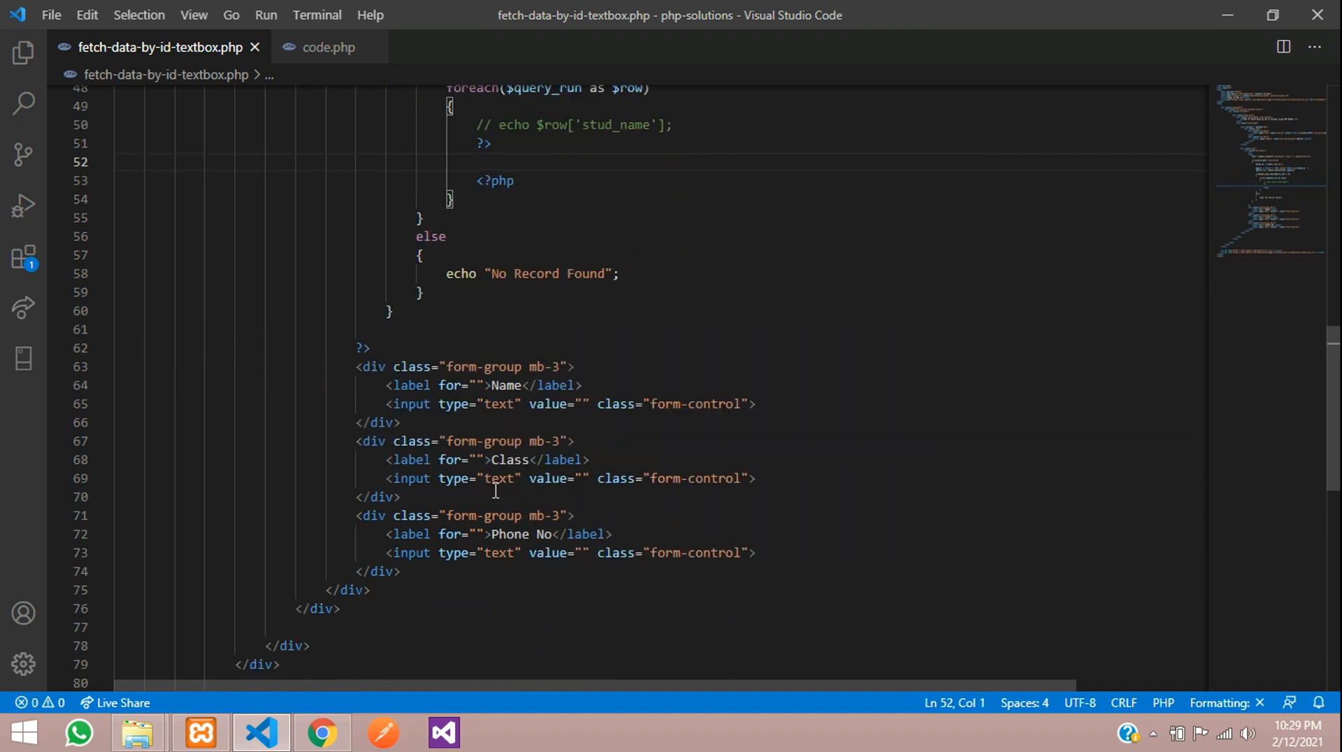
pyautogui.moveTo(122, 366); pyautogui.dragTo(401, 572)
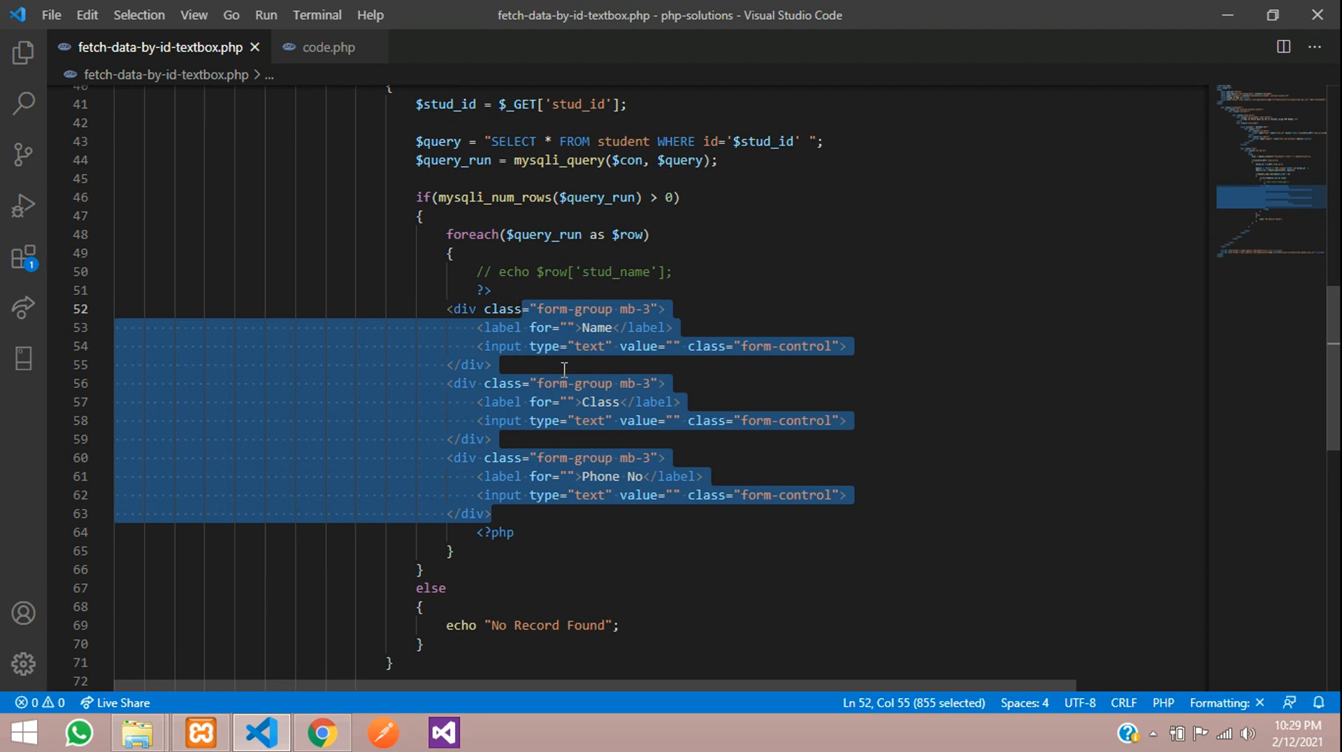
pyautogui.click(541, 272)
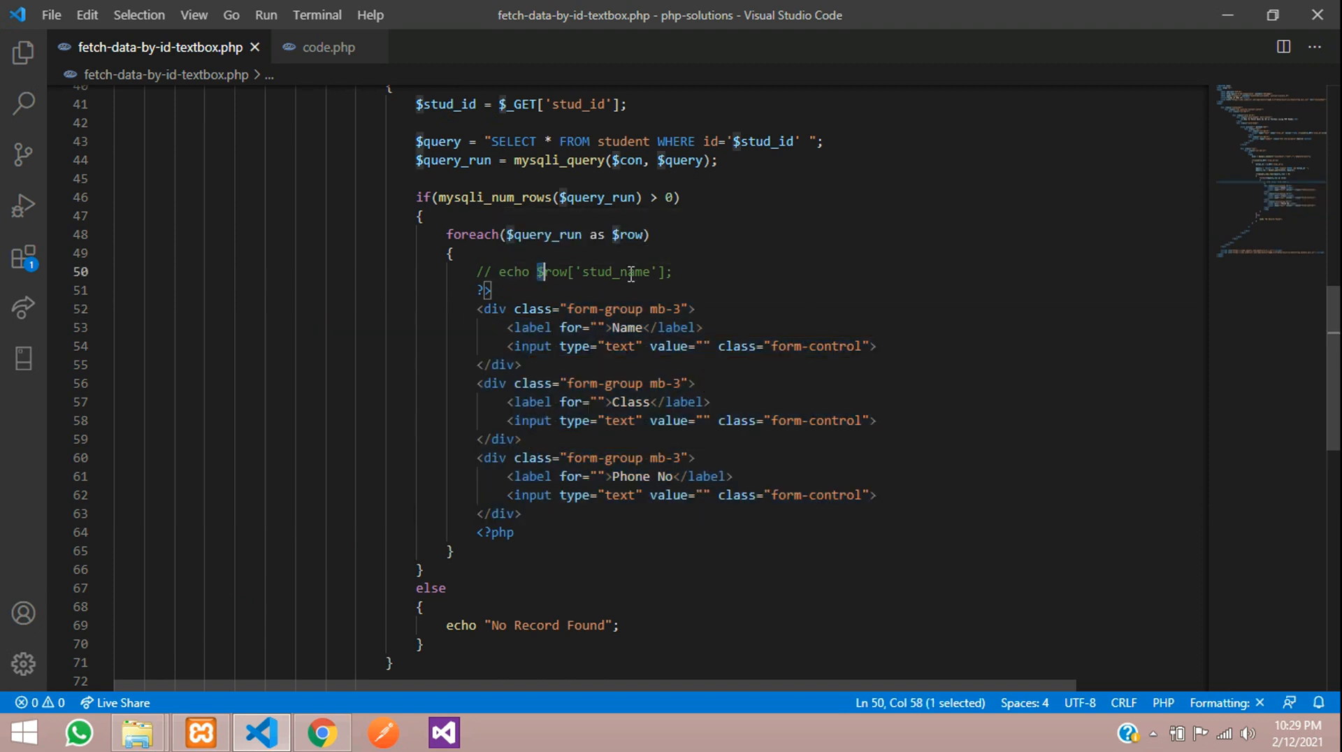
pyautogui.press('Delete')
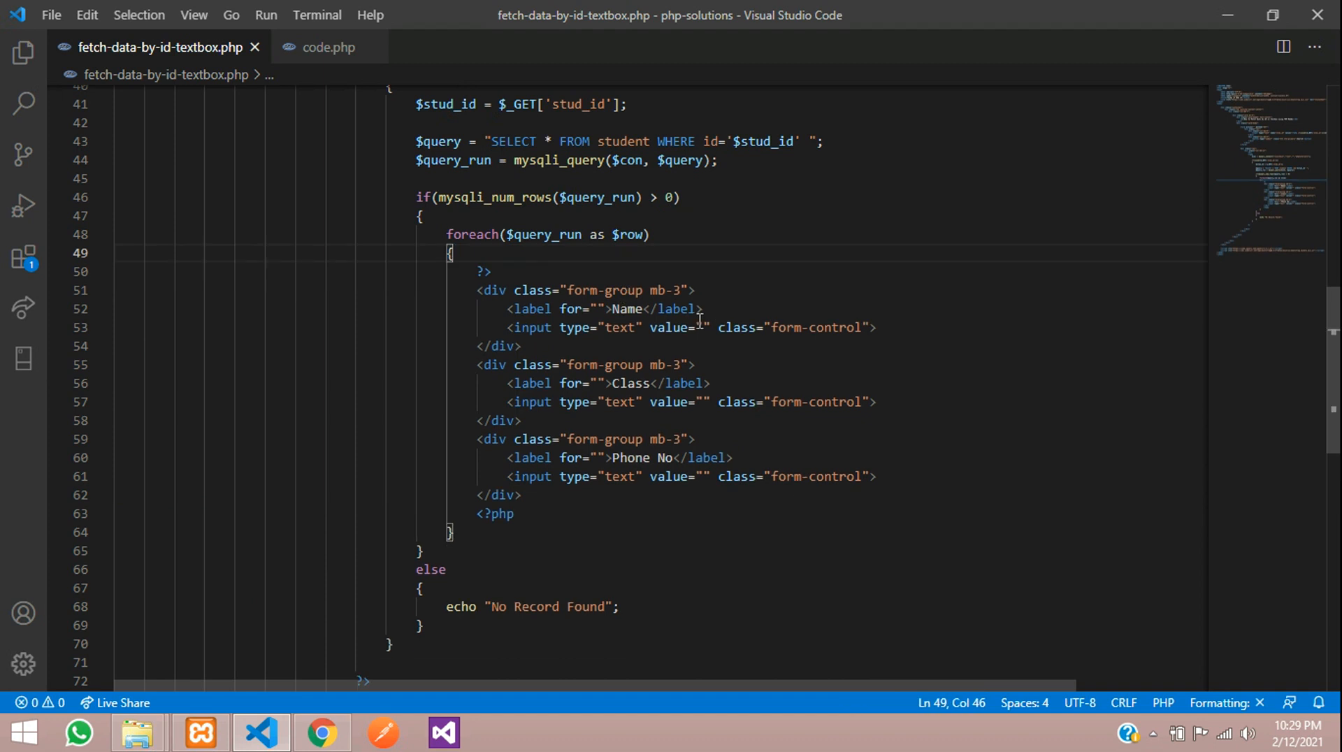
pyautogui.click(702, 327)
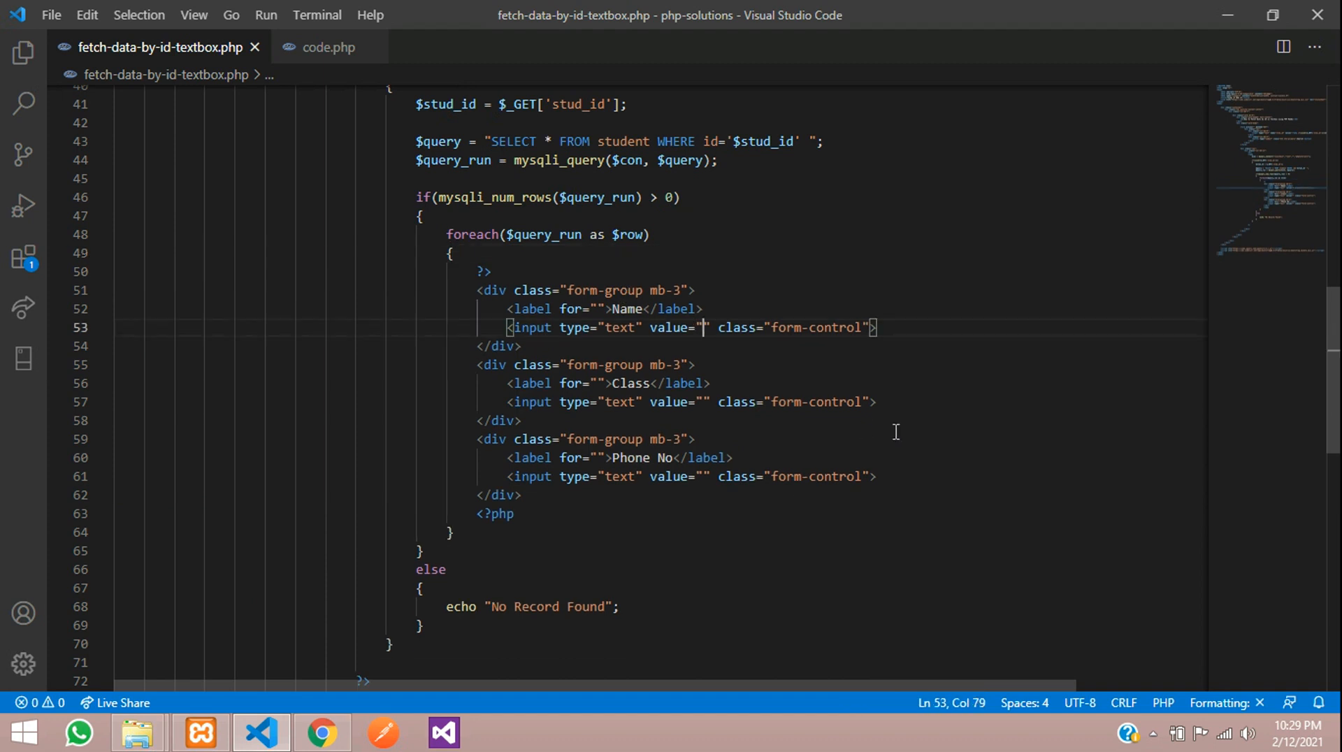
pyautogui.write("<?= $row['stud_name']; ?>")
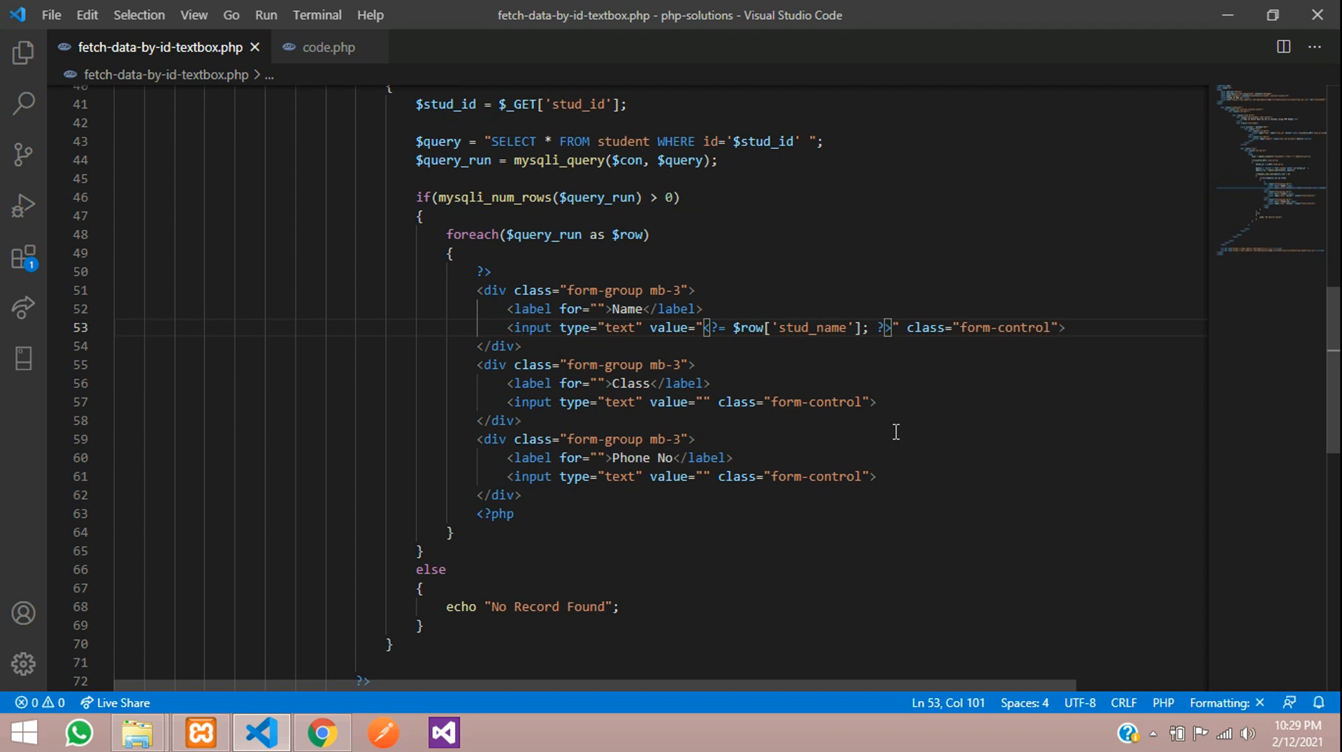
pyautogui.moveTo(703, 327); pyautogui.dragTo(897, 327)
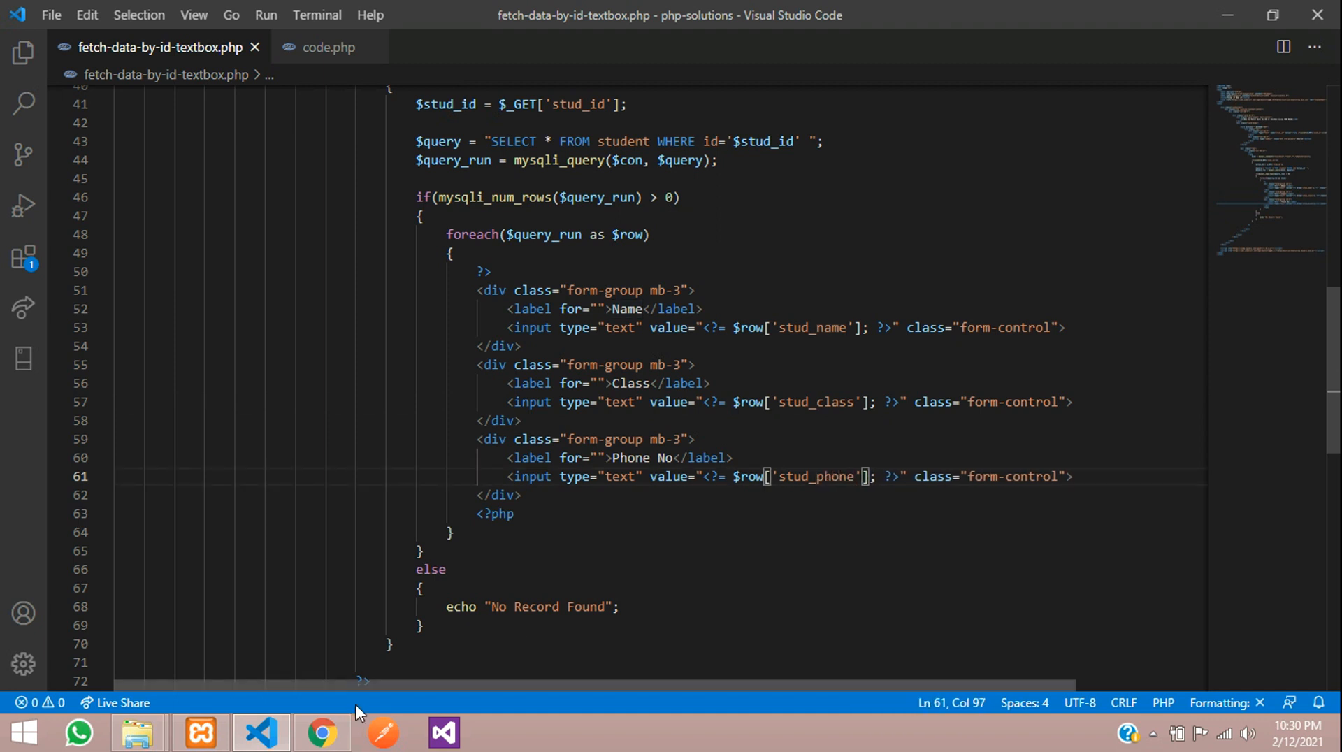
# Search student ID 1 and compare the result with the phpMyAdmin student table
pyautogui.click(322, 732)
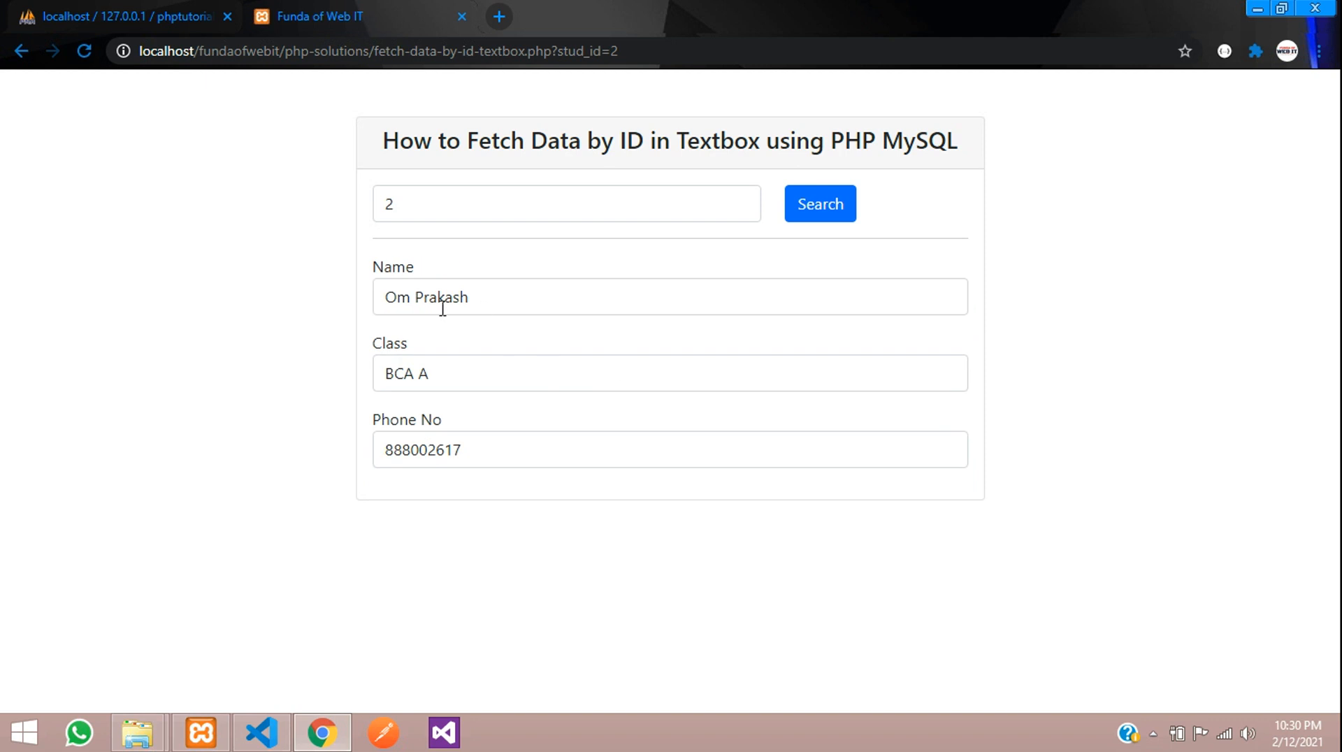
pyautogui.doubleClick(405, 374)
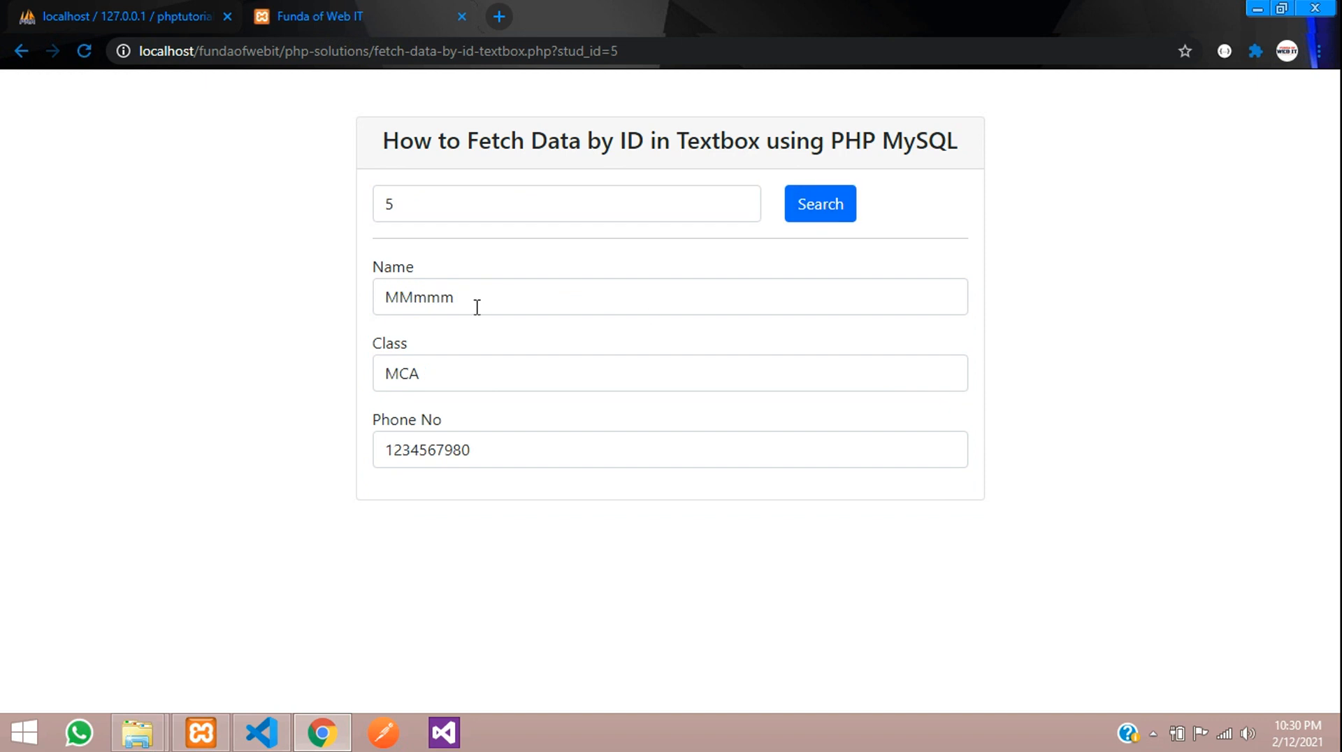
pyautogui.write('`1')
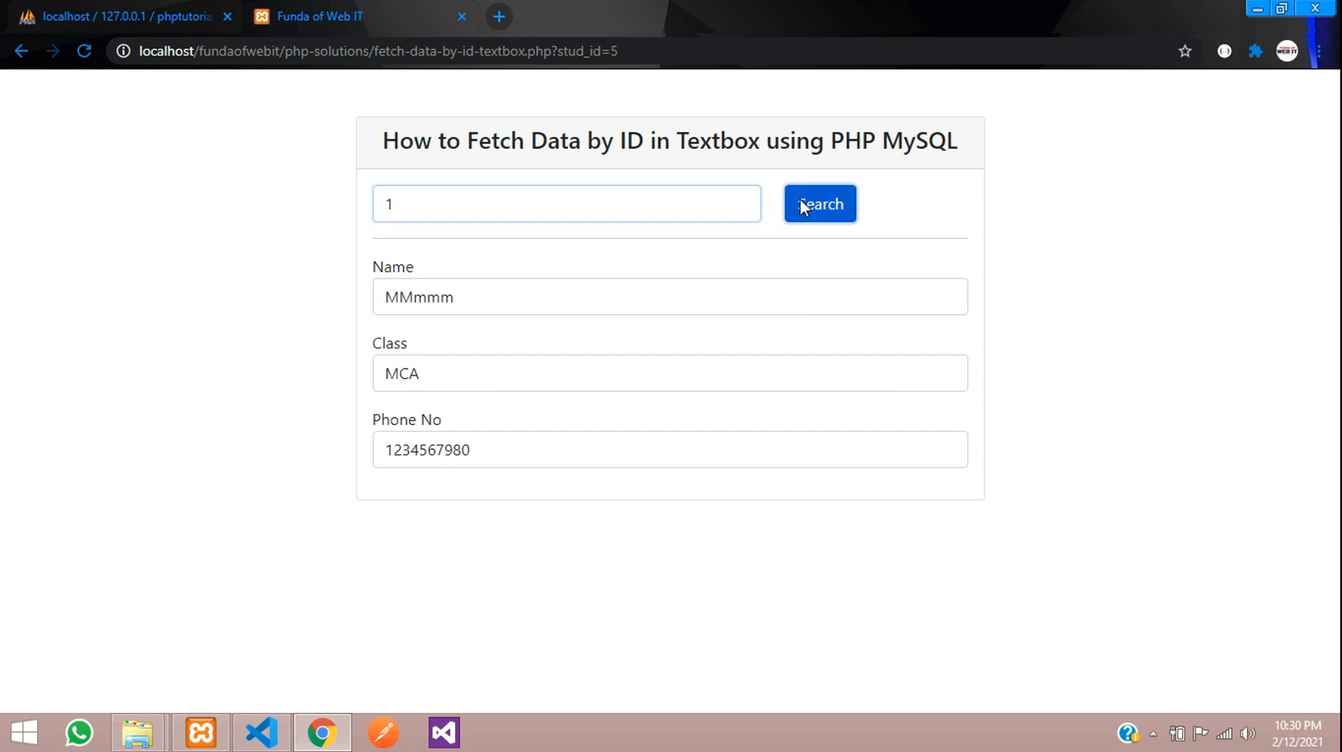
pyautogui.click(819, 203)
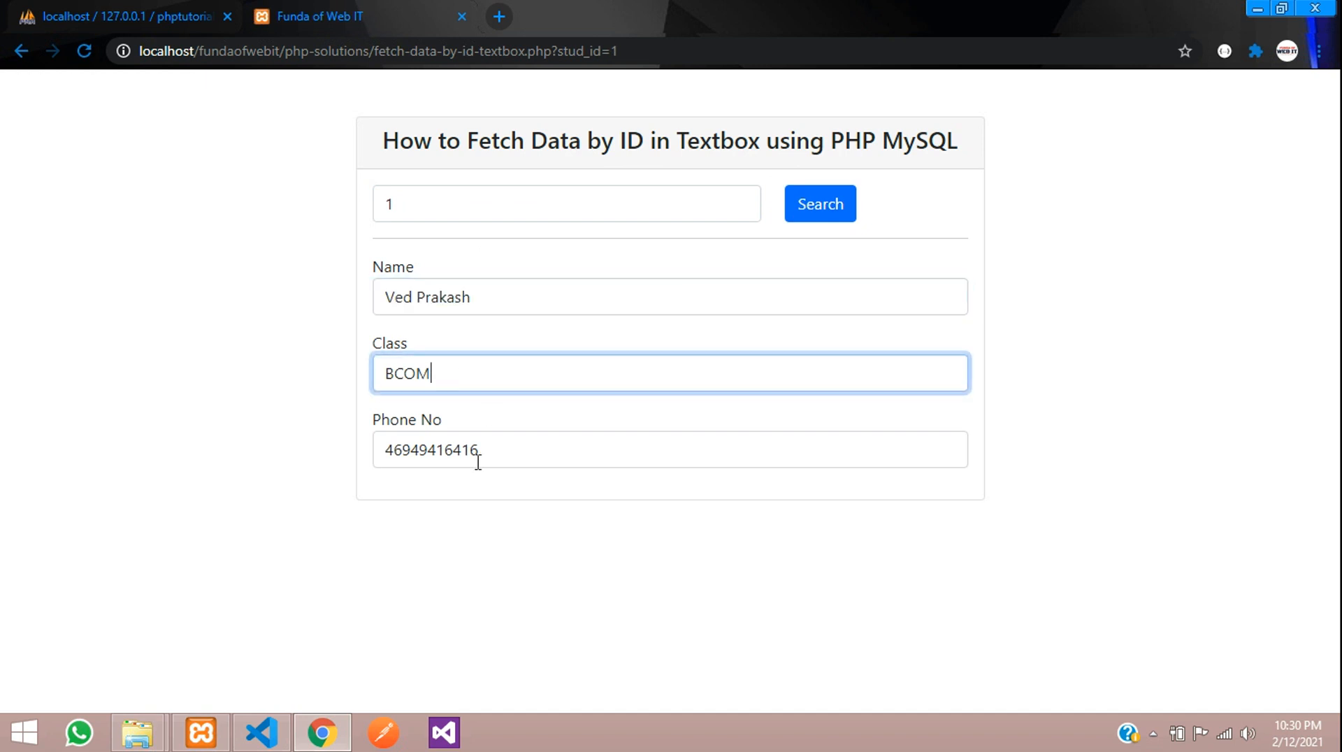
pyautogui.click(566, 204)
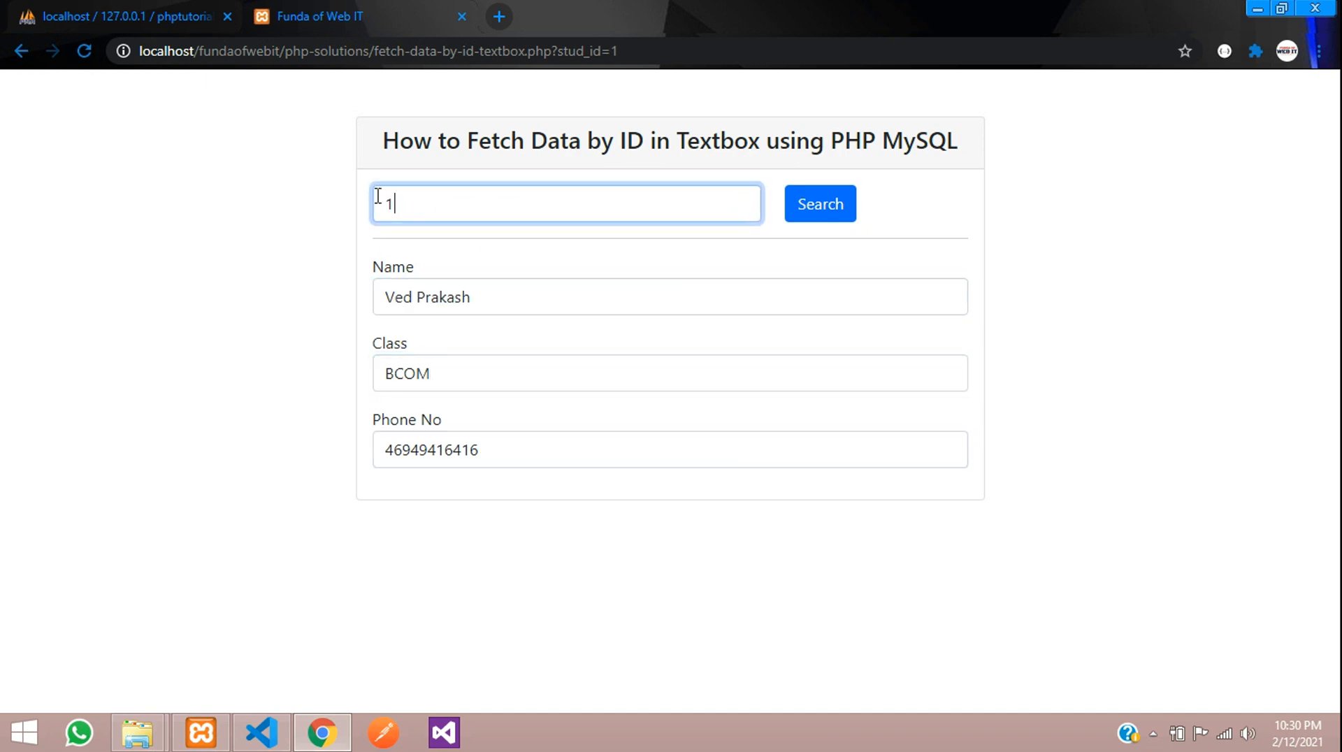
pyautogui.press('backspace')
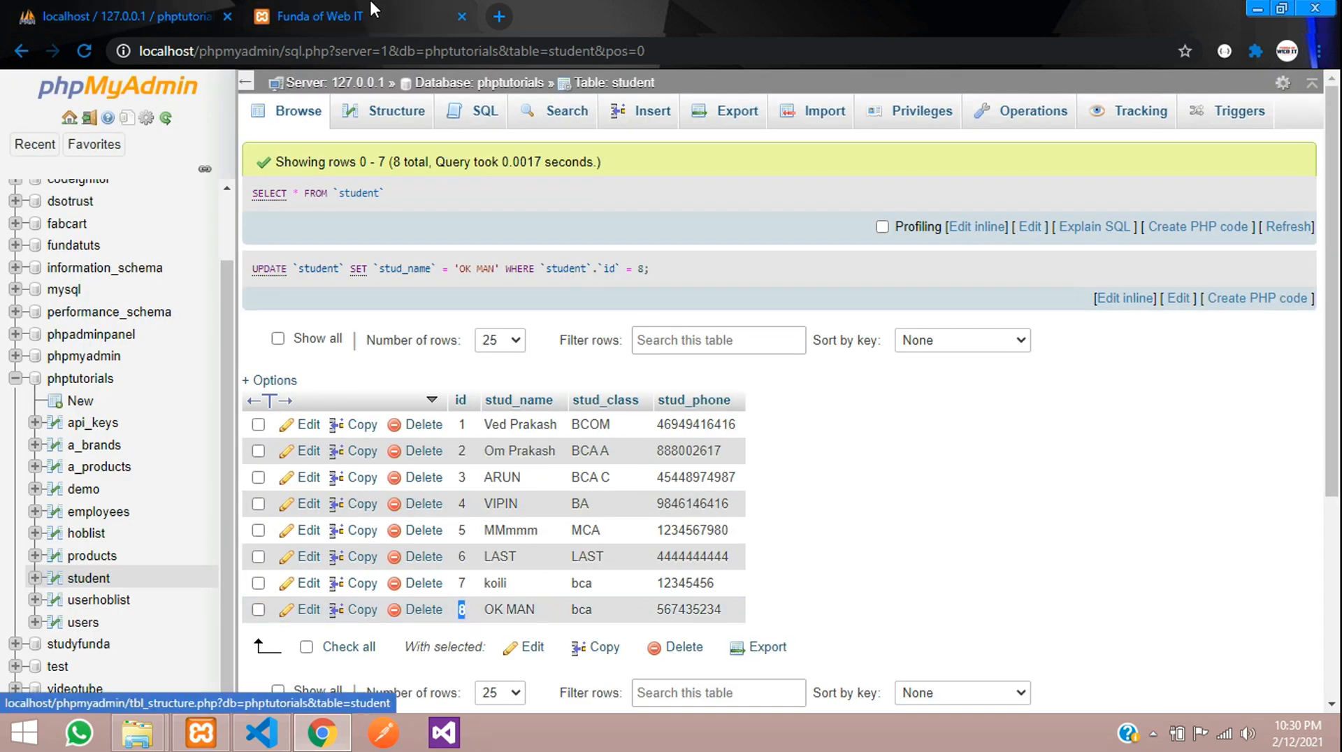
pyautogui.click(325, 16)
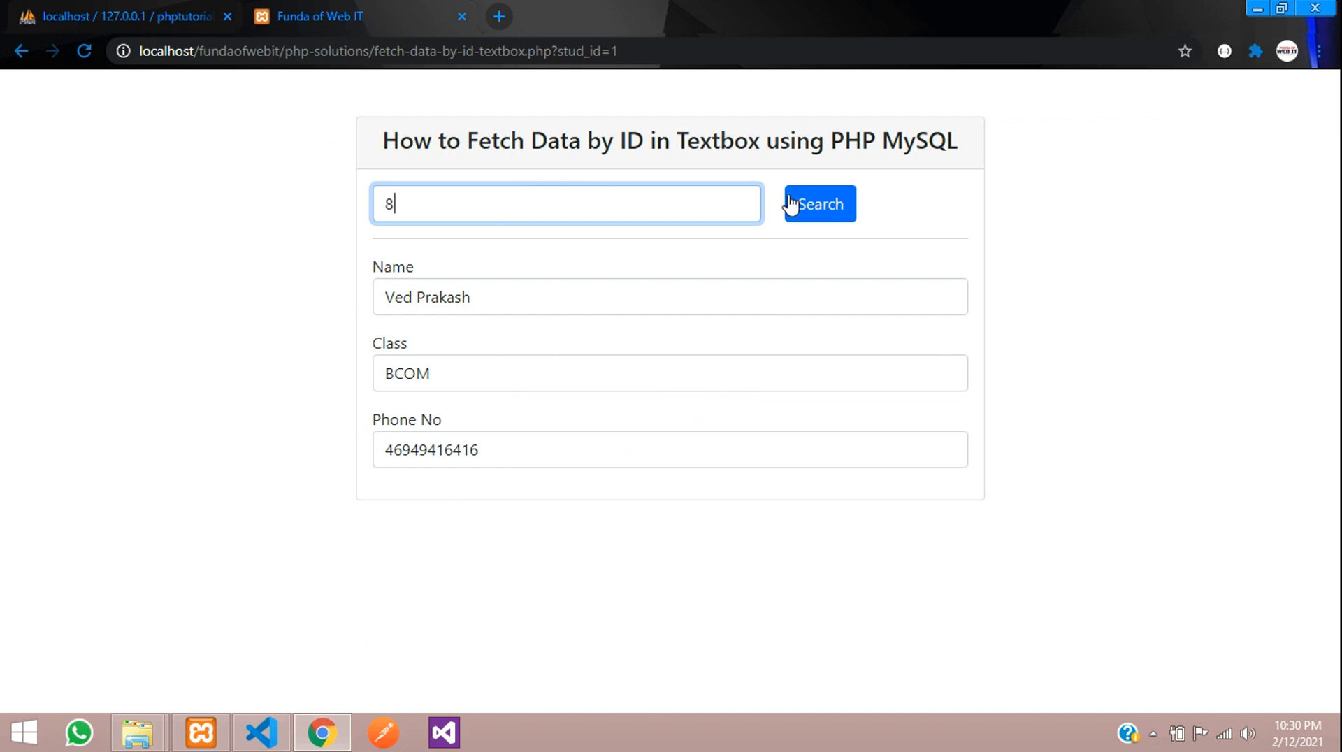
# Search IDs 8, 9 and 2: OK MAN, No Record Found, then Om Prakash
pyautogui.click(819, 203)
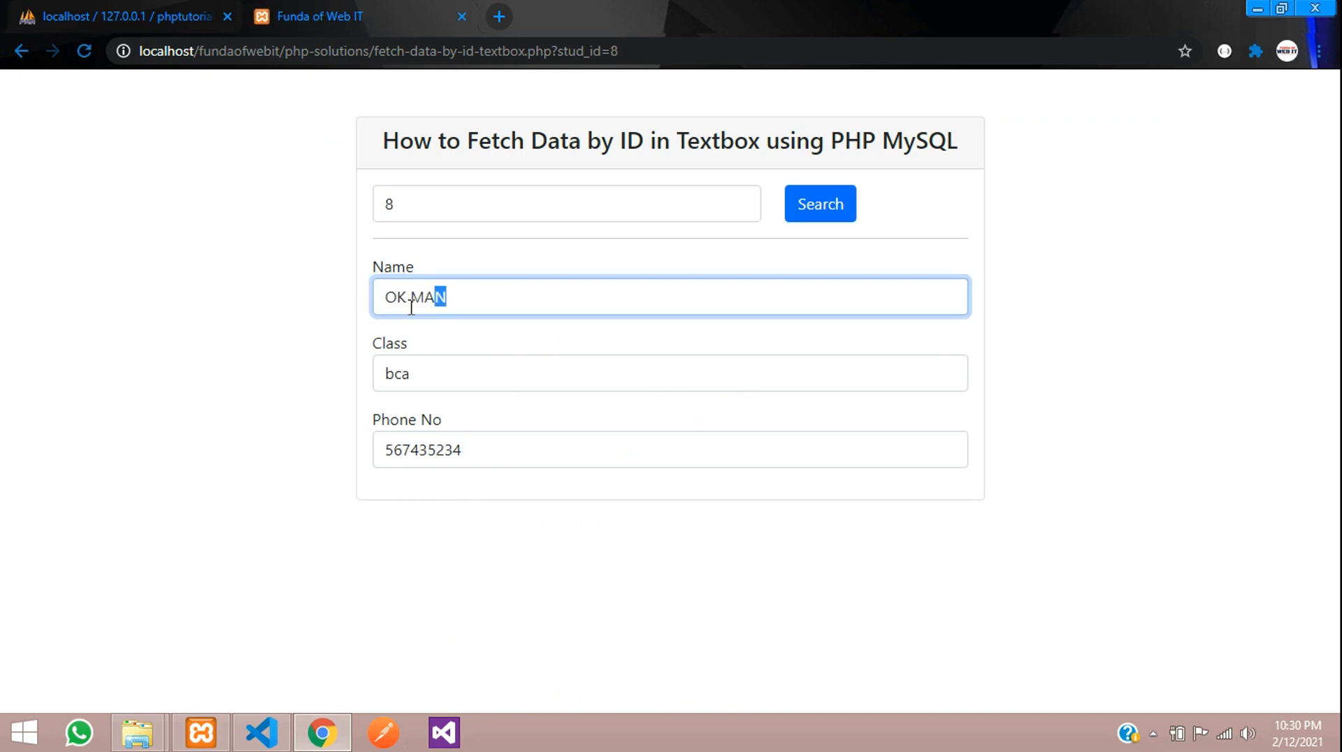
pyautogui.click(566, 204)
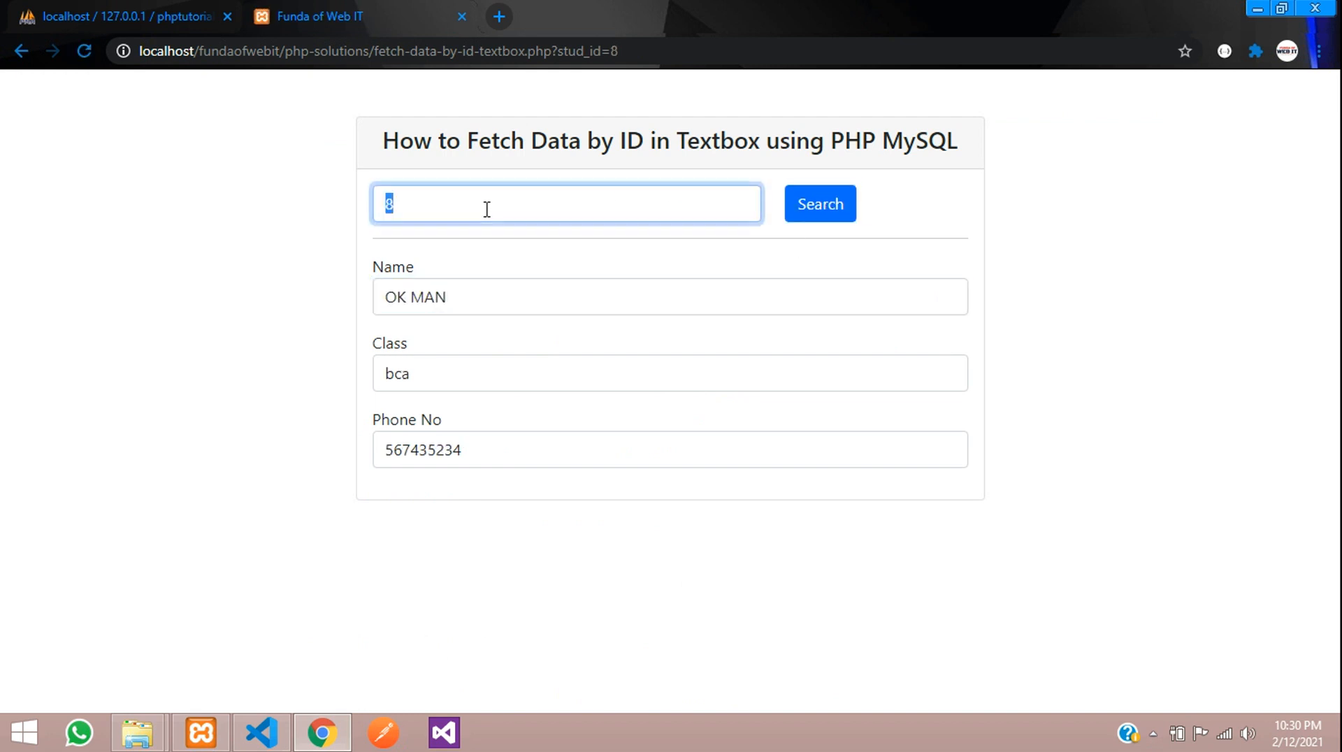
pyautogui.write('9')
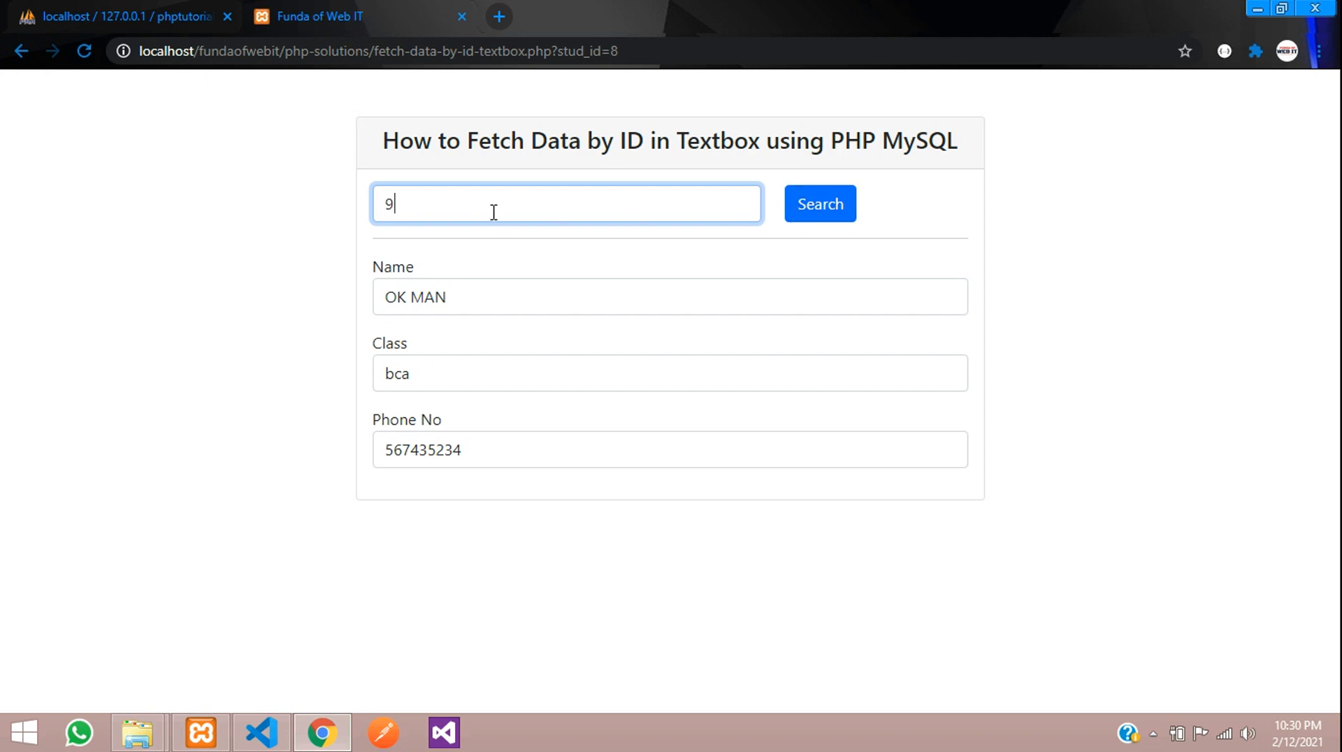
pyautogui.click(819, 204)
pyautogui.write('2')
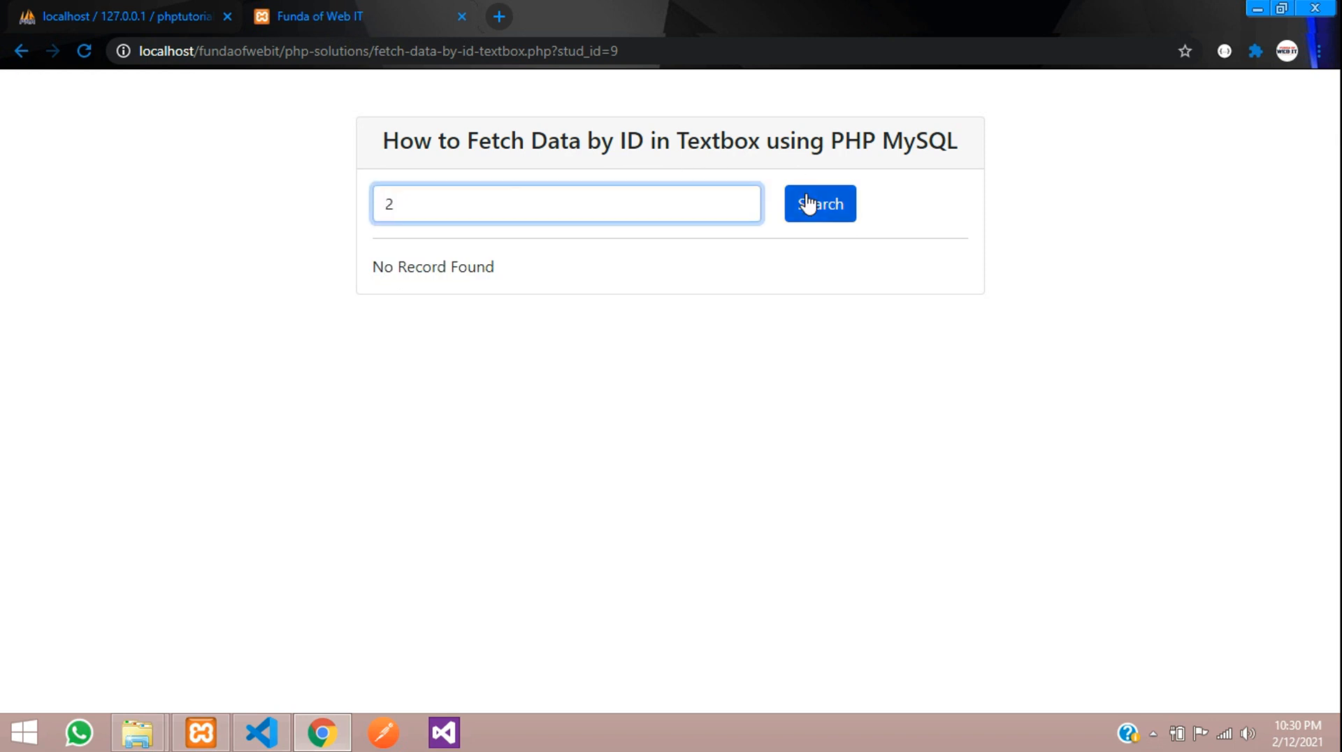
pyautogui.click(819, 203)
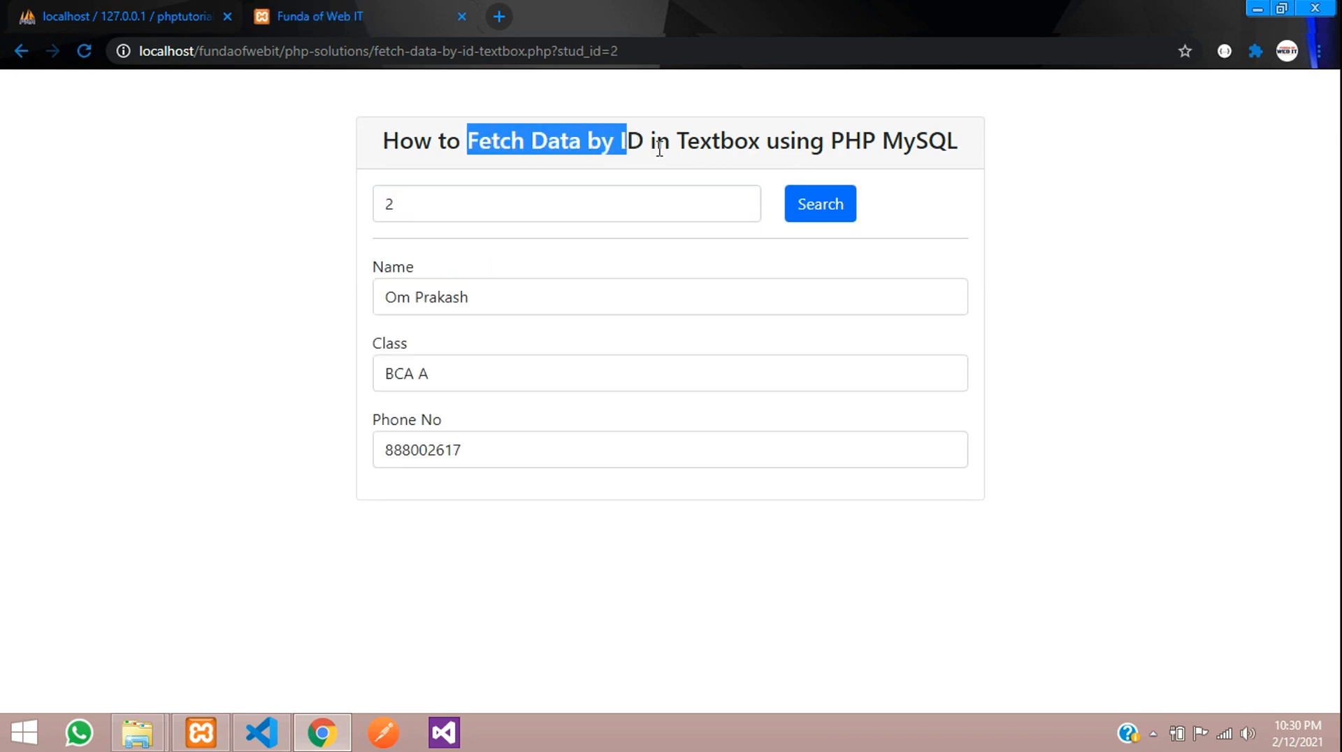
pyautogui.moveTo(626, 291)
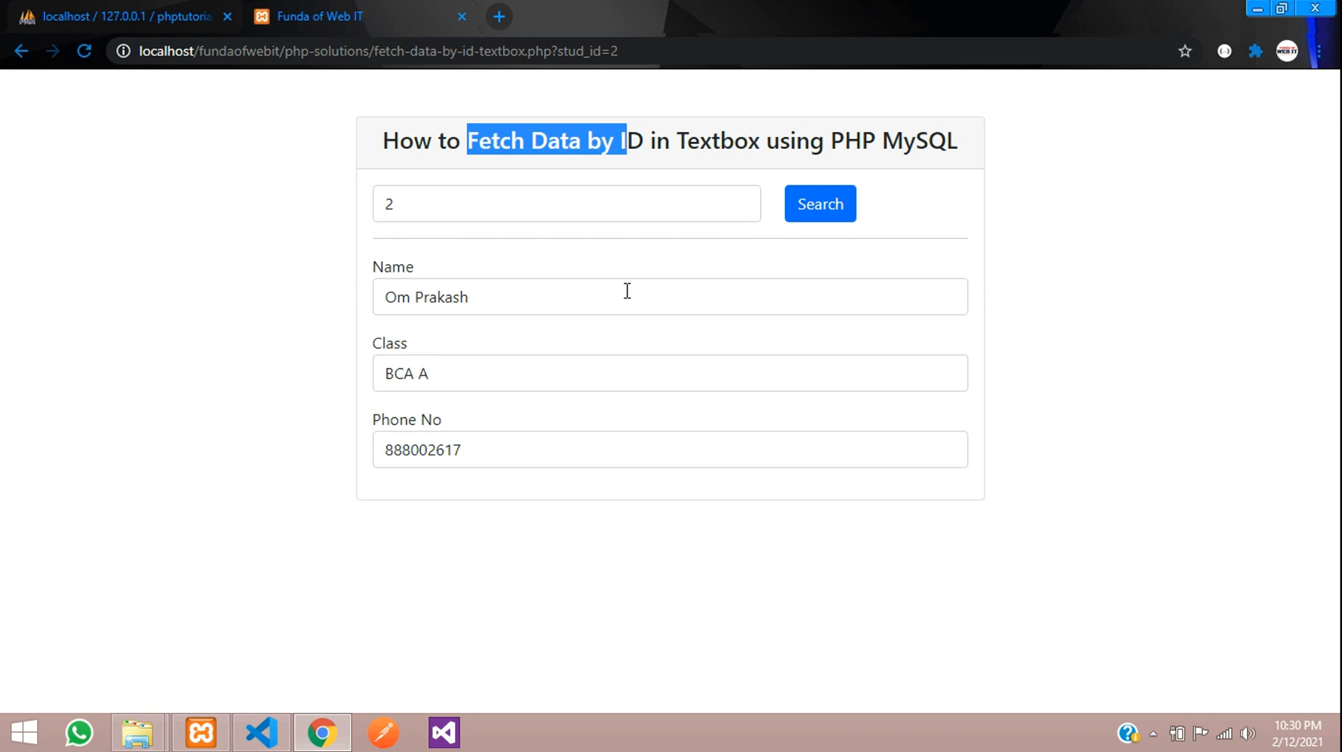